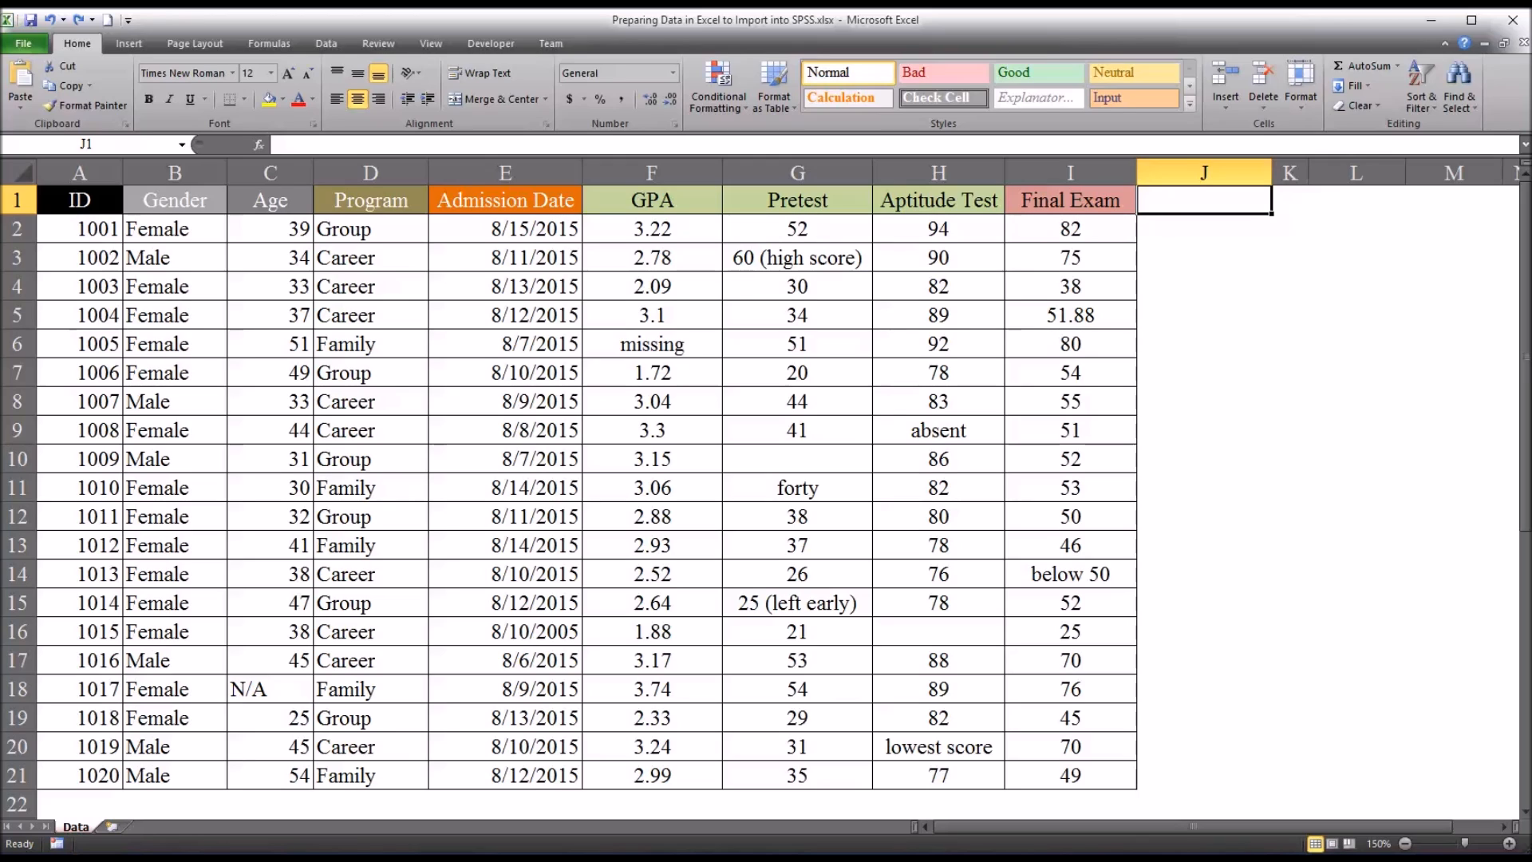
mouse_move(1112, 849)
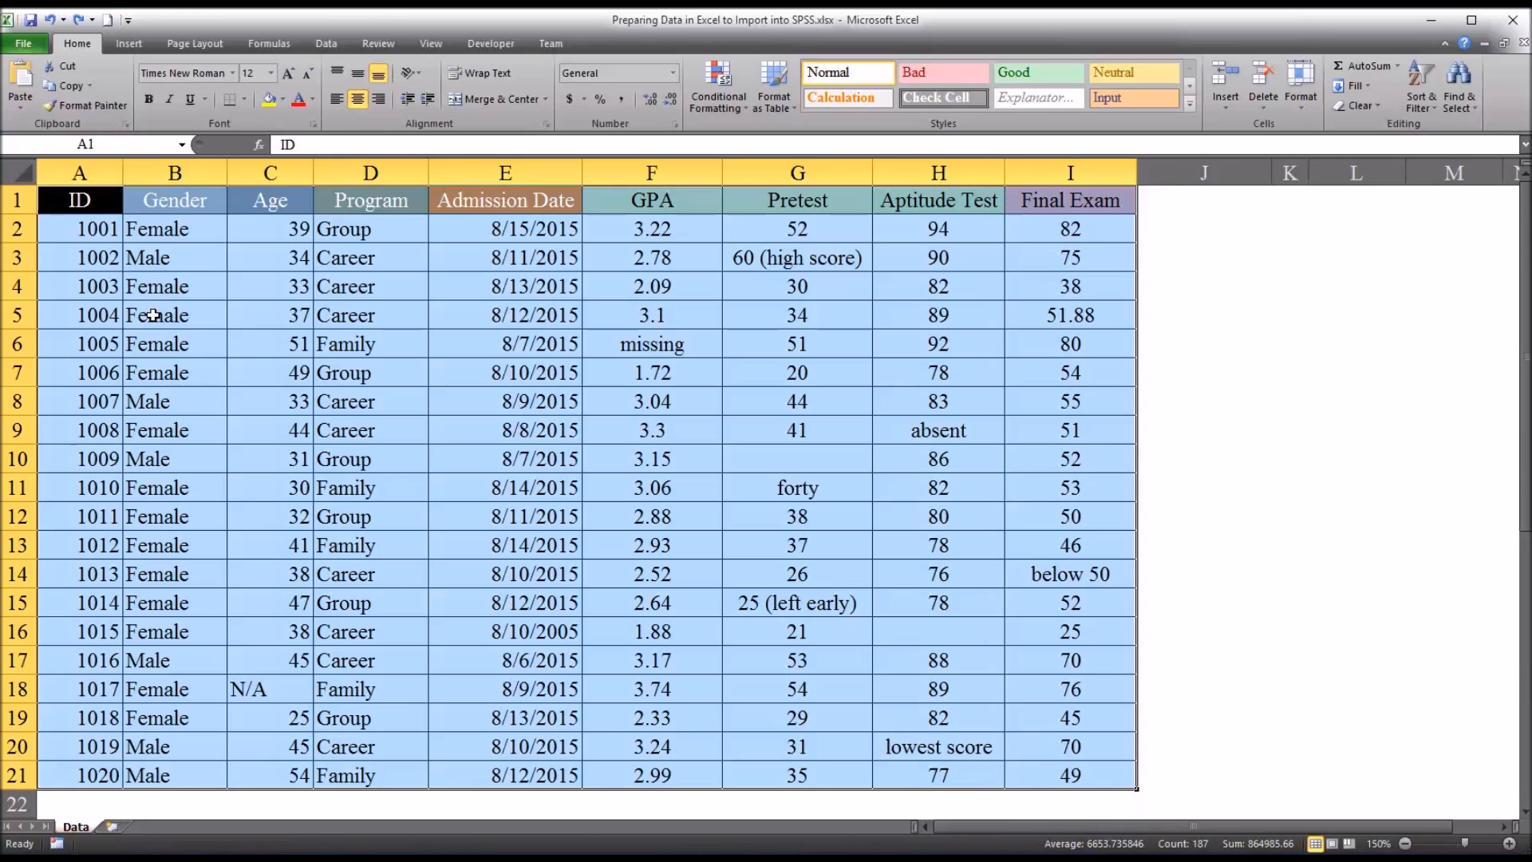
Step: Select and inspect the participant ID values 1001–1020 in the ID column
click(78, 228)
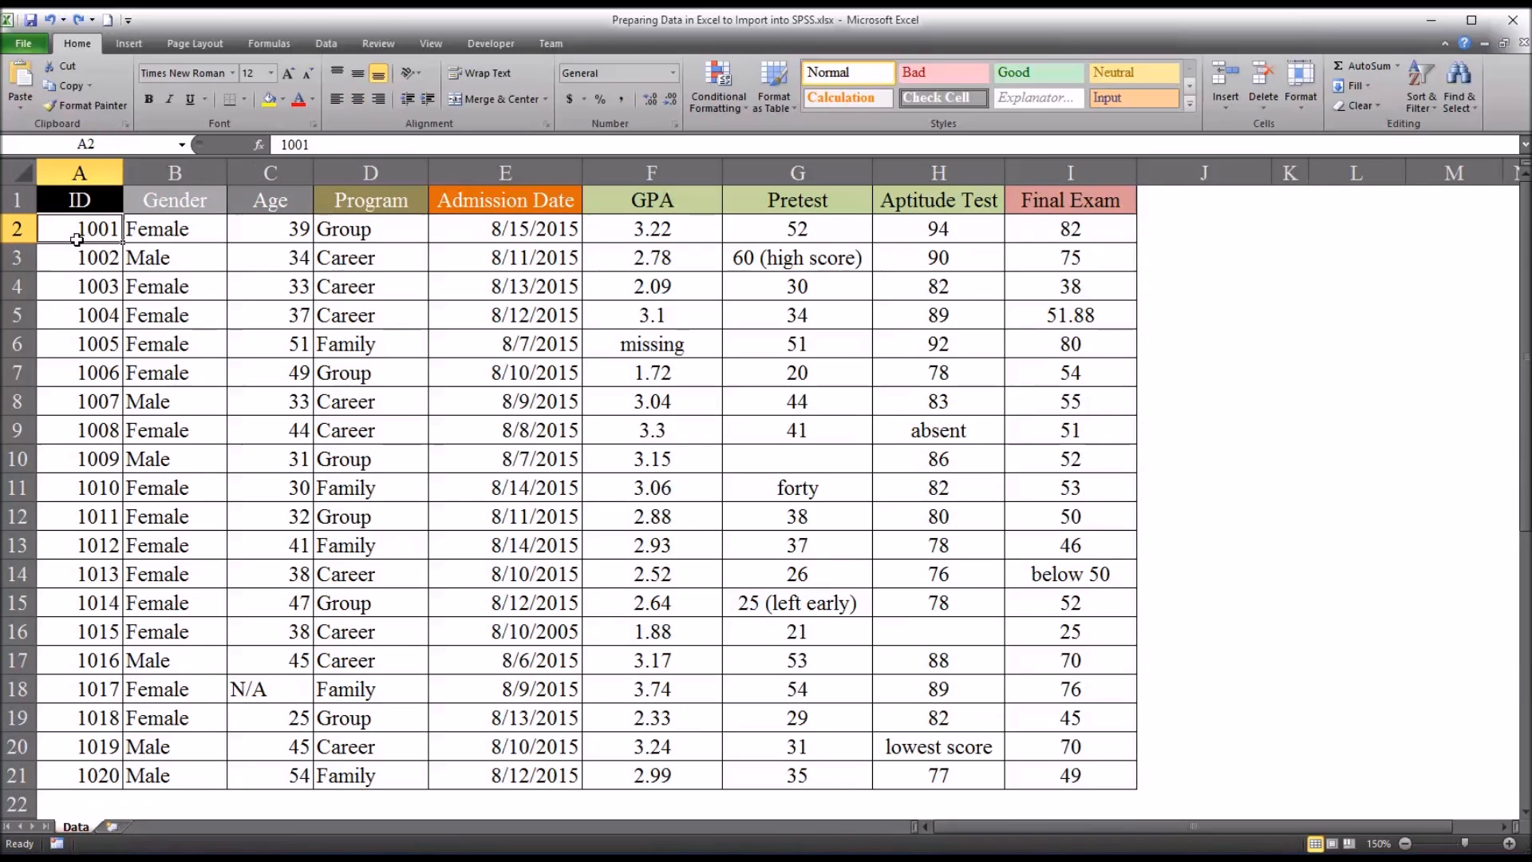
click(78, 174)
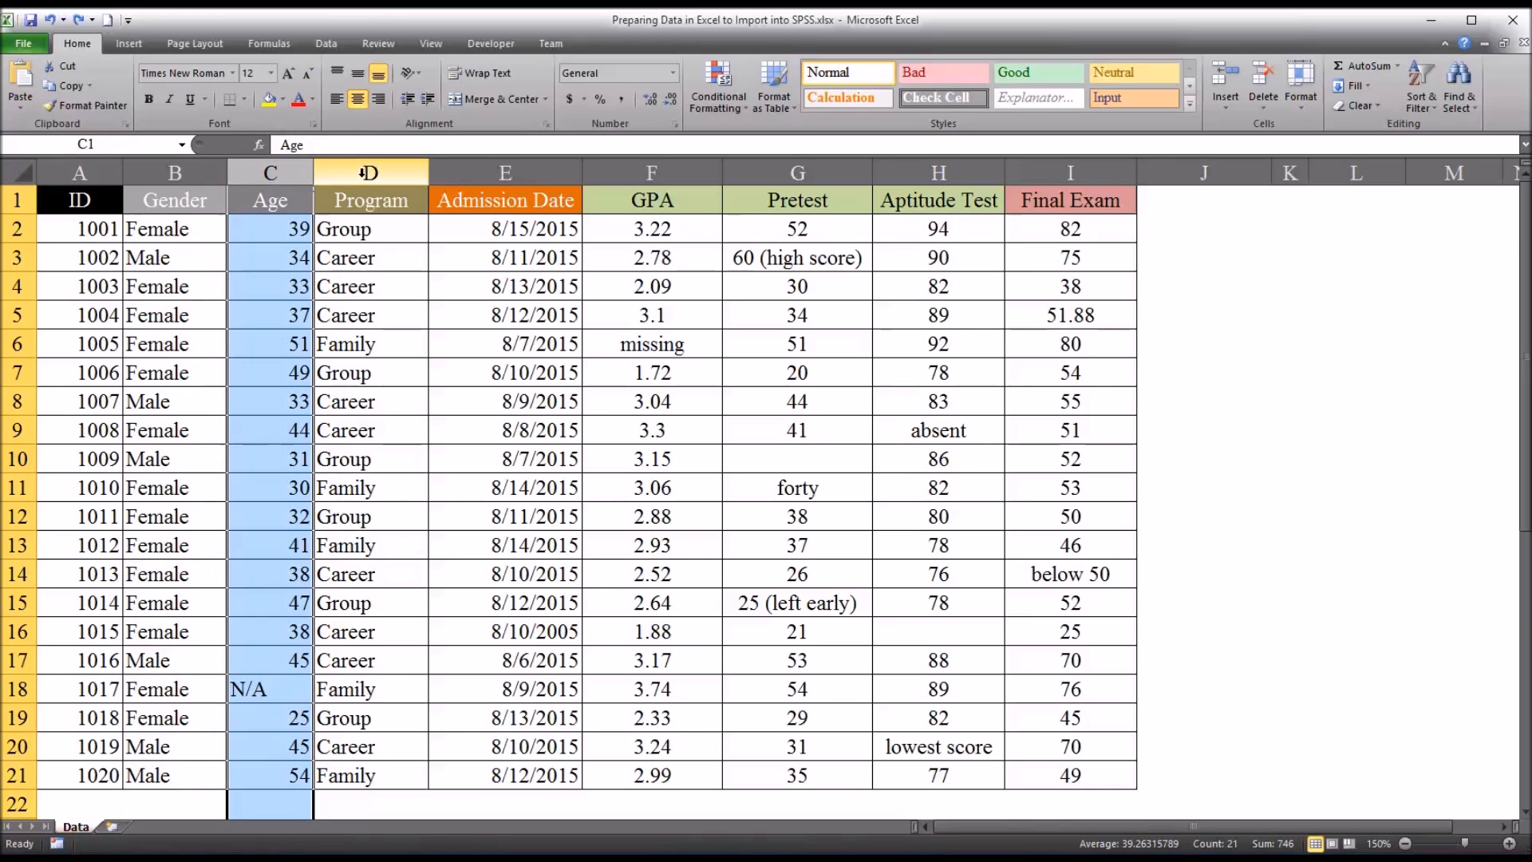
click(504, 173)
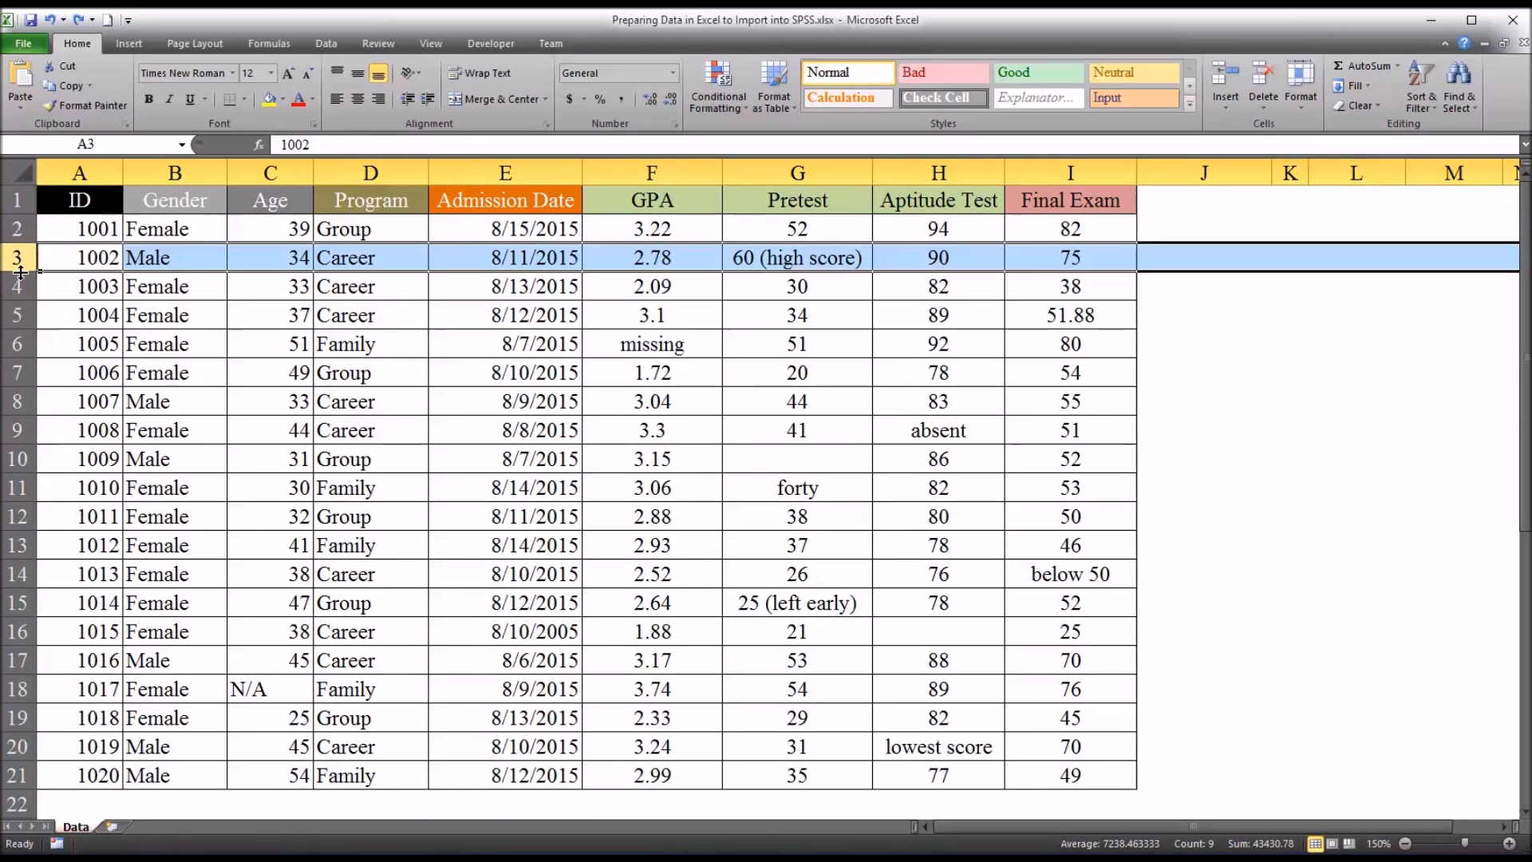
click(78, 314)
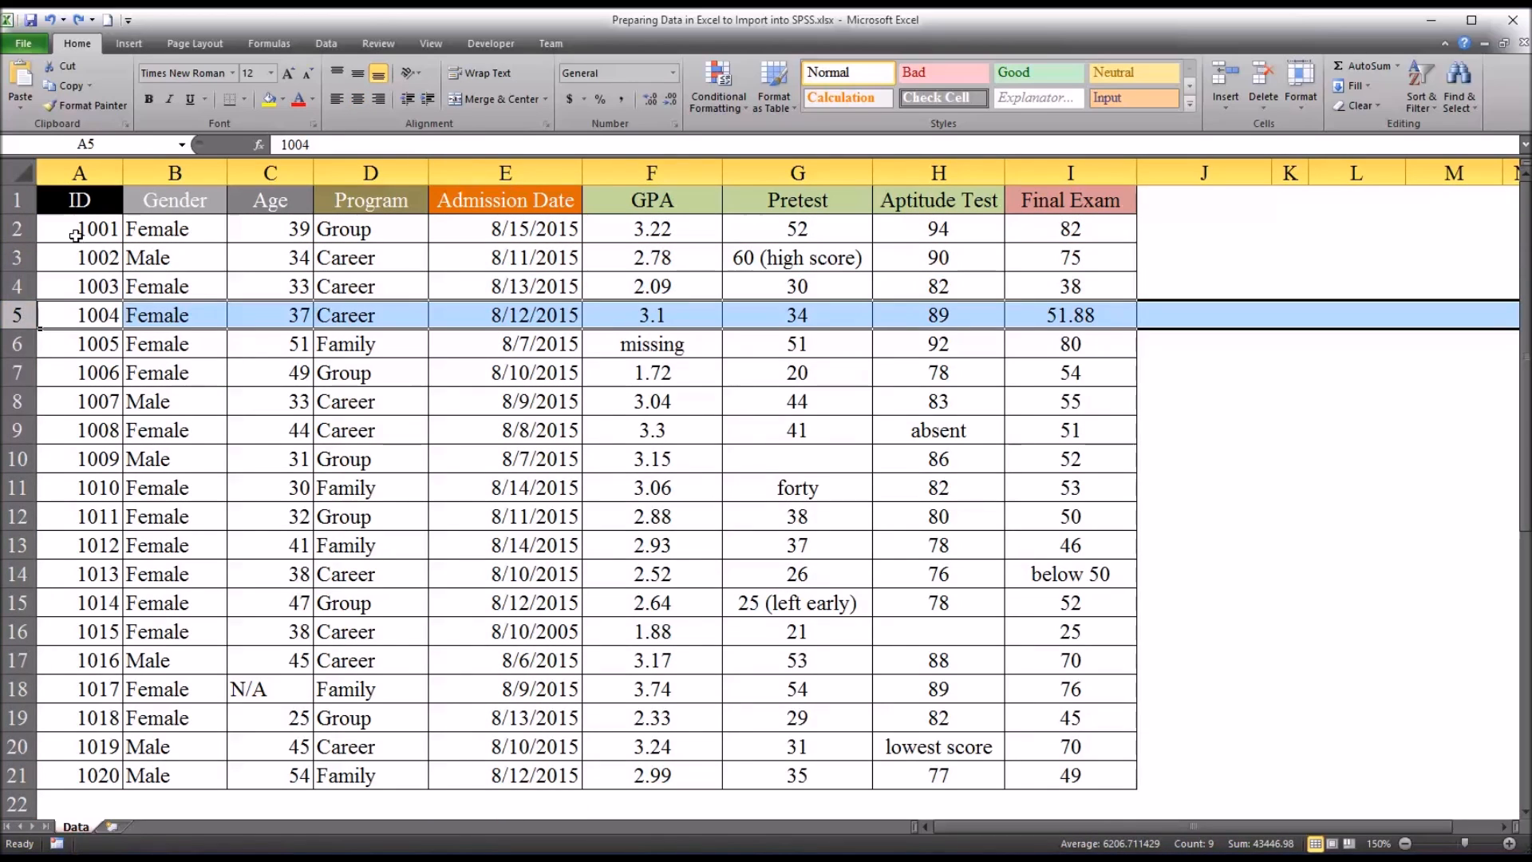
click(79, 229)
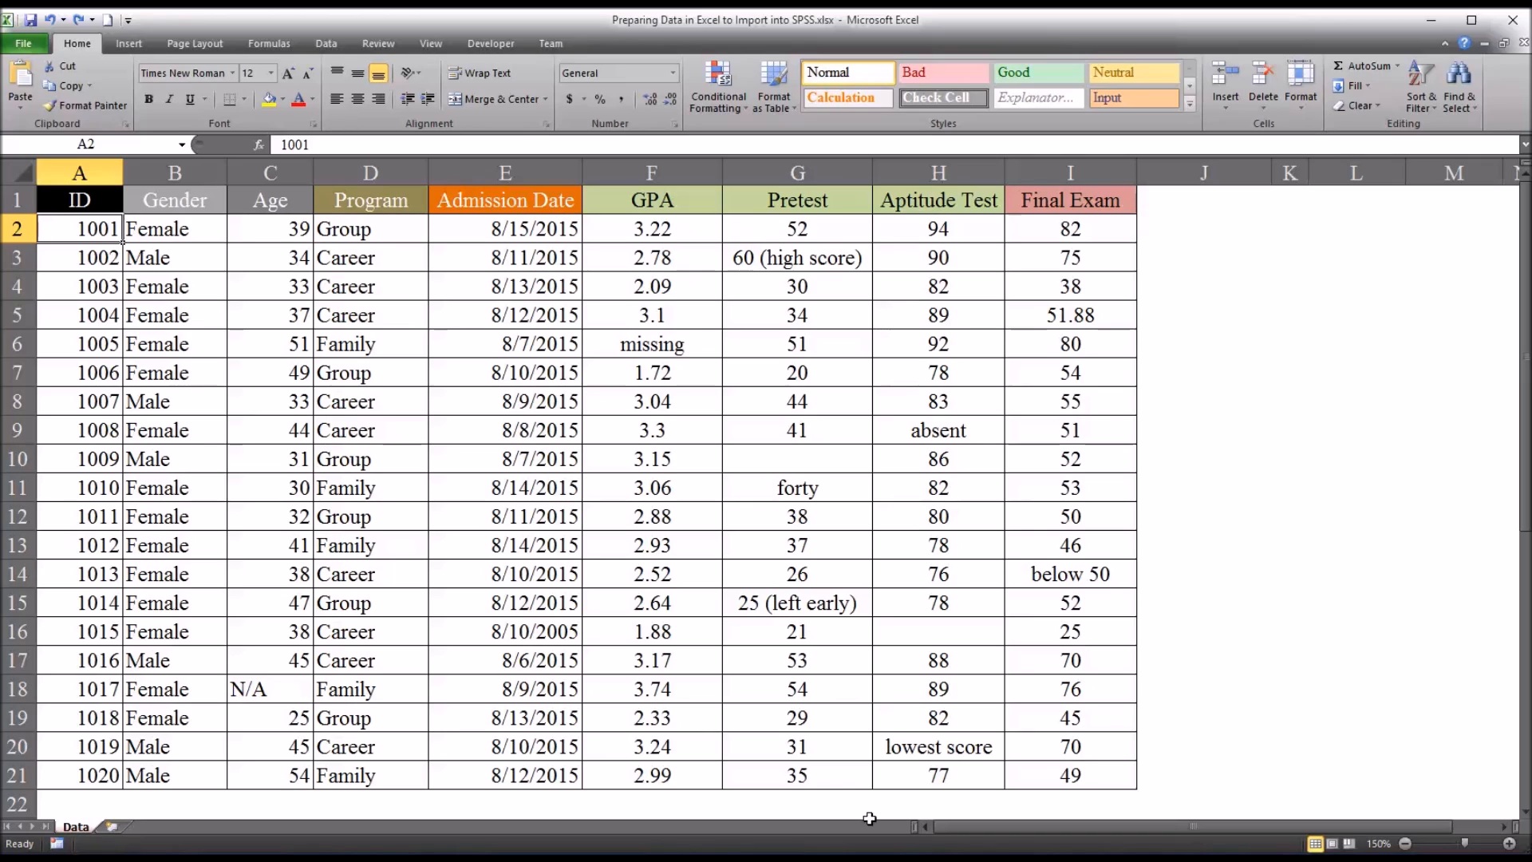
click(174, 172)
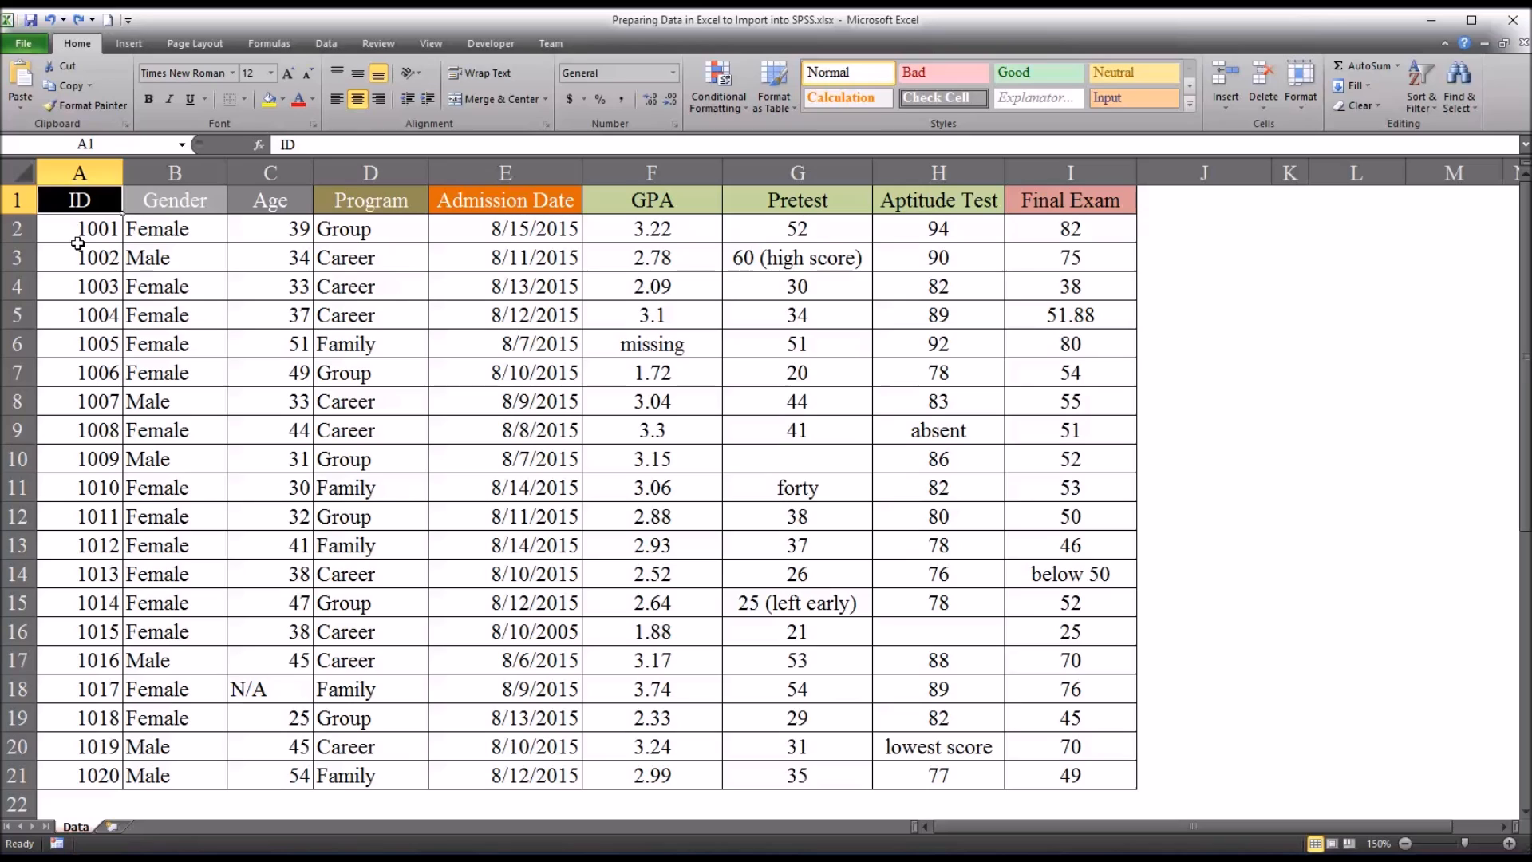
drag(79, 229, 79, 315)
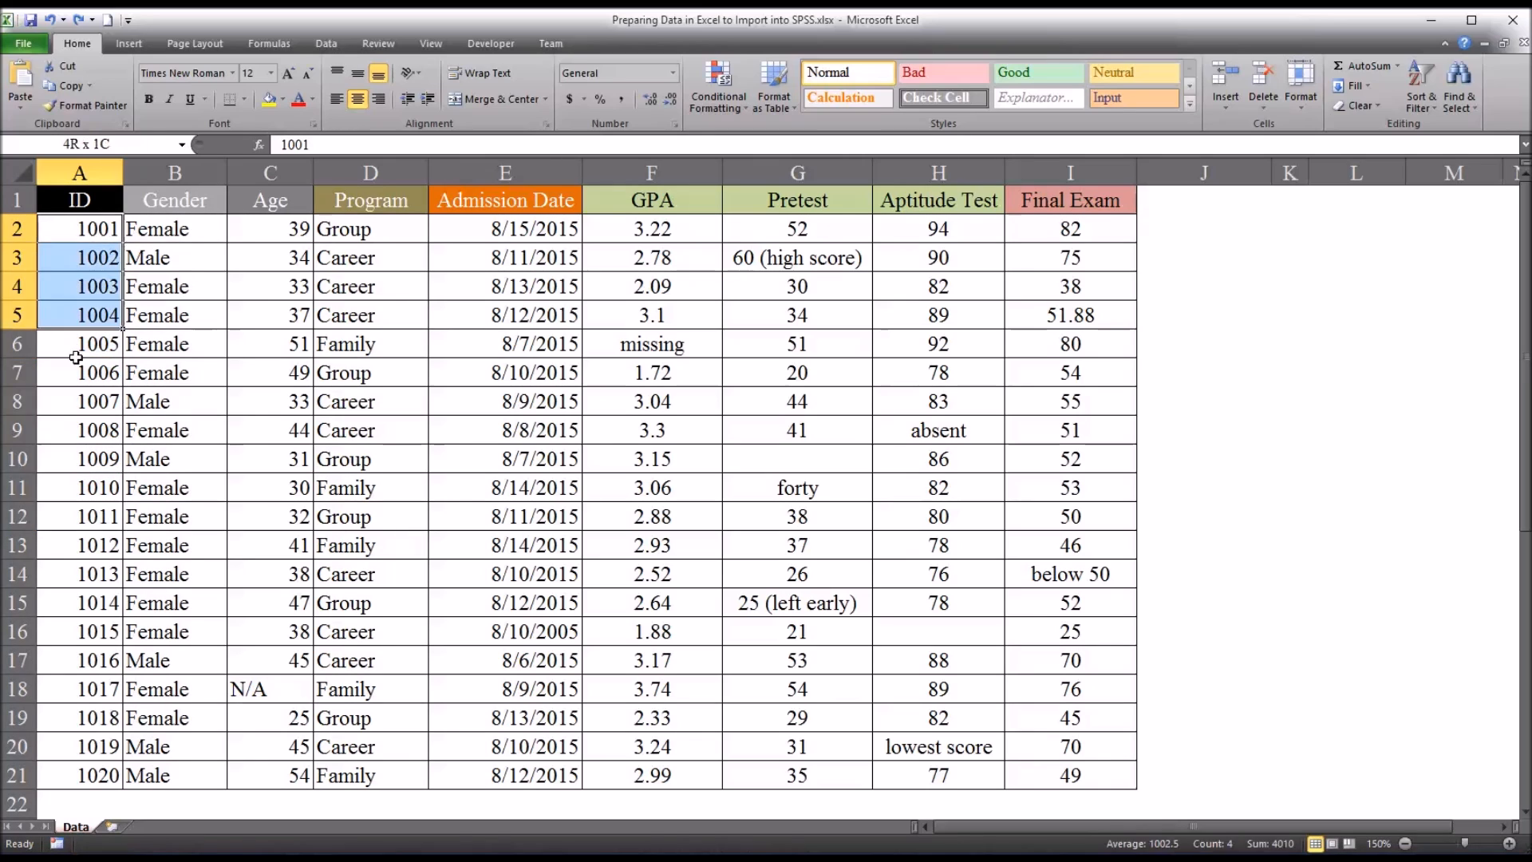
drag(79, 230, 78, 775)
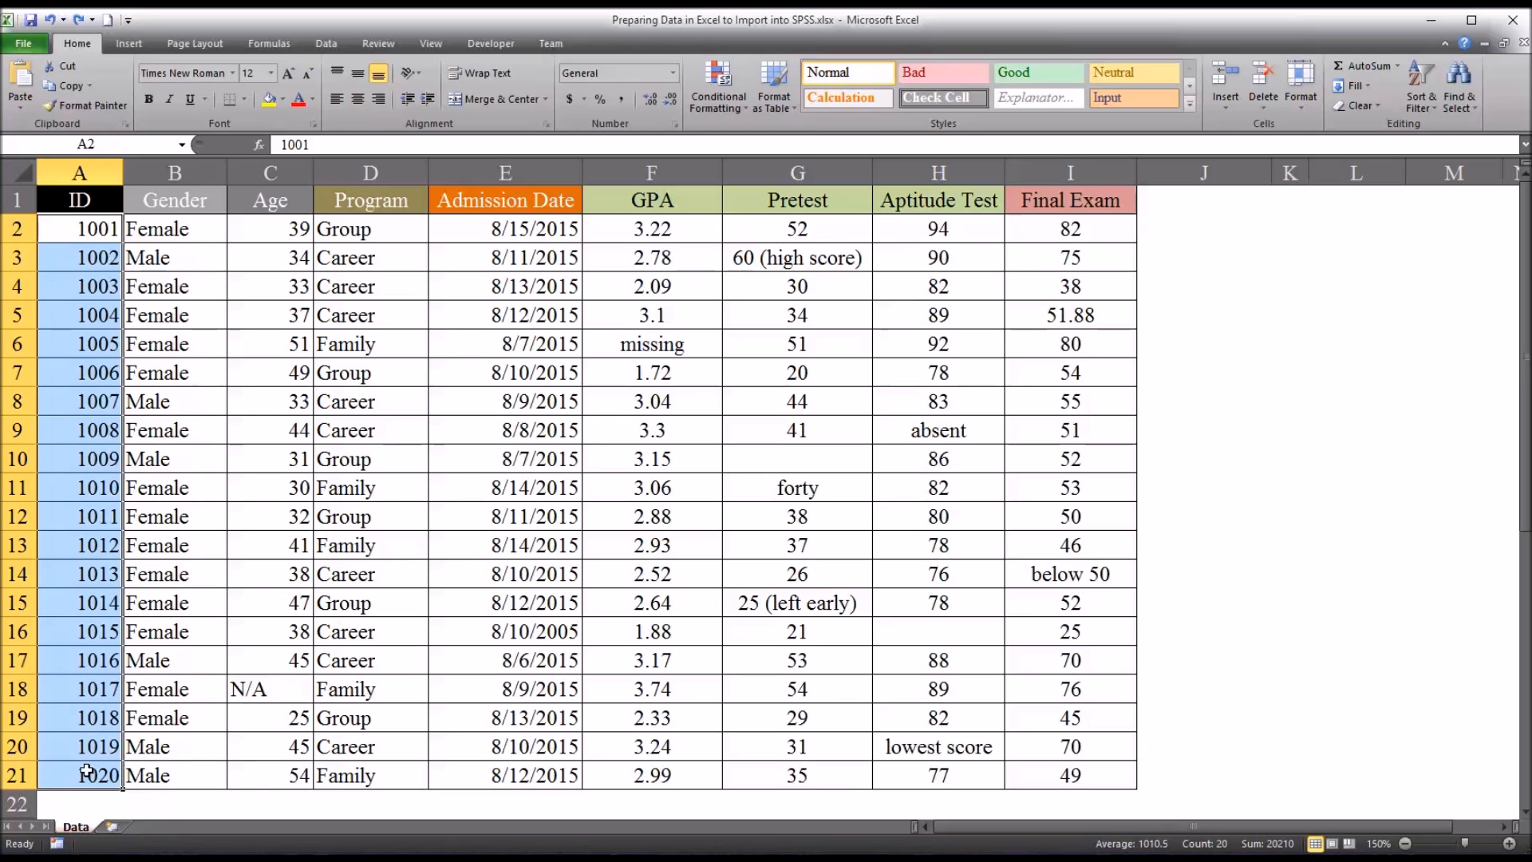
mouse_move(80, 728)
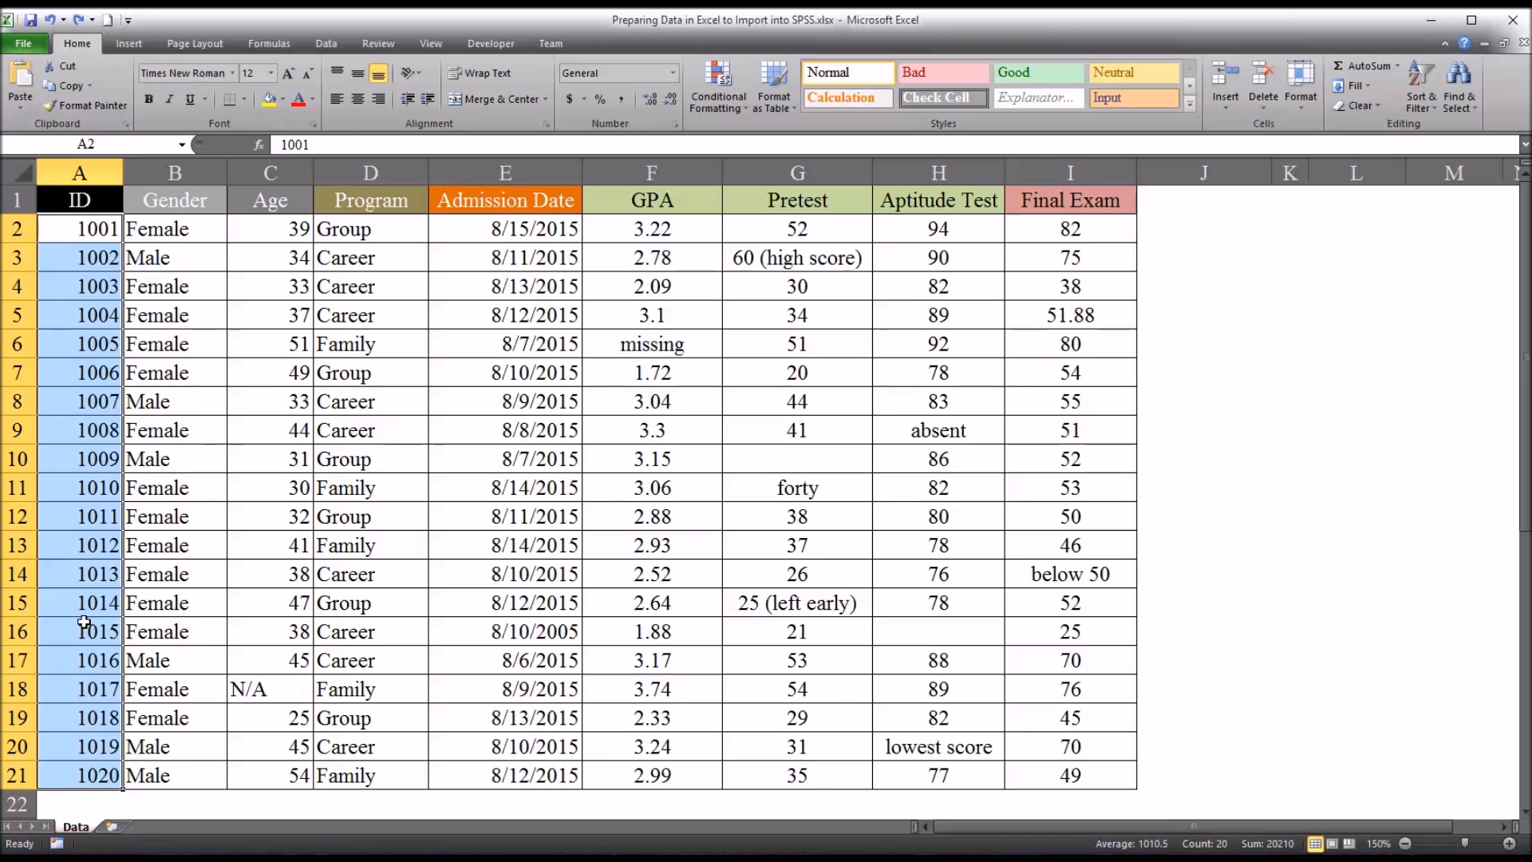
click(79, 230)
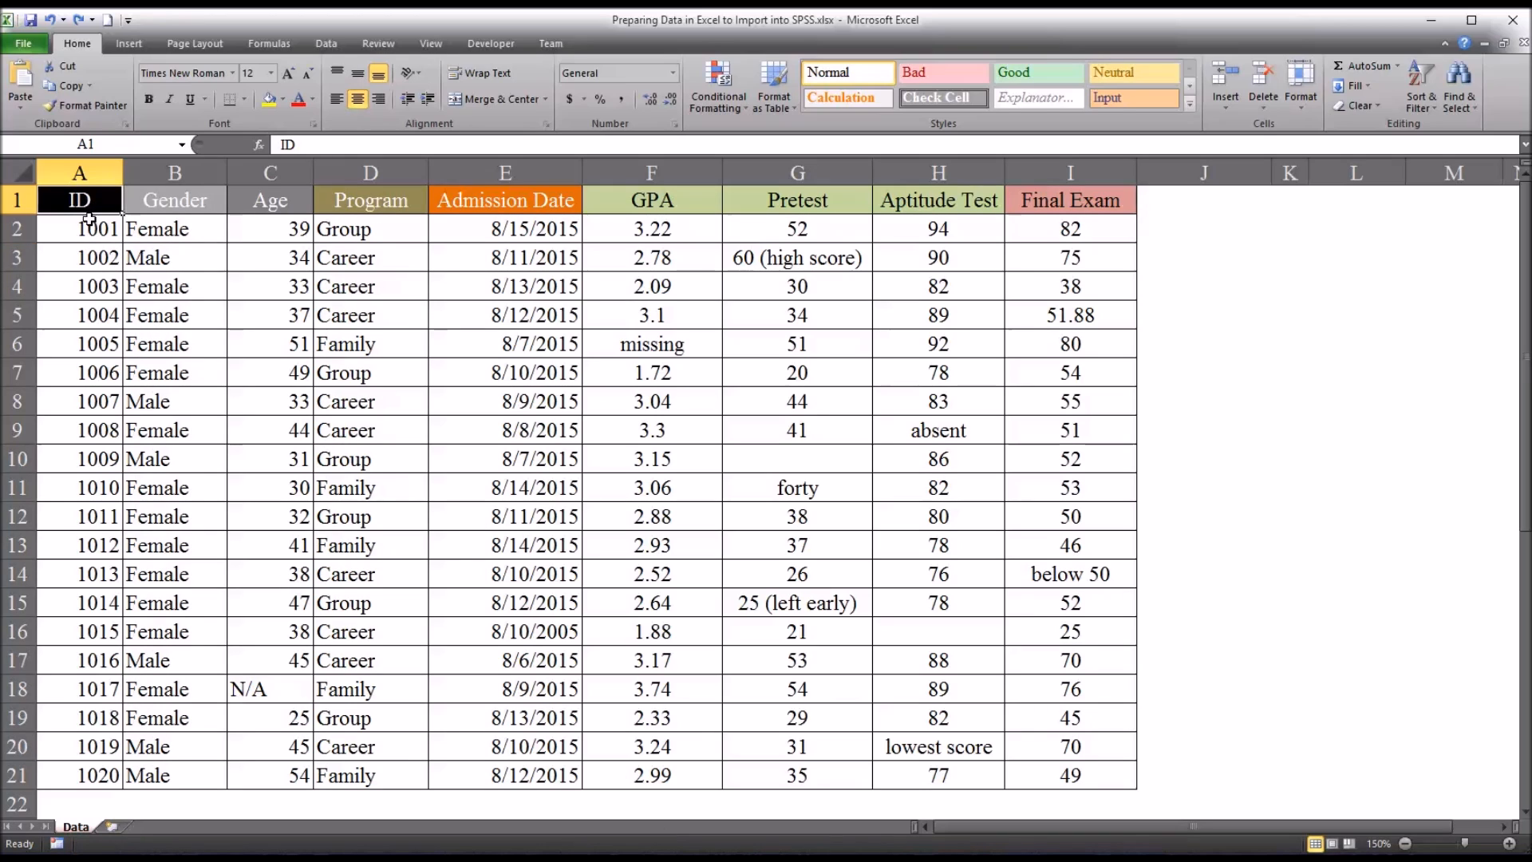
click(78, 173)
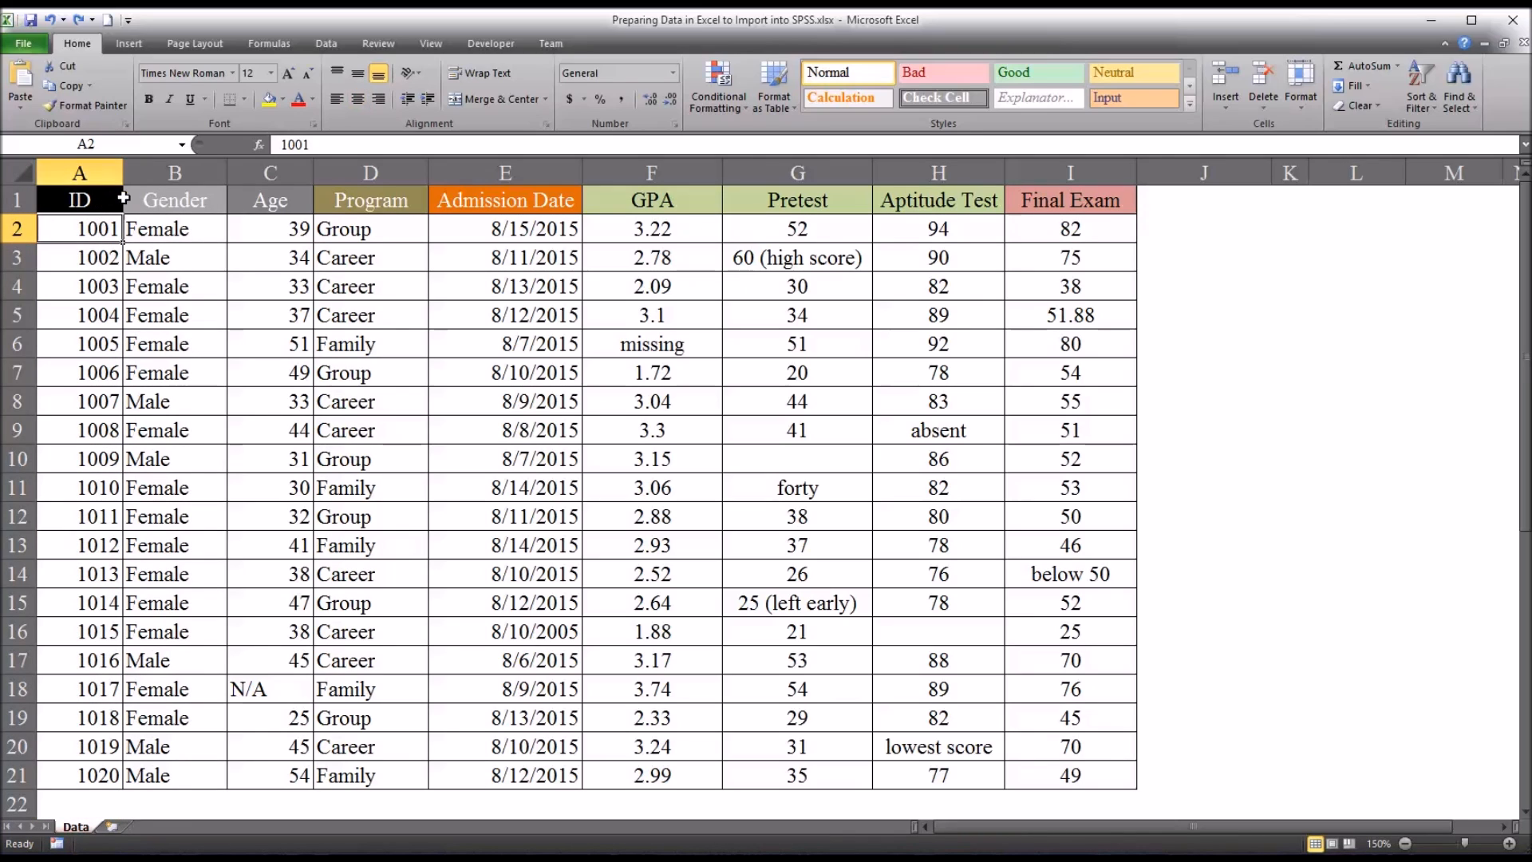
mouse_move(205, 231)
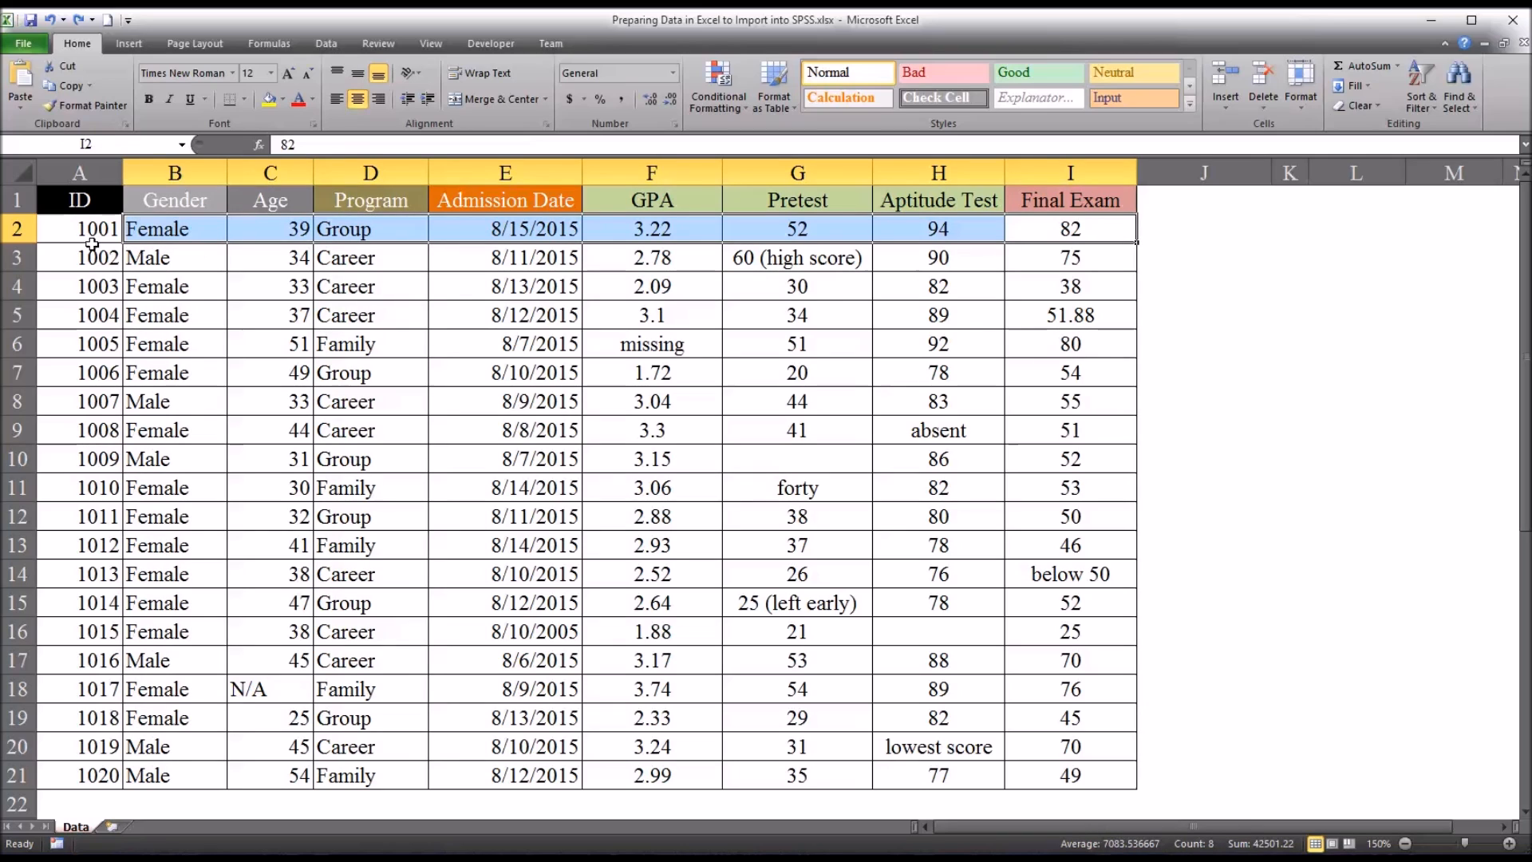
click(78, 229)
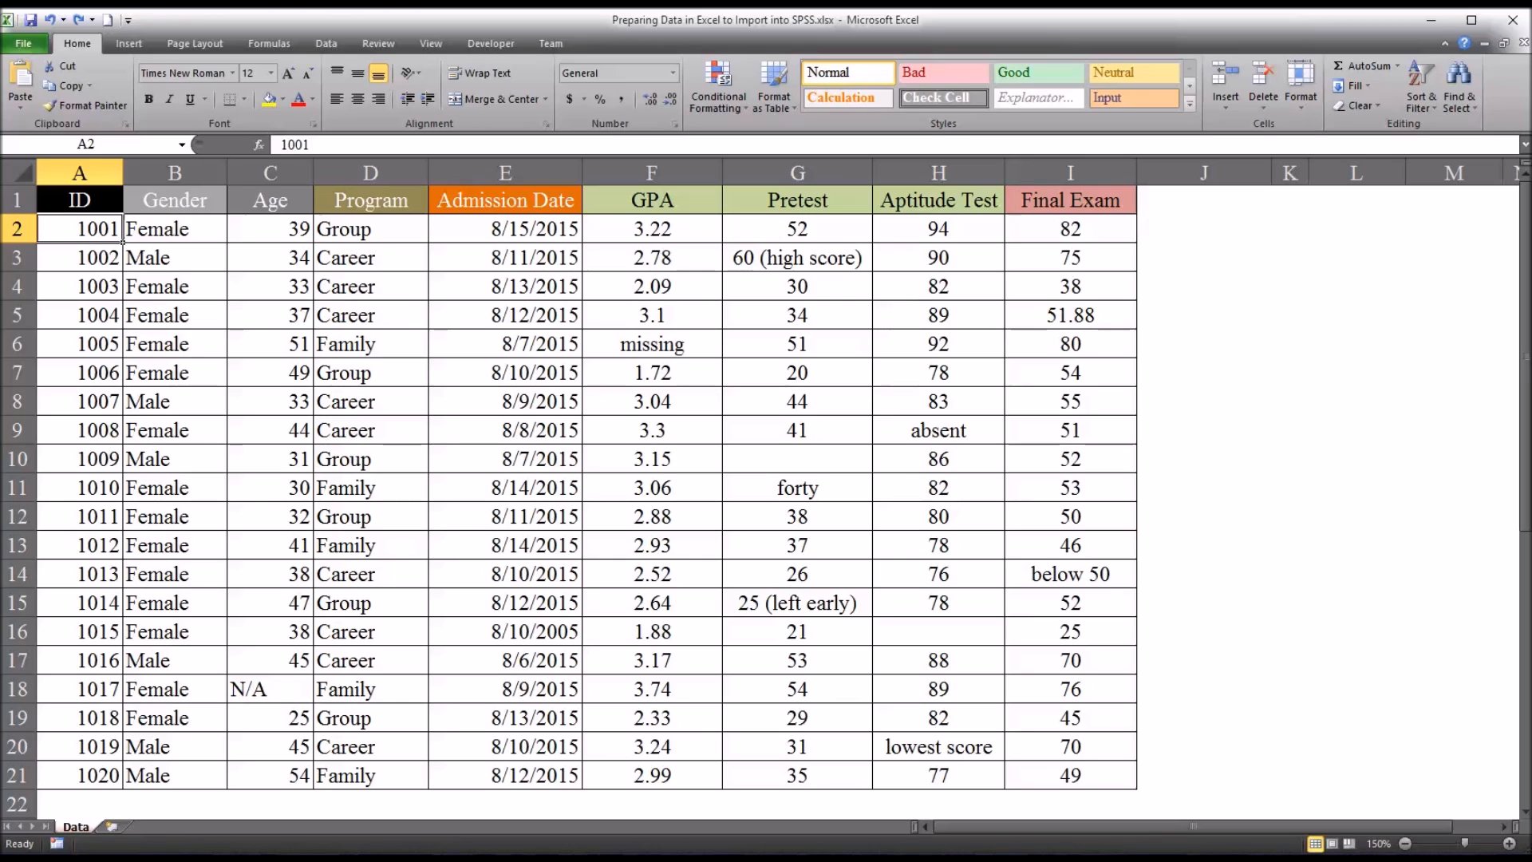
mouse_move(412, 565)
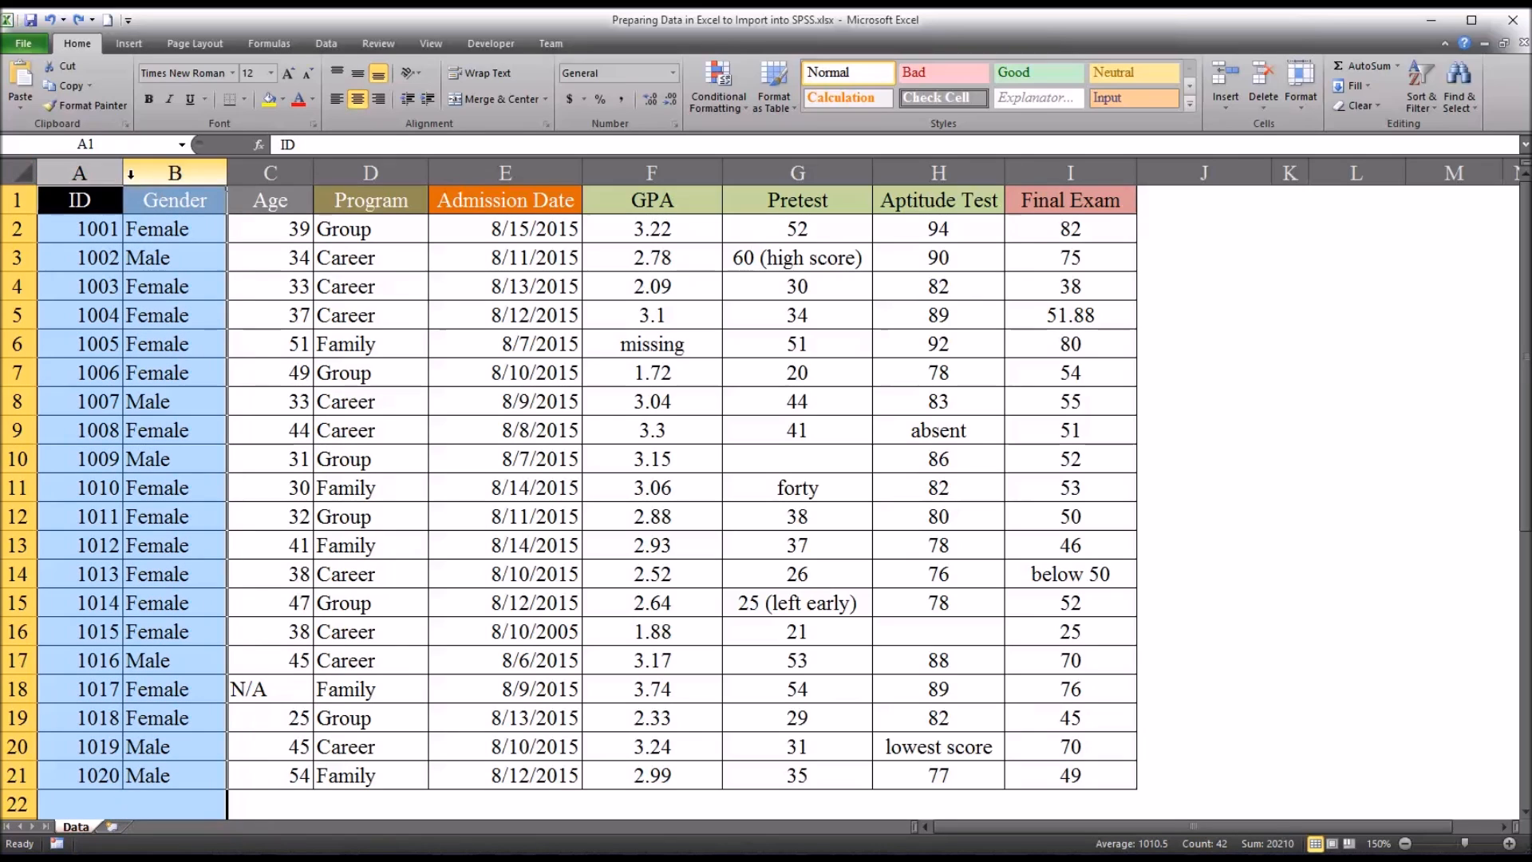
click(79, 172)
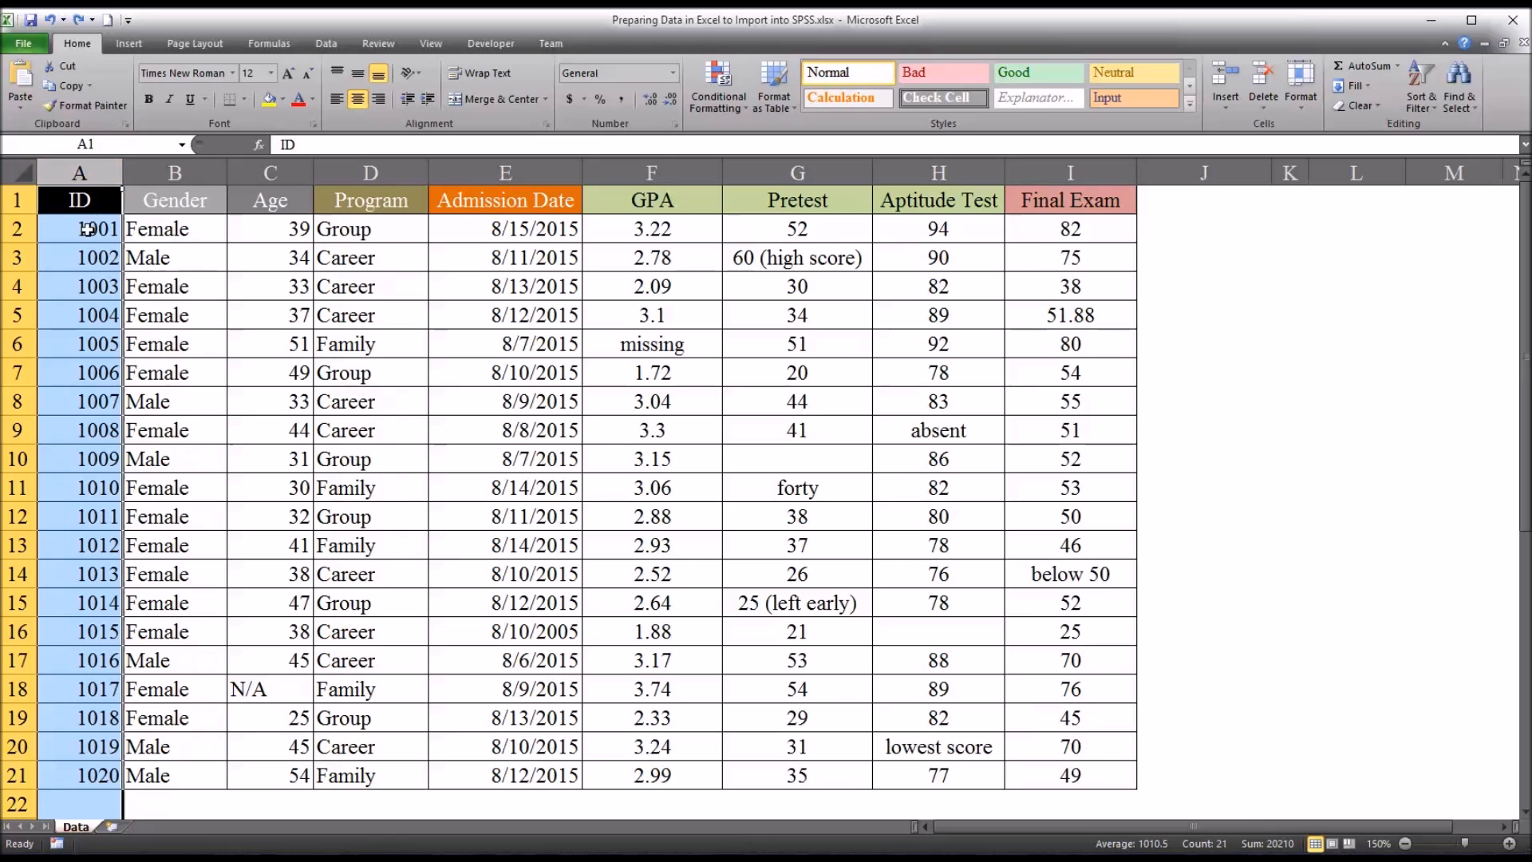
click(78, 227)
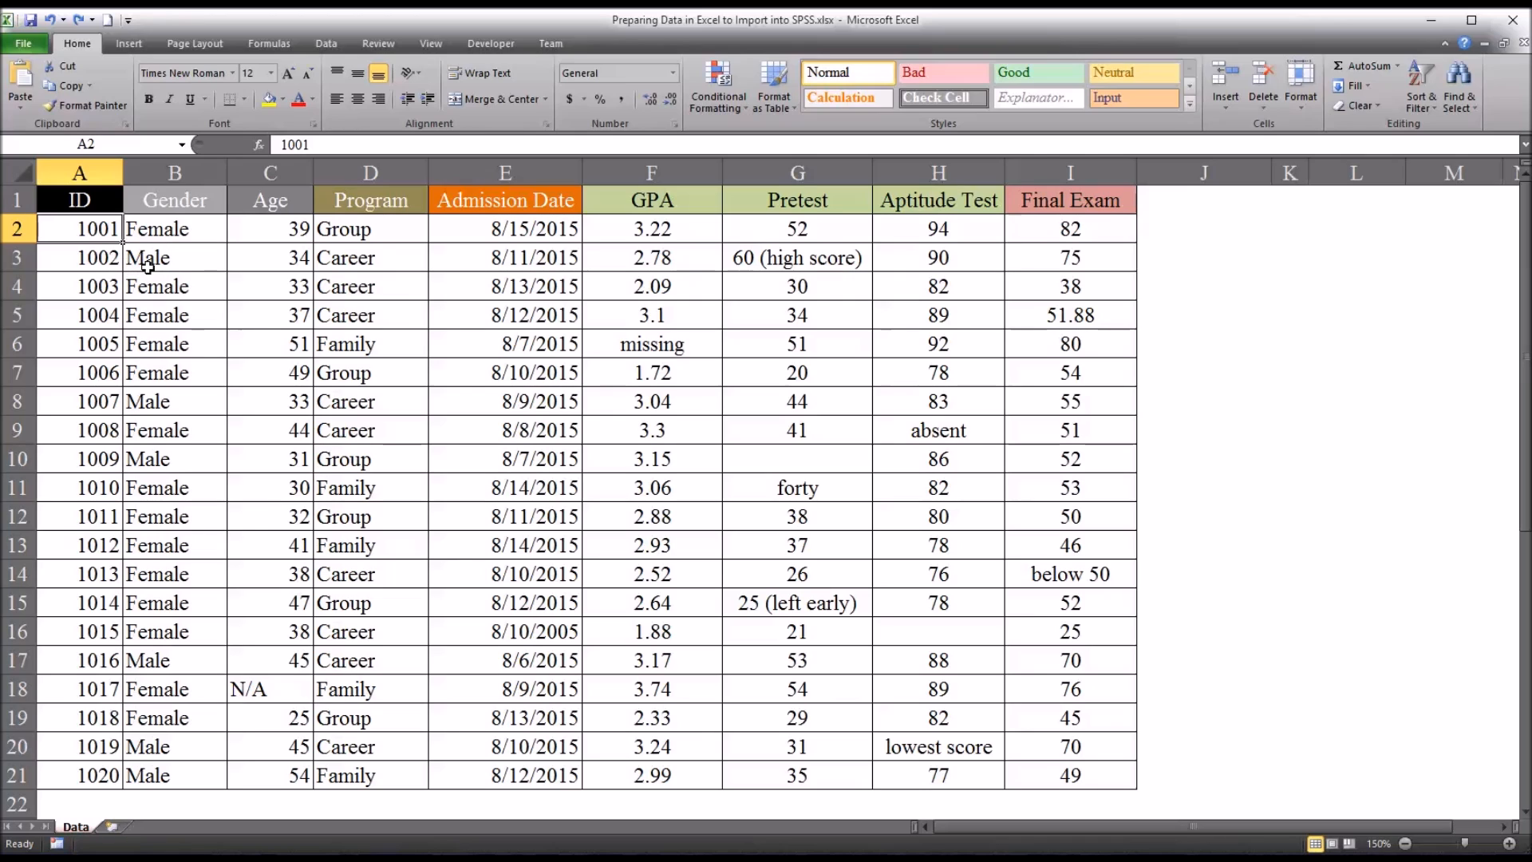
mouse_move(179, 271)
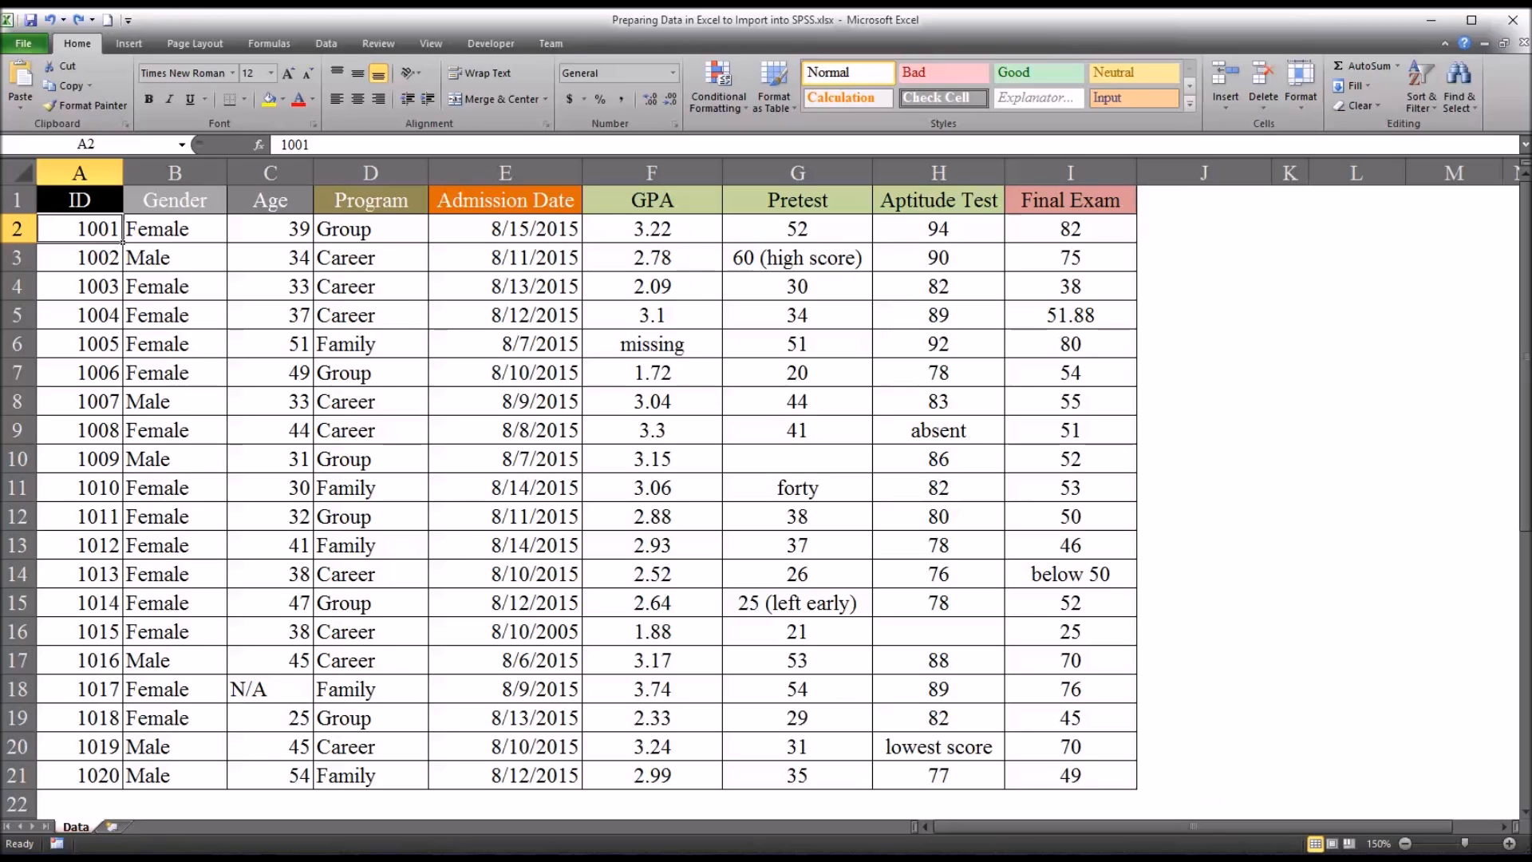
mouse_move(557, 598)
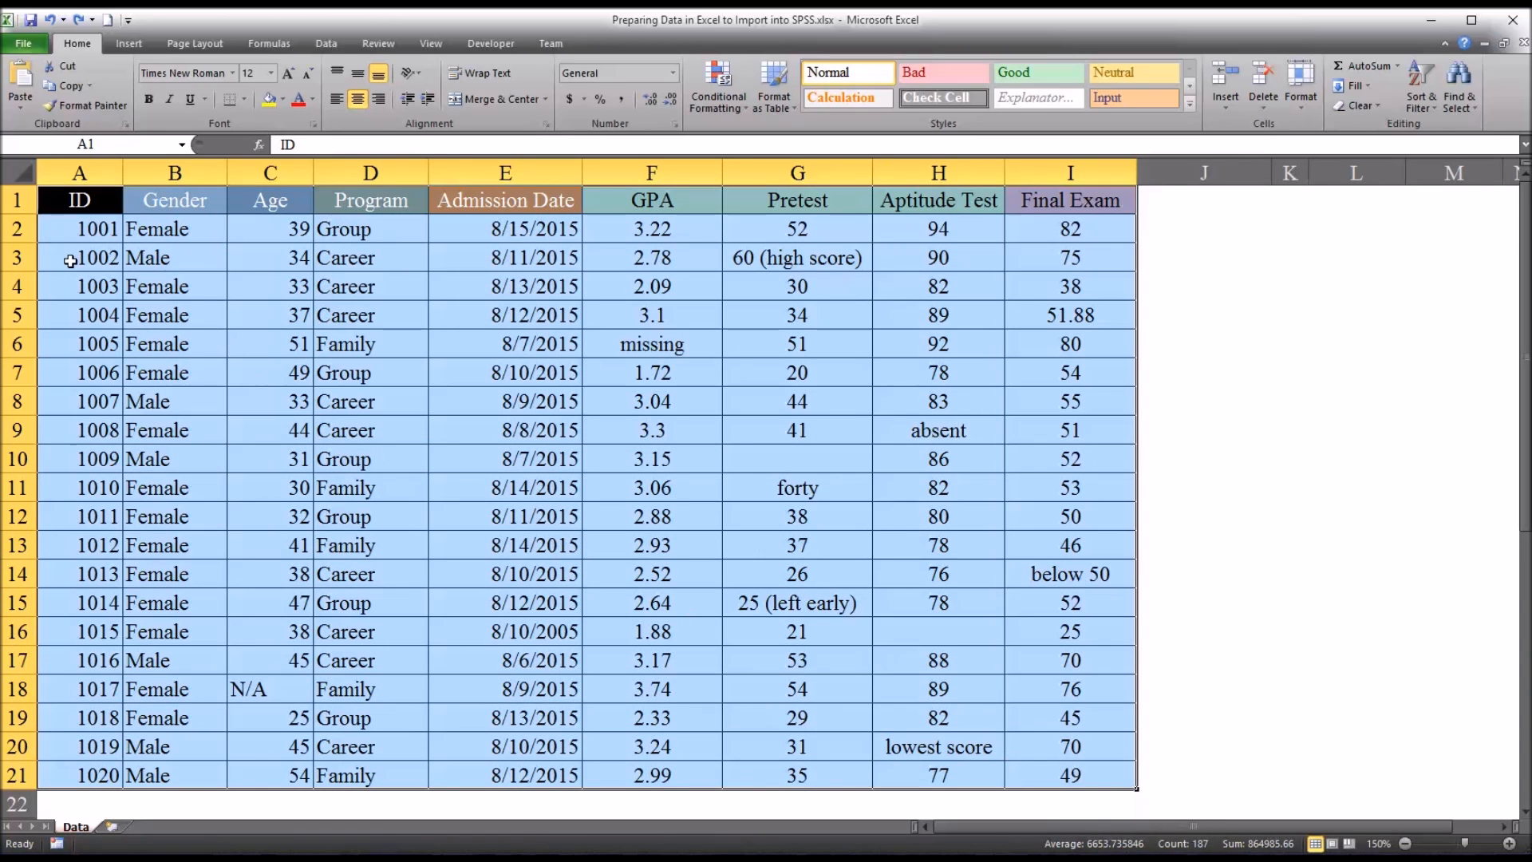
click(79, 229)
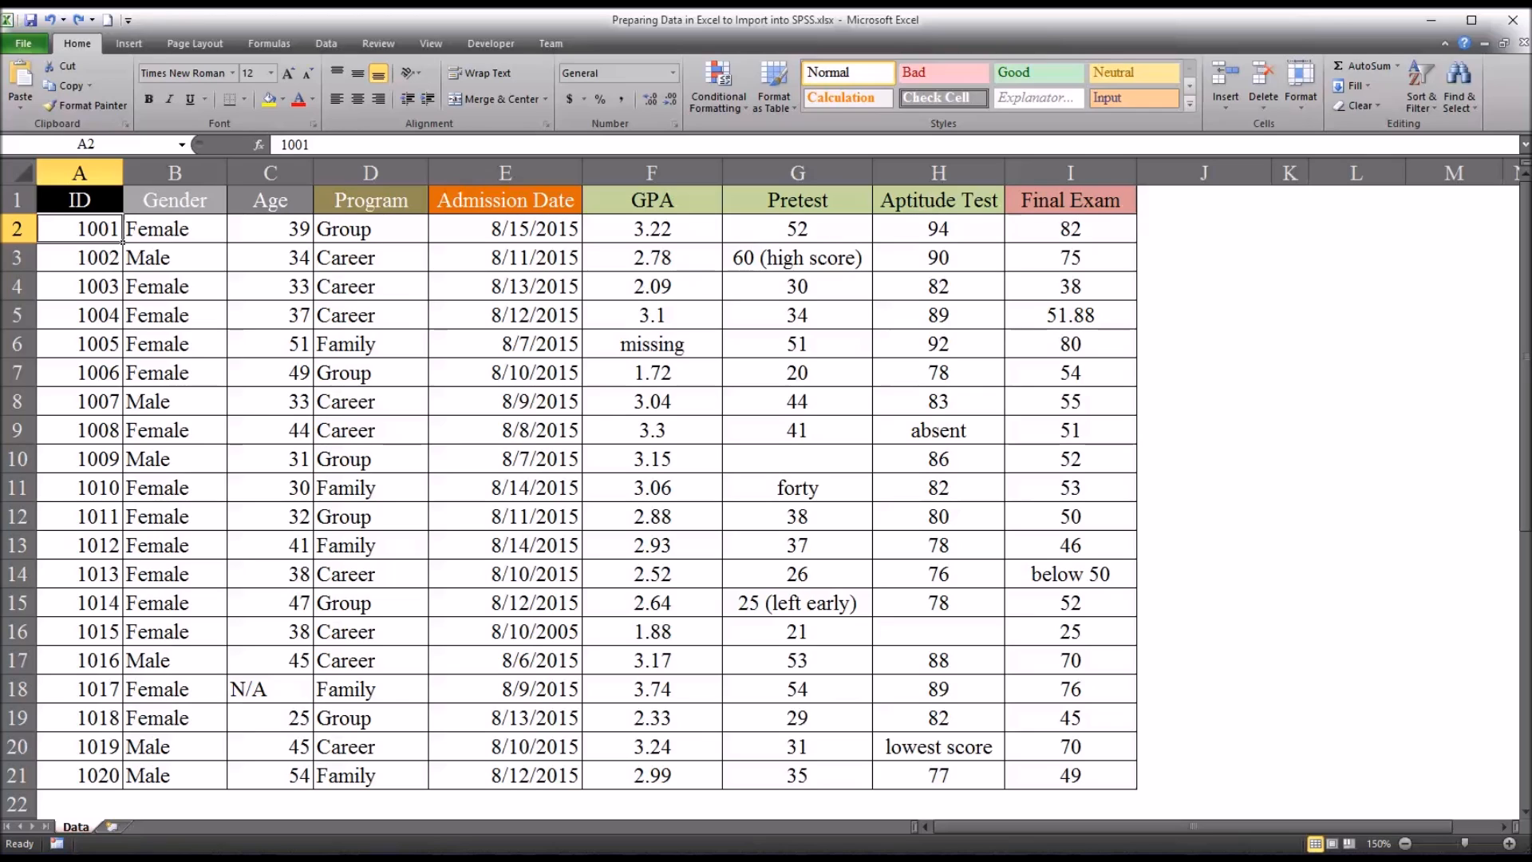
mouse_move(188, 268)
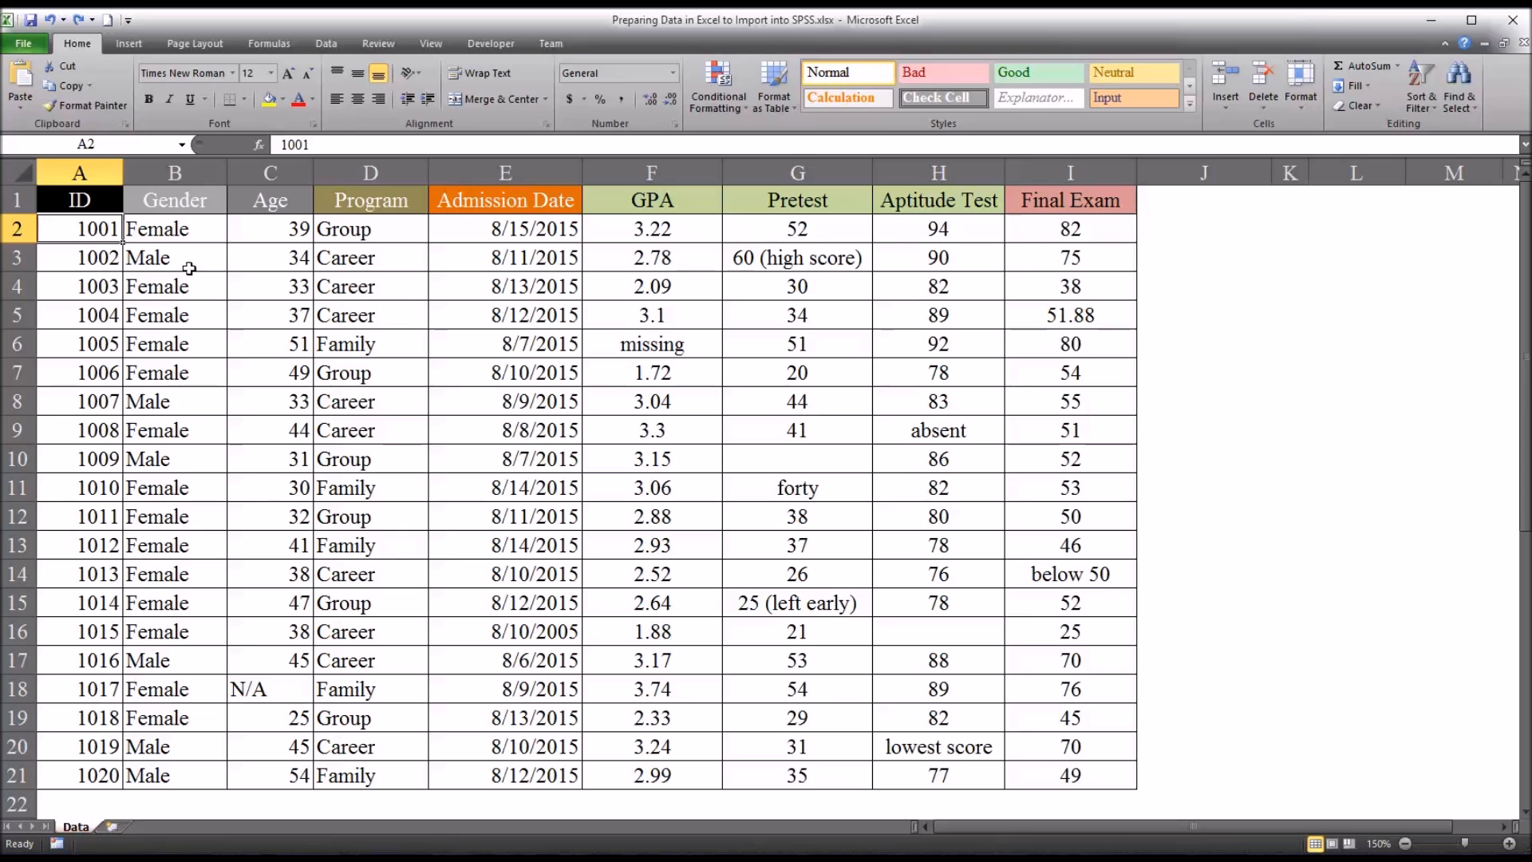
Step: Select the Gender entries for all twenty participants
click(174, 172)
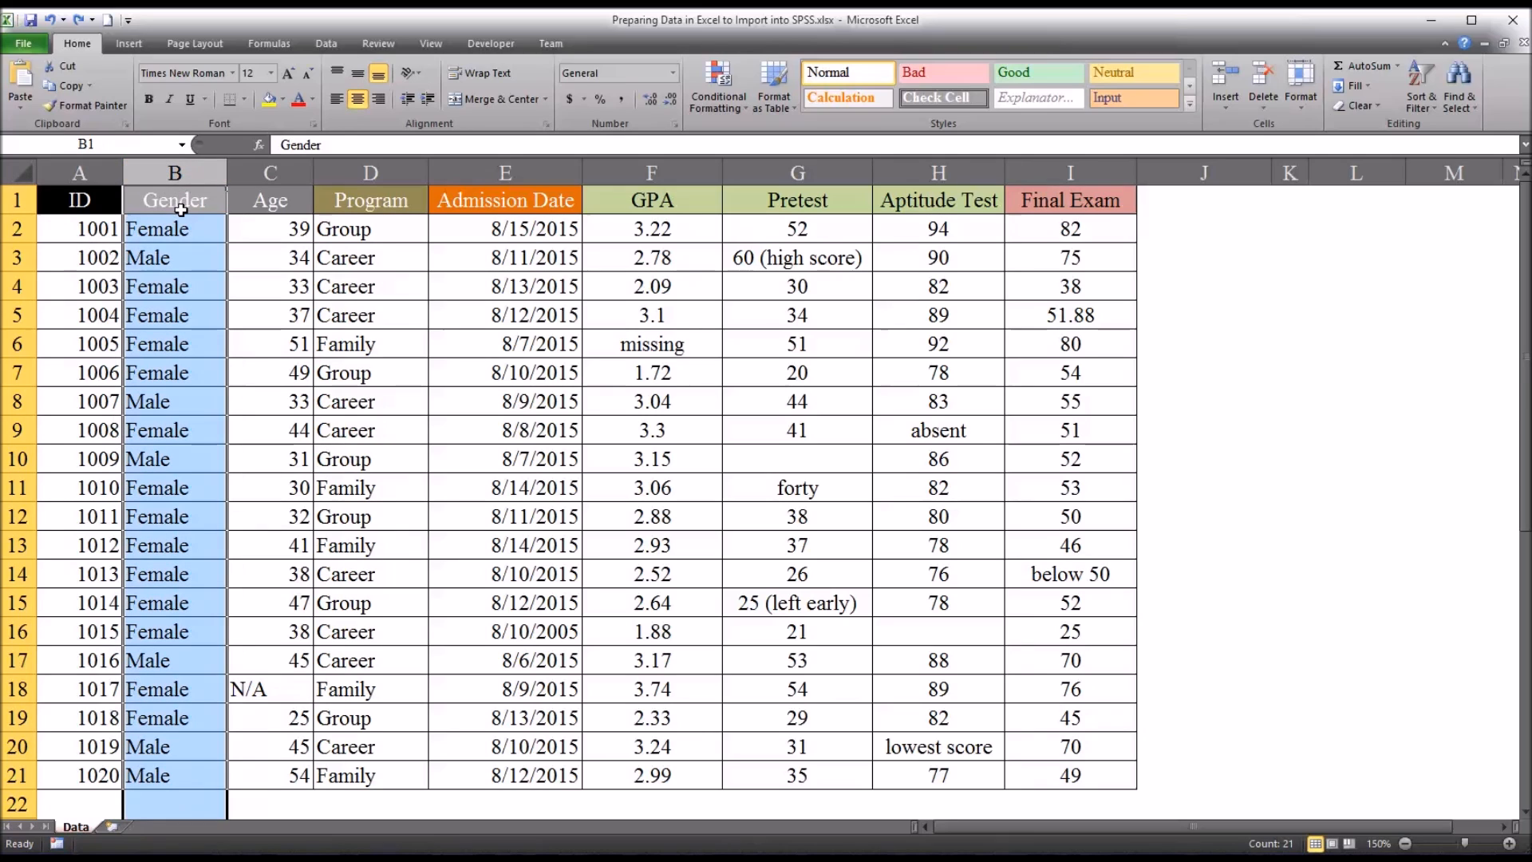
click(174, 229)
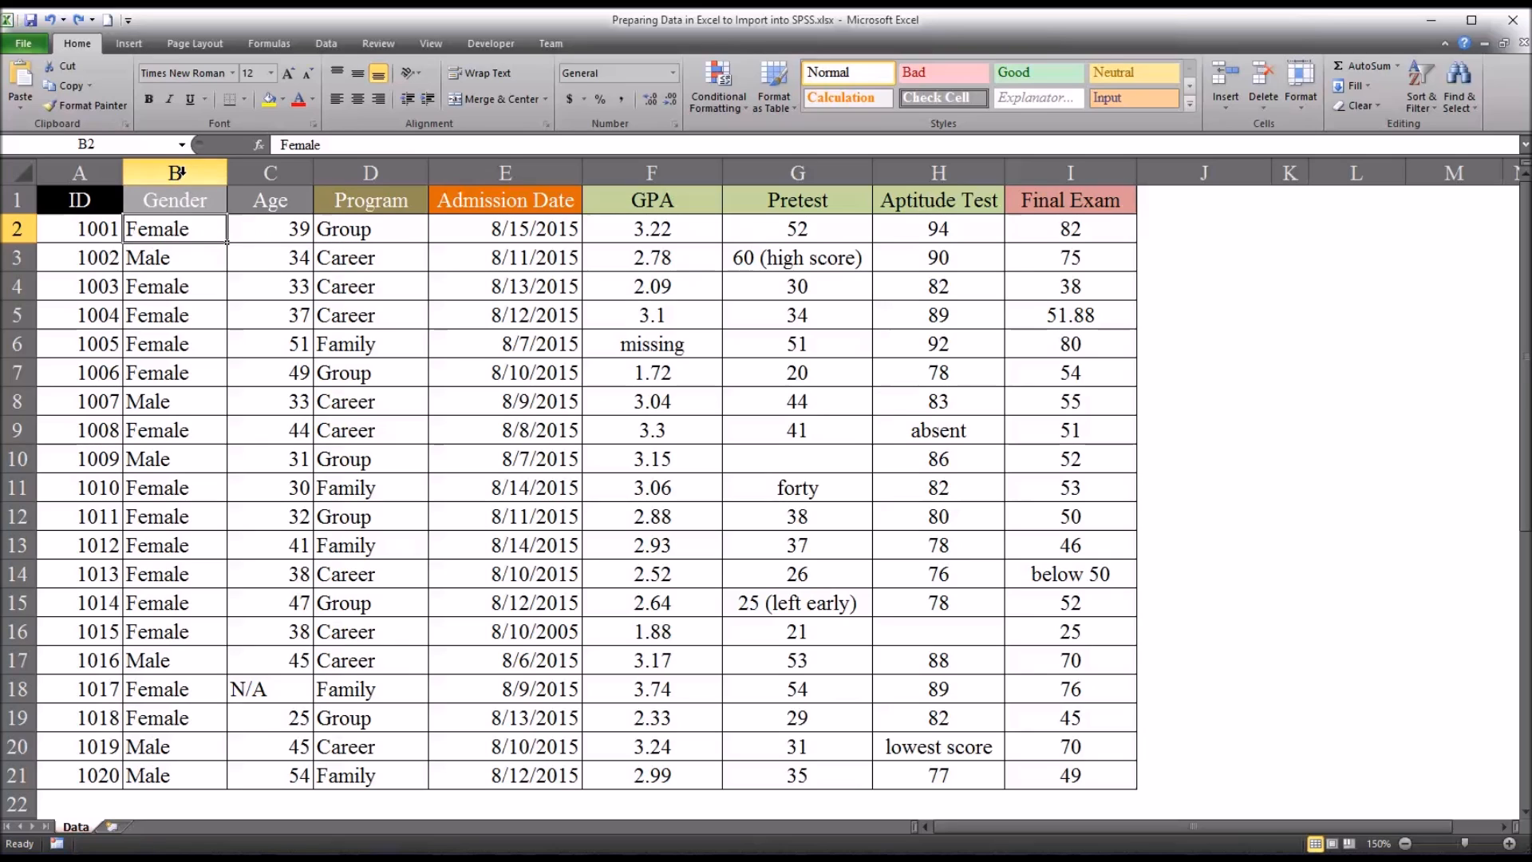
click(174, 173)
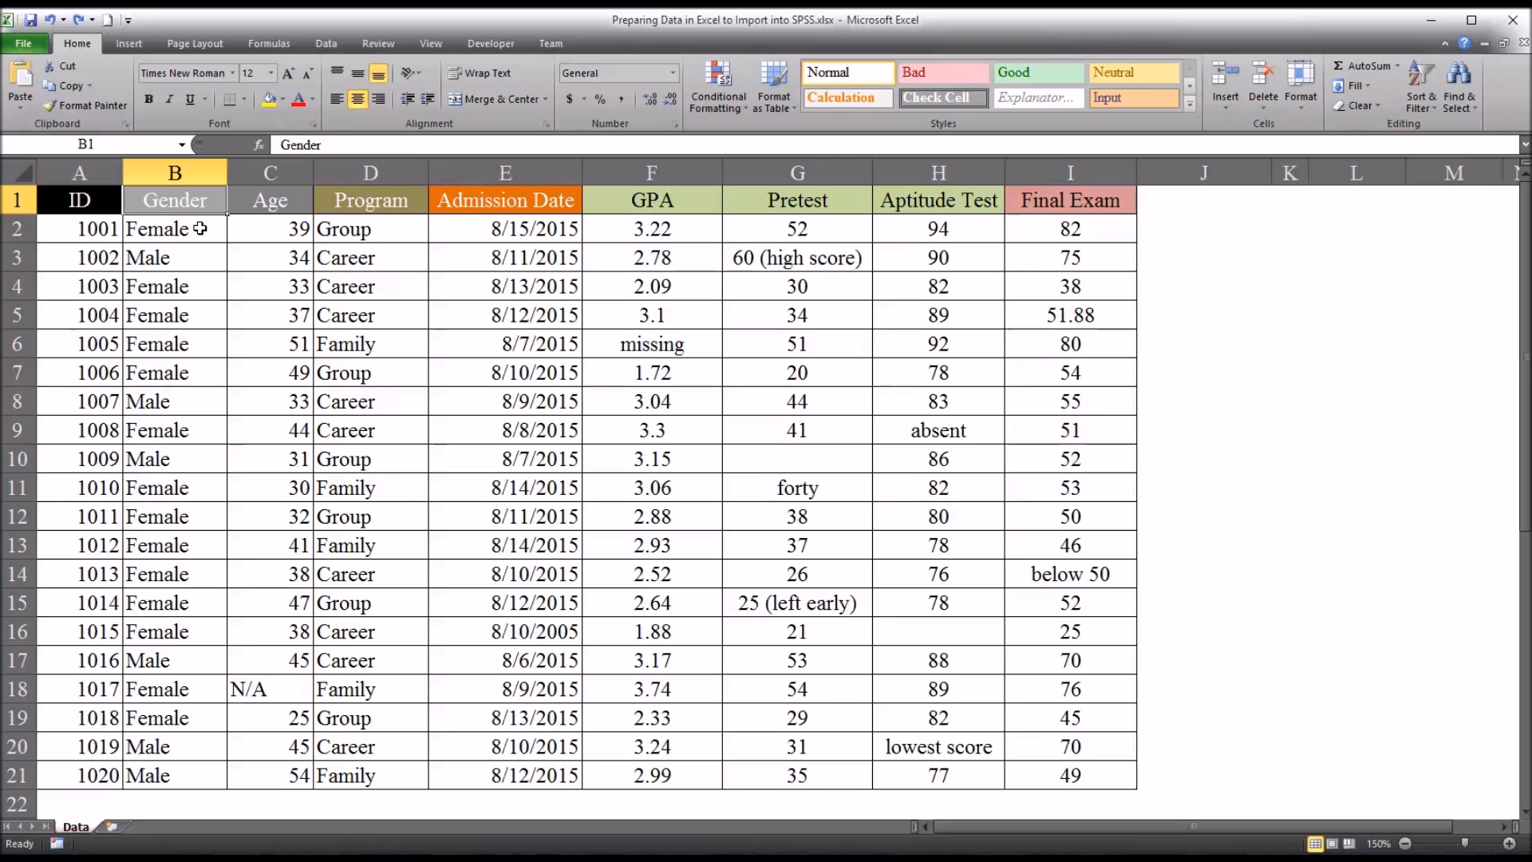
click(174, 257)
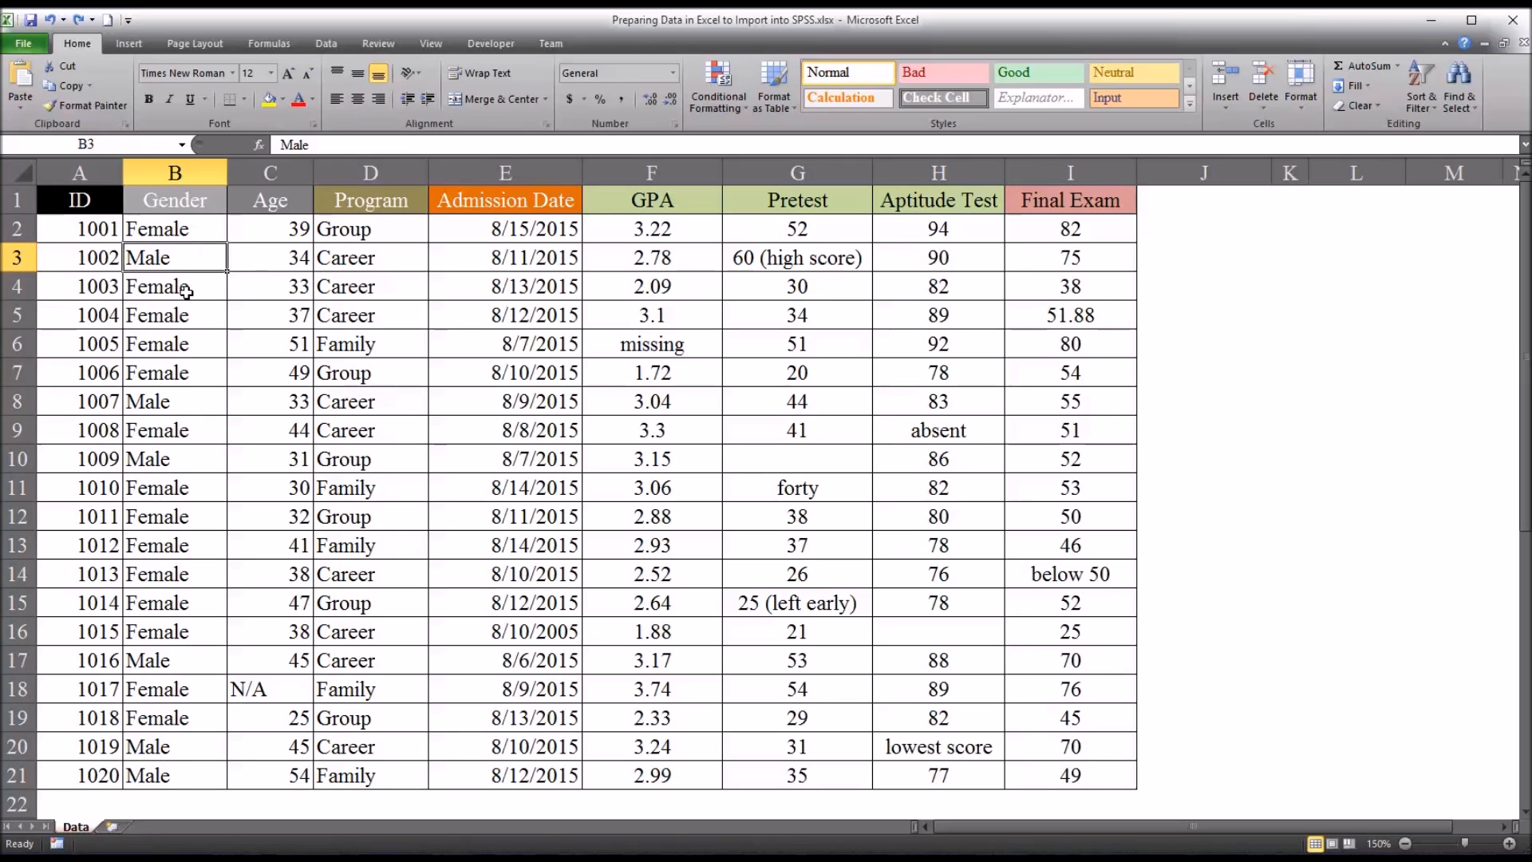
mouse_move(191, 258)
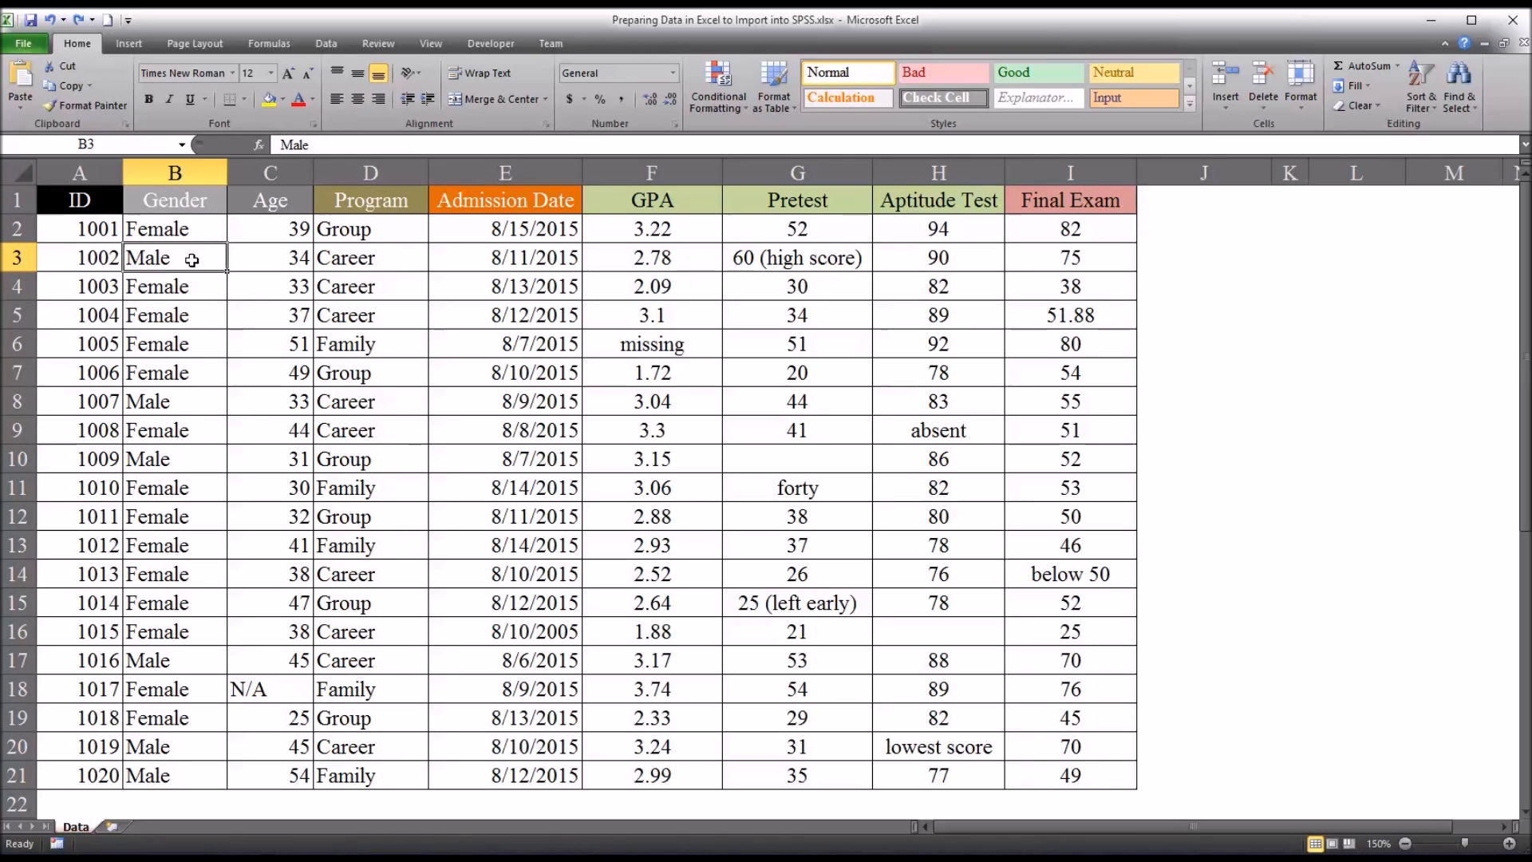
mouse_move(286, 314)
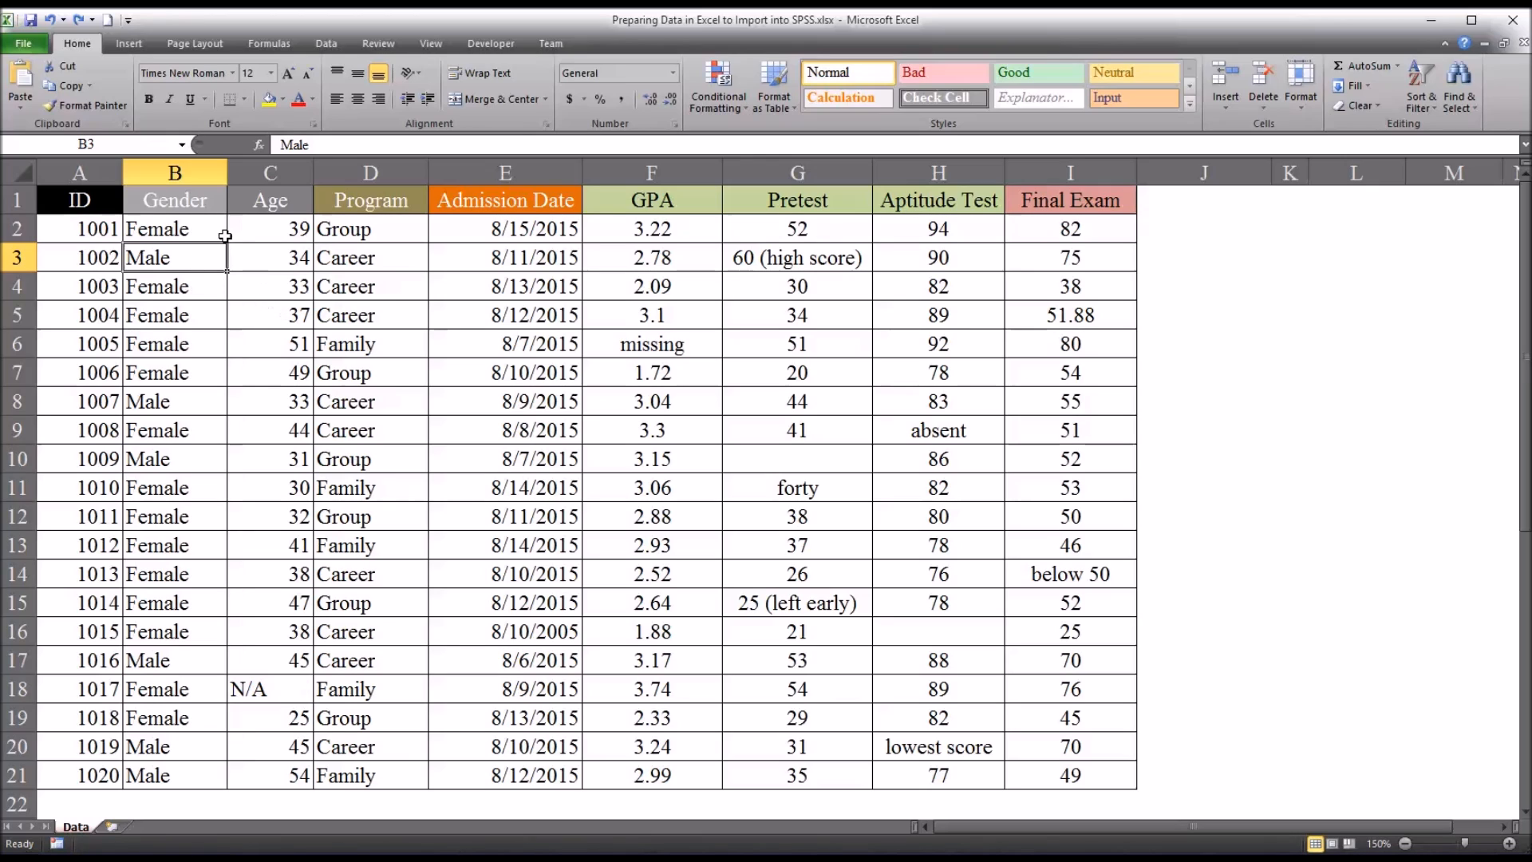
mouse_move(256, 277)
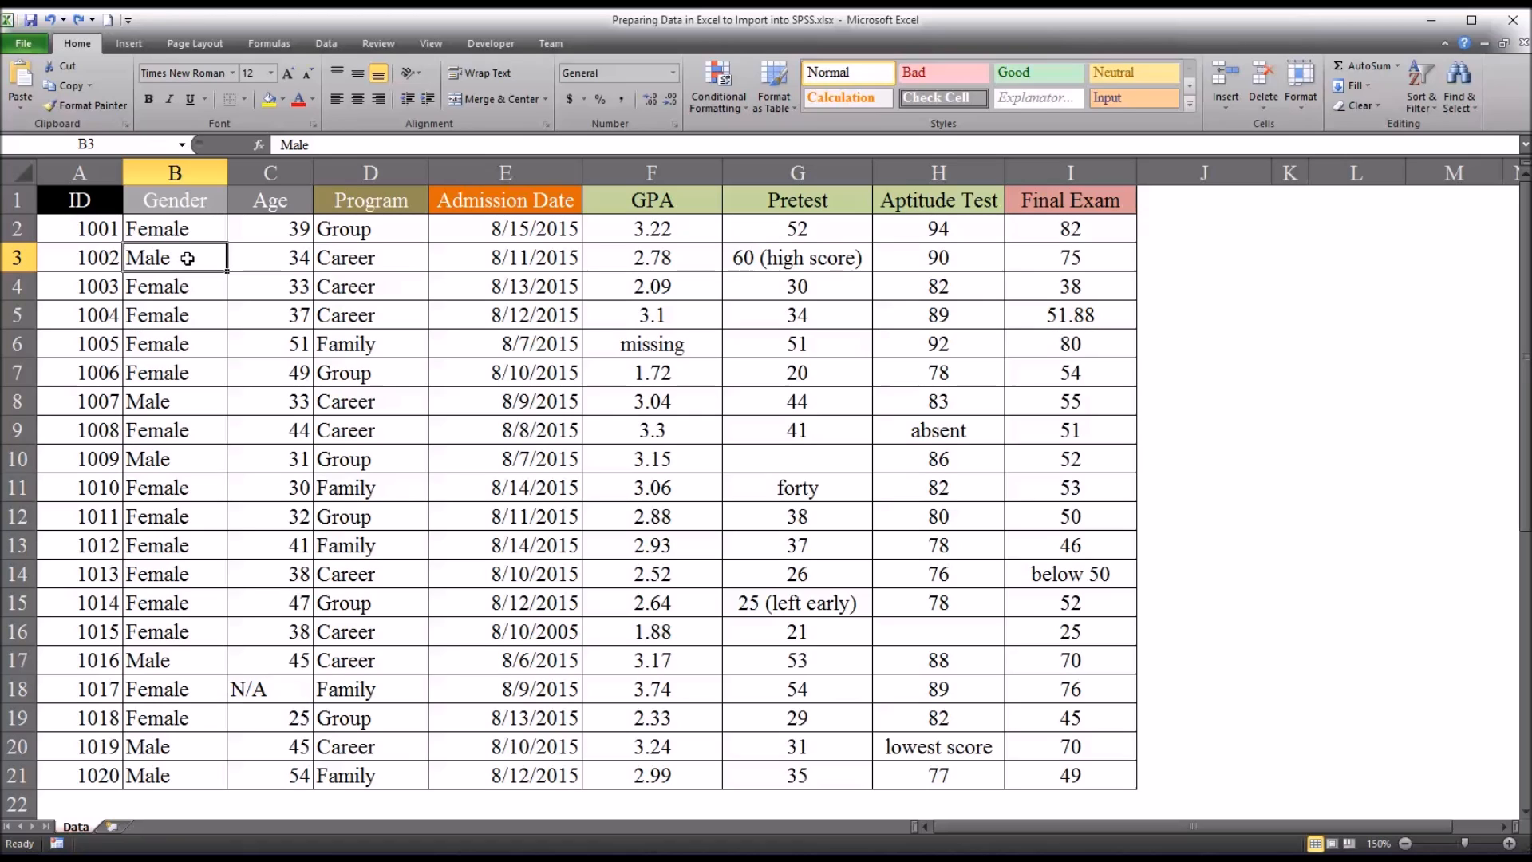
click(174, 229)
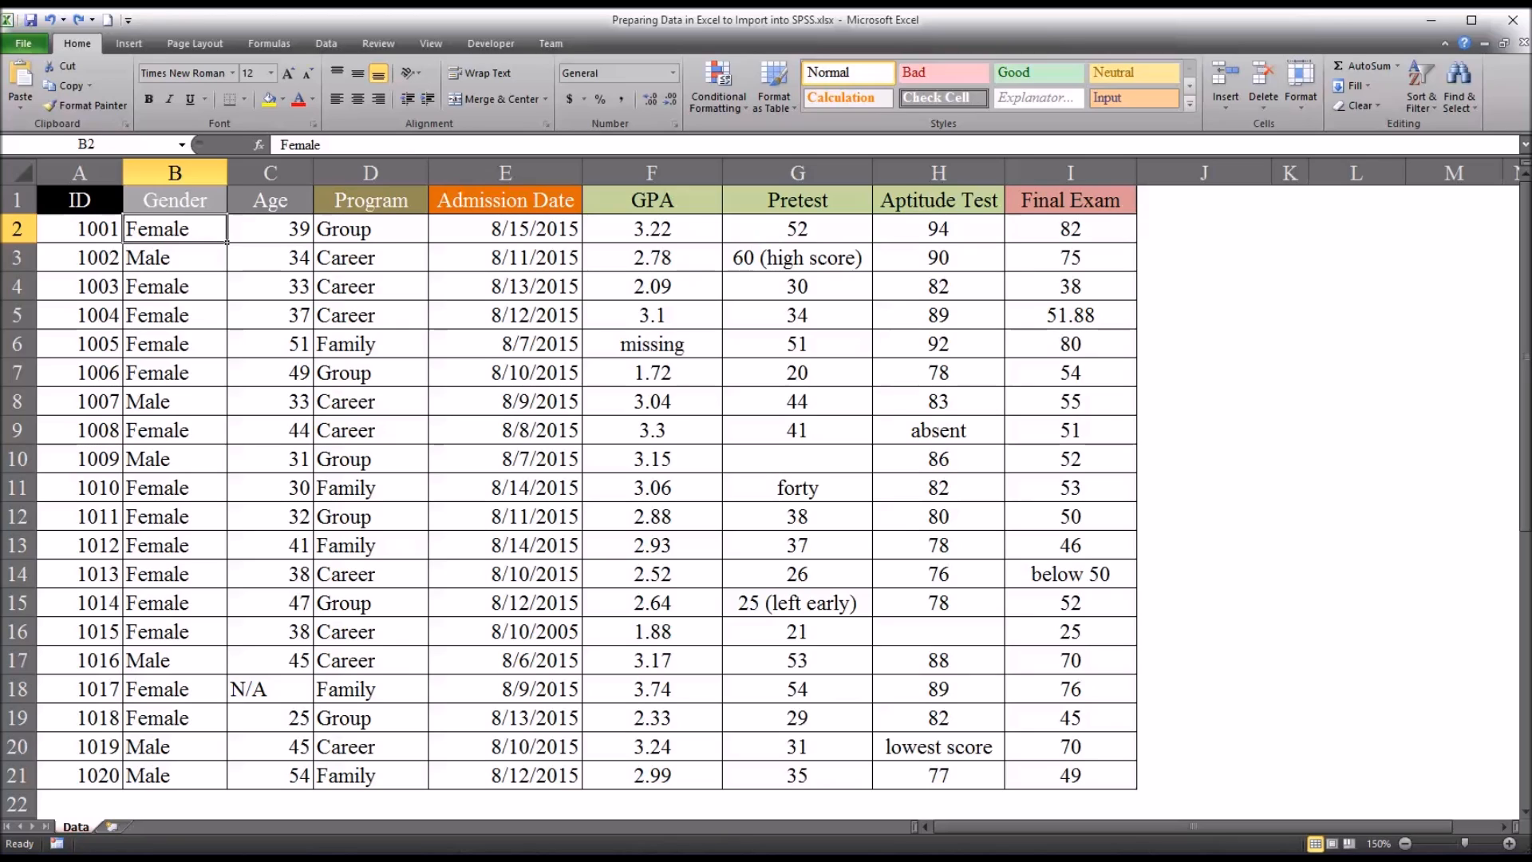
mouse_move(762, 781)
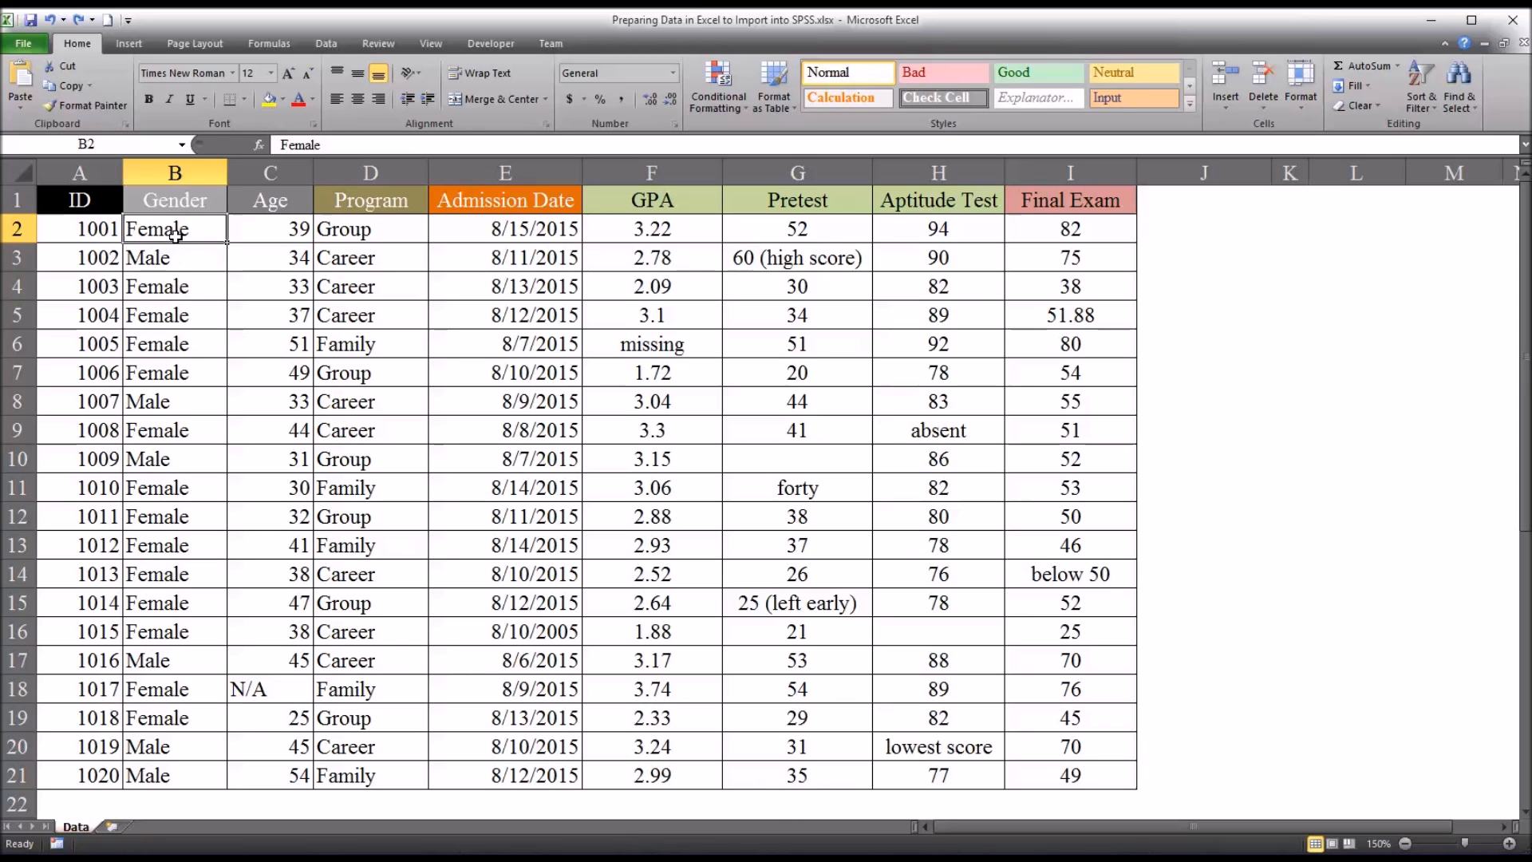
drag(174, 229, 174, 775)
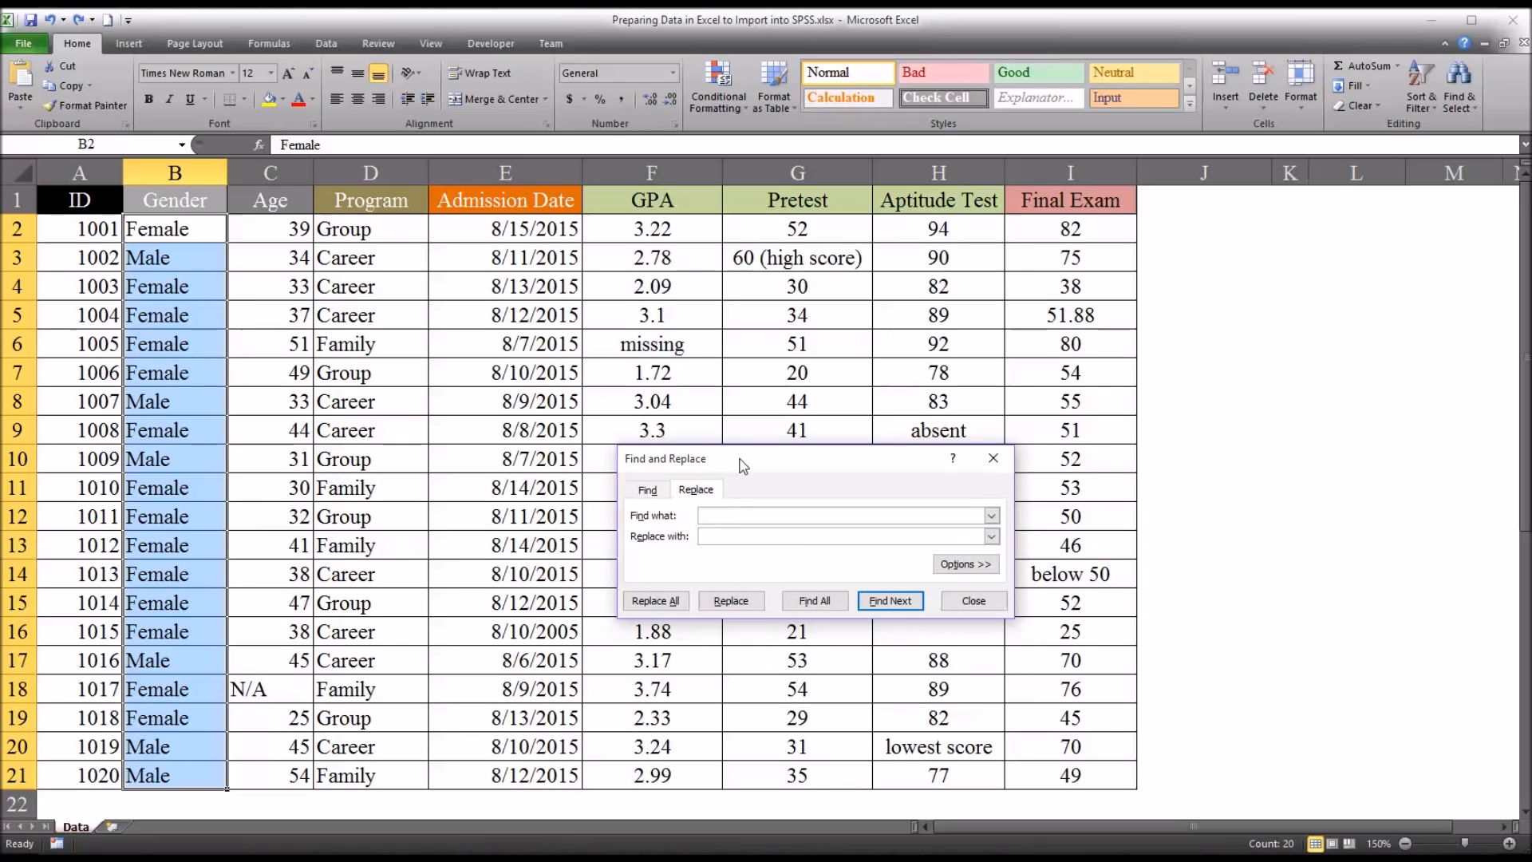
mouse_move(675, 532)
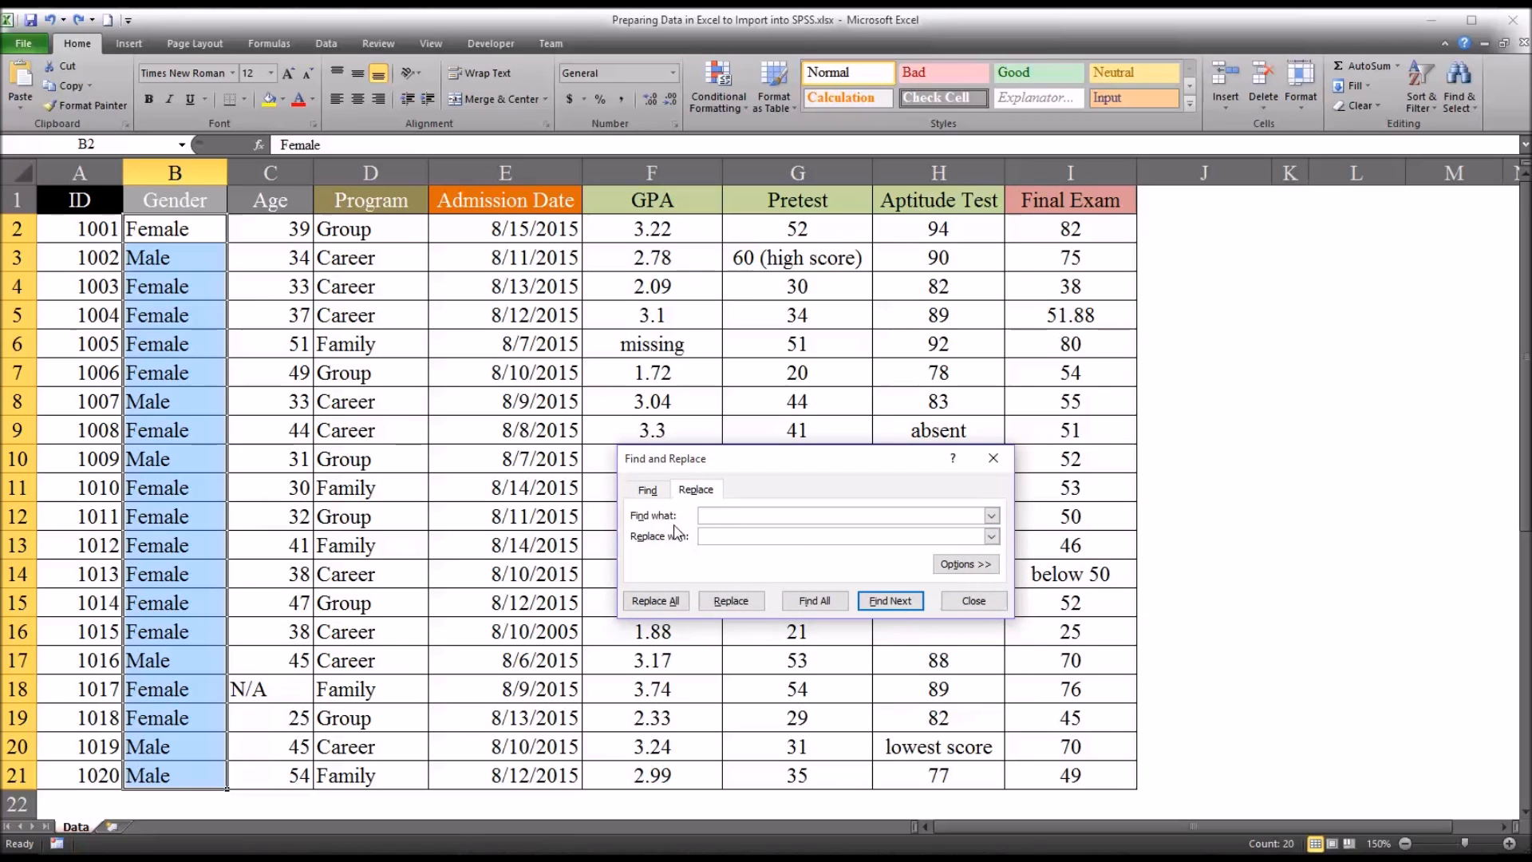
mouse_move(662, 531)
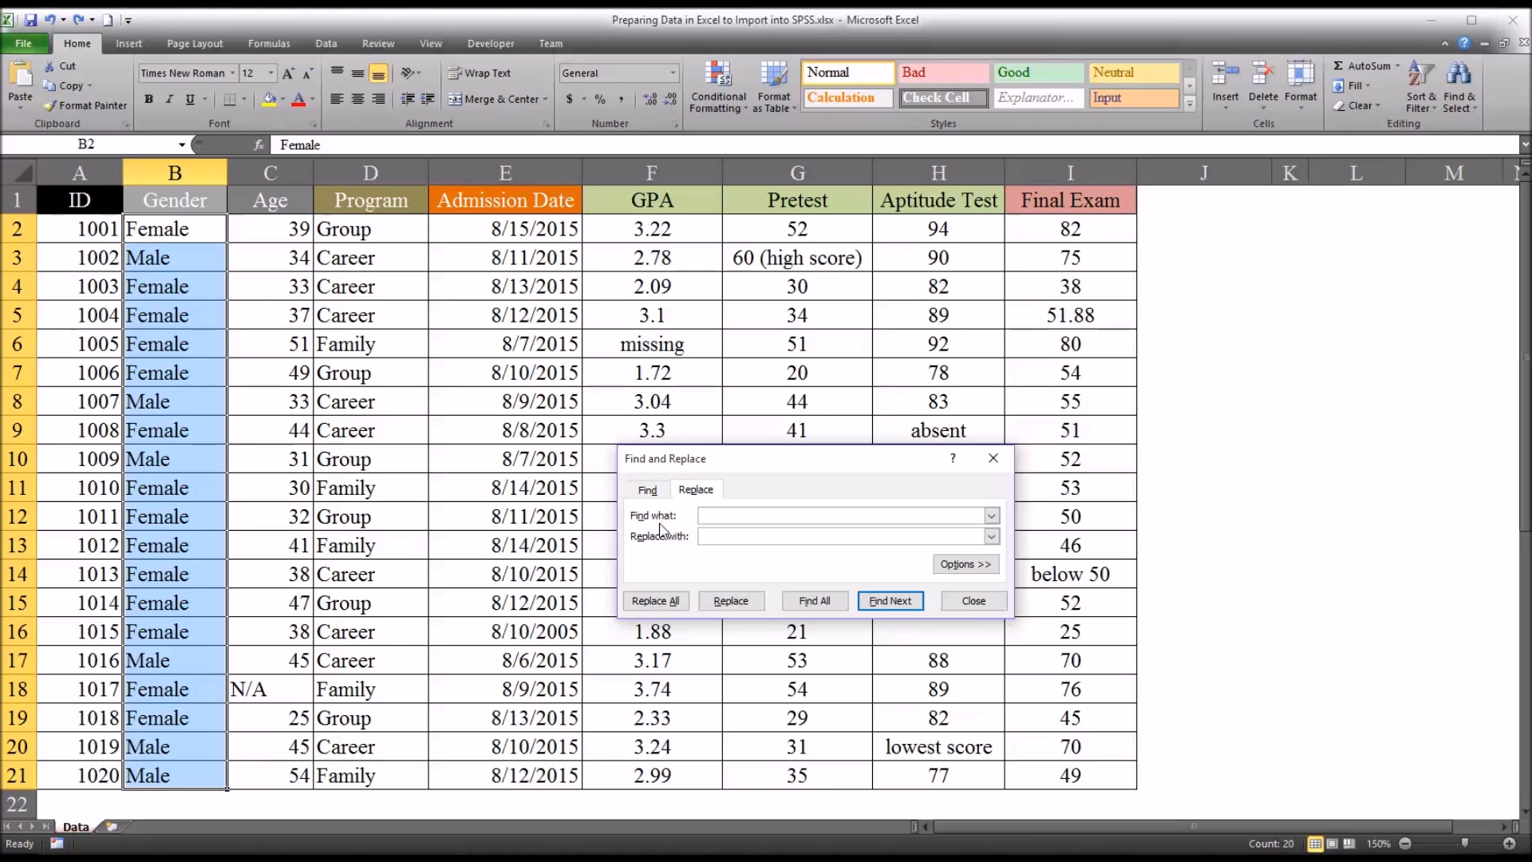
mouse_move(158, 257)
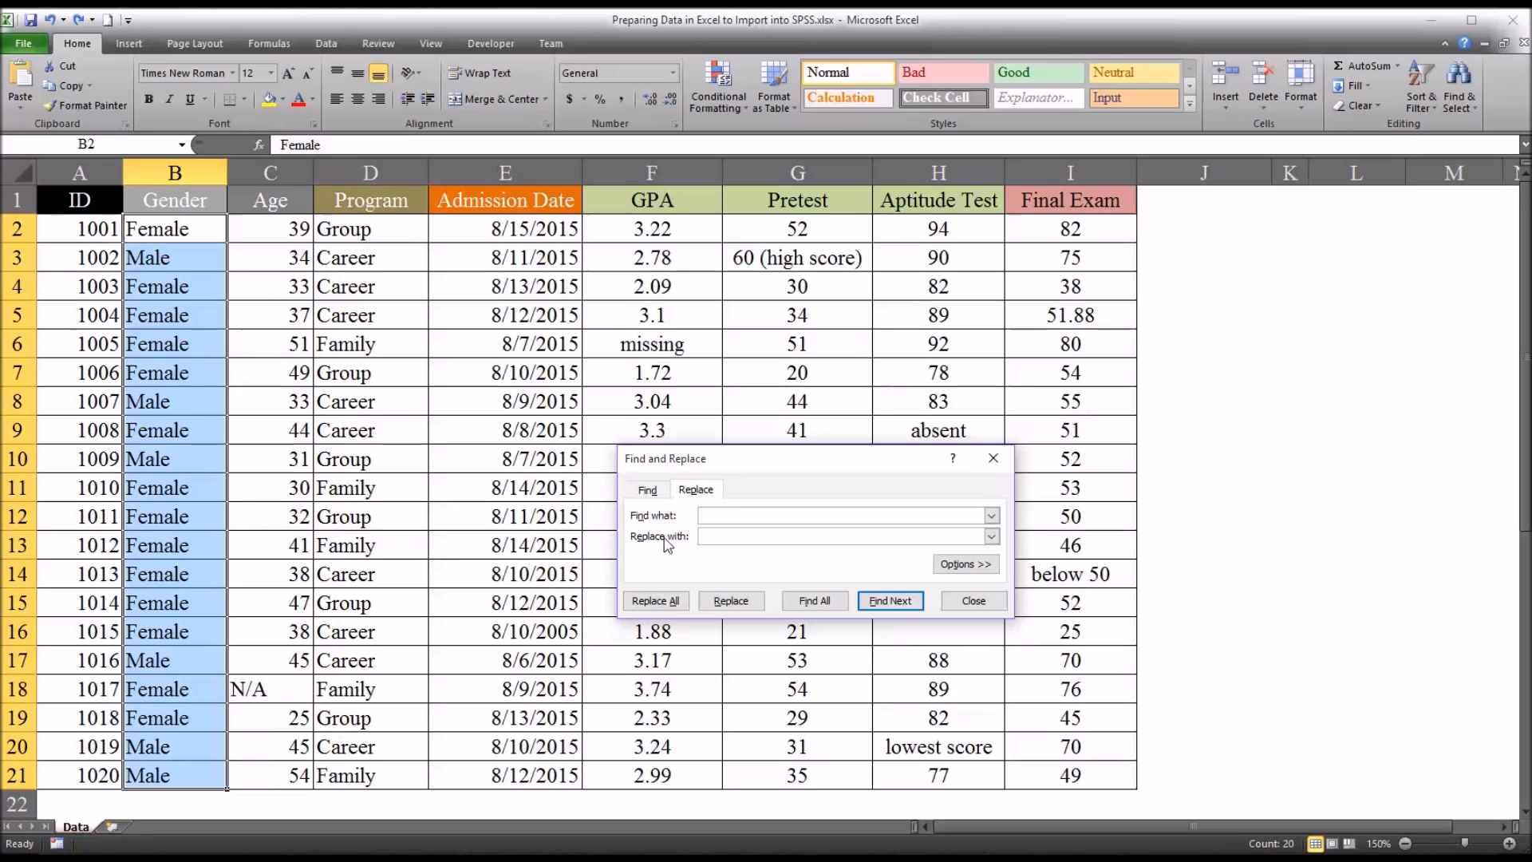
Step: Replace all Female entries with 1, making 14 replacements
click(840, 514)
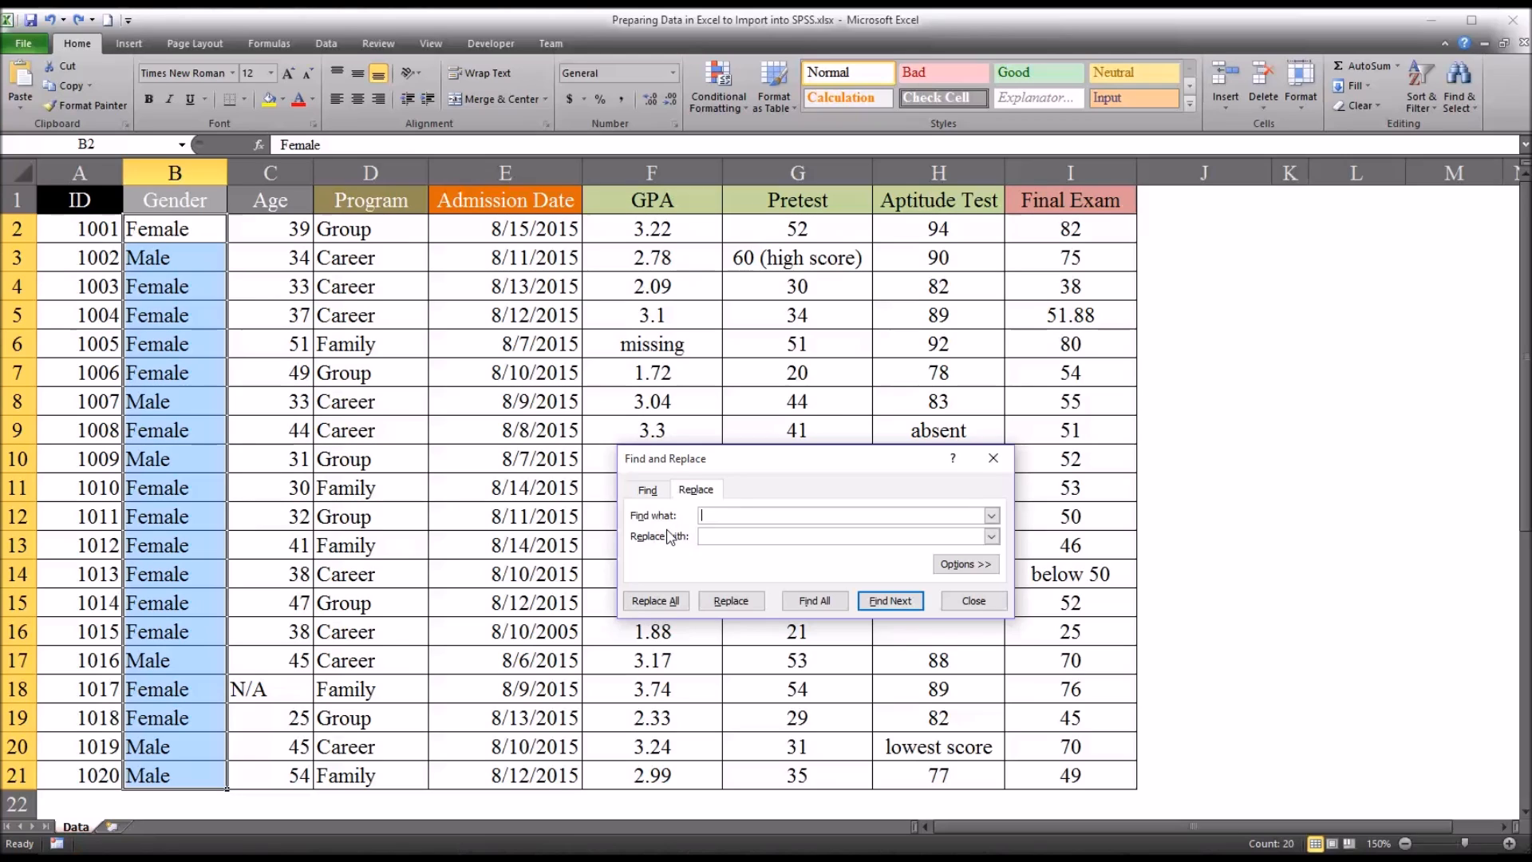
text(Male)
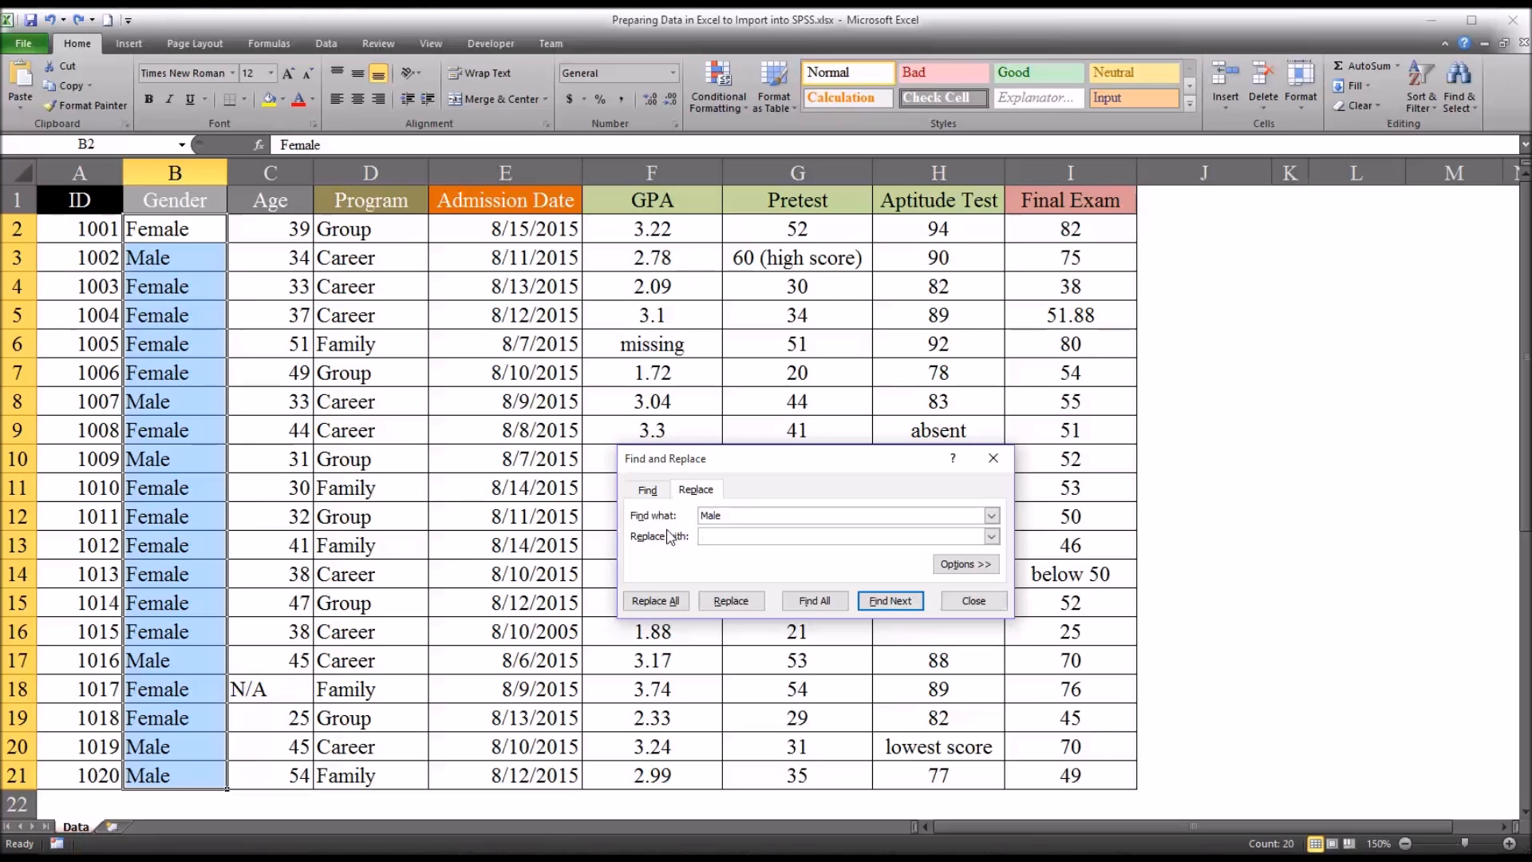
text(0)
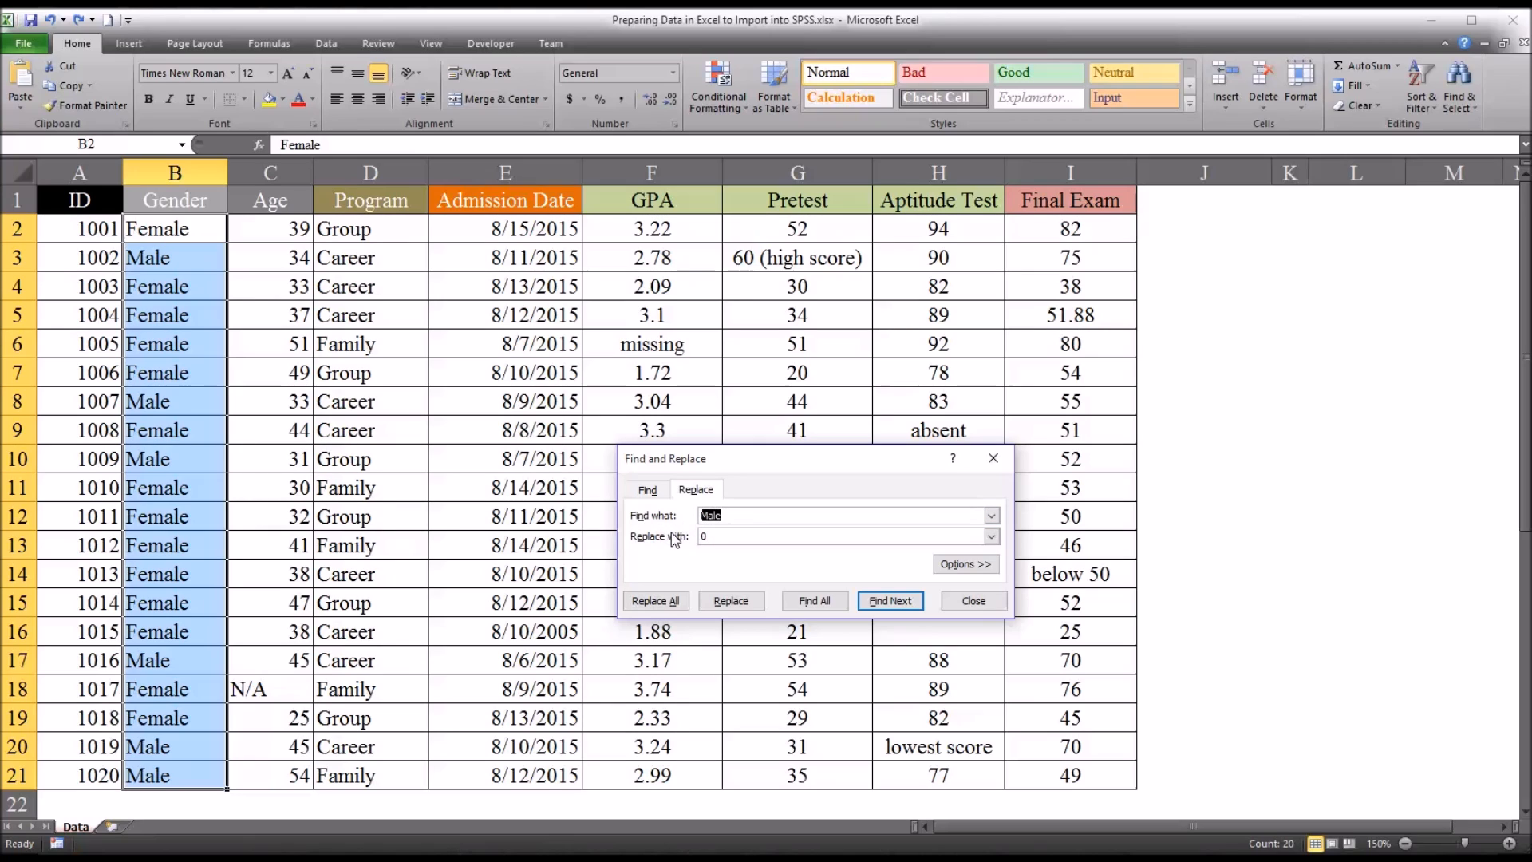
text(F)
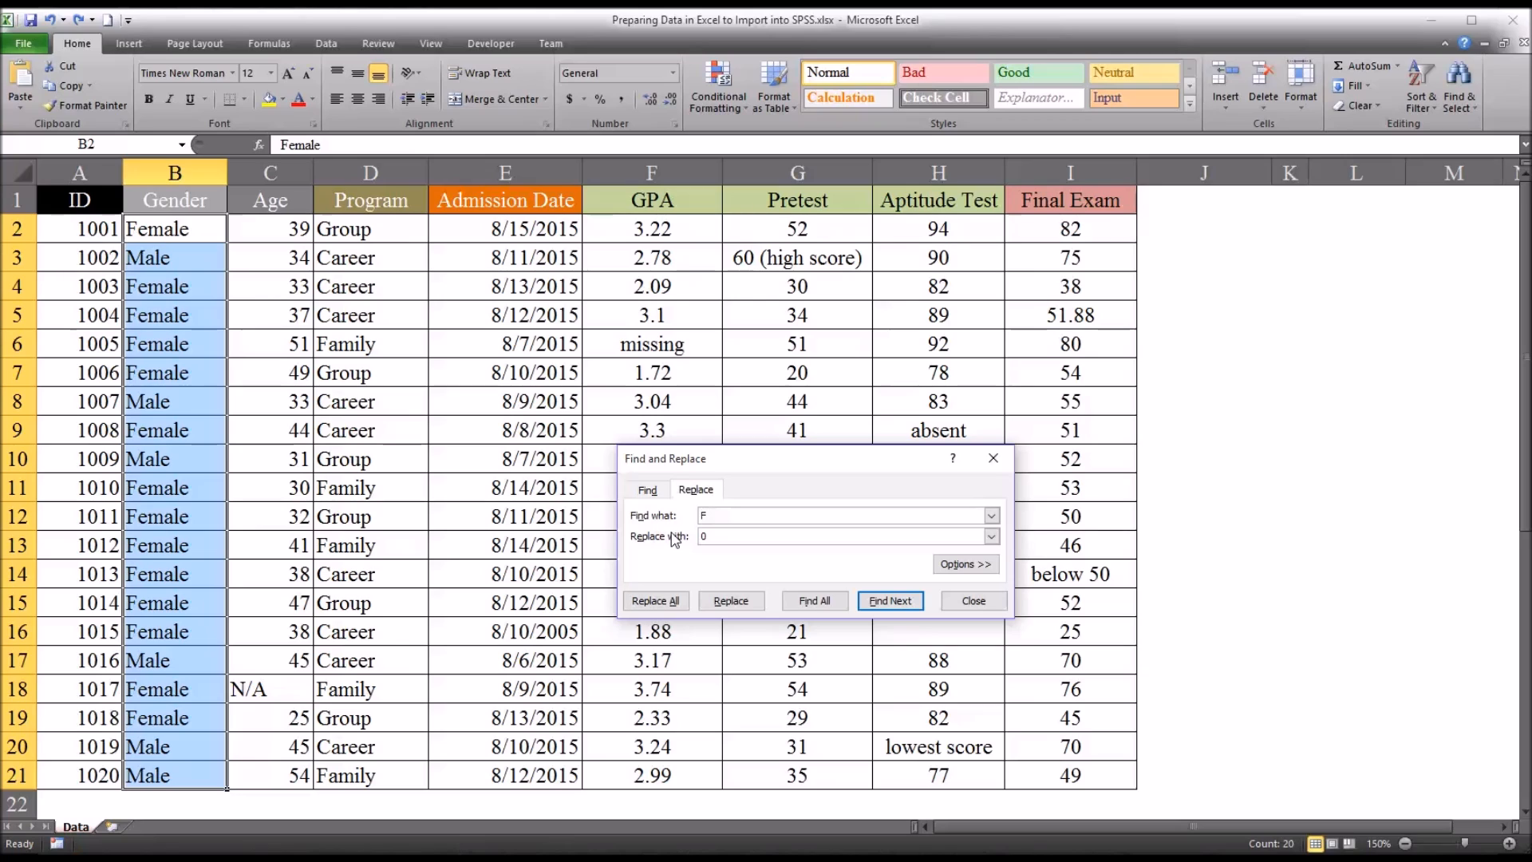
text(emale)
click(848, 537)
text(1)
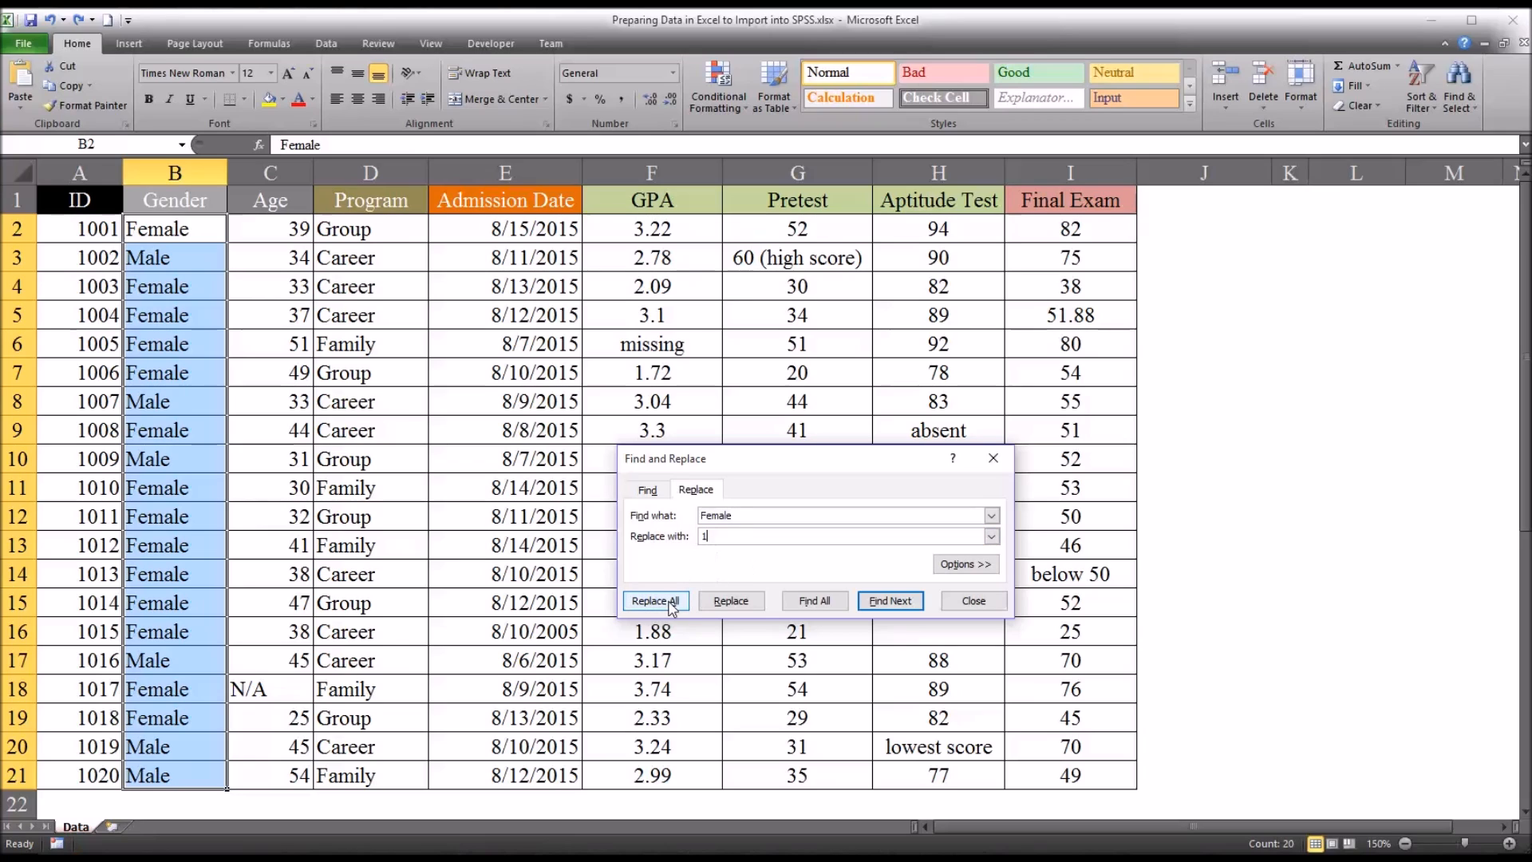
click(653, 600)
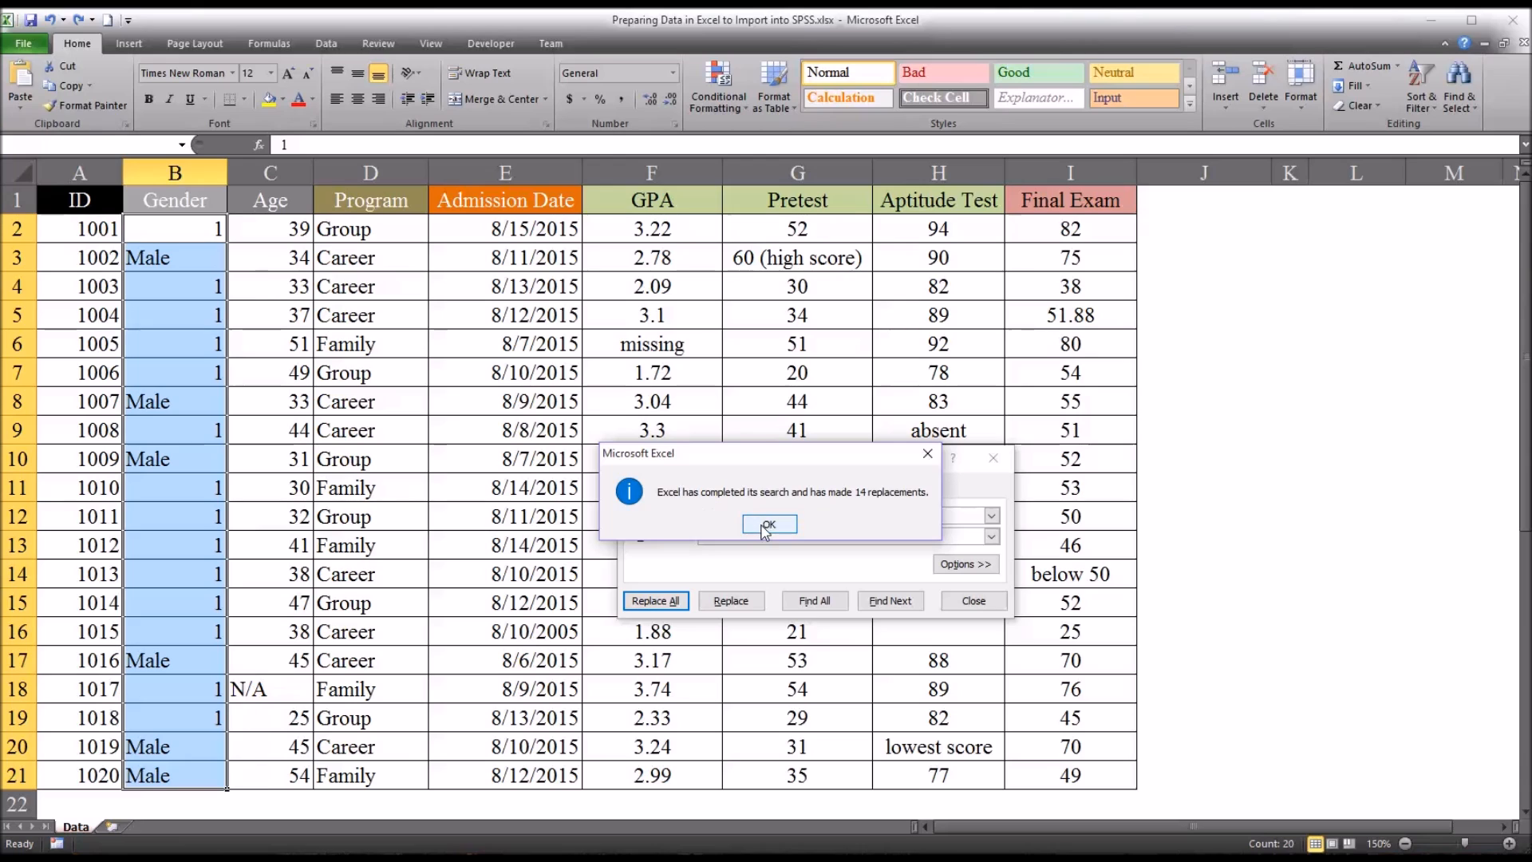
click(770, 525)
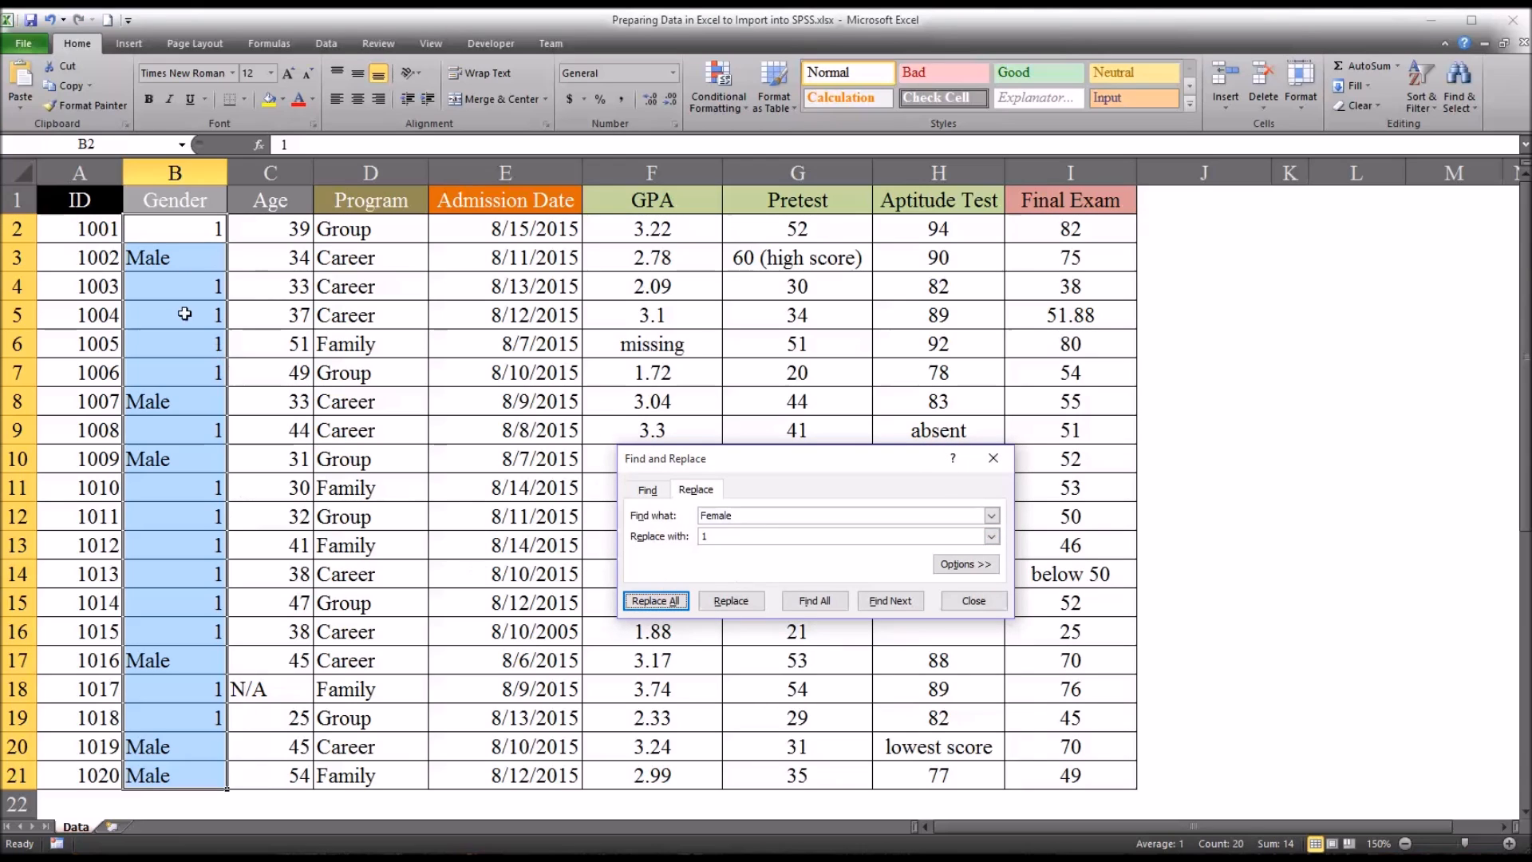
mouse_move(168, 229)
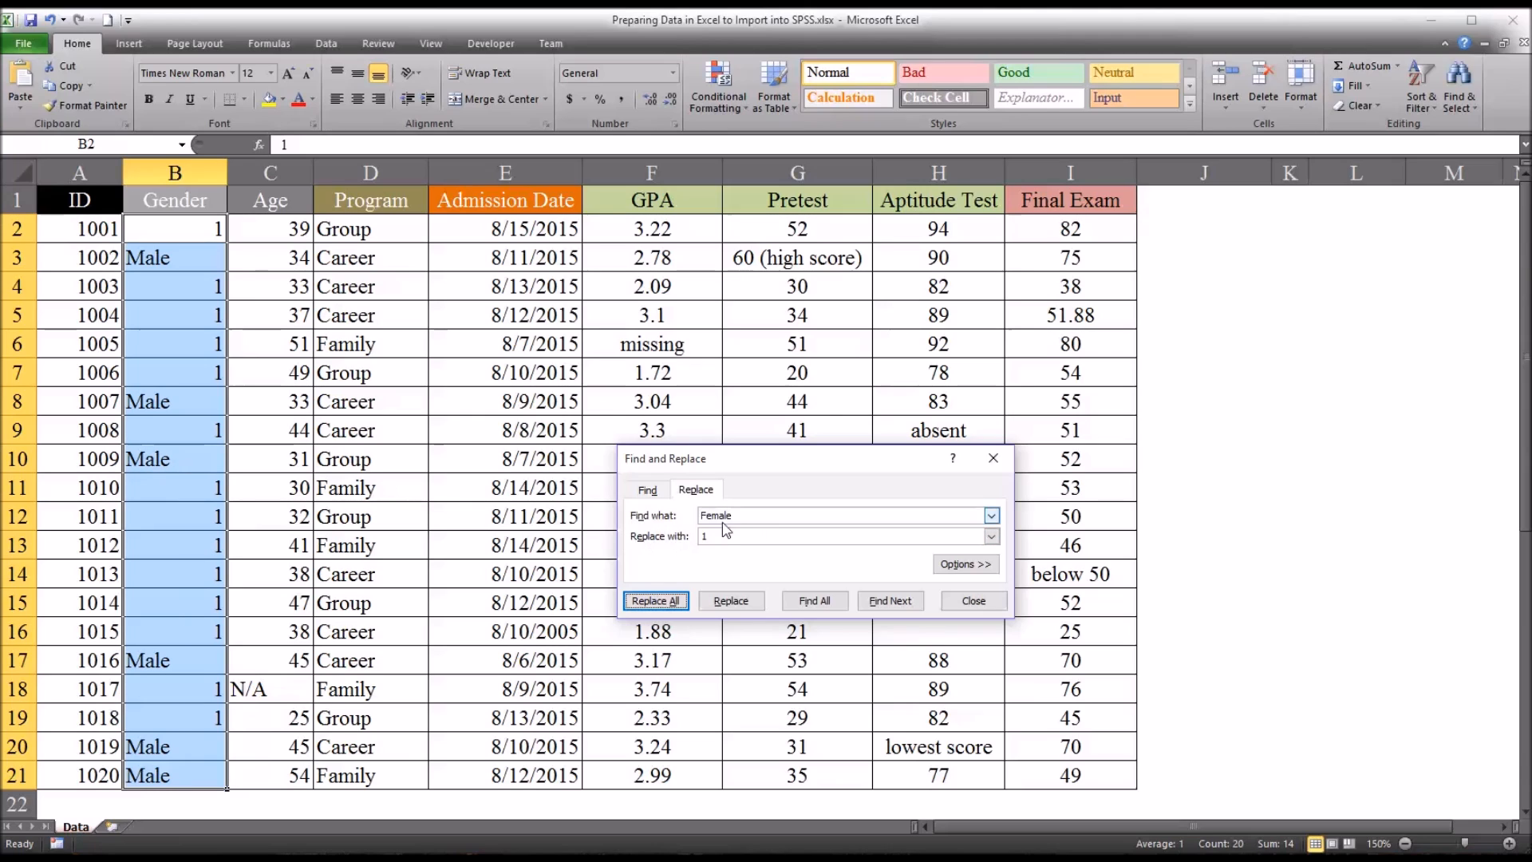
Step: Replace all six Male entries in Gender with 0 using Replace All
text(M)
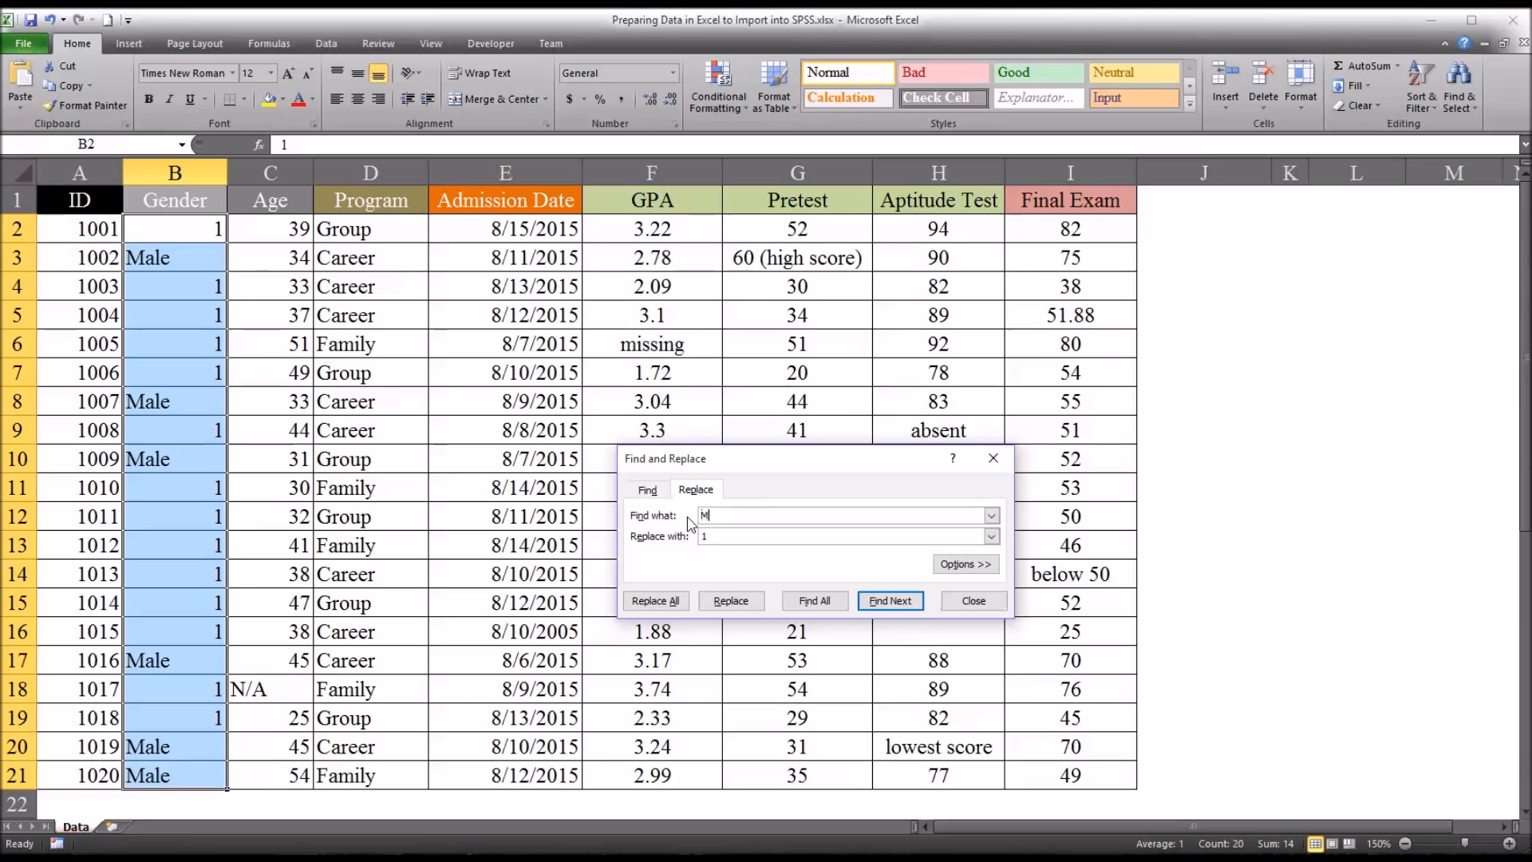
text(ale)
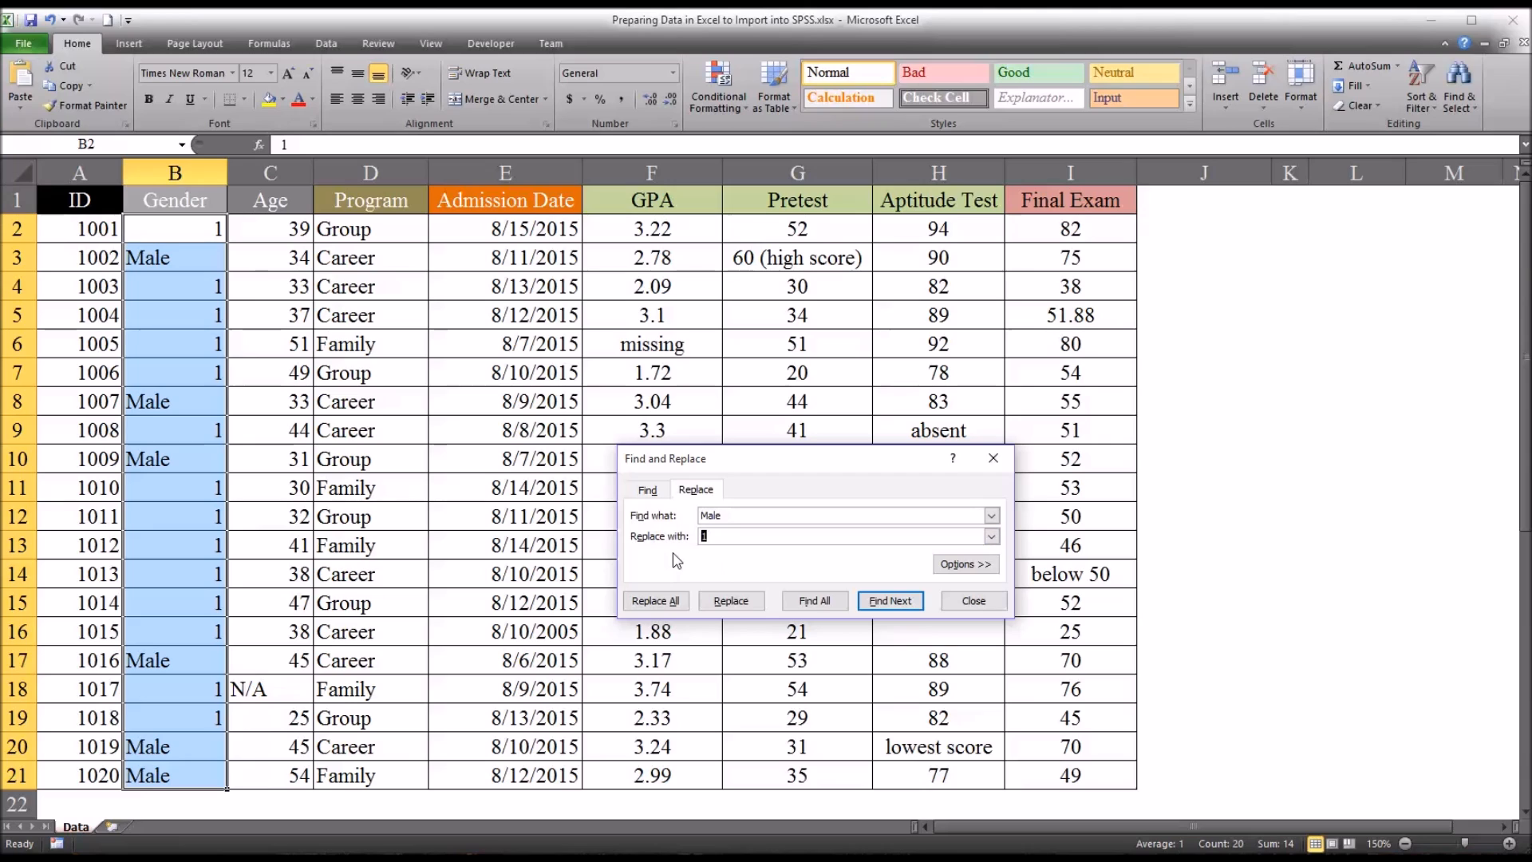
text(0)
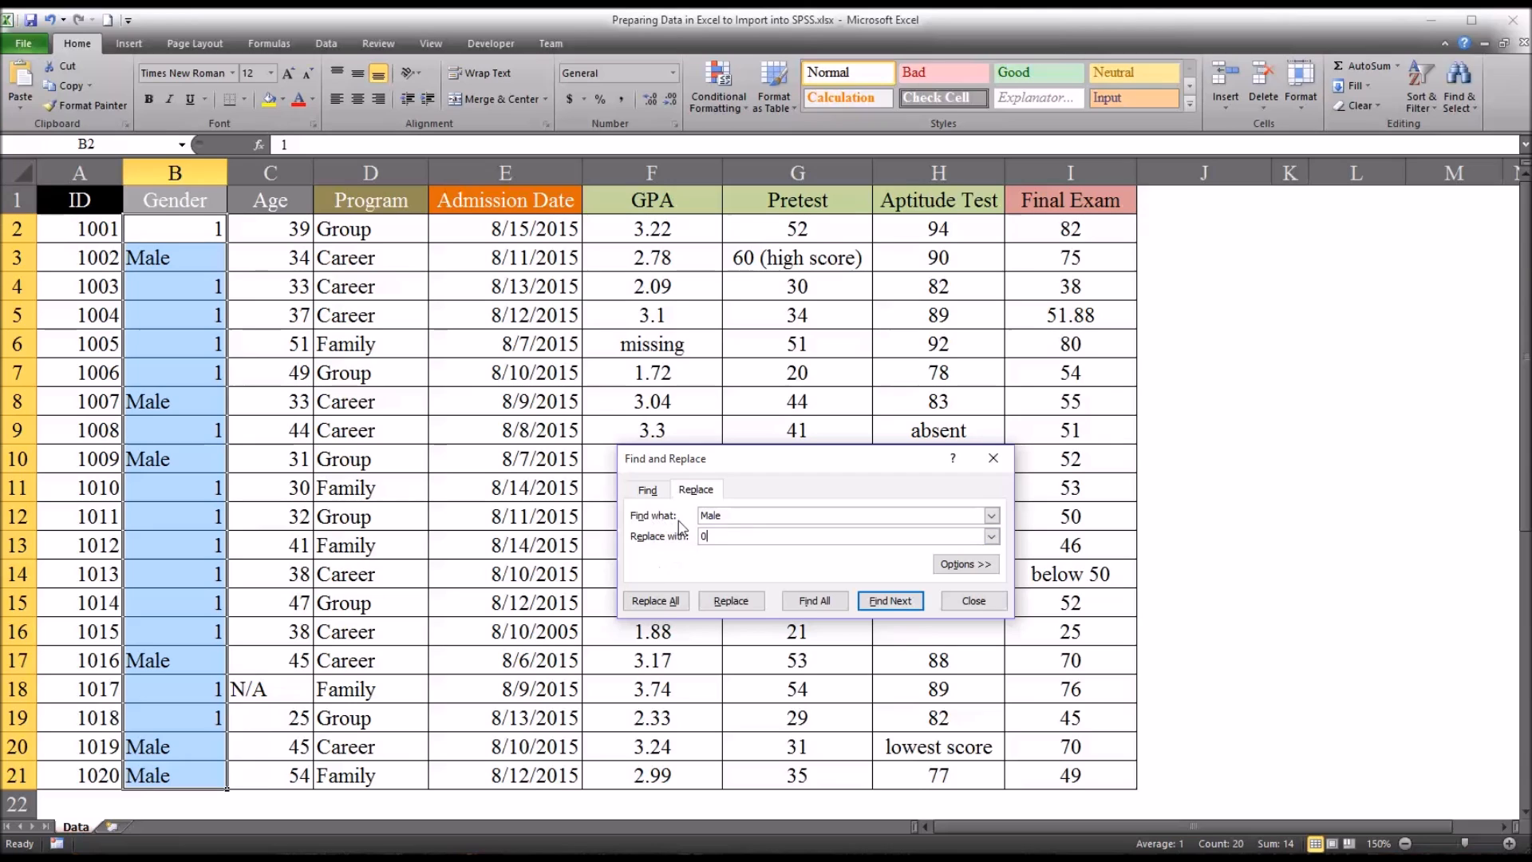
mouse_move(709, 554)
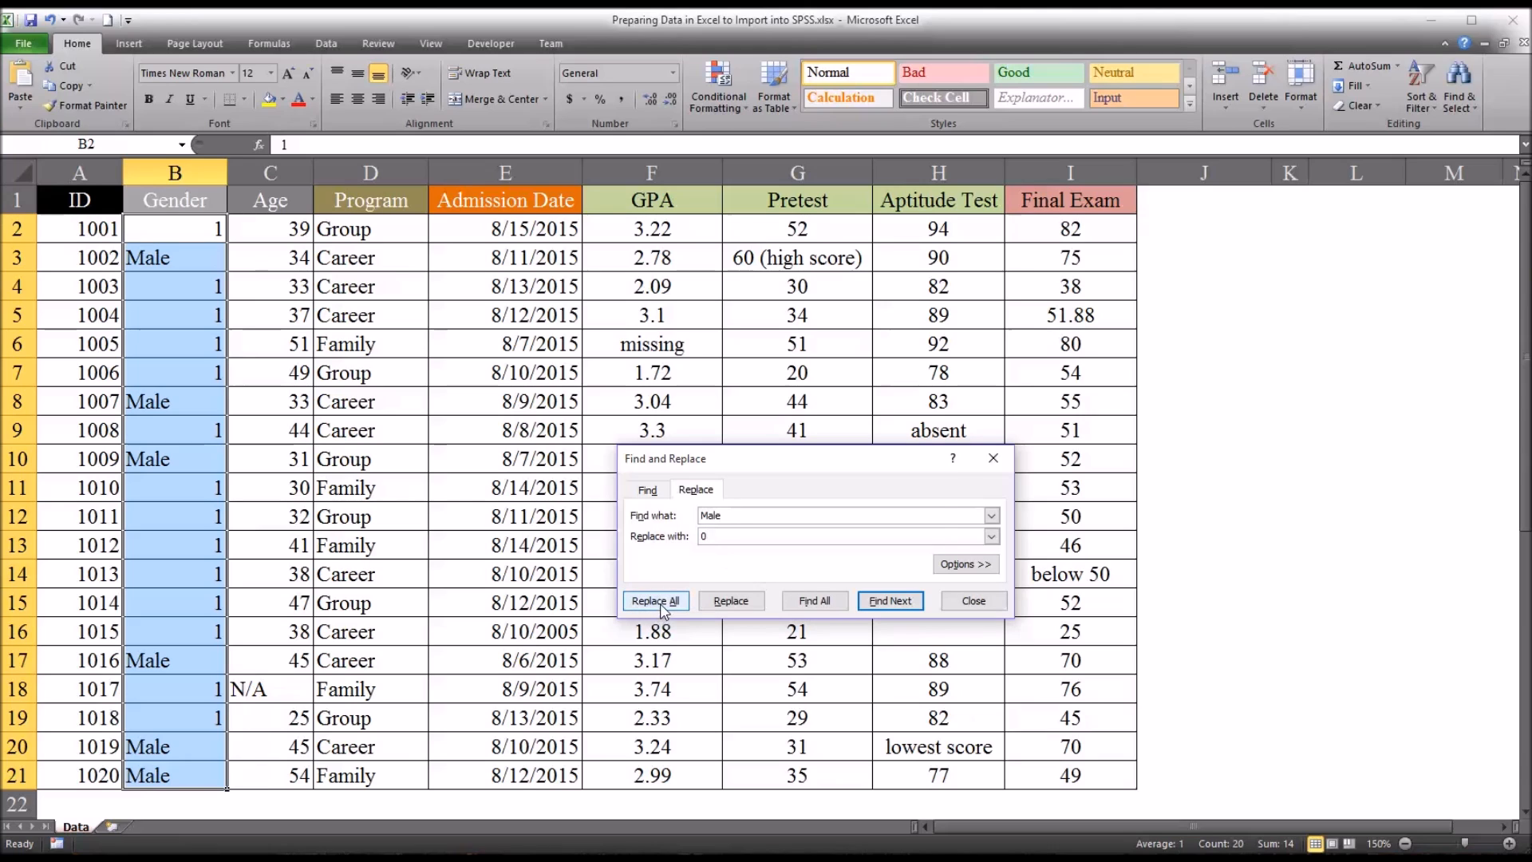
click(654, 600)
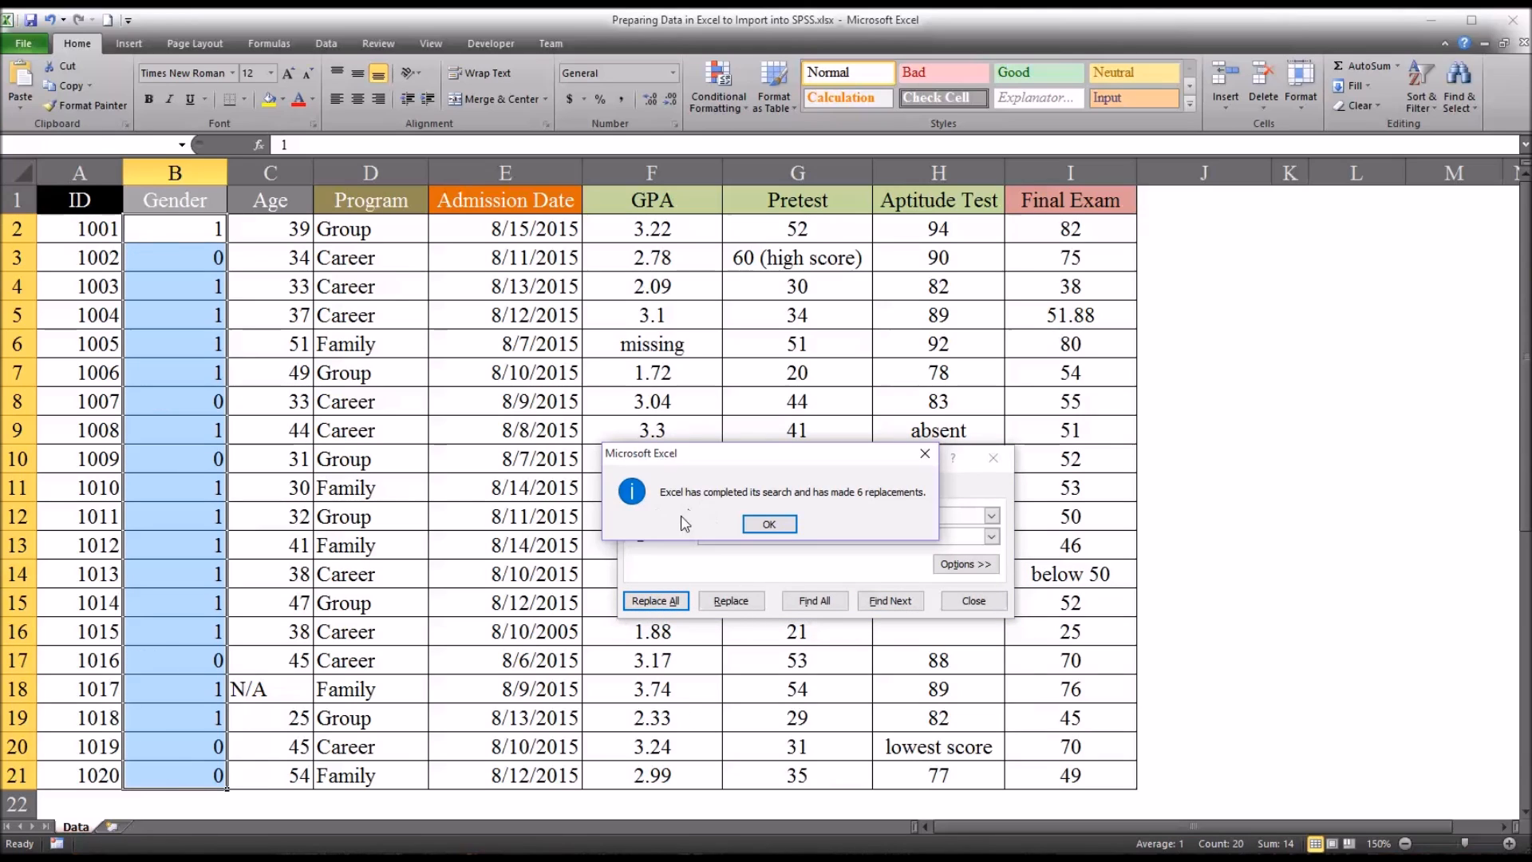
mouse_move(252, 378)
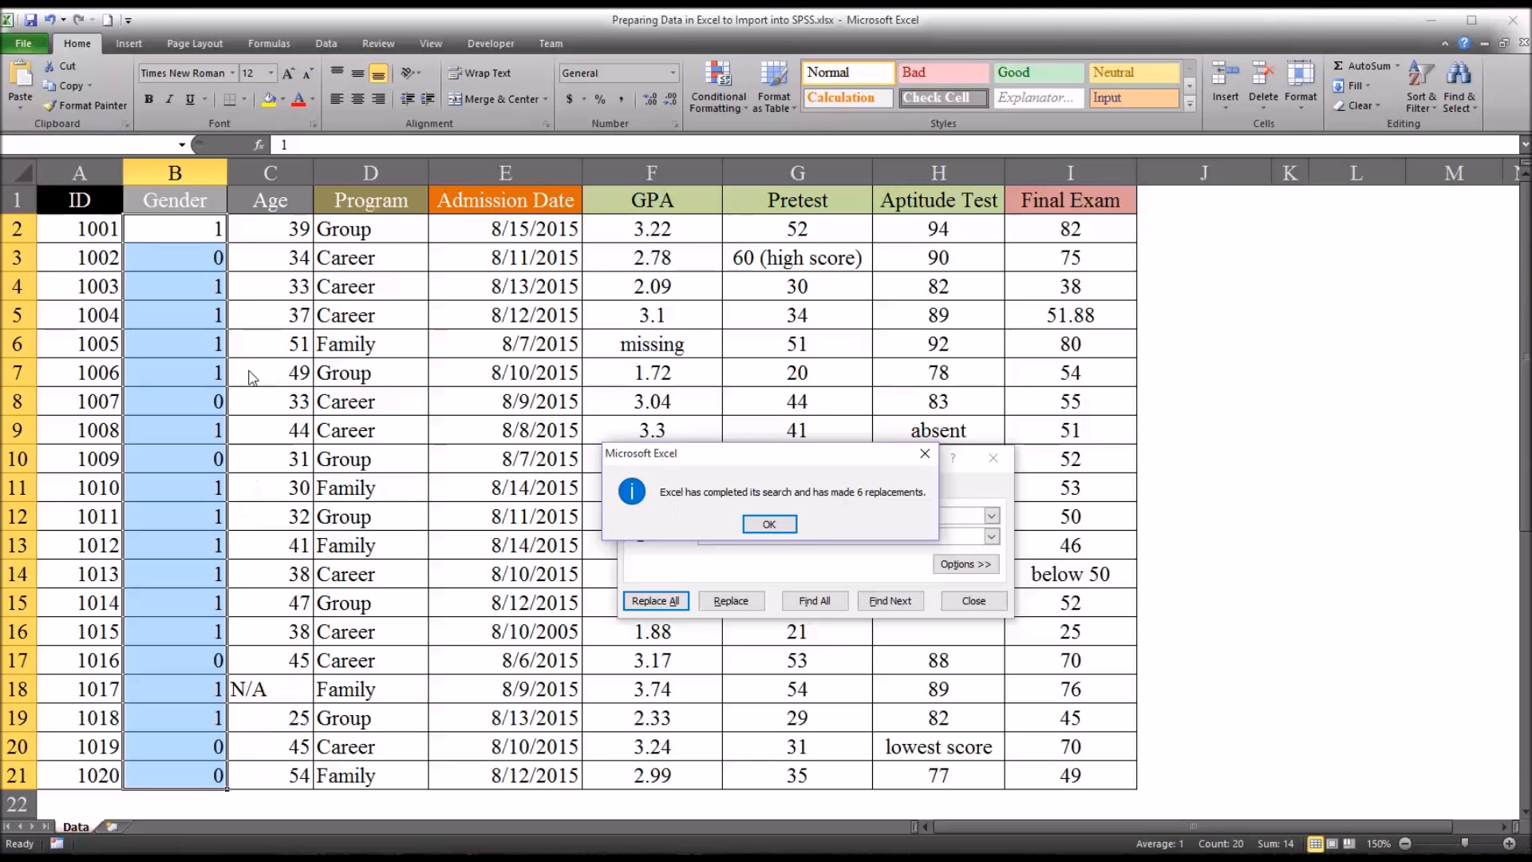
click(770, 524)
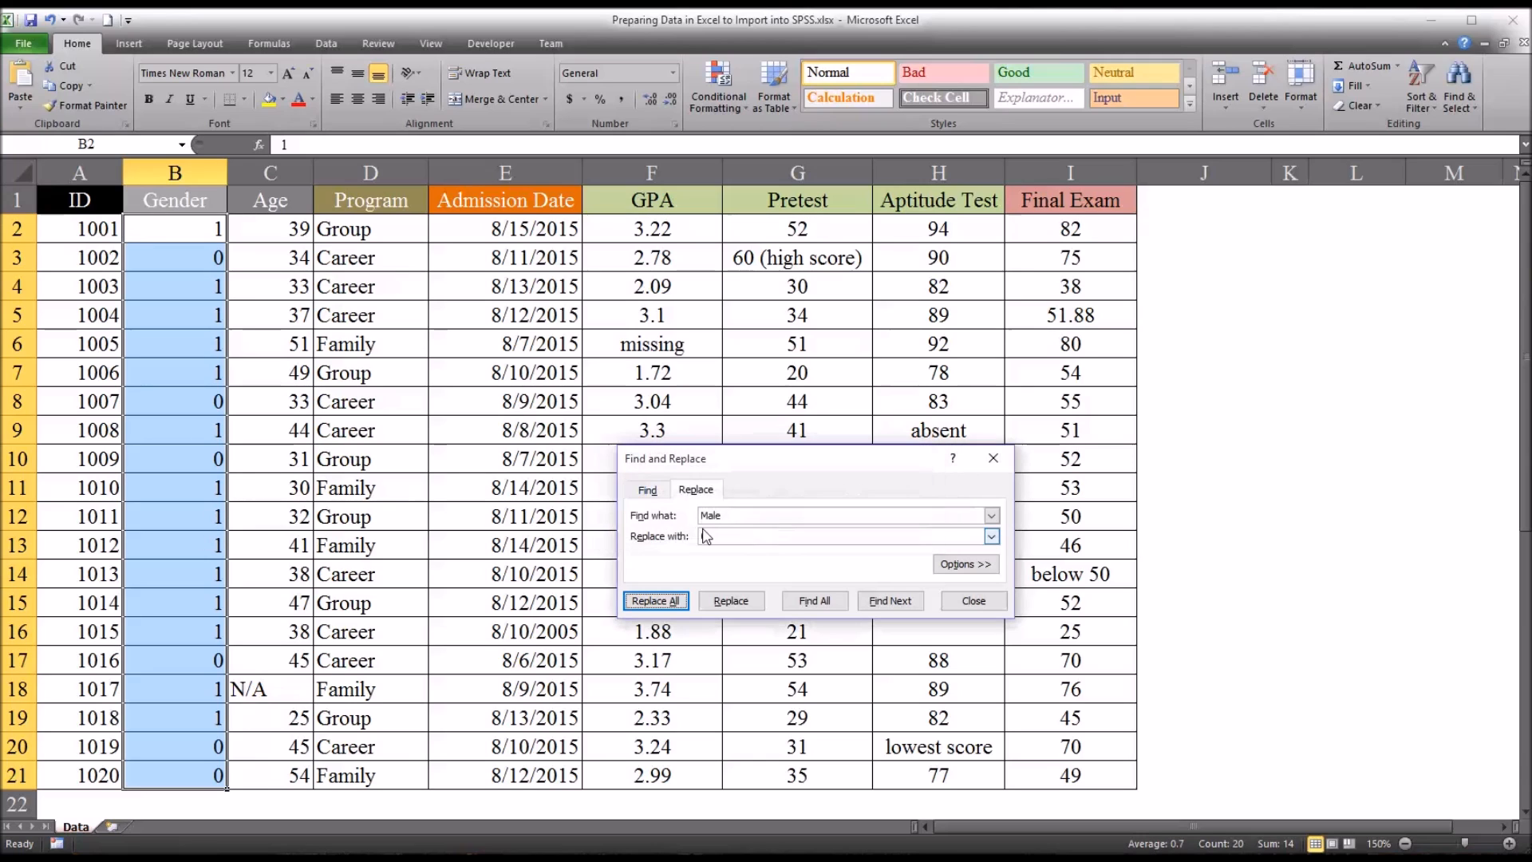
text(0)
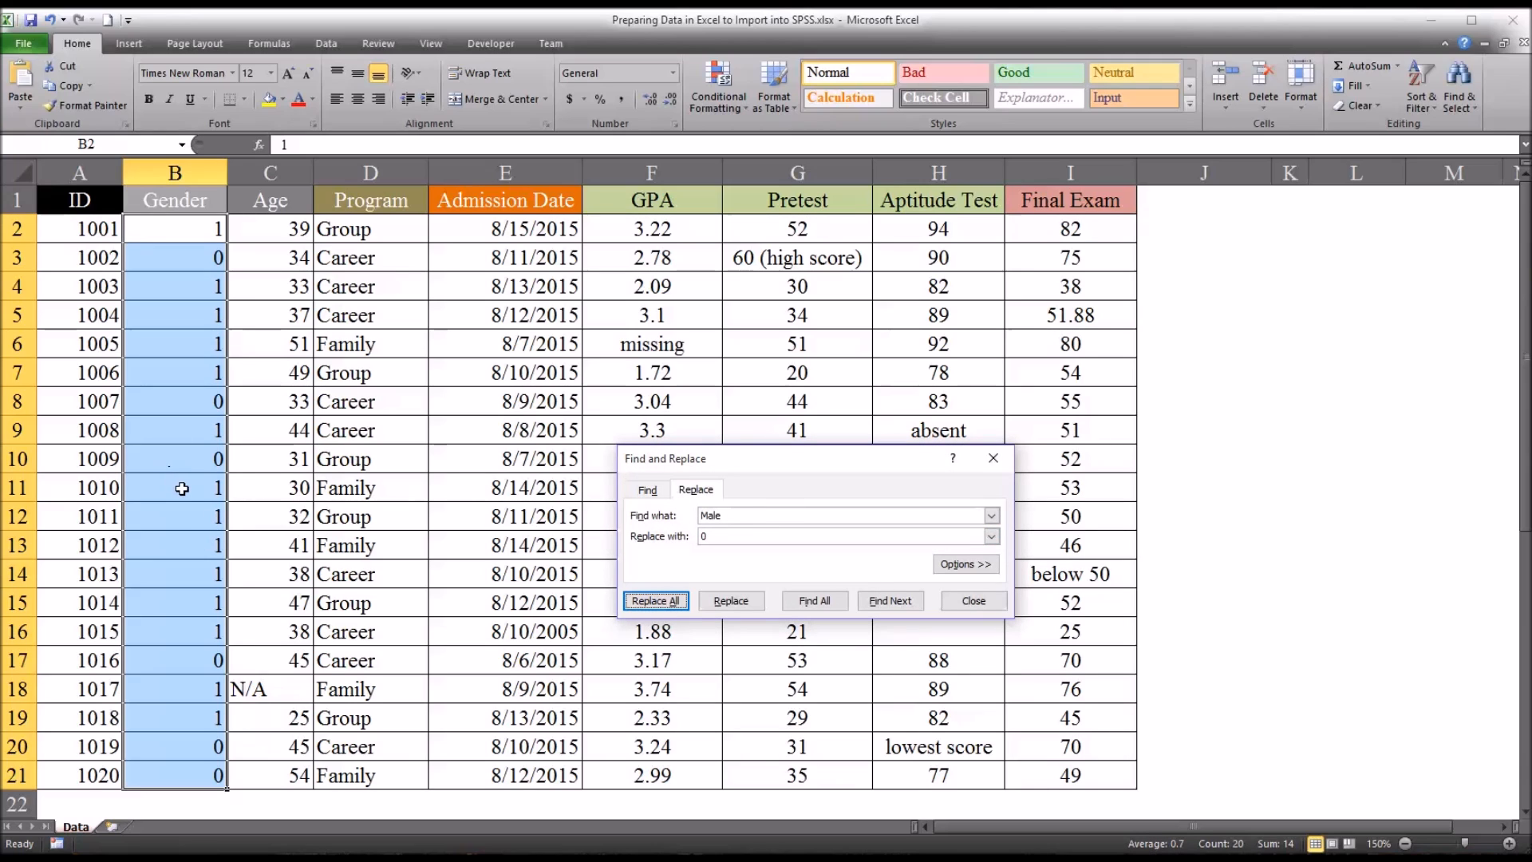
mouse_move(343, 491)
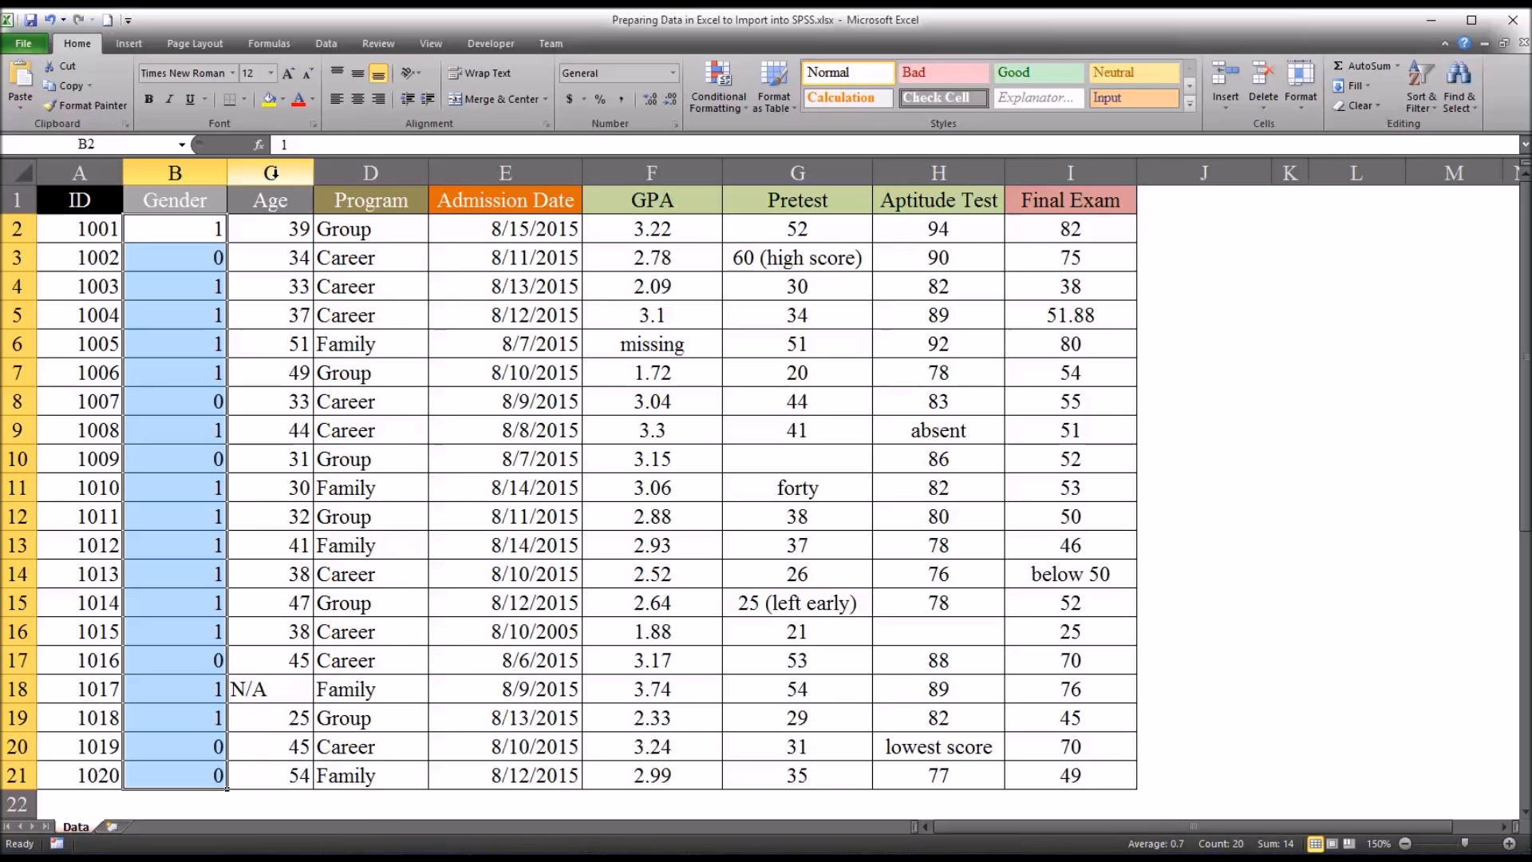
Step: Delete the N/A in participant 1017's Age cell C18, leaving it blank
click(270, 229)
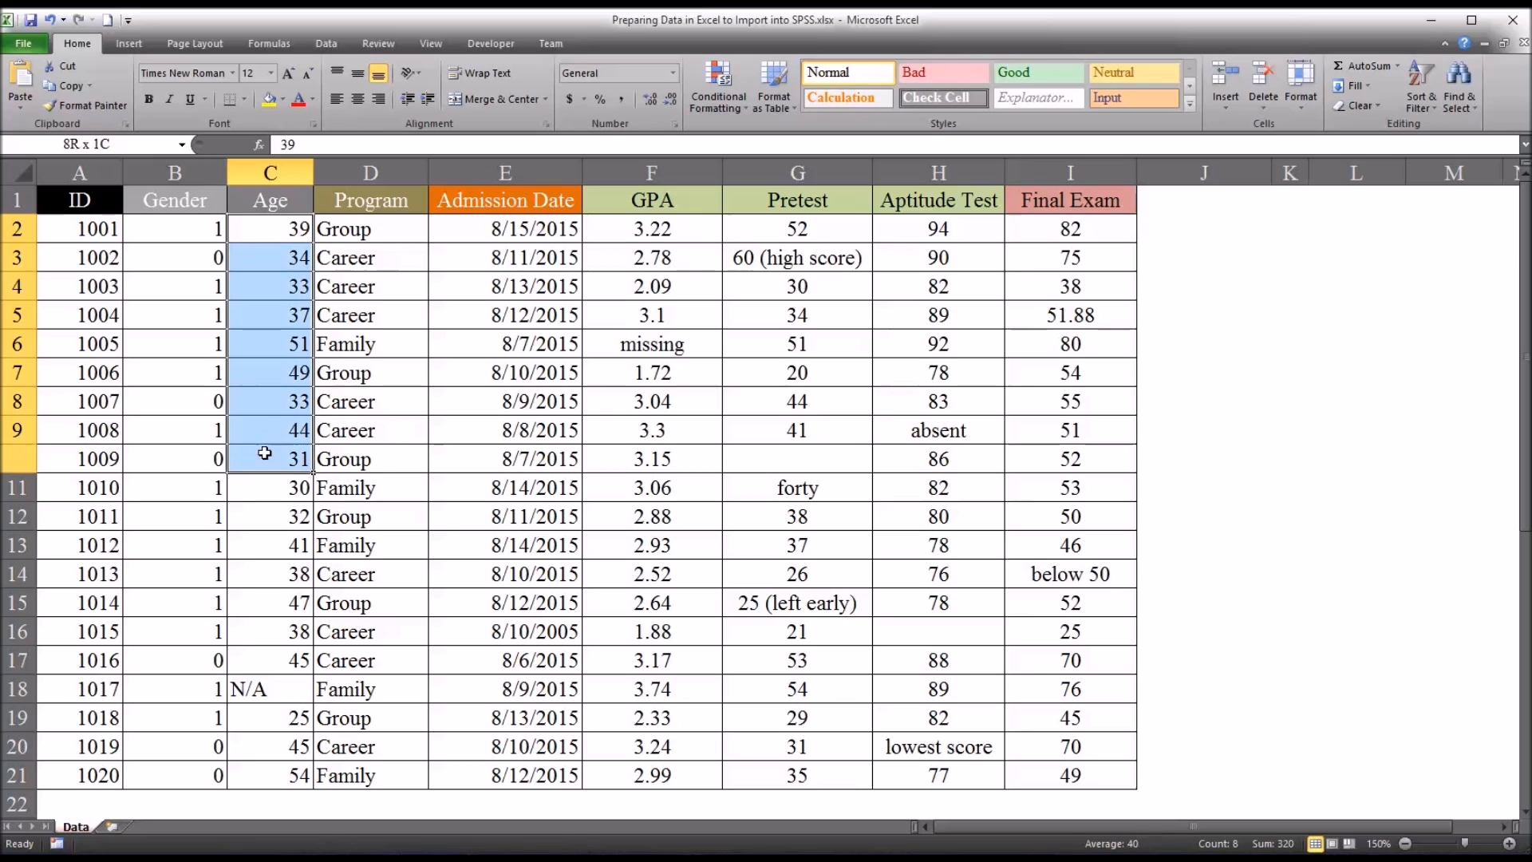
drag(265, 458, 244, 775)
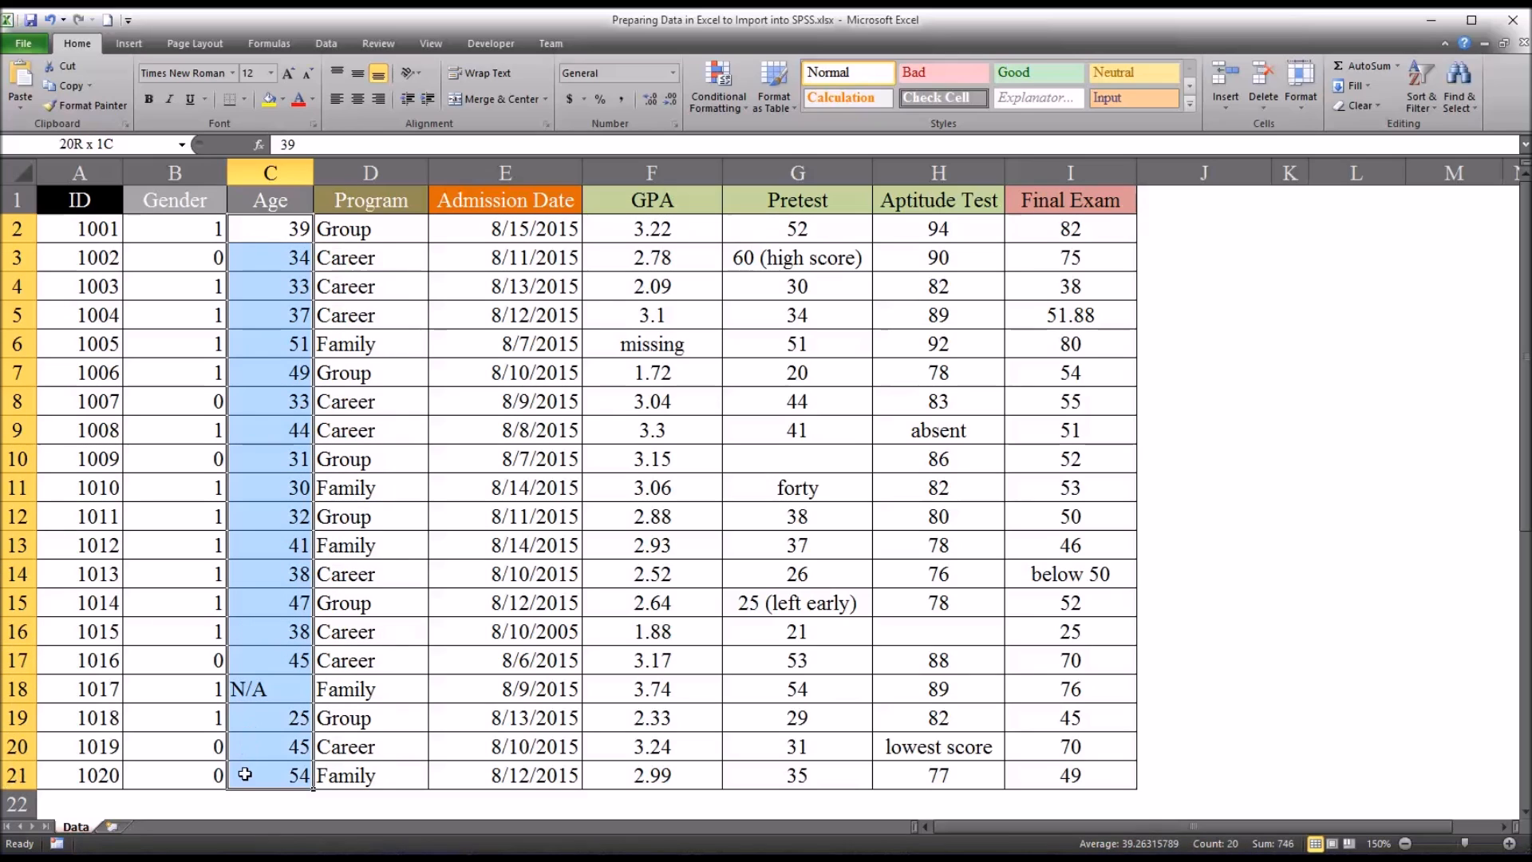
click(270, 545)
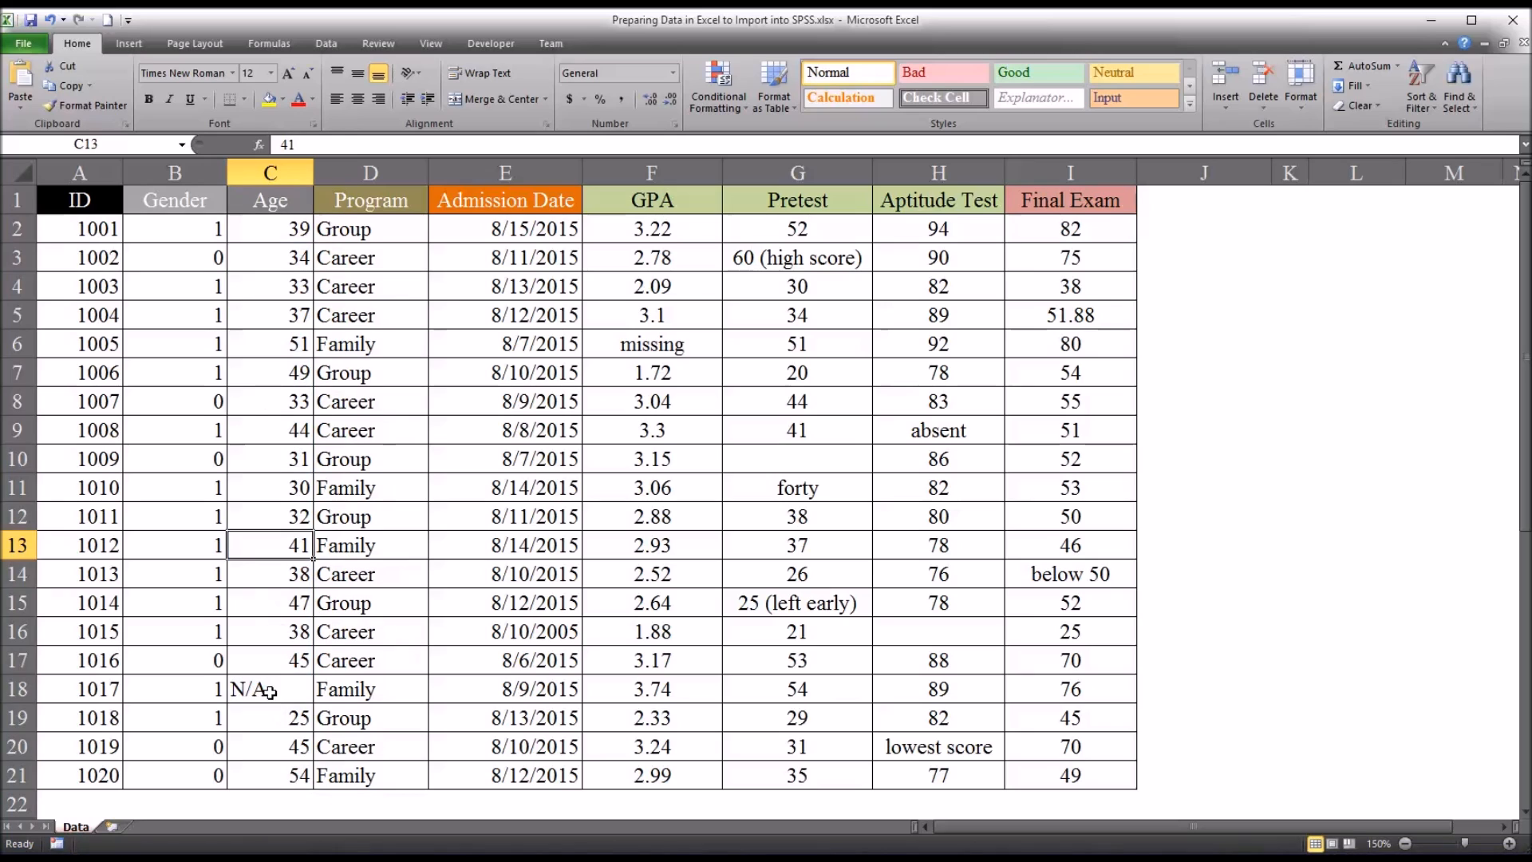
click(270, 689)
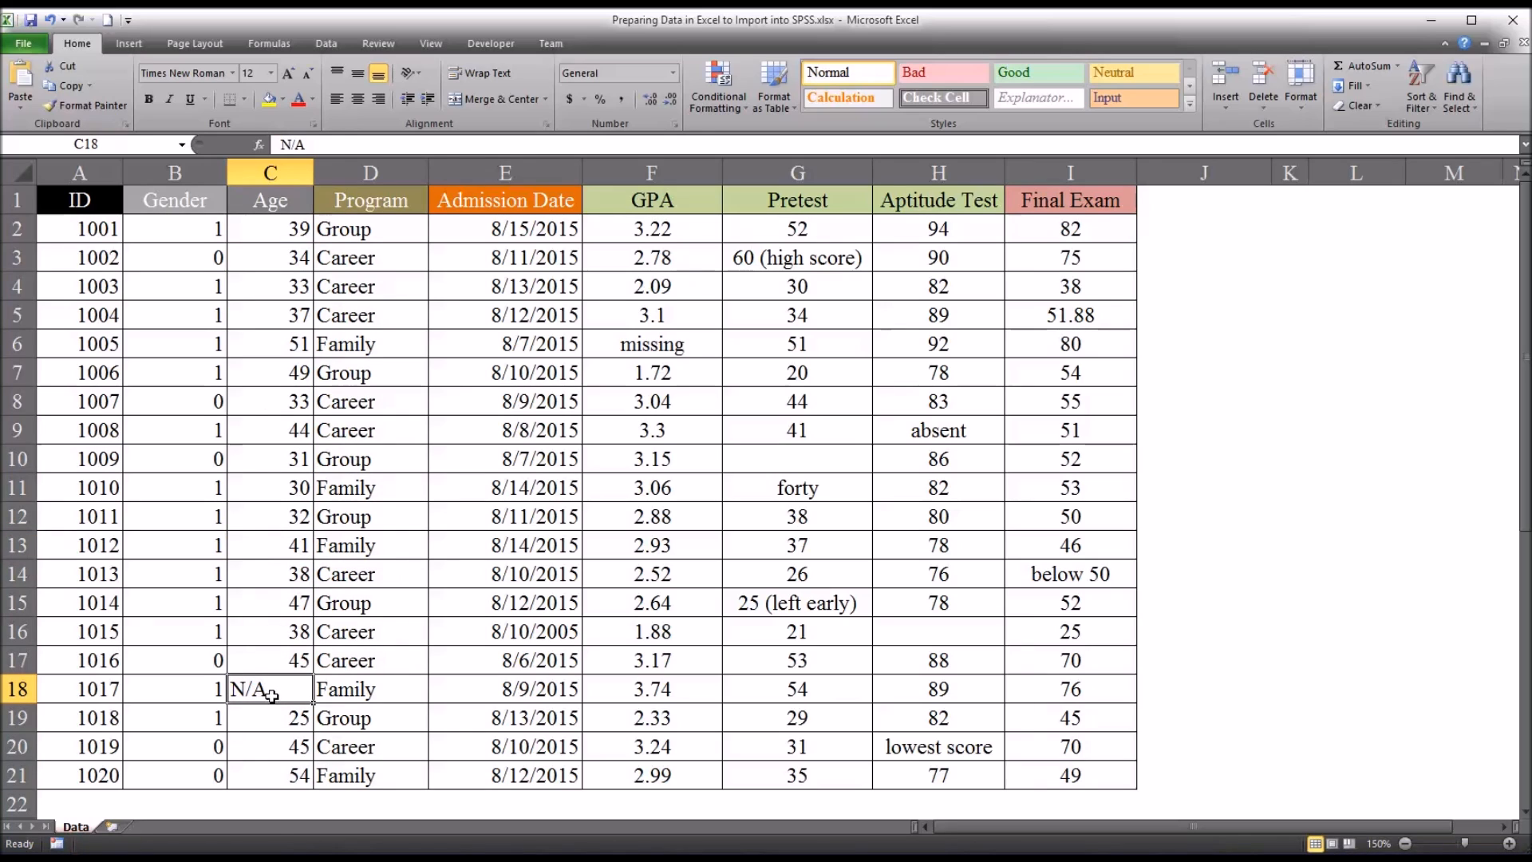
mouse_move(261, 710)
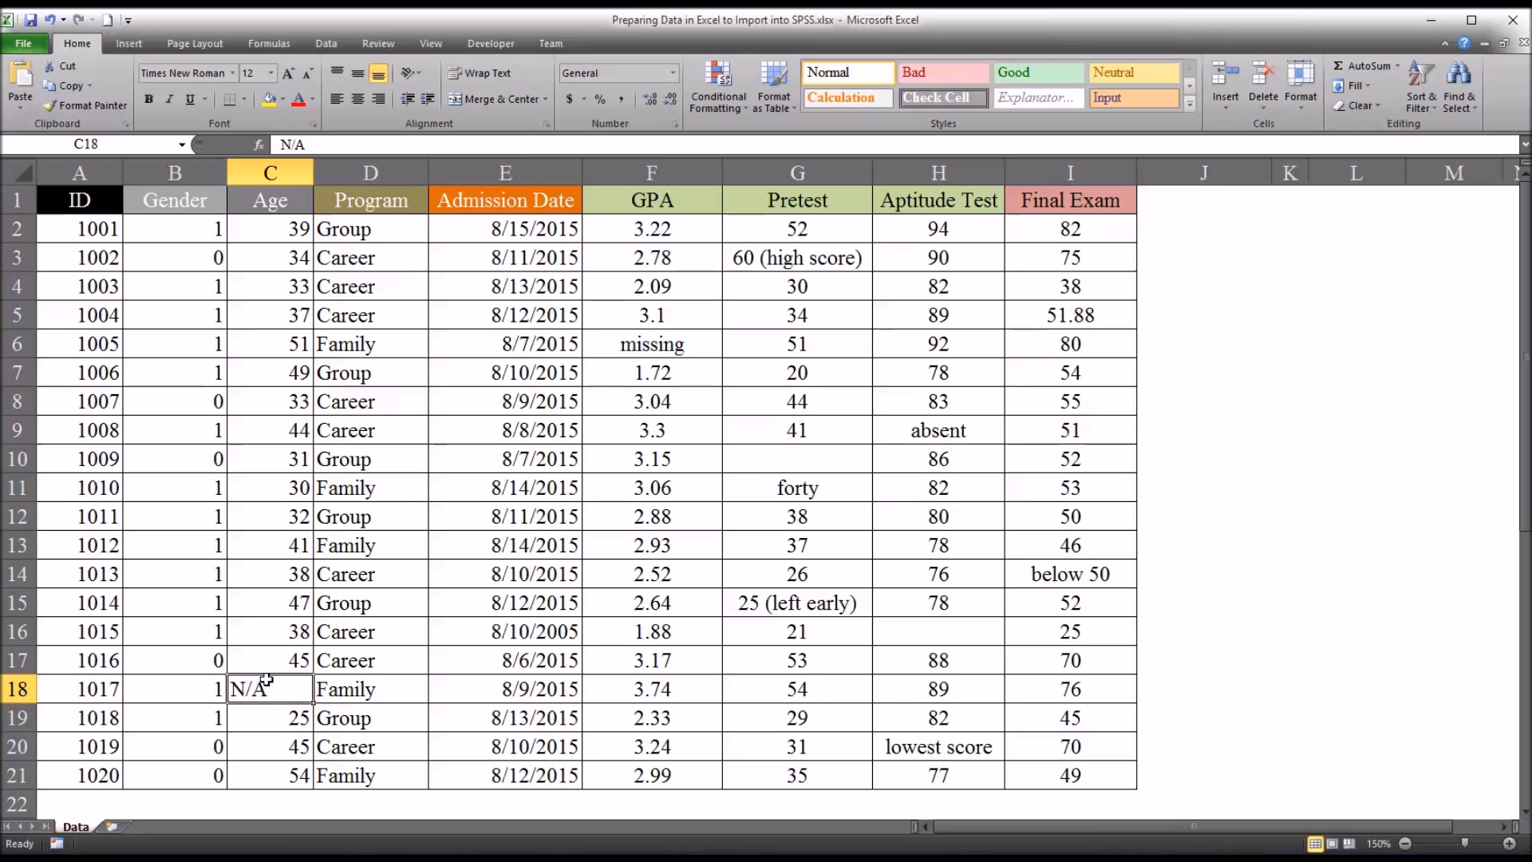
mouse_move(272, 665)
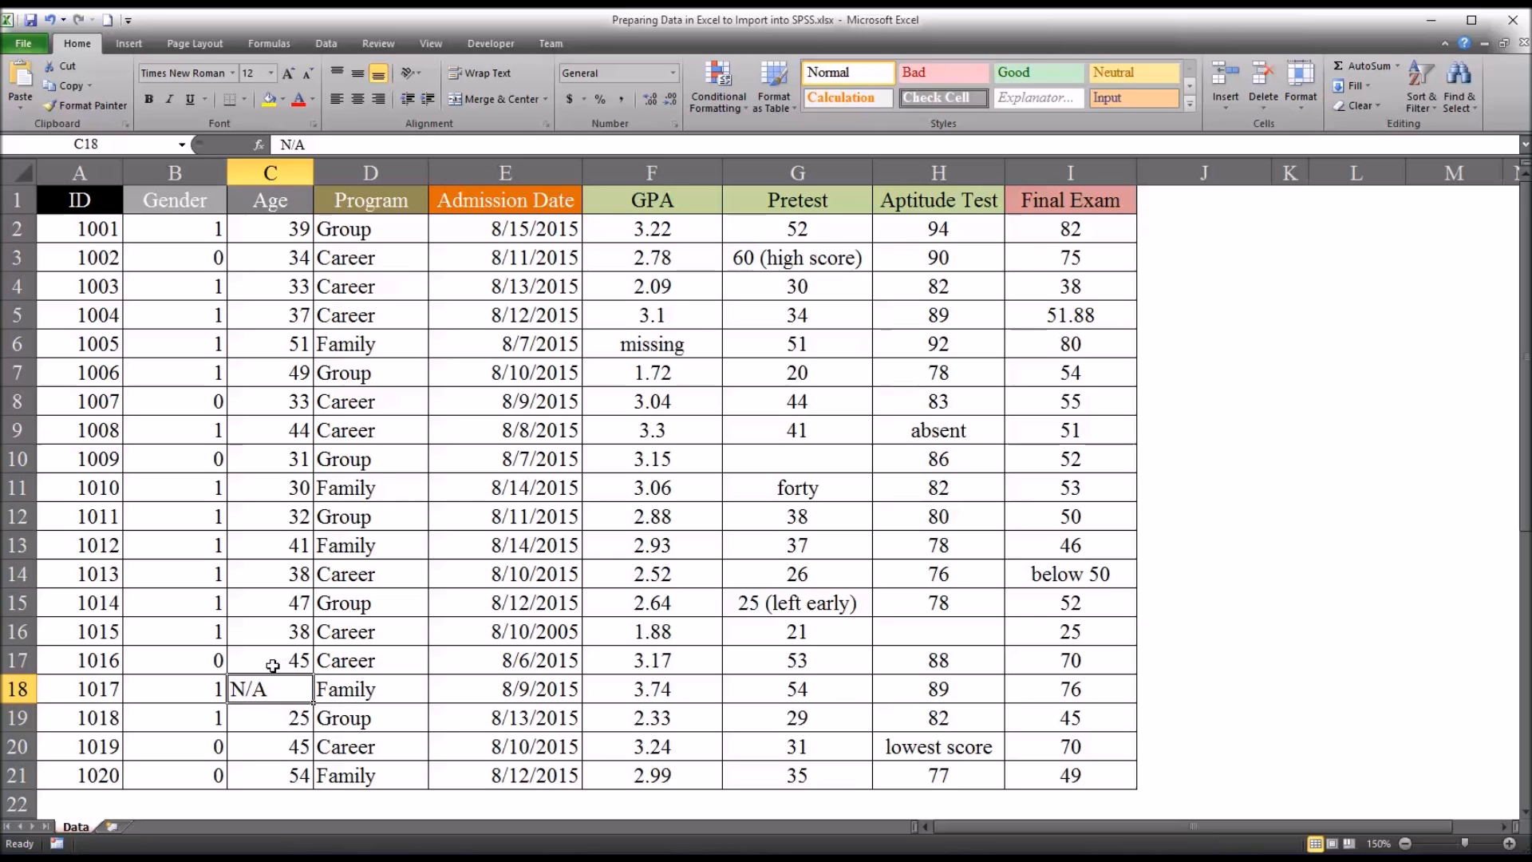
key(Delete)
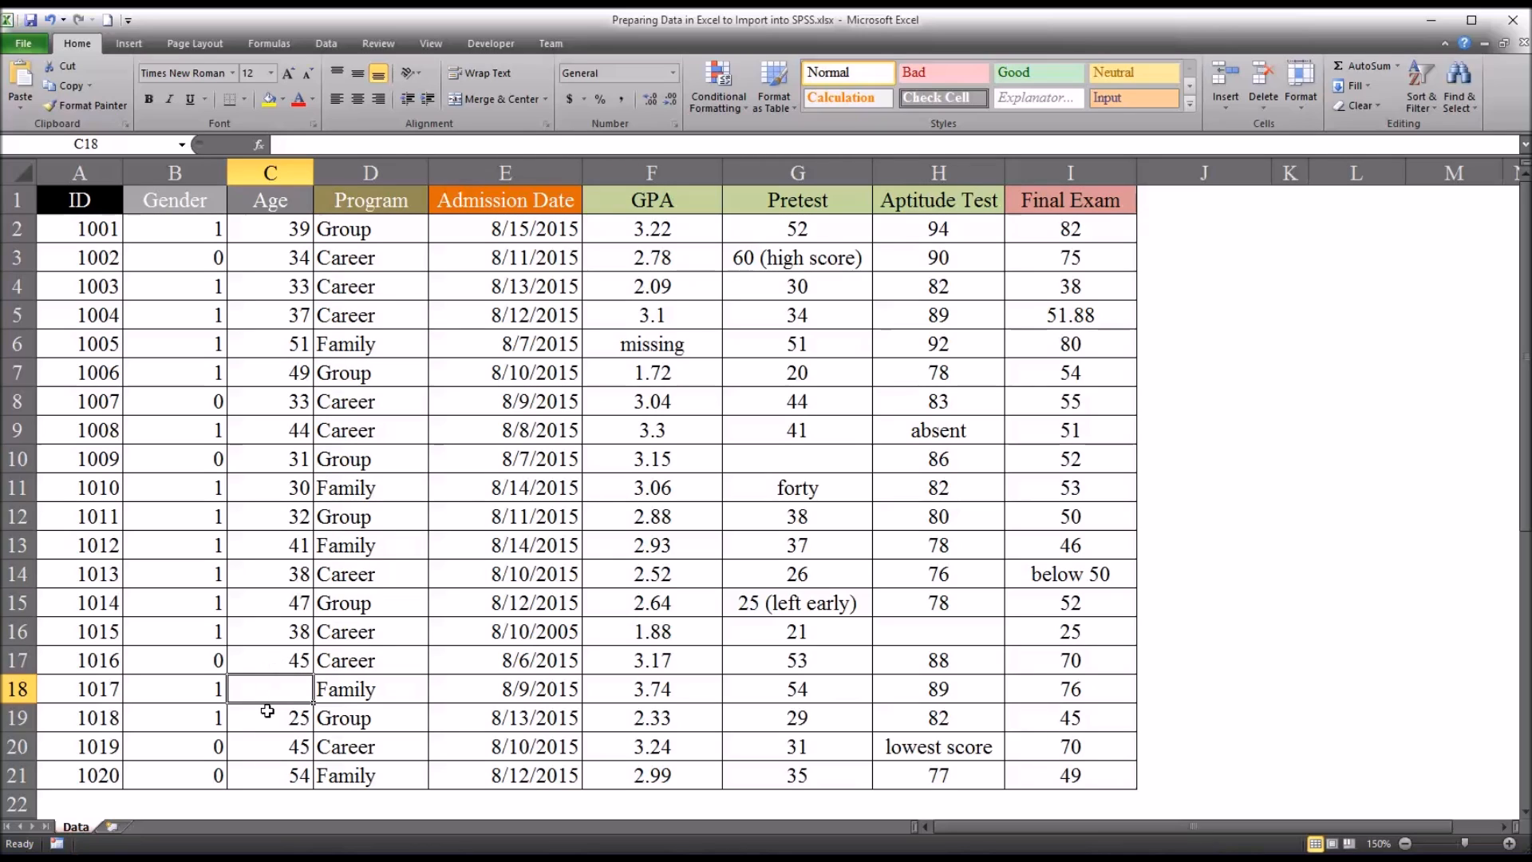
click(269, 717)
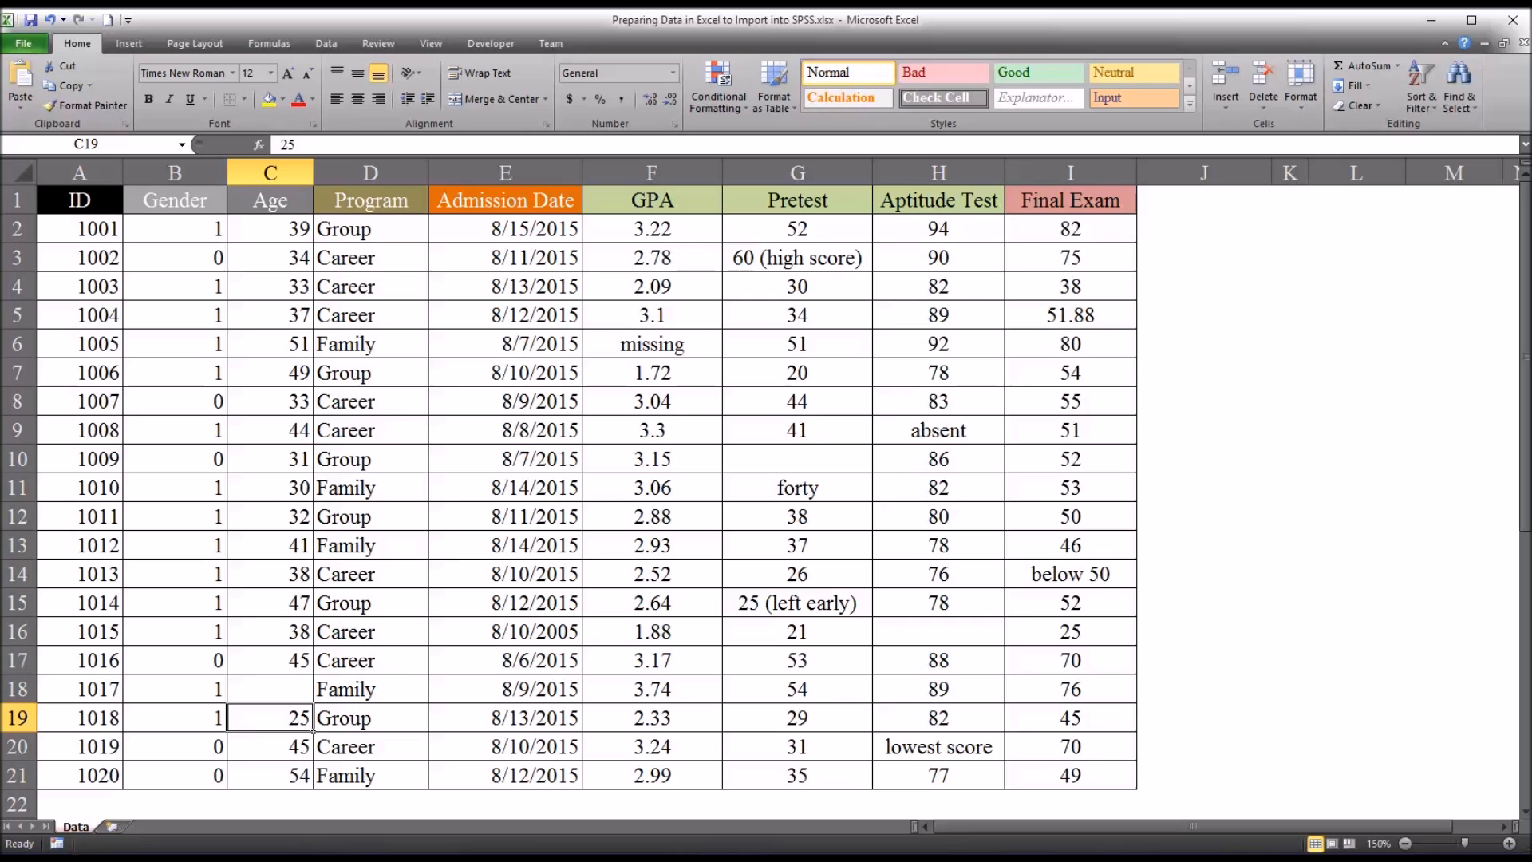
mouse_move(379, 563)
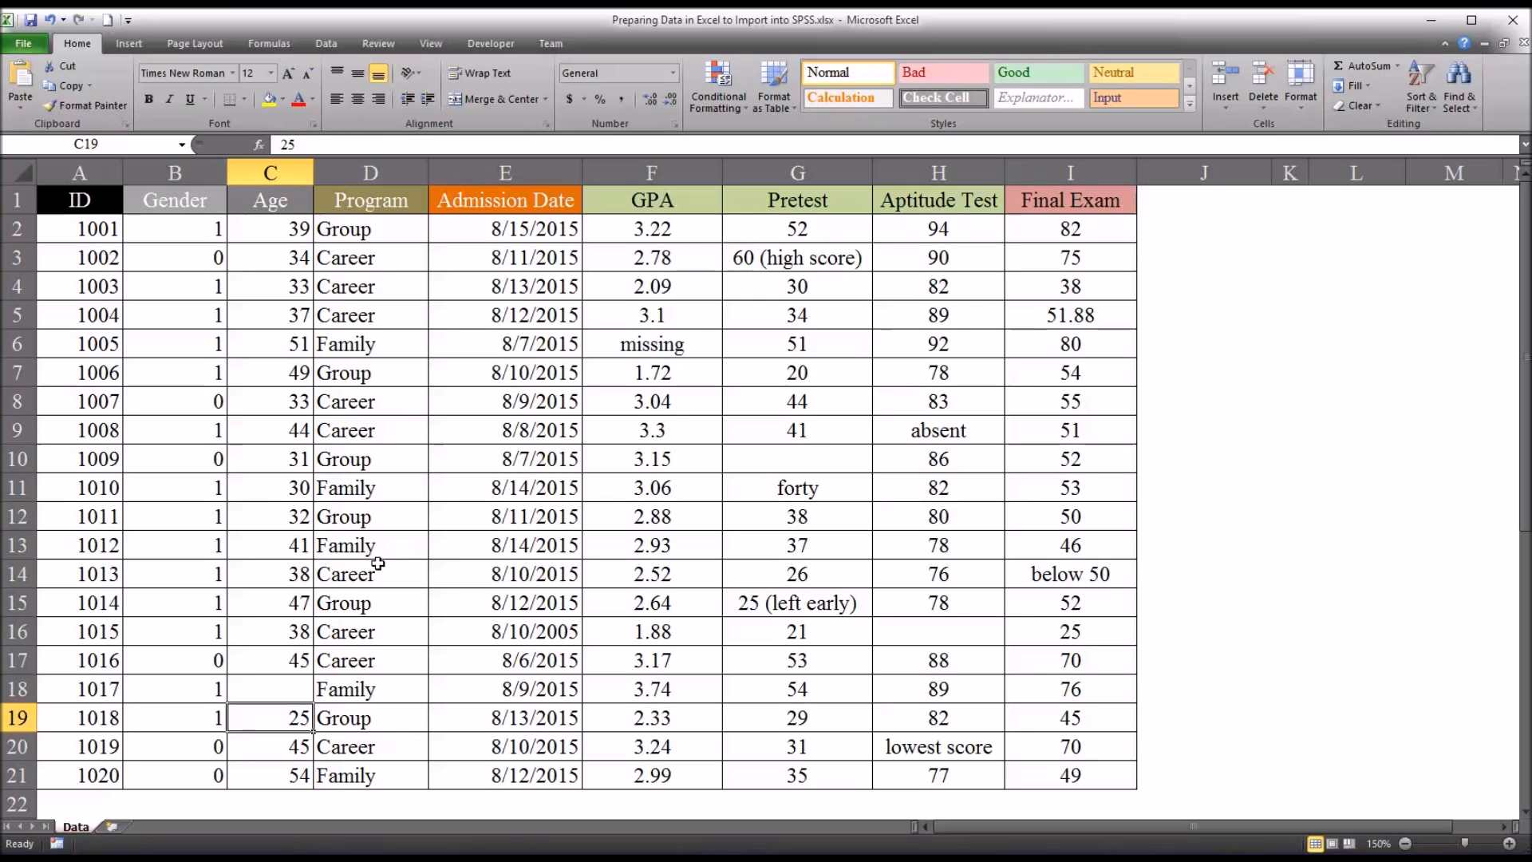
mouse_move(257, 239)
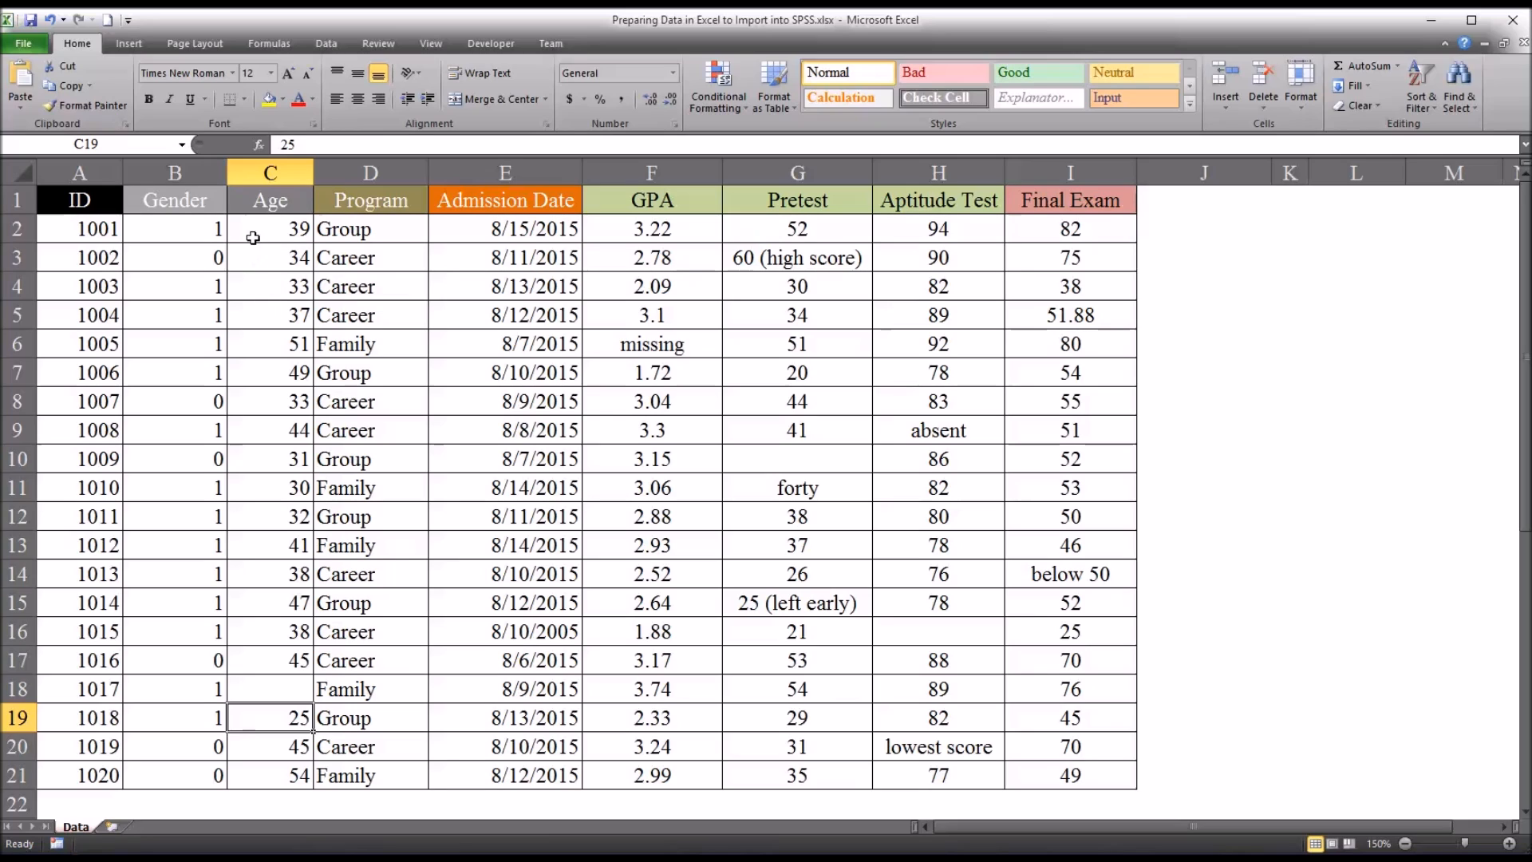
mouse_move(252, 232)
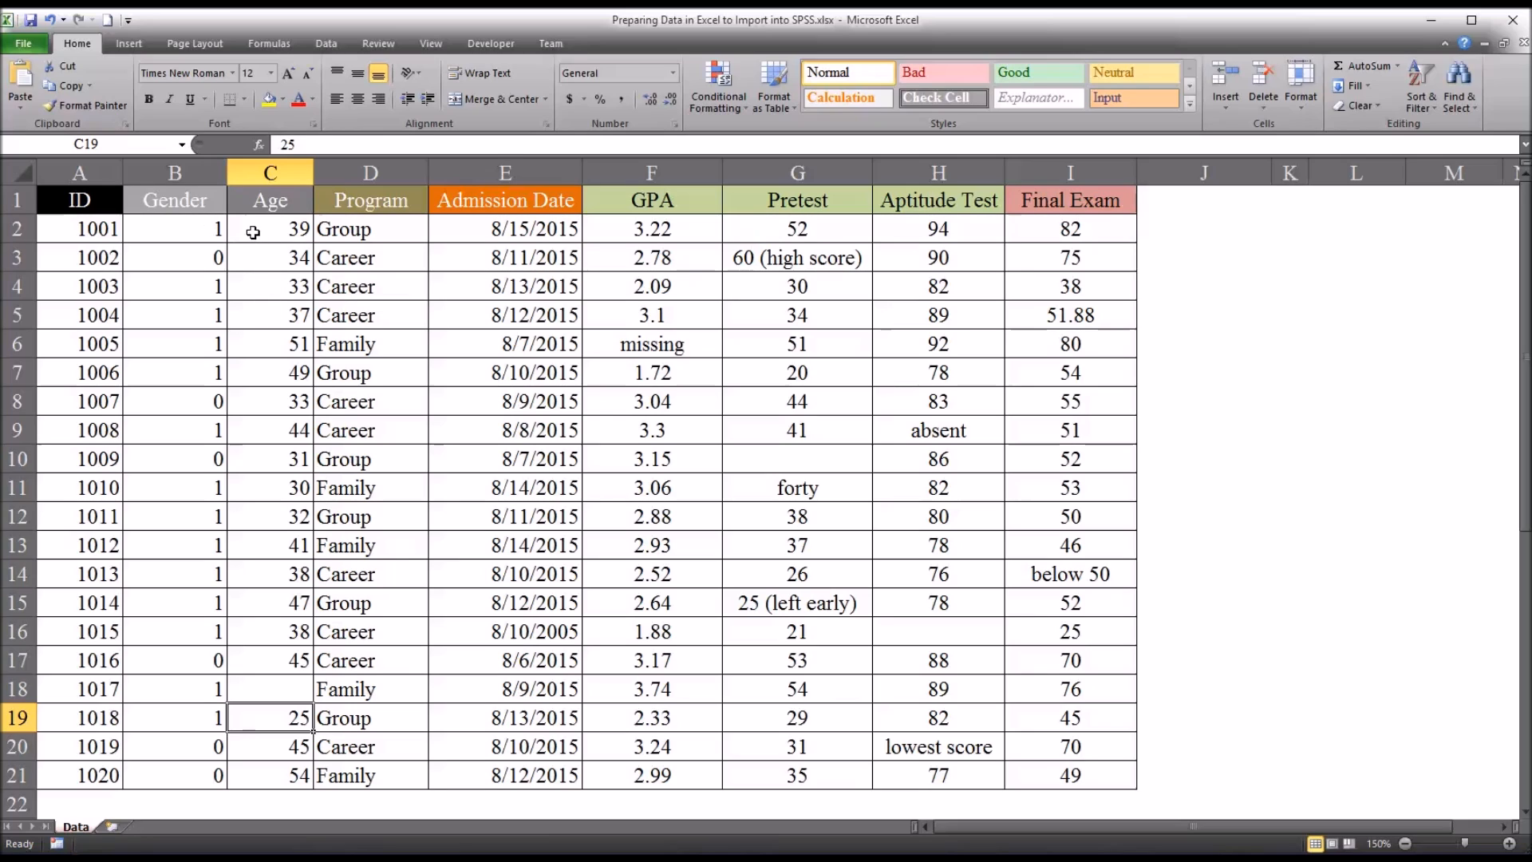
click(270, 229)
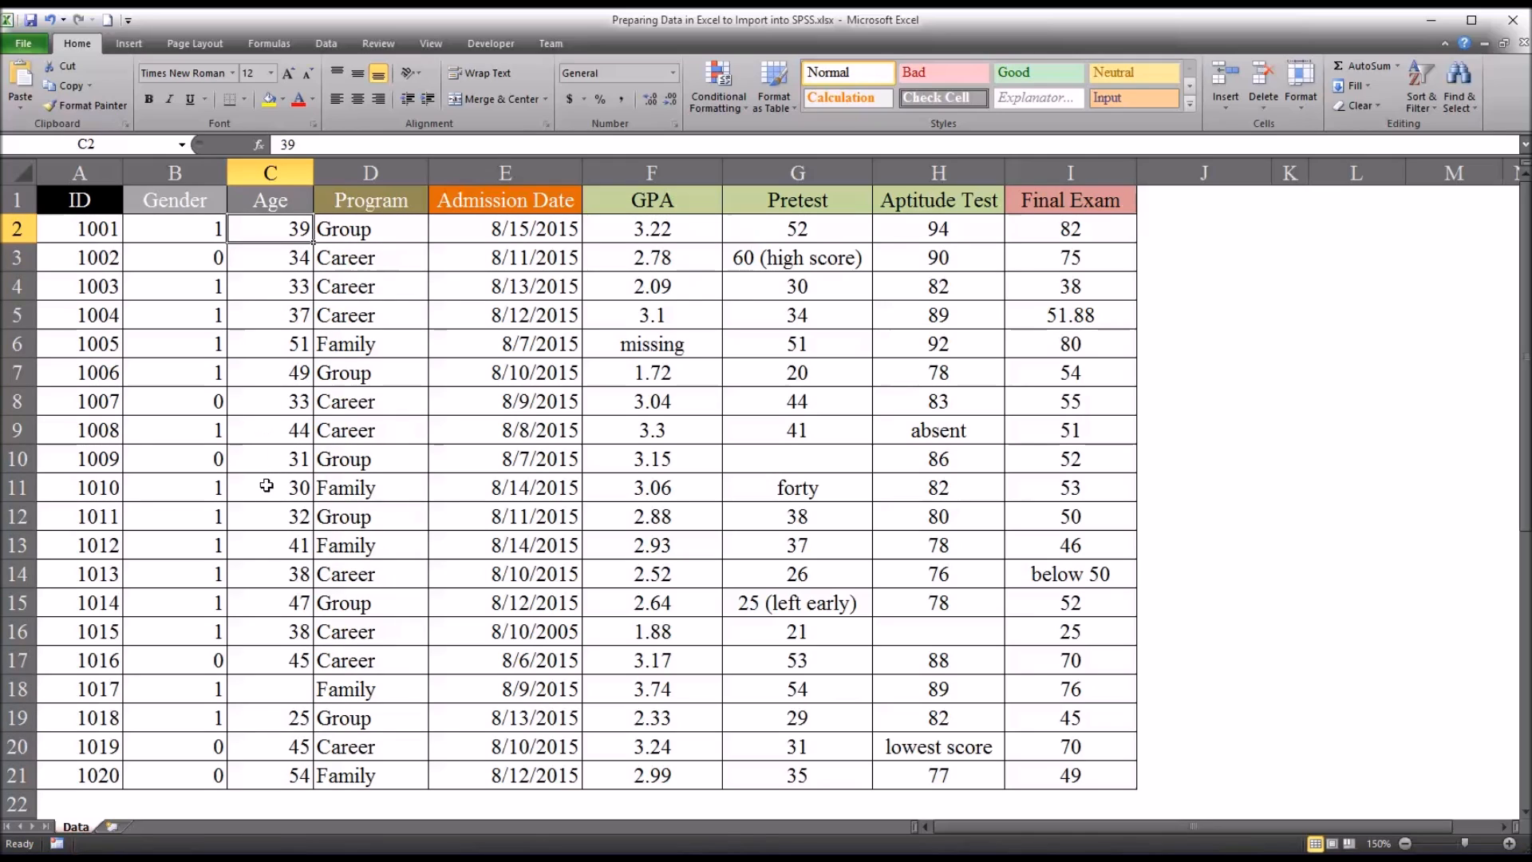
click(270, 718)
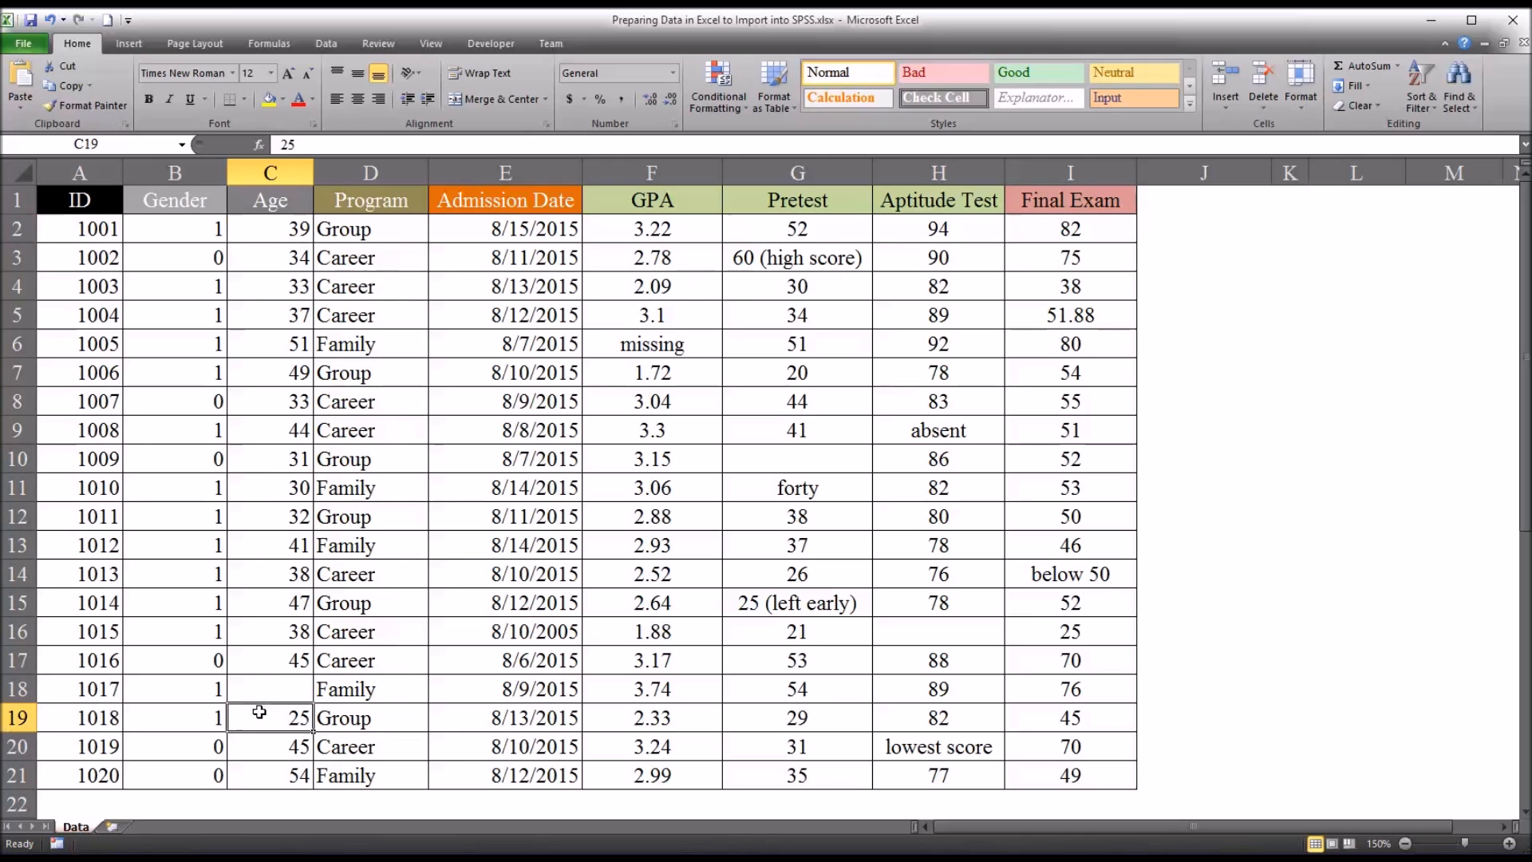
mouse_move(257, 725)
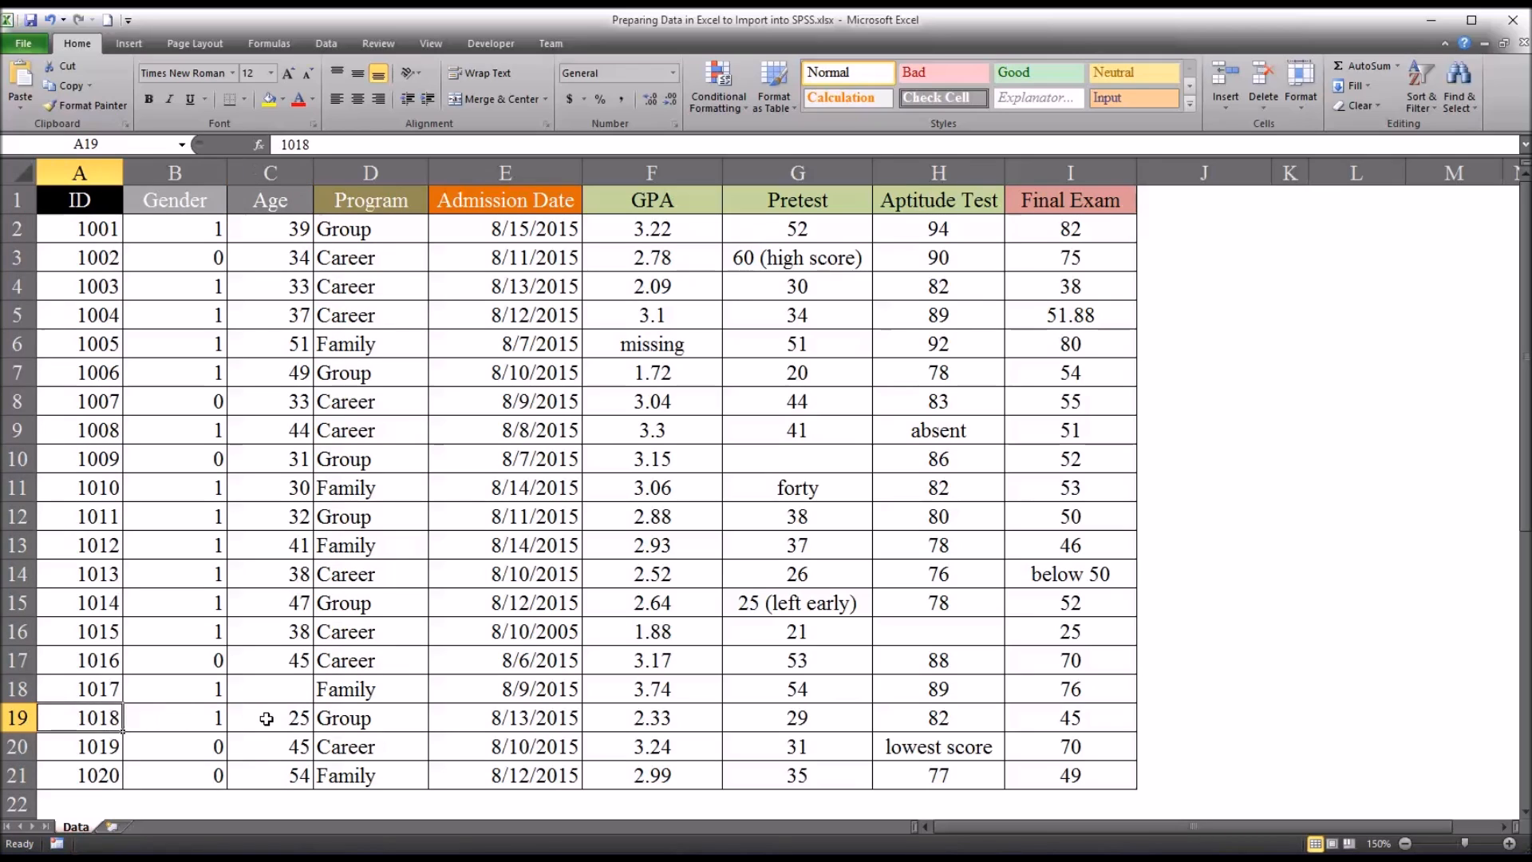
click(270, 717)
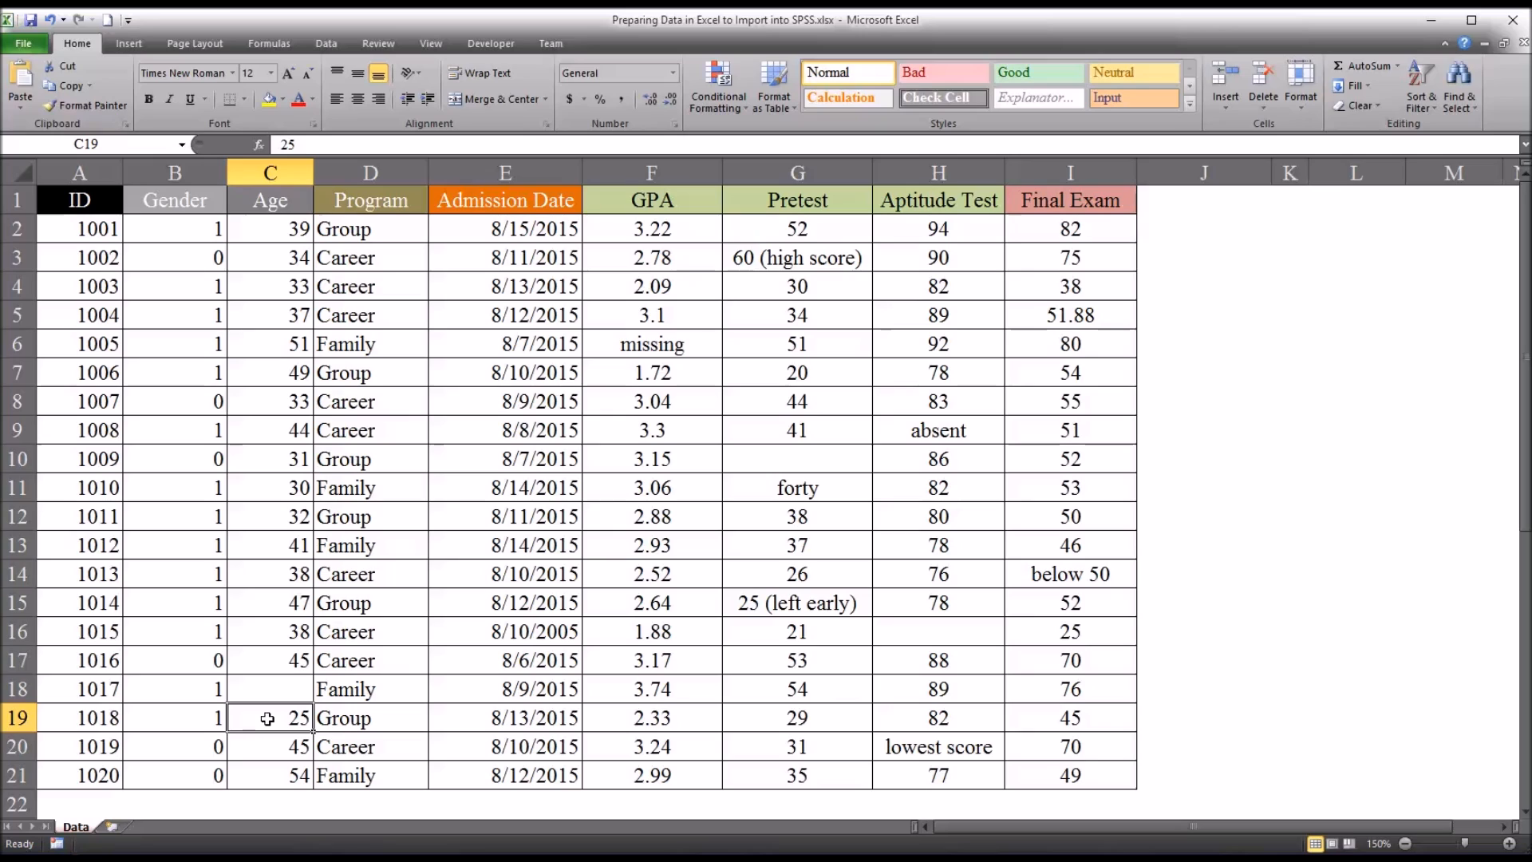
mouse_move(512, 758)
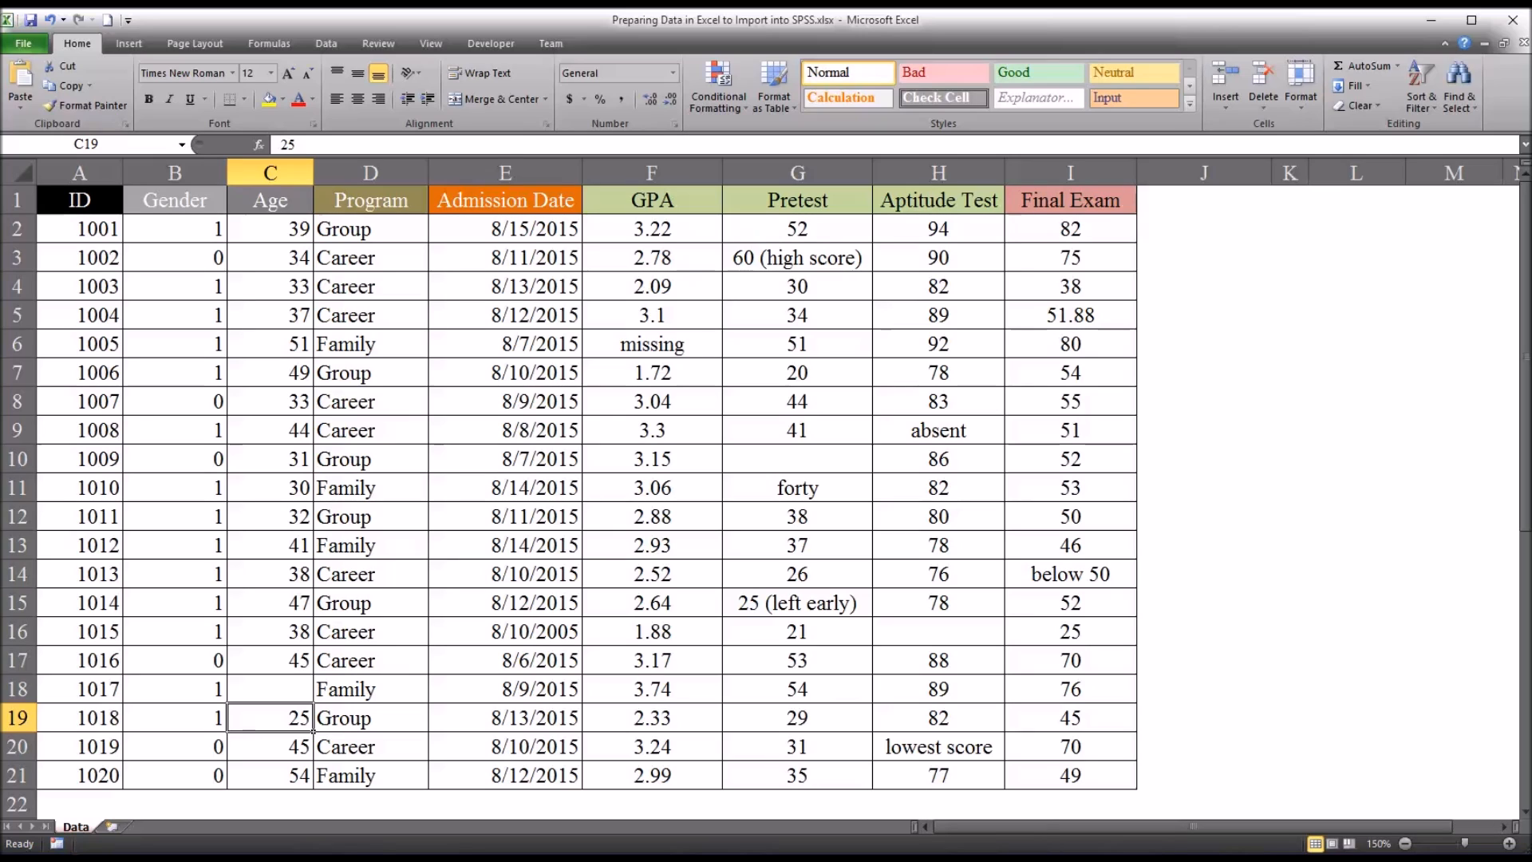
mouse_move(274, 439)
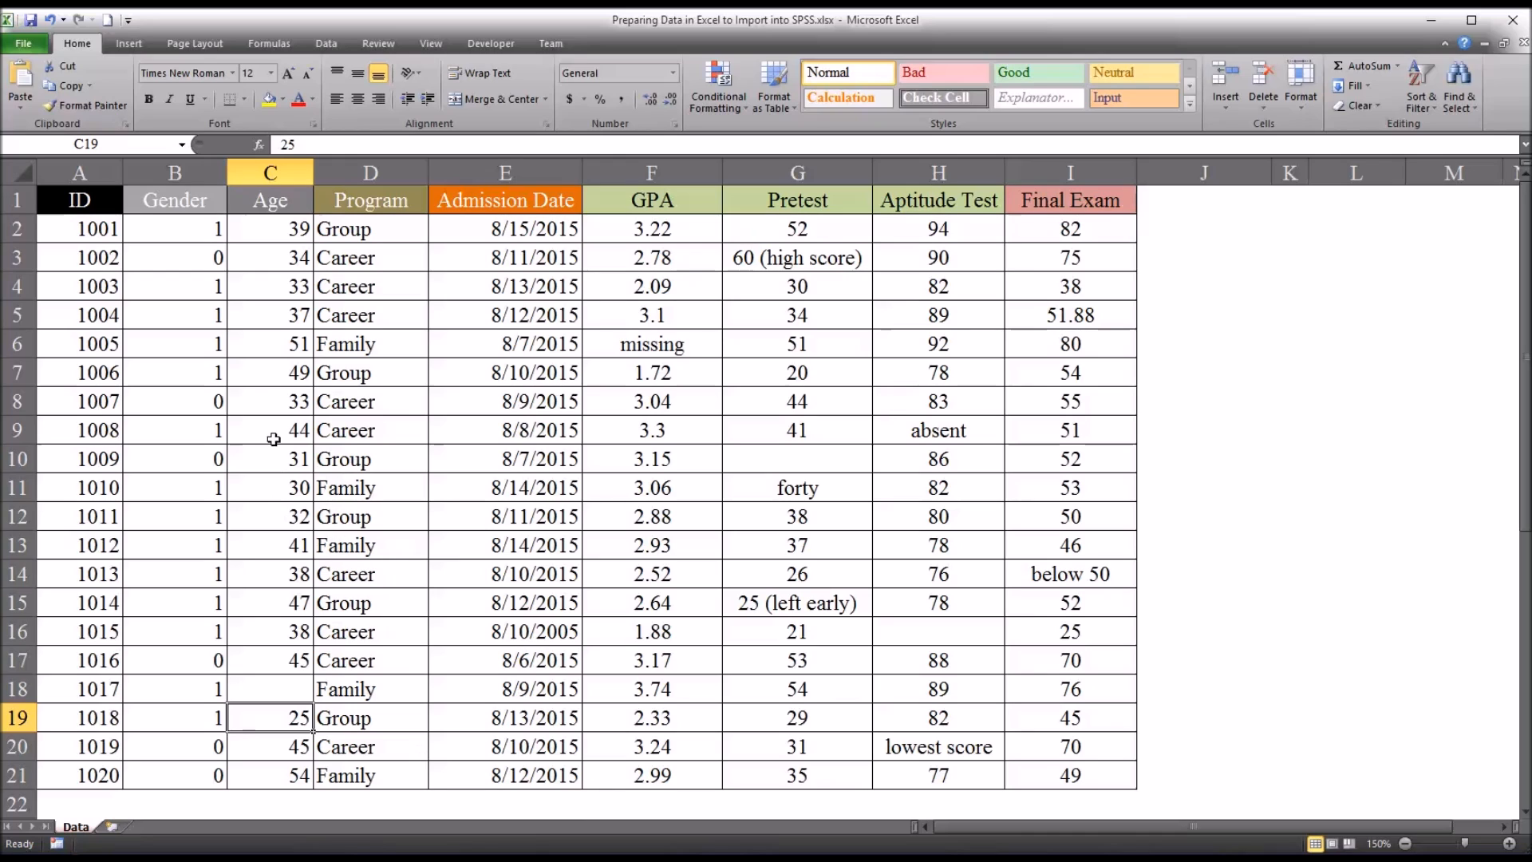
mouse_move(296, 679)
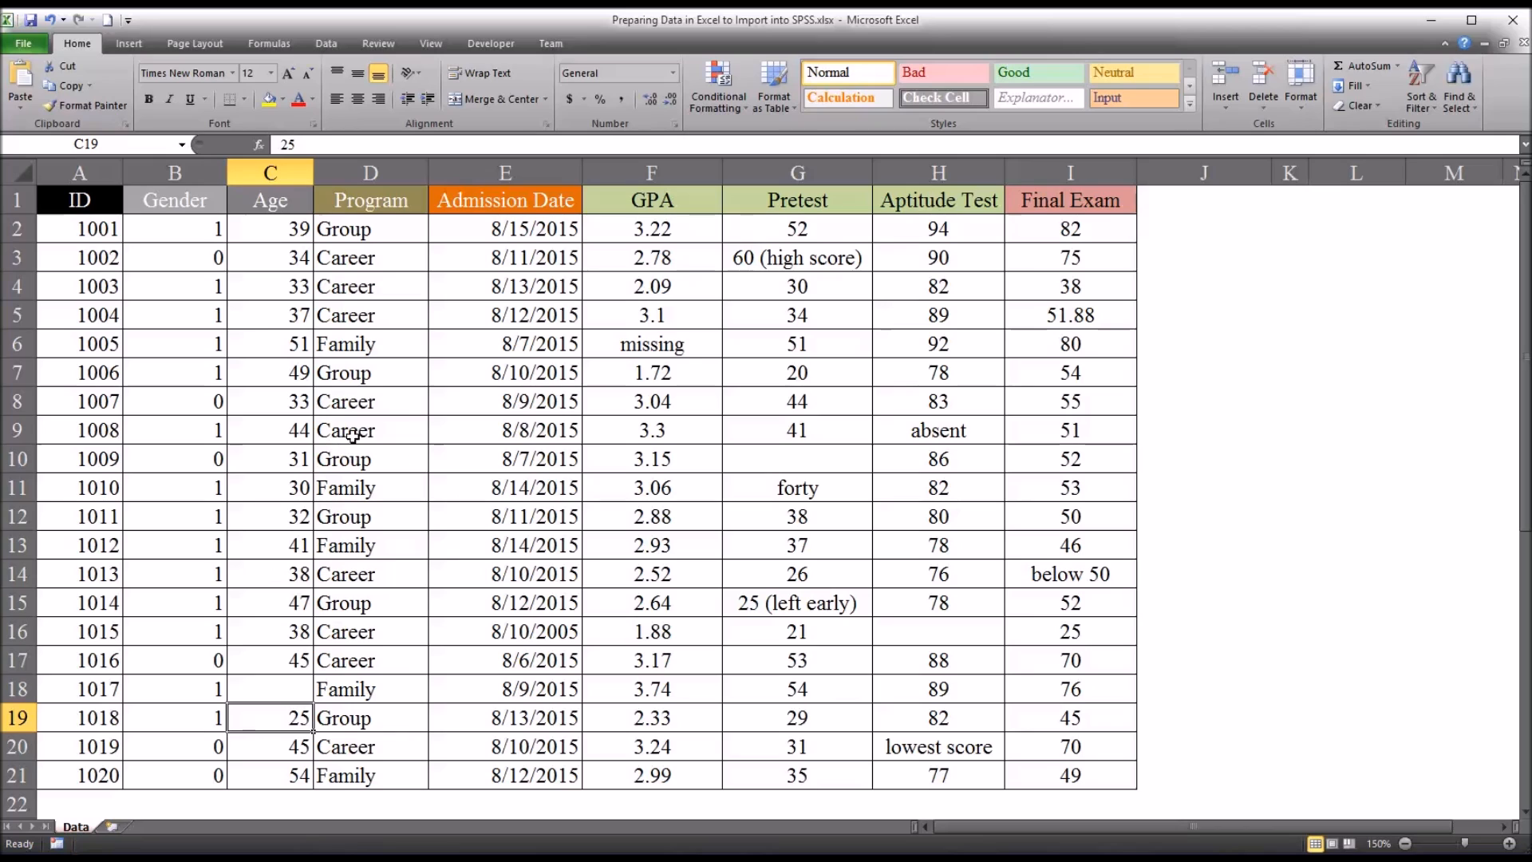
mouse_move(1402, 139)
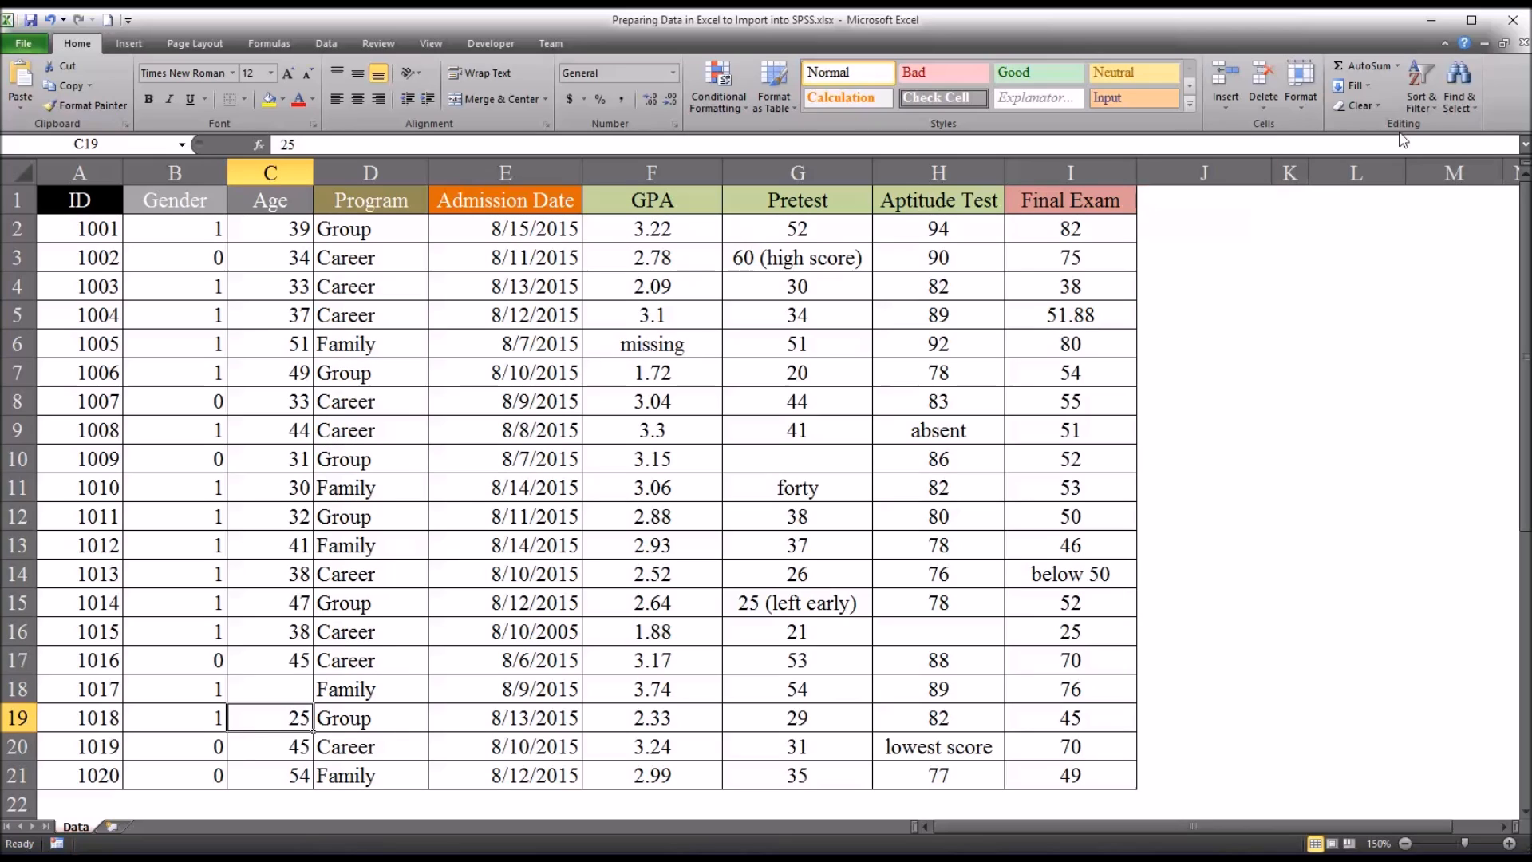
click(1420, 83)
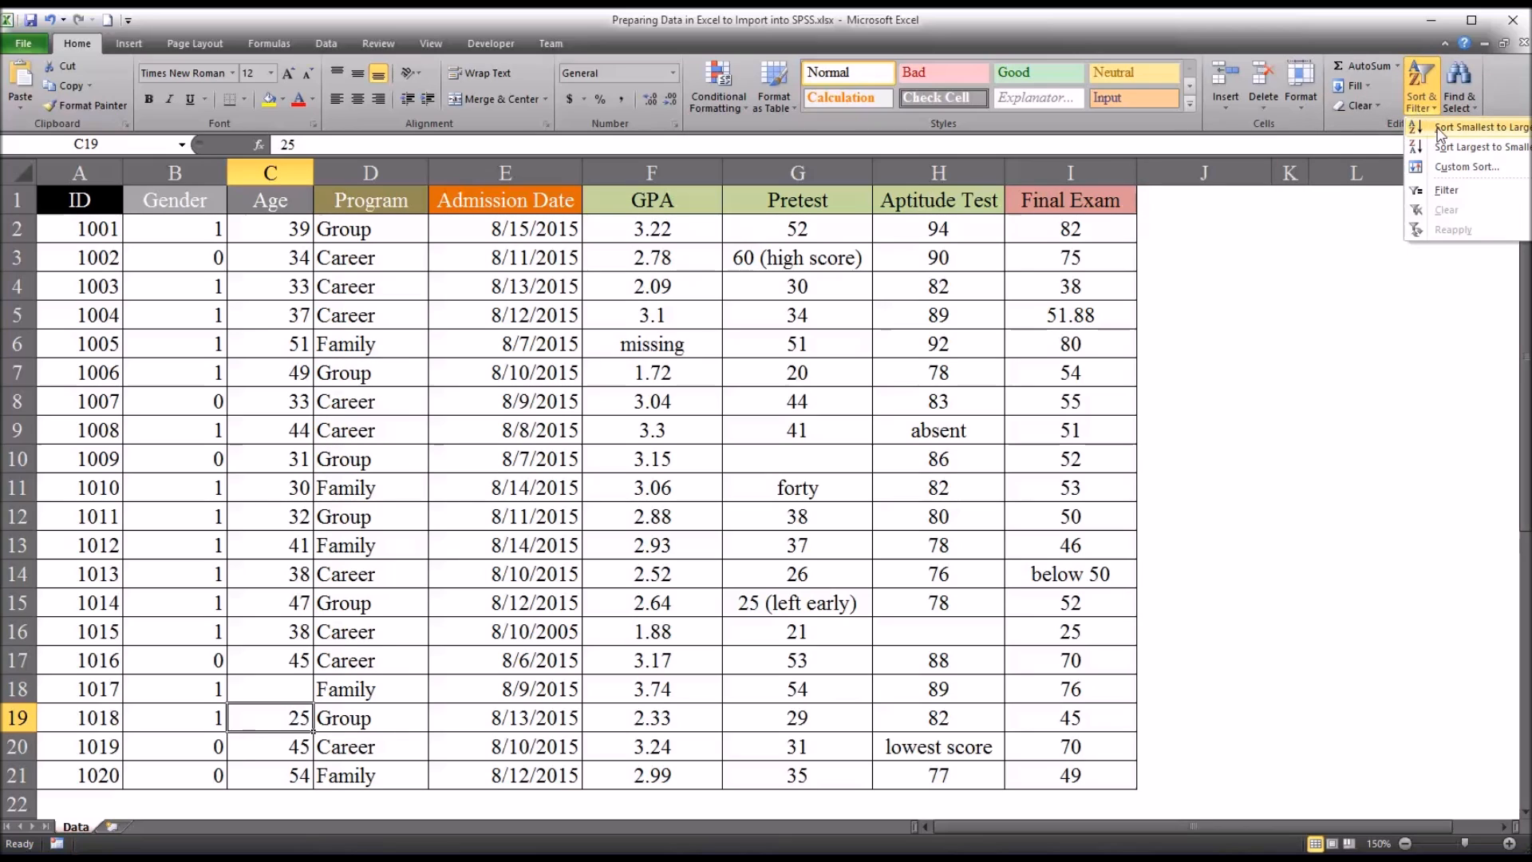
mouse_move(1456, 127)
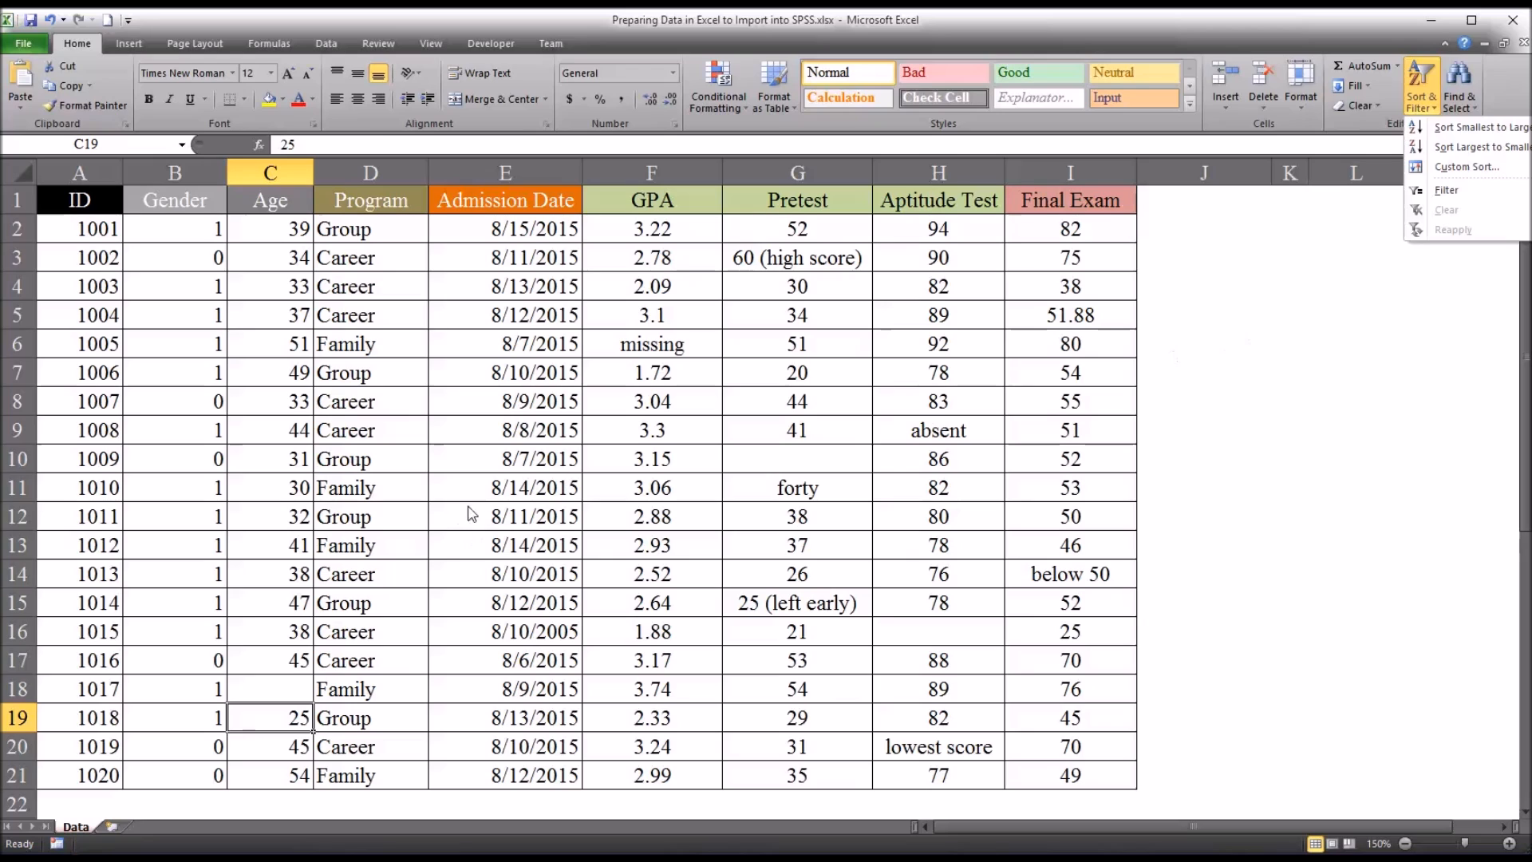
mouse_move(271, 238)
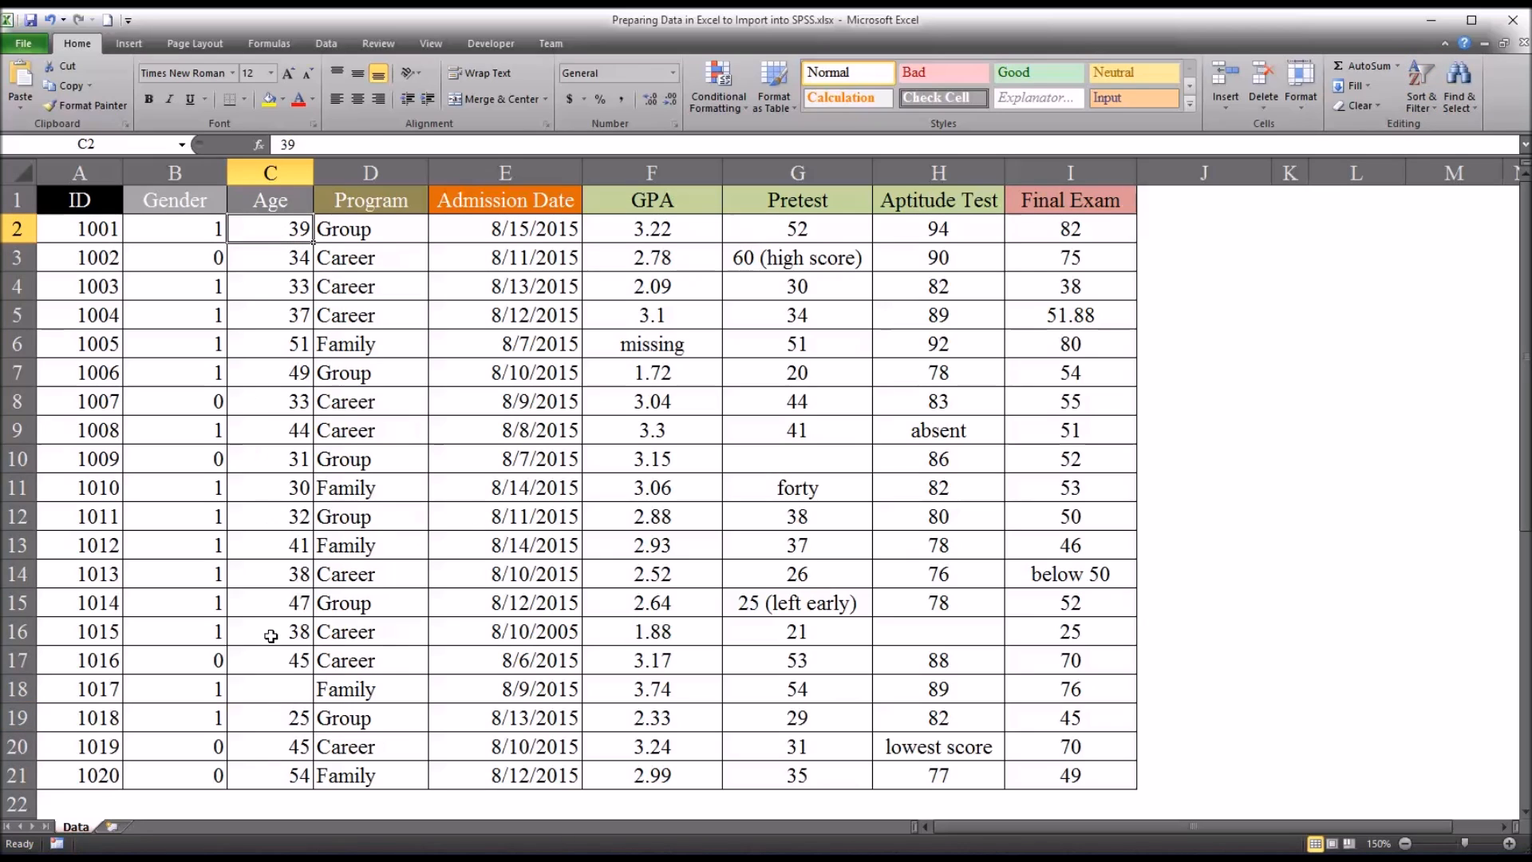
click(270, 717)
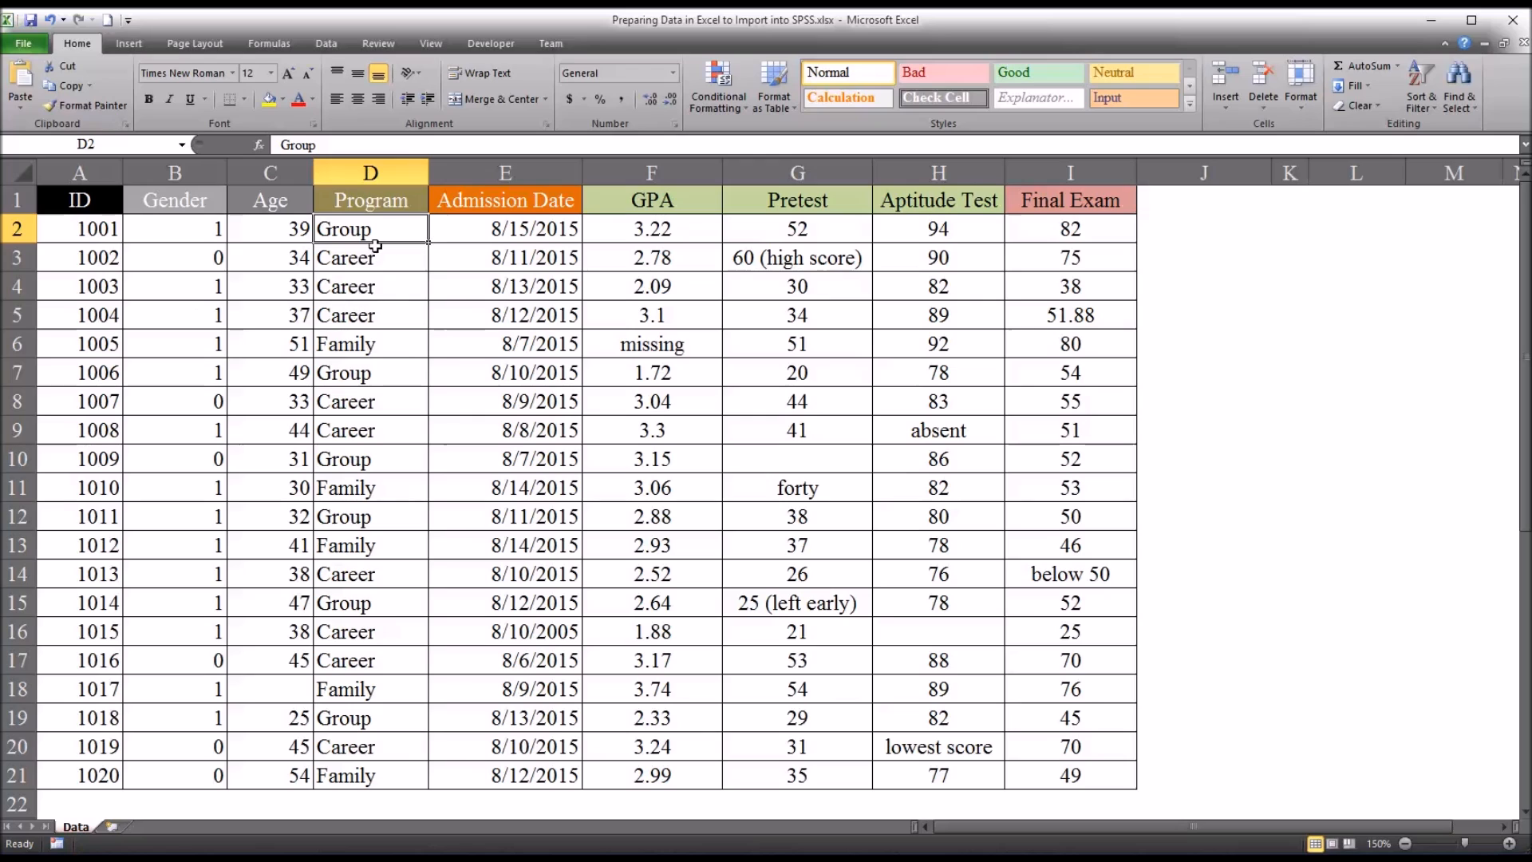
click(370, 257)
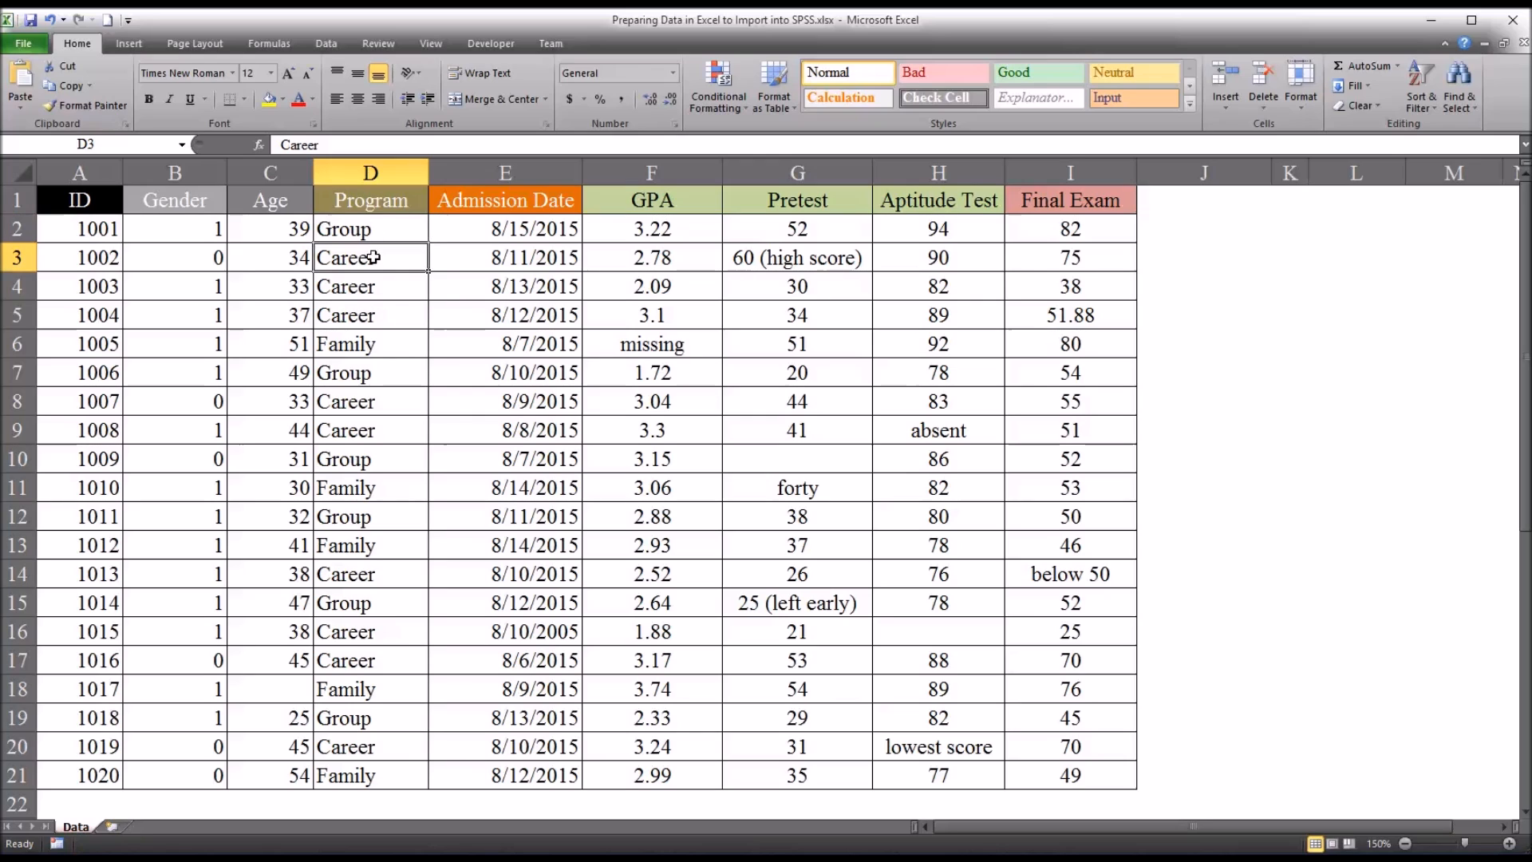
click(370, 344)
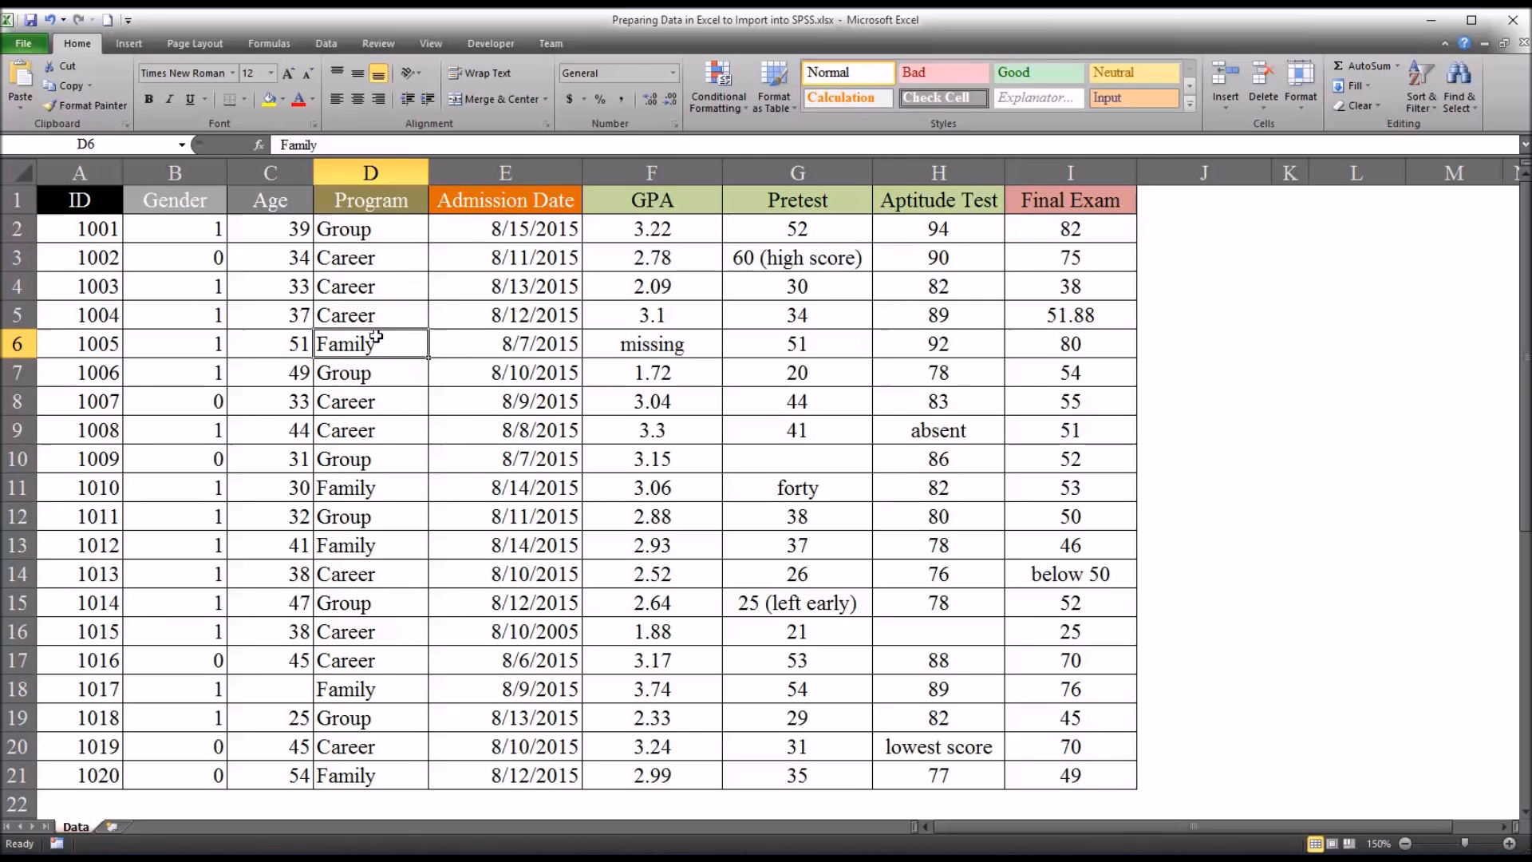
mouse_move(239, 281)
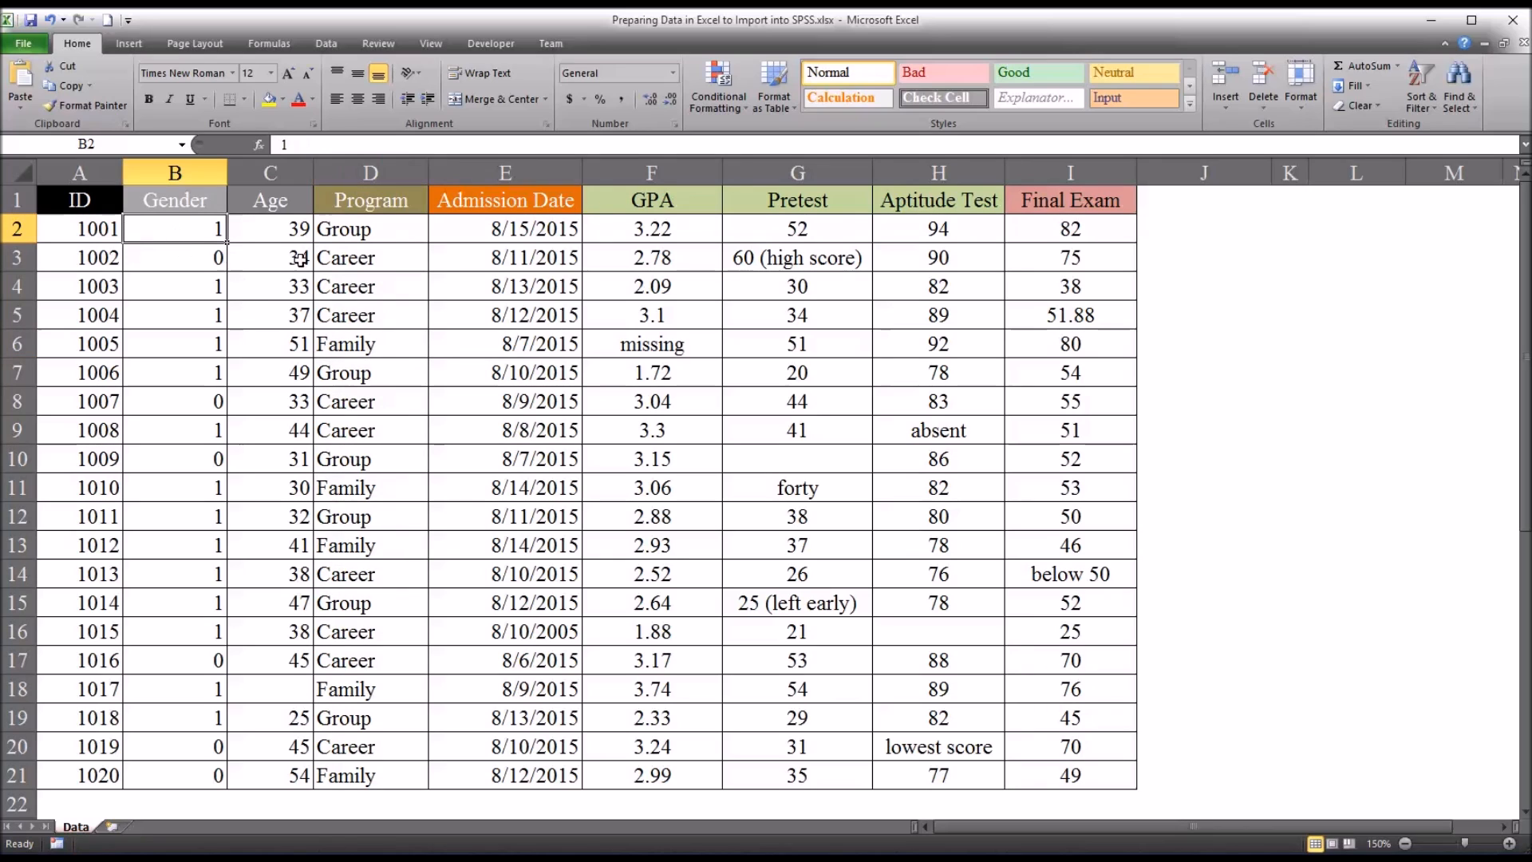
click(370, 229)
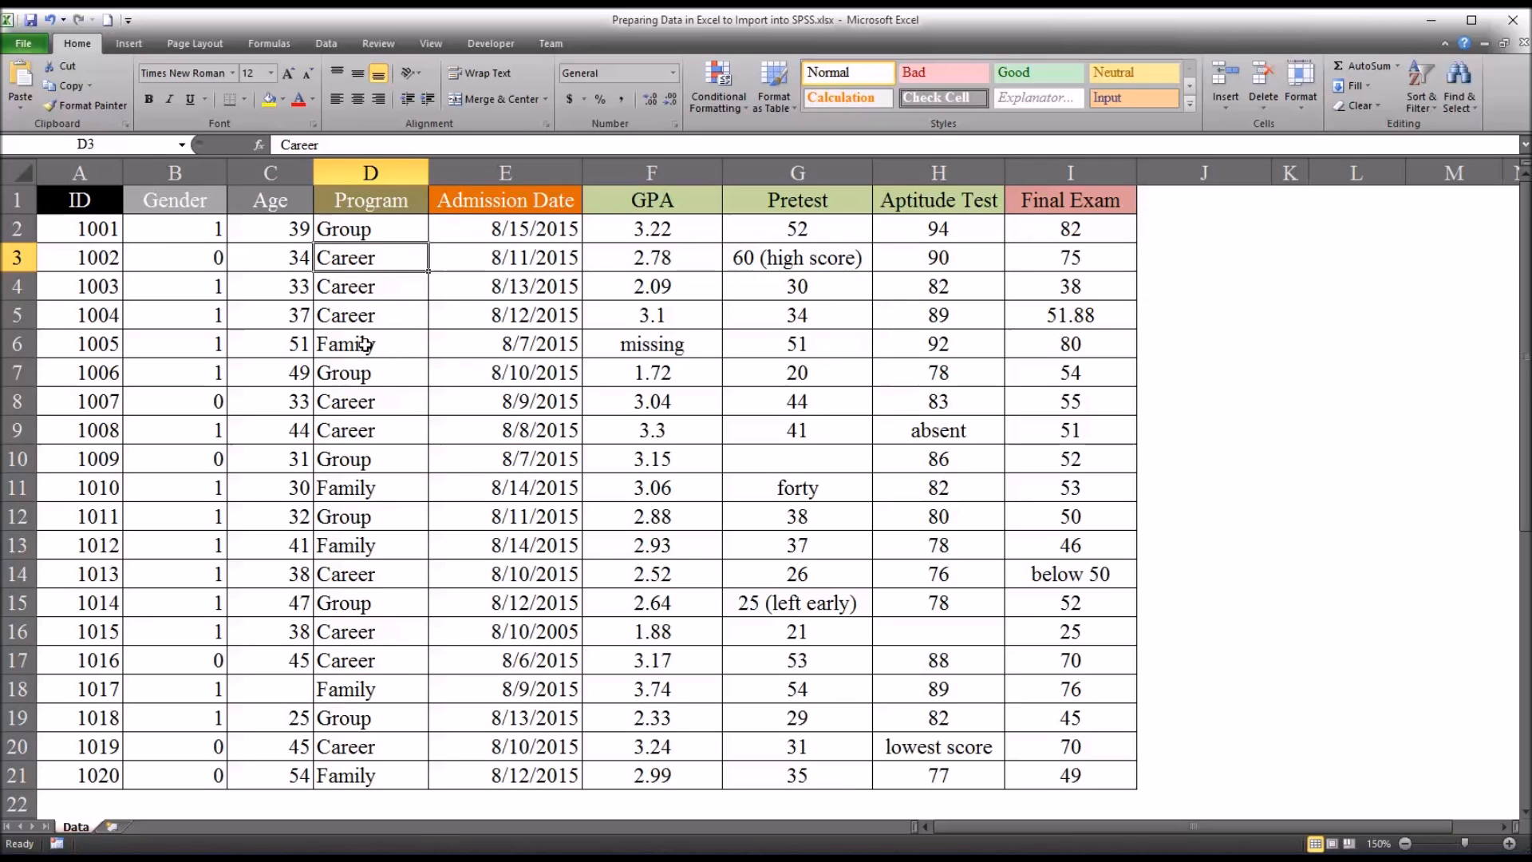
click(370, 343)
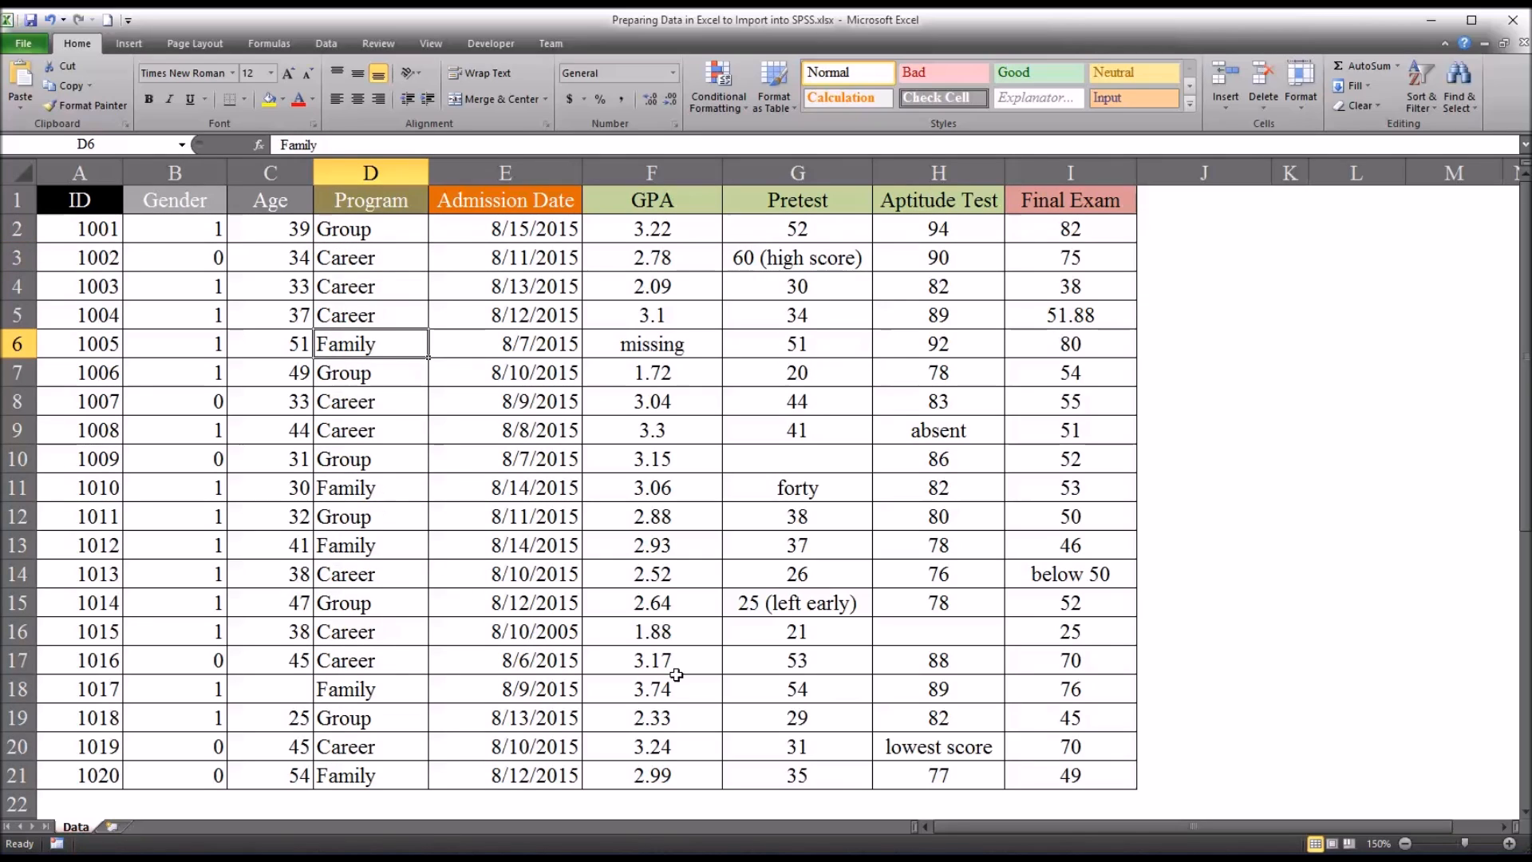
mouse_move(474, 779)
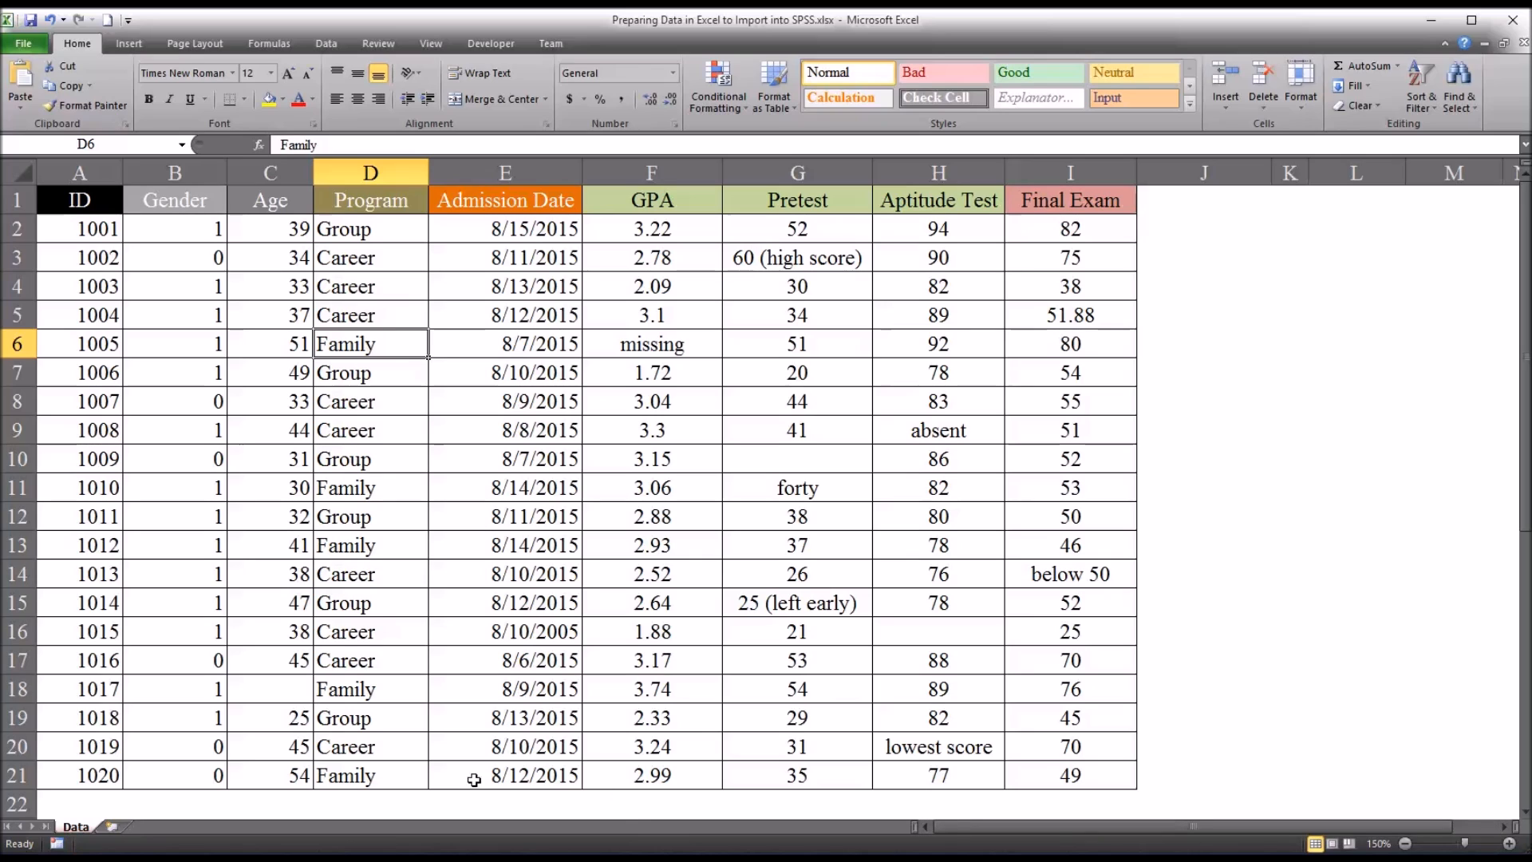
click(371, 430)
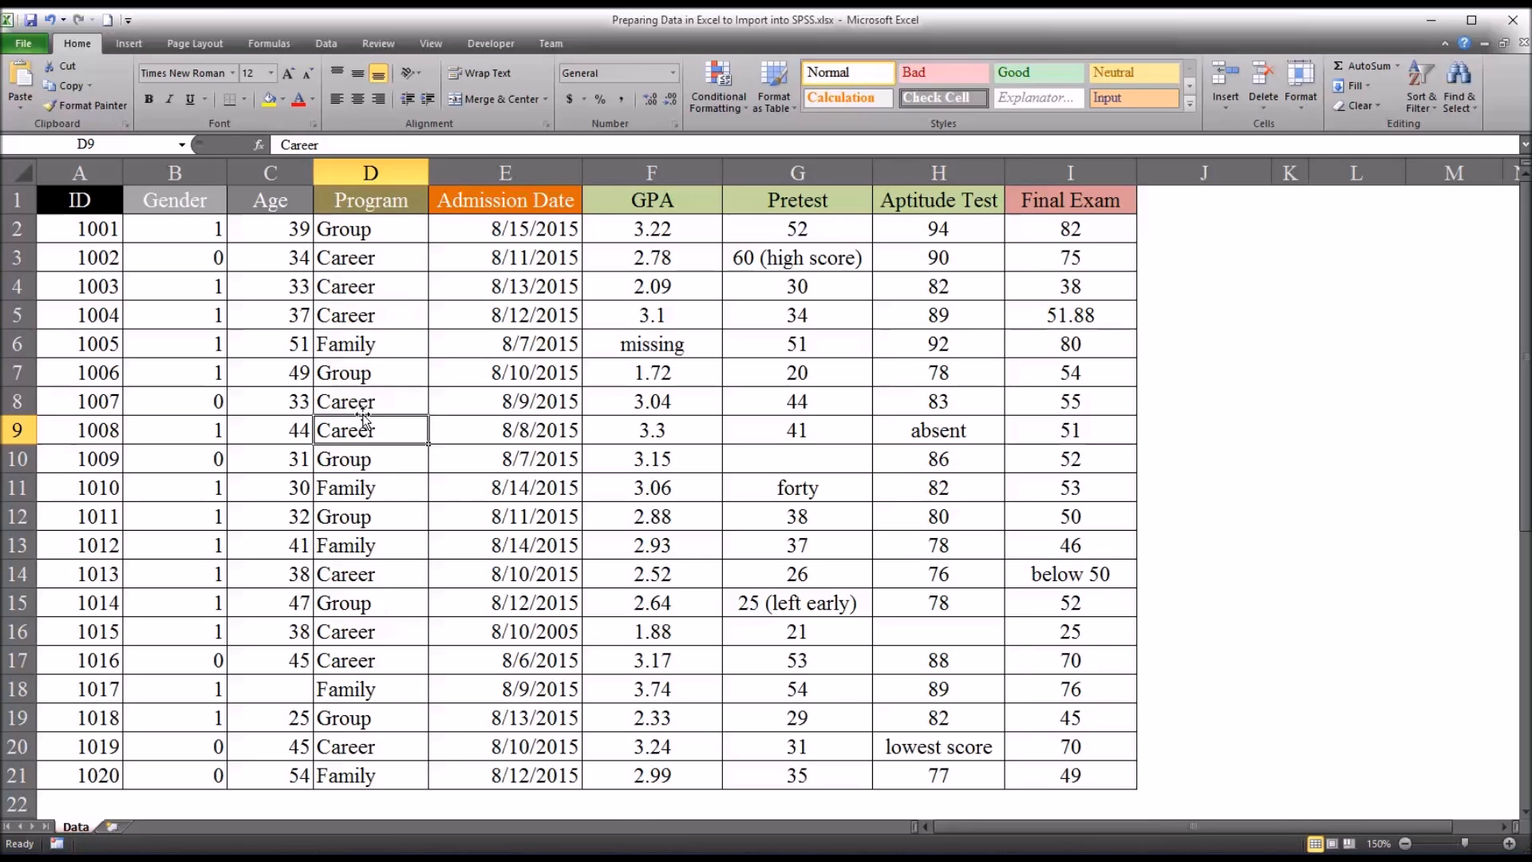
mouse_move(363, 536)
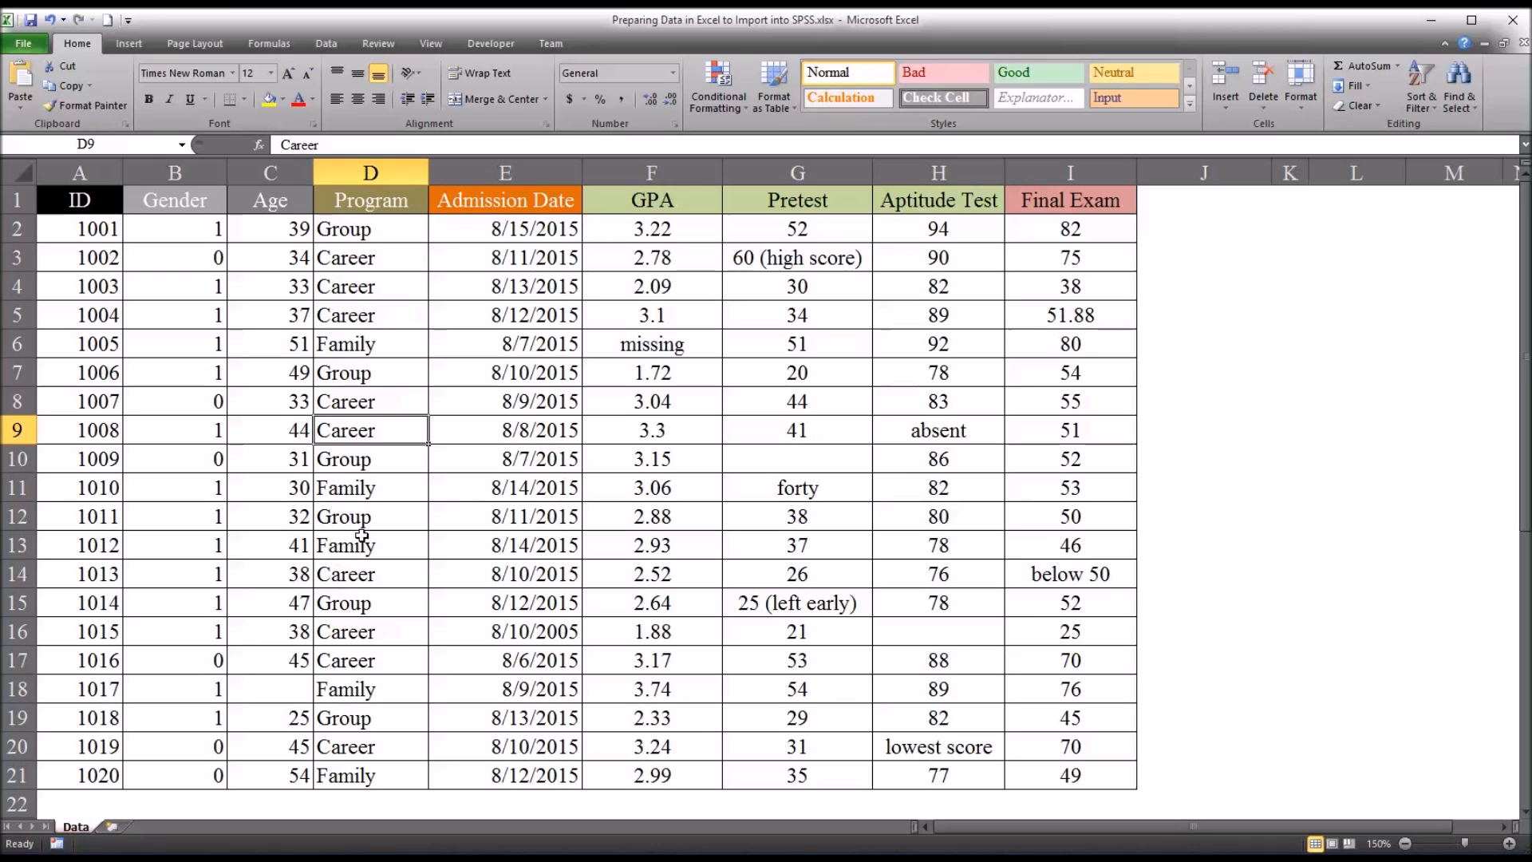
click(369, 229)
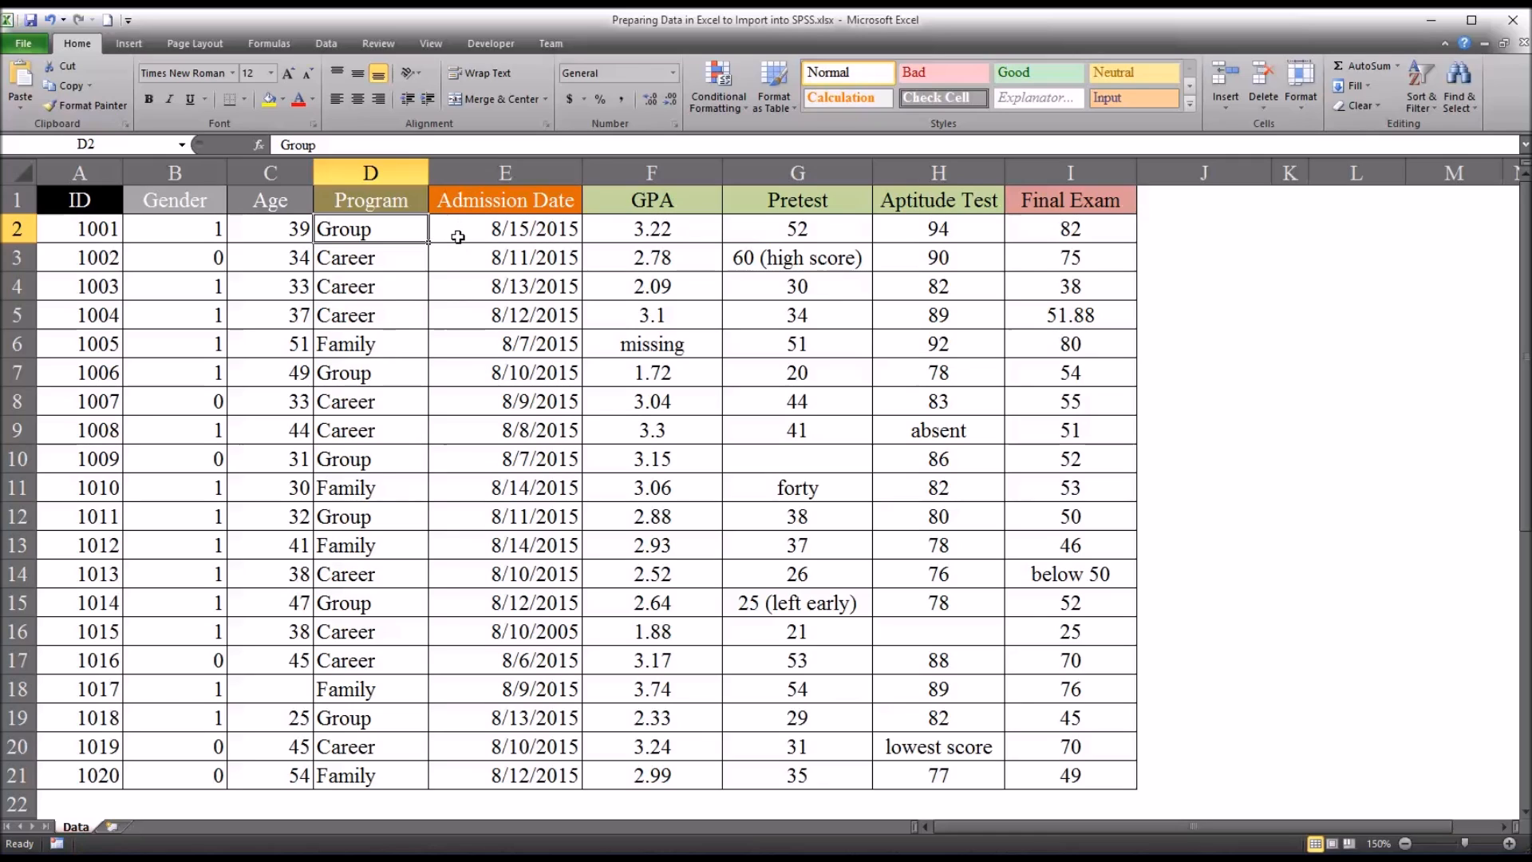
Step: Edit participant 1015's admission date in E16 to change the year to 2015
drag(505, 229, 505, 488)
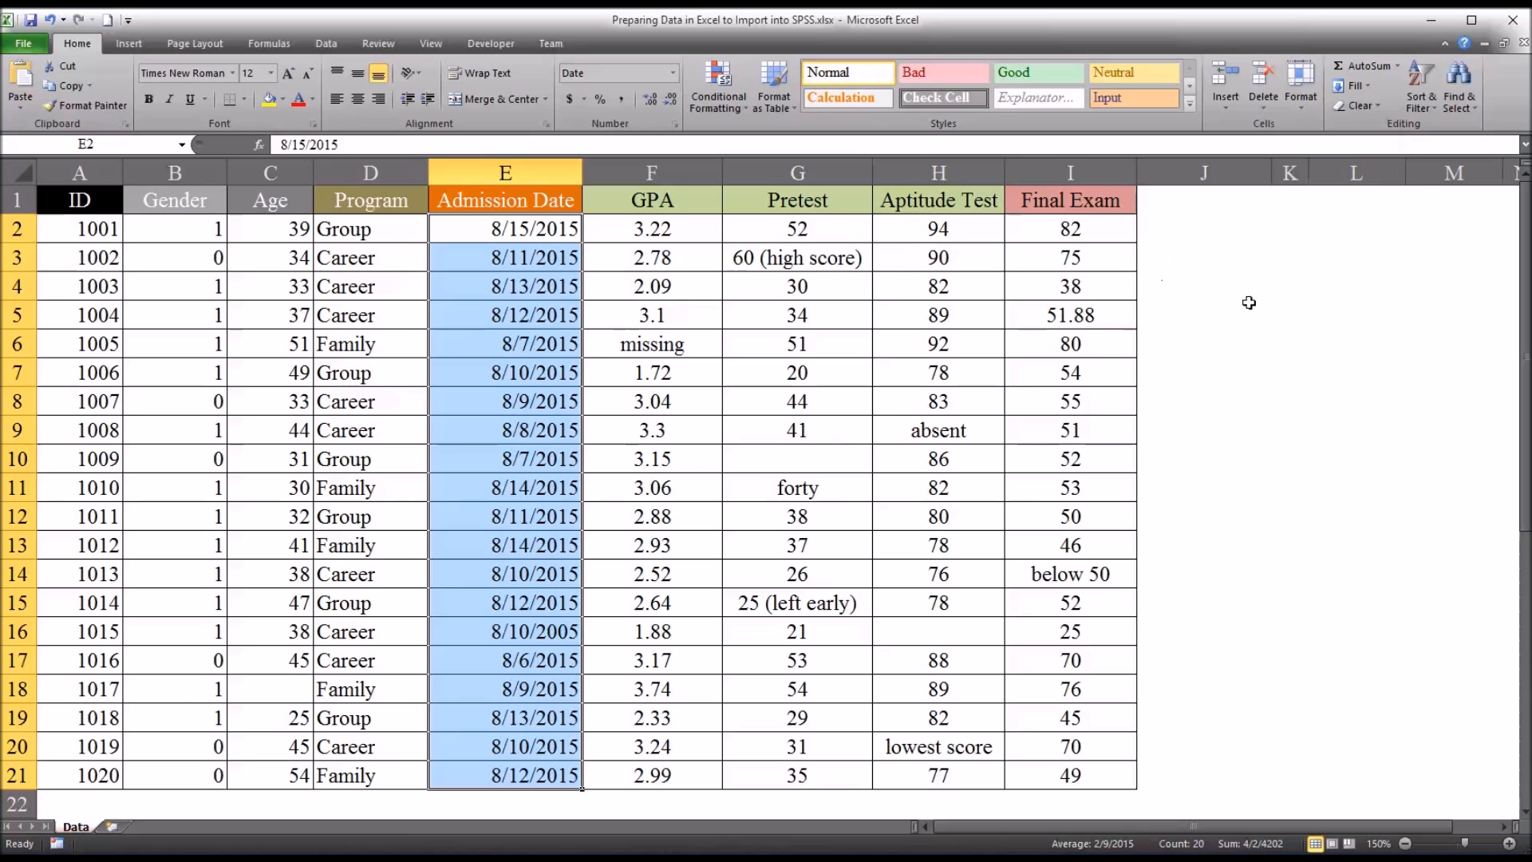
click(505, 631)
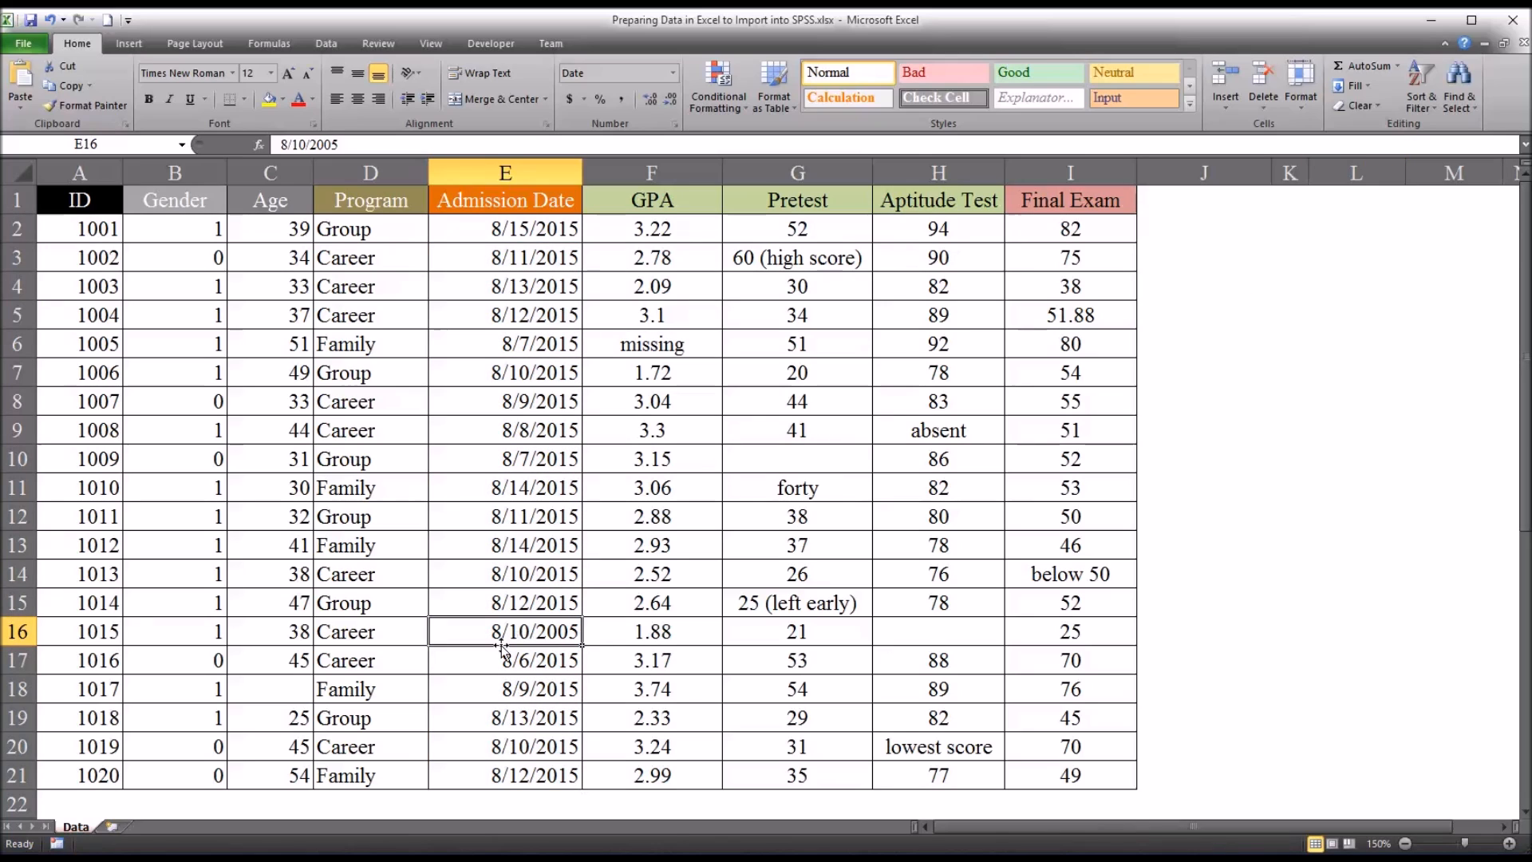
mouse_move(516, 649)
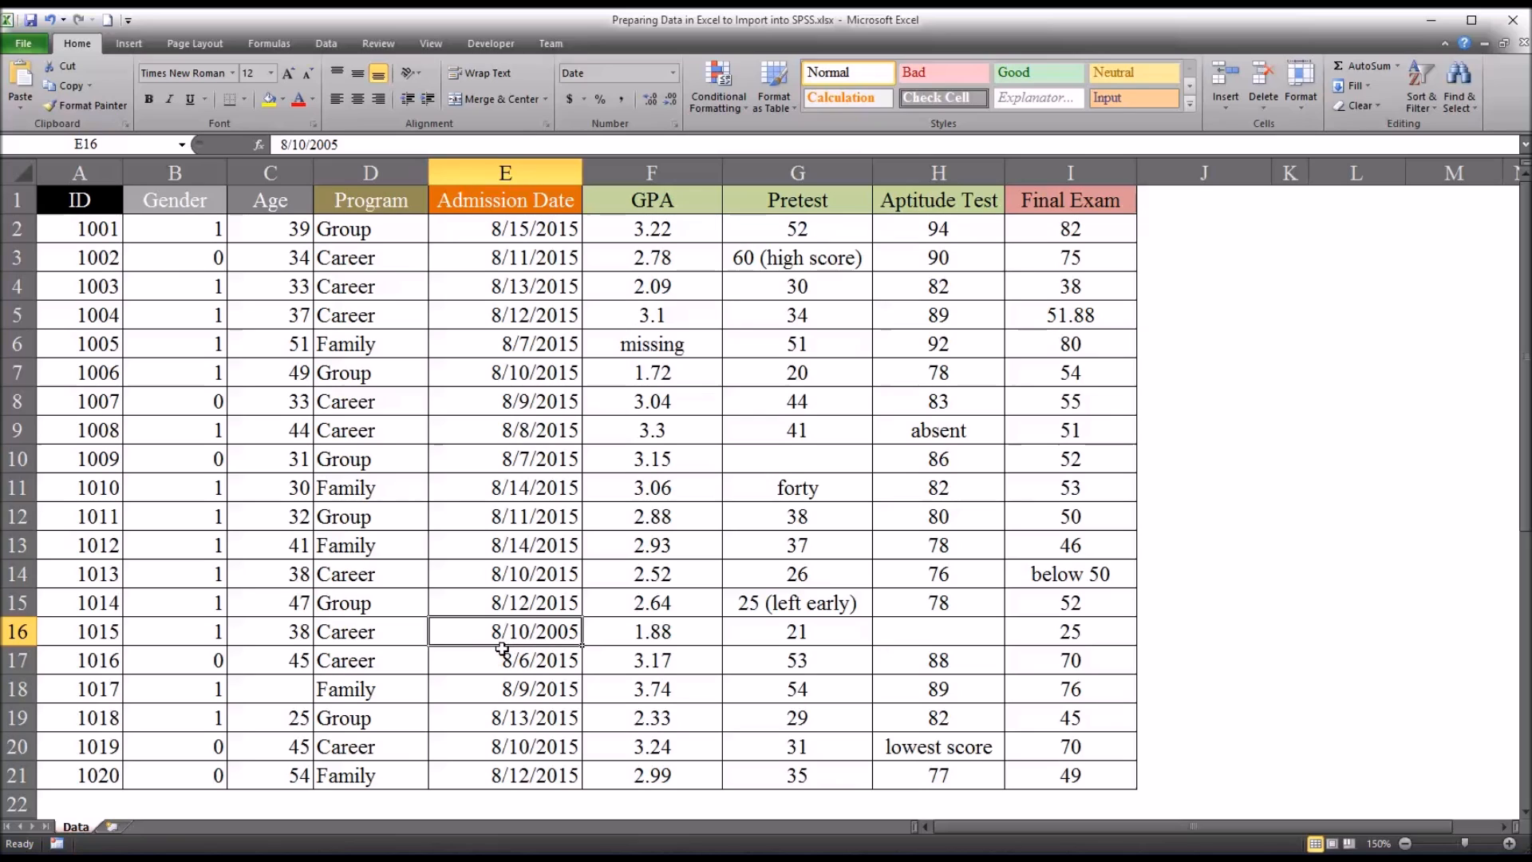
mouse_move(474, 636)
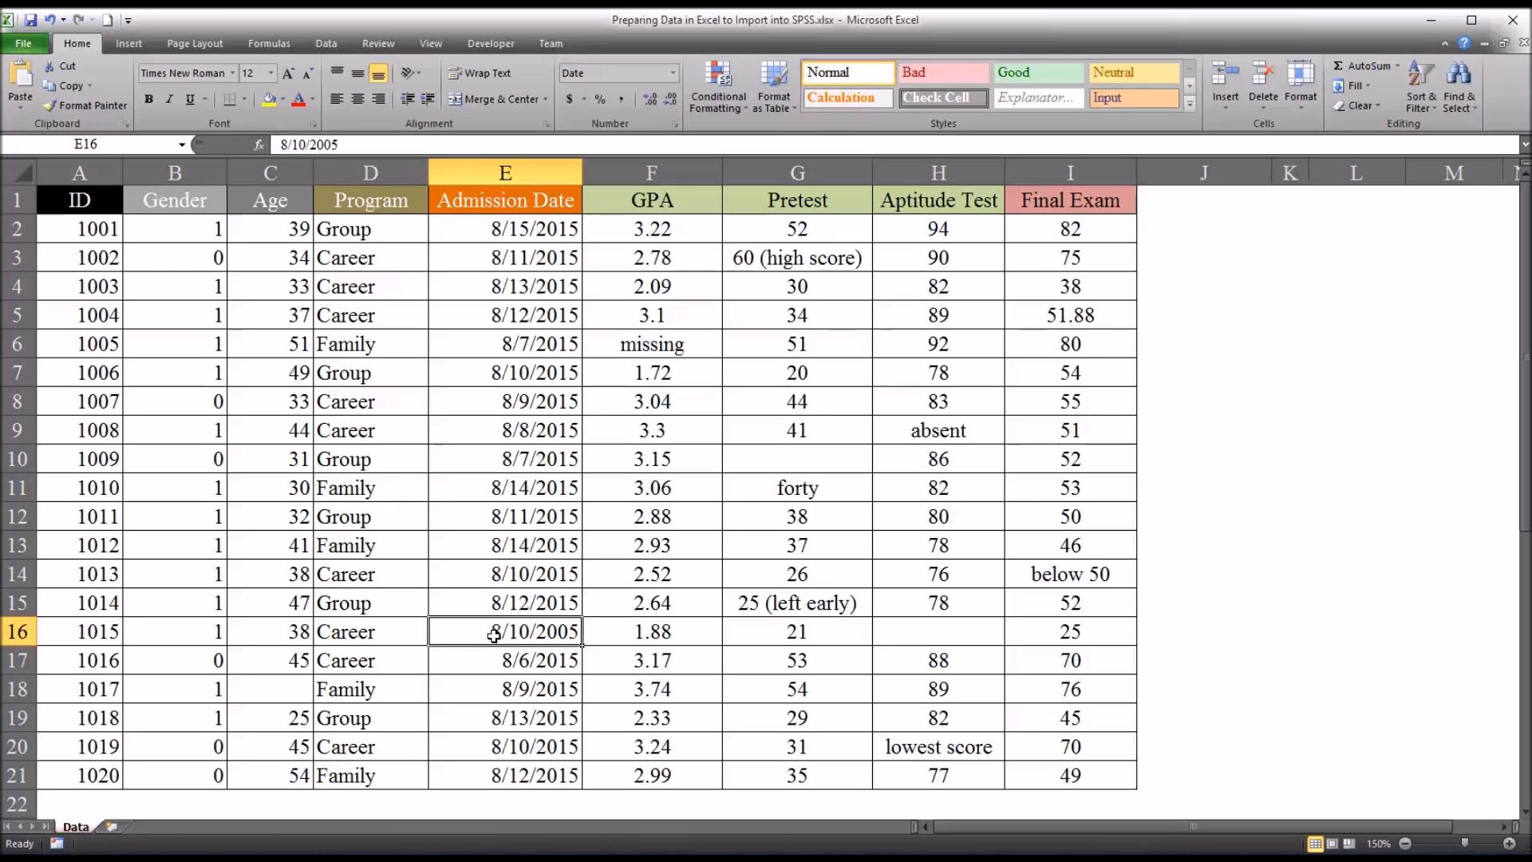
mouse_move(434, 347)
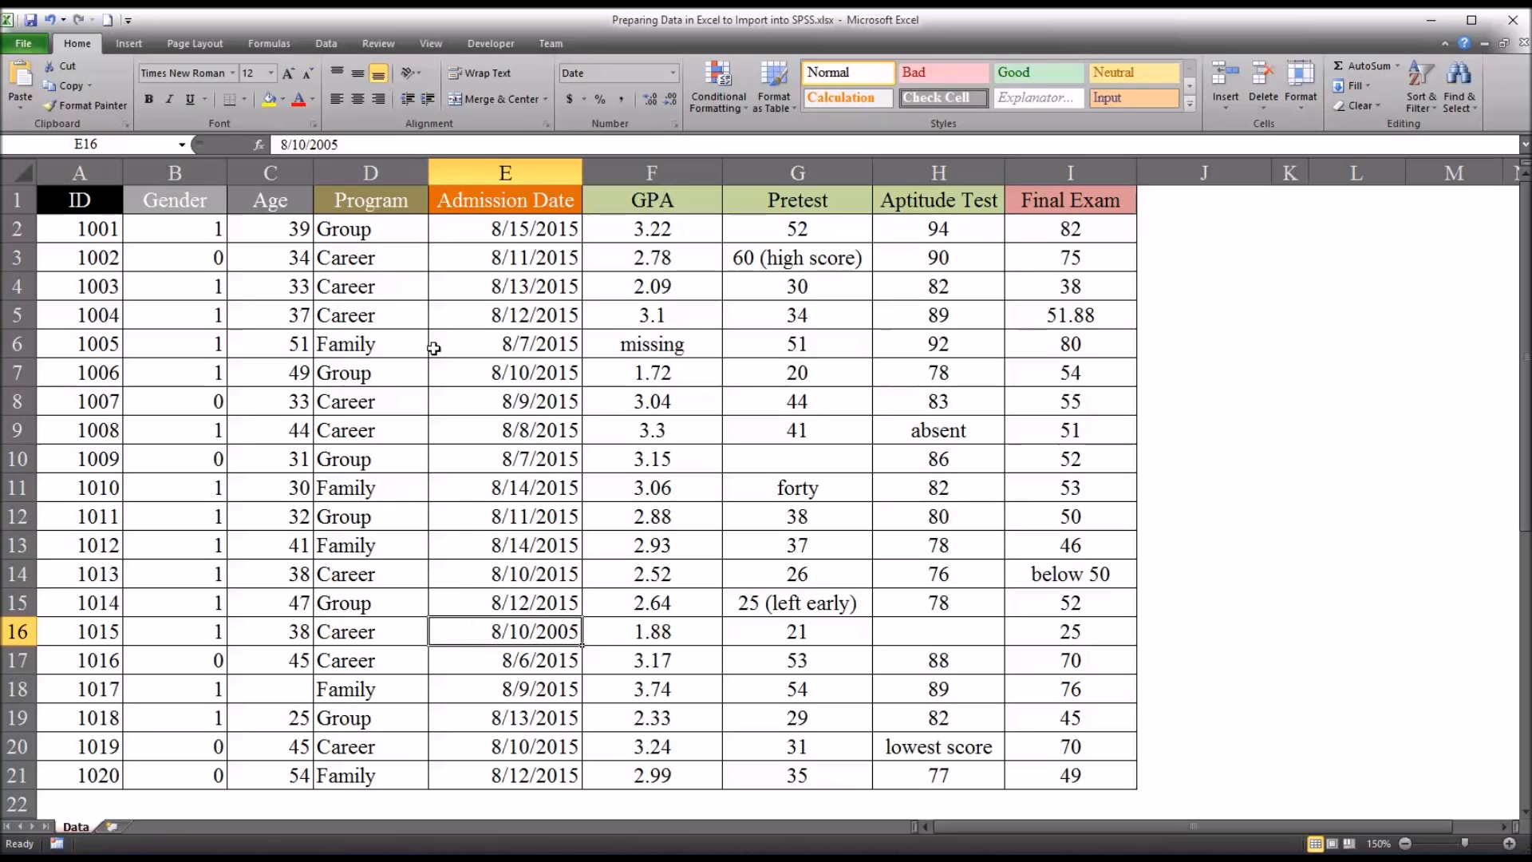
double_click(505, 631)
text(1)
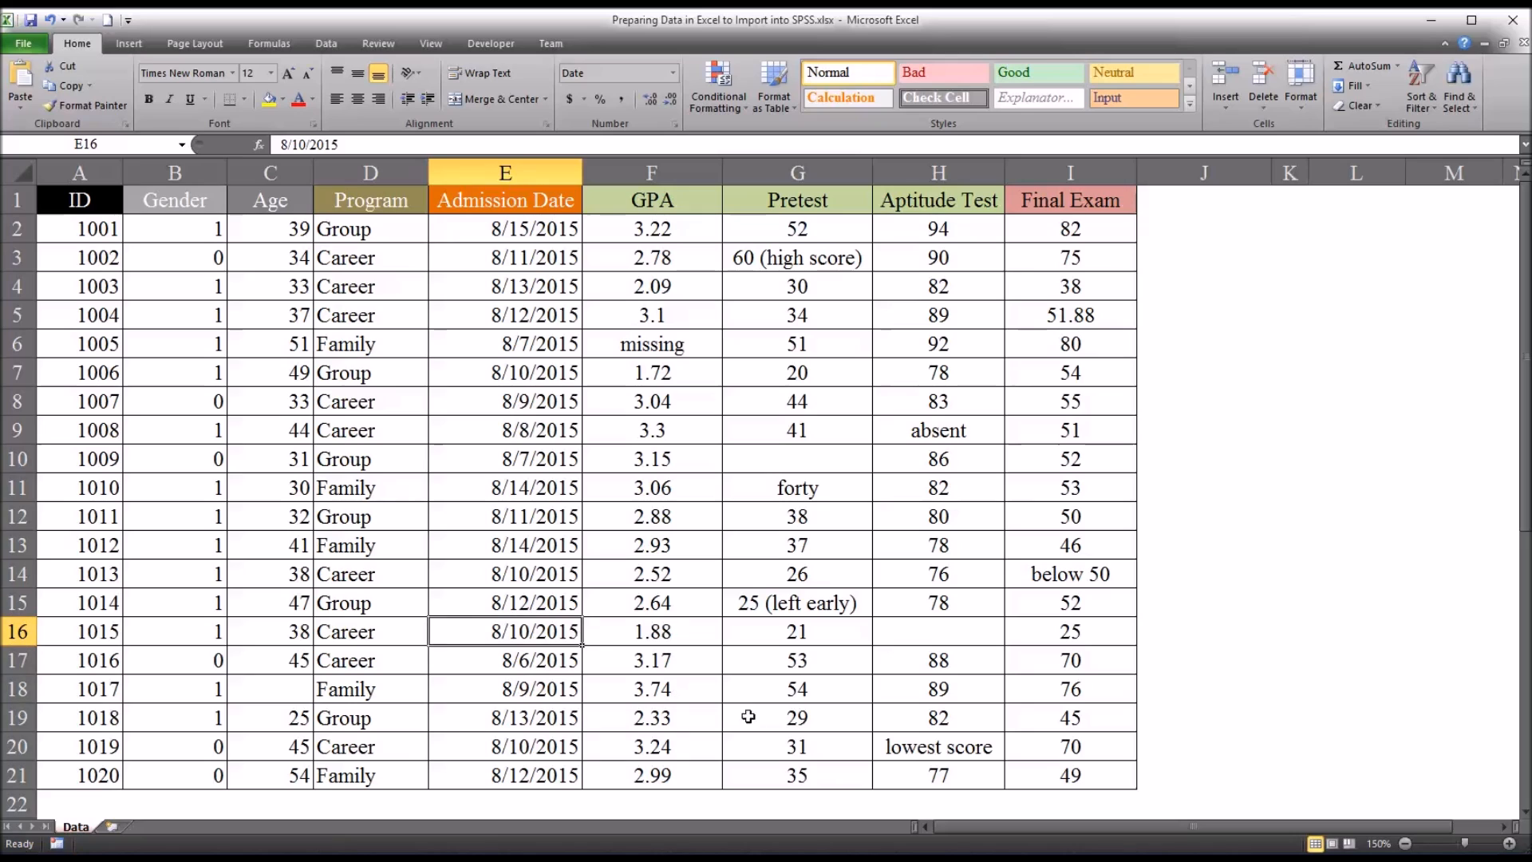
mouse_move(652, 509)
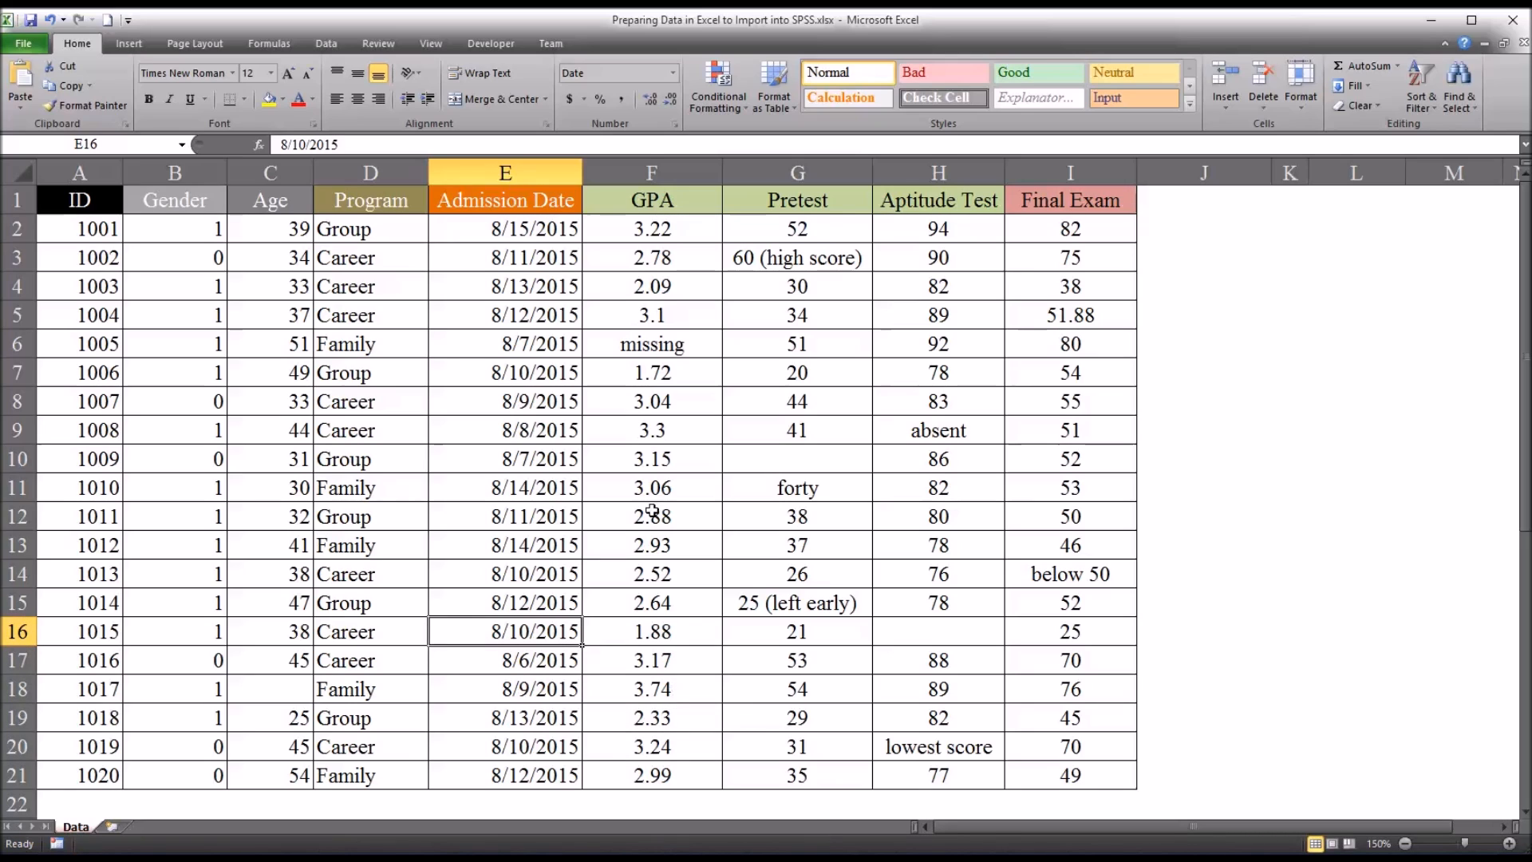
Step: Delete the 'missing' note from participant 1005's GPA cell F6
click(651, 173)
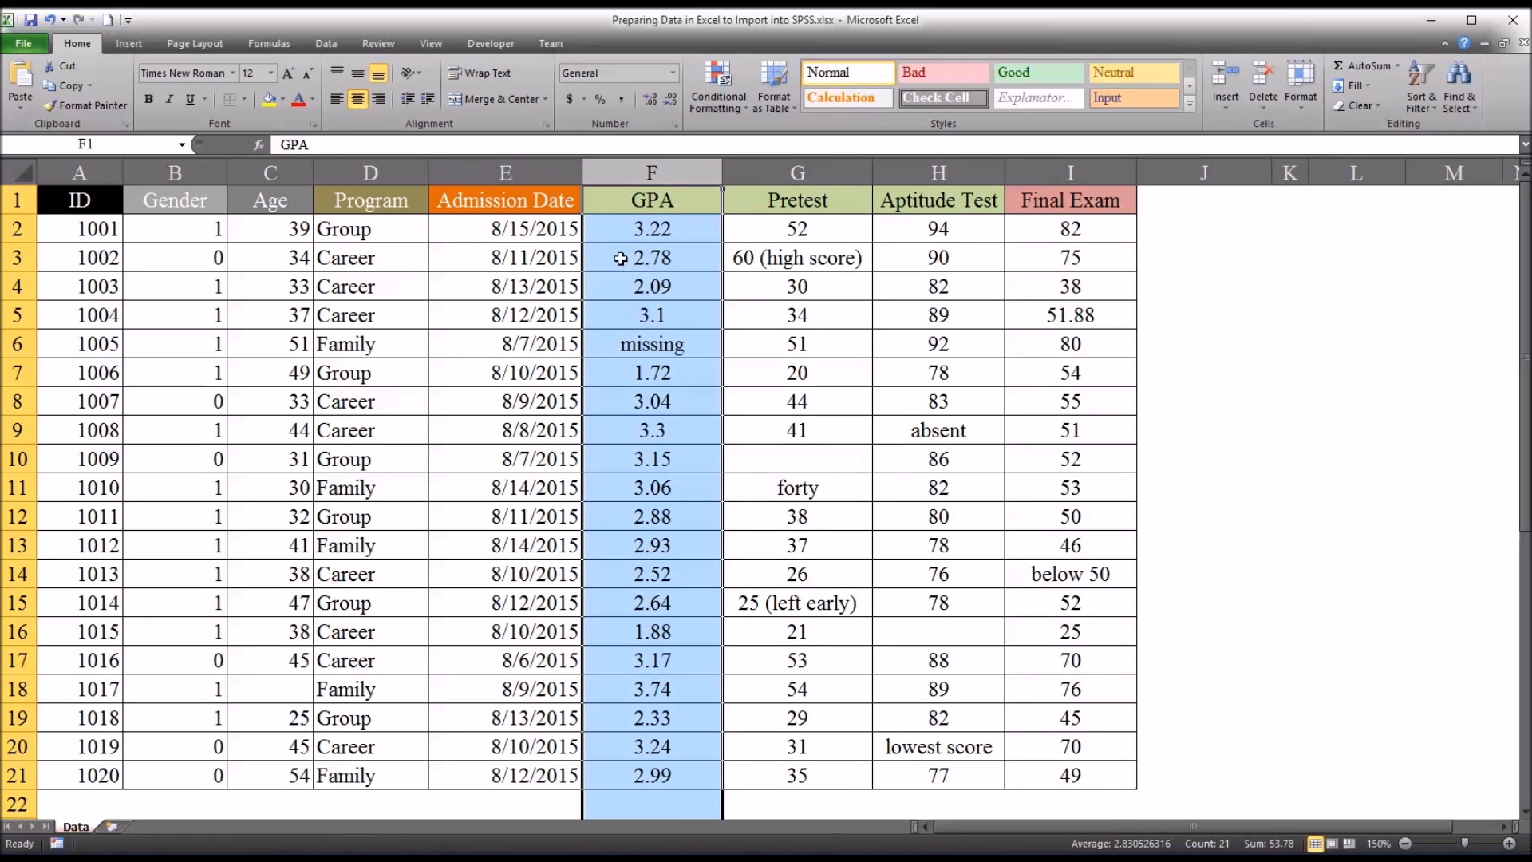
click(651, 343)
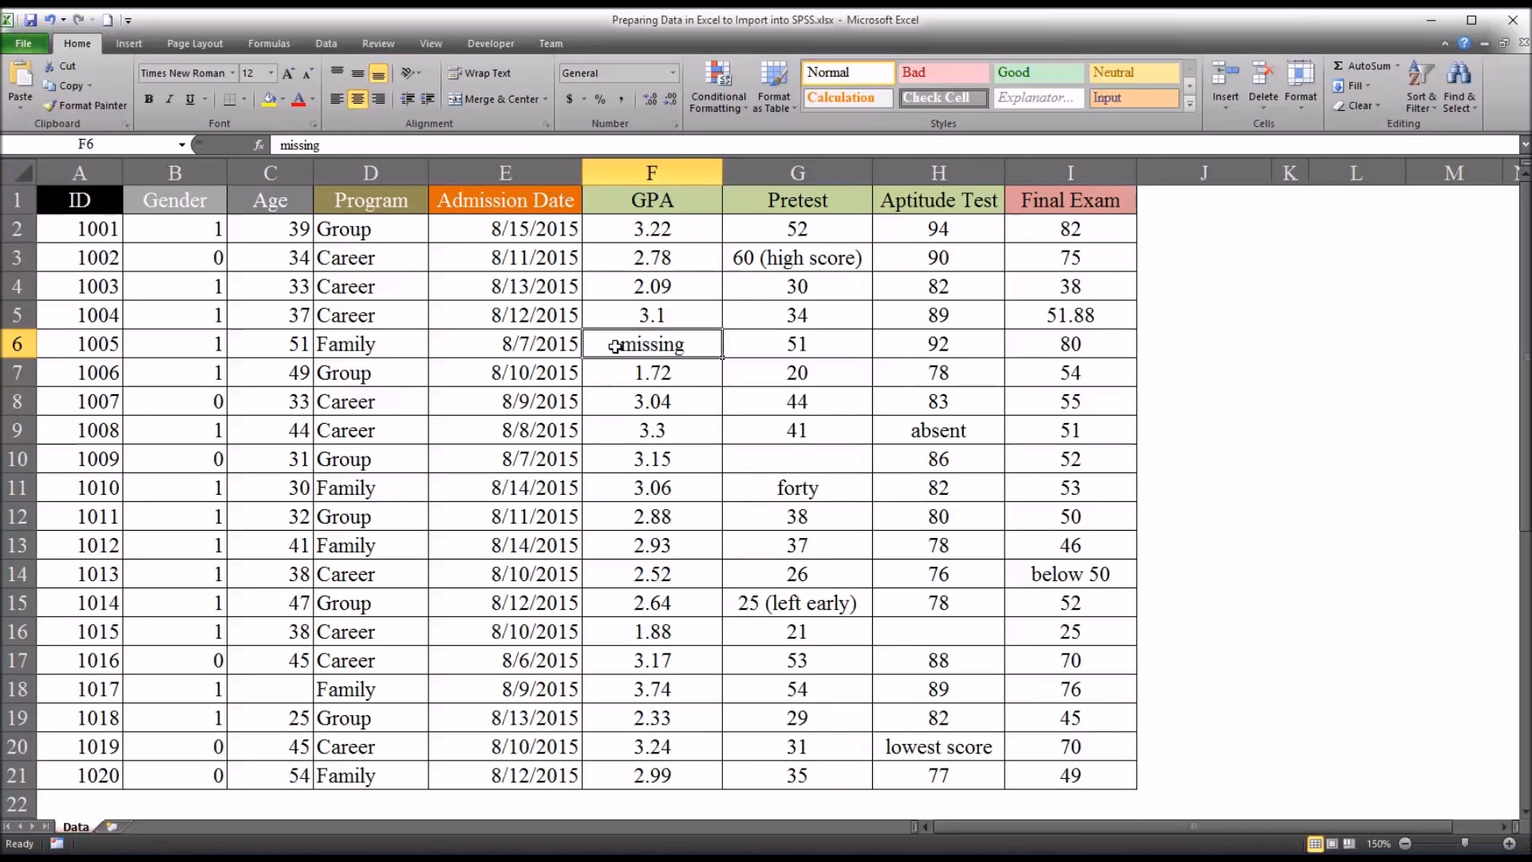
mouse_move(613, 375)
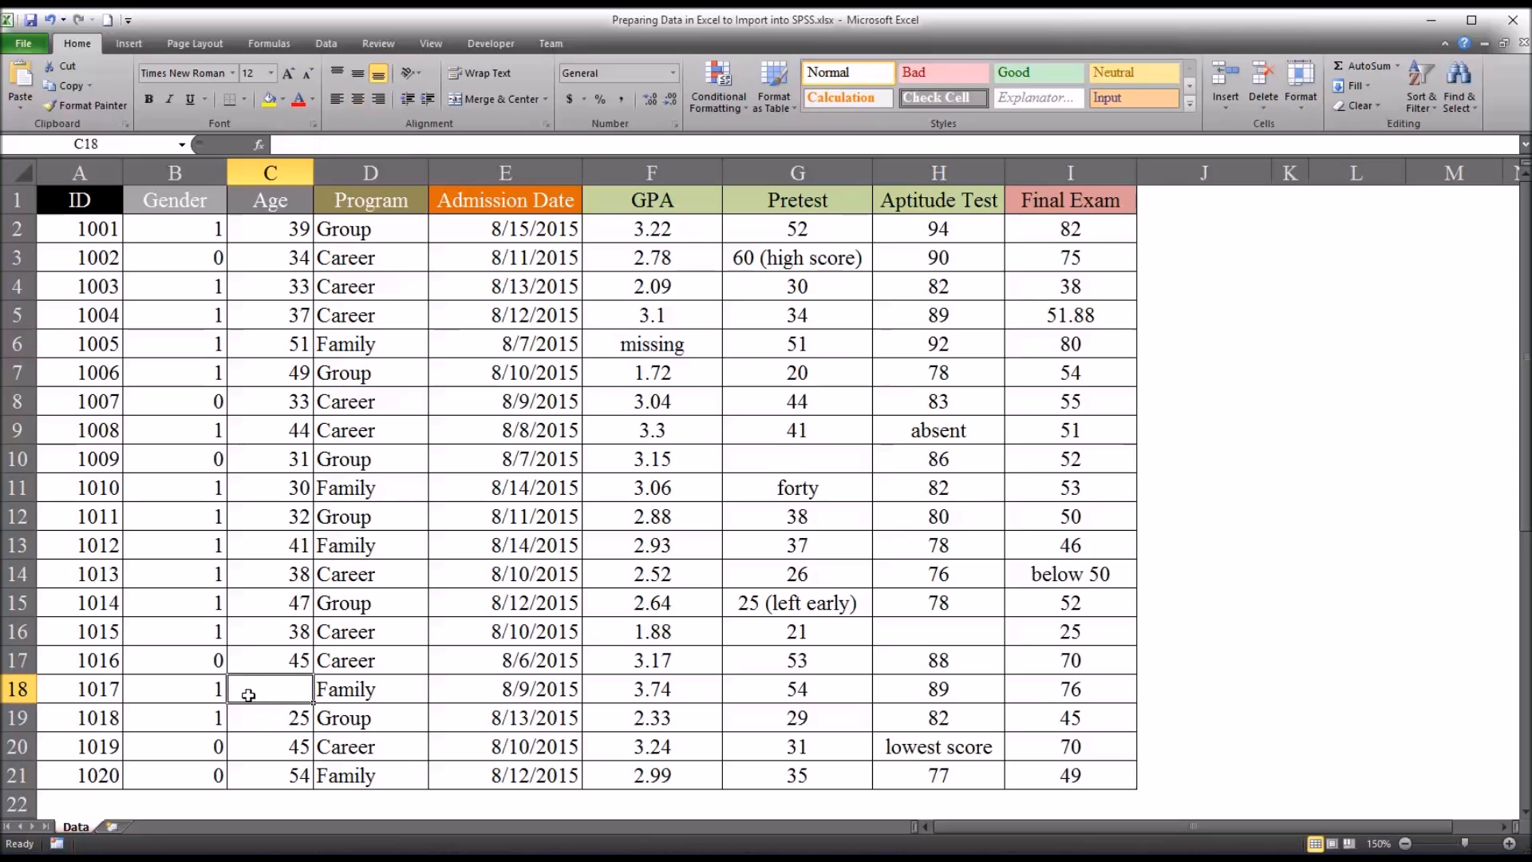
click(651, 344)
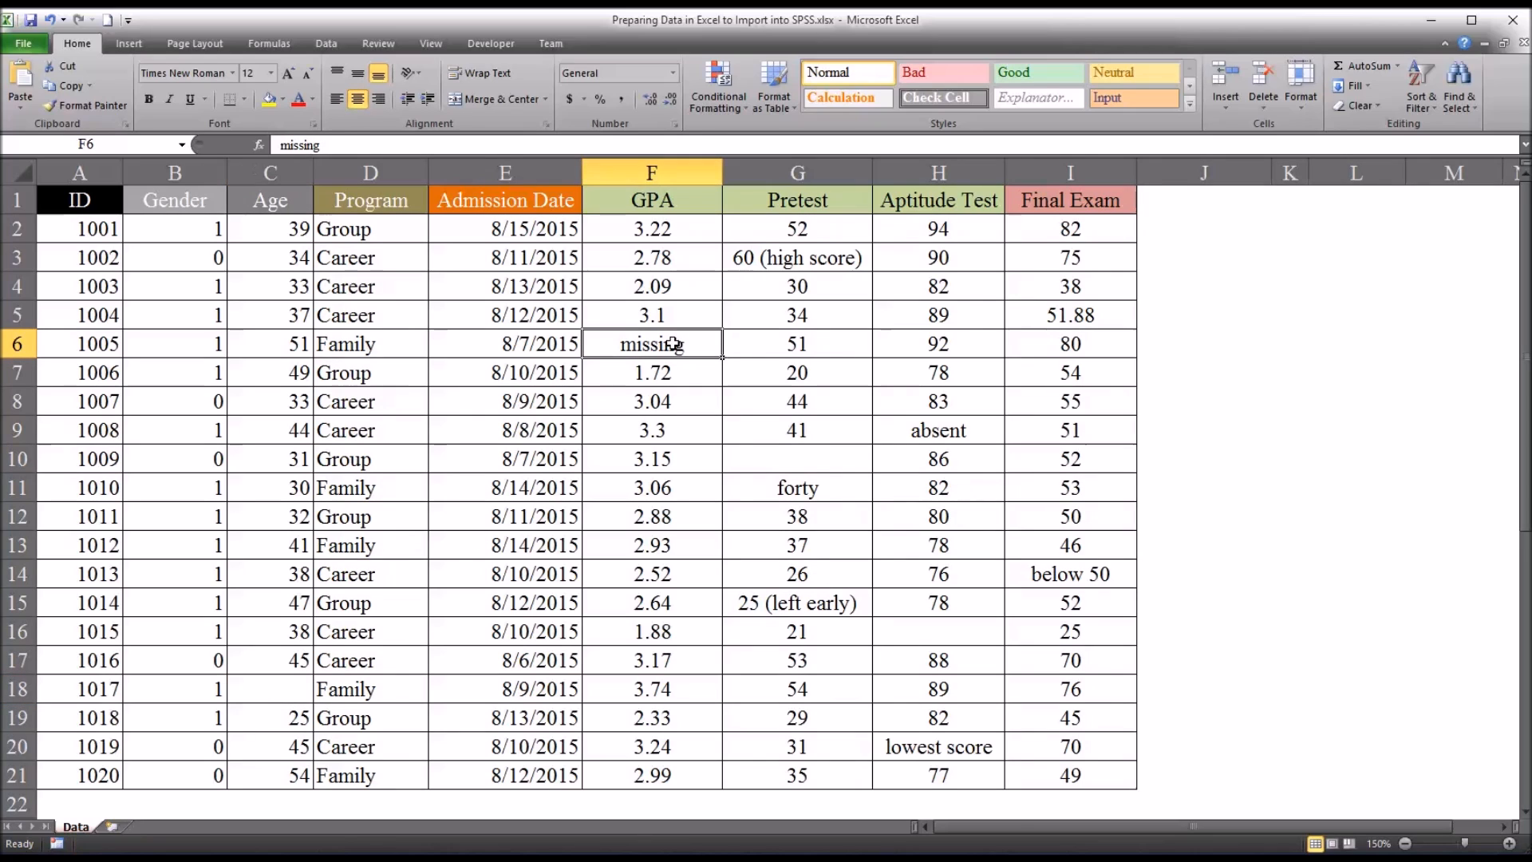
key(Delete)
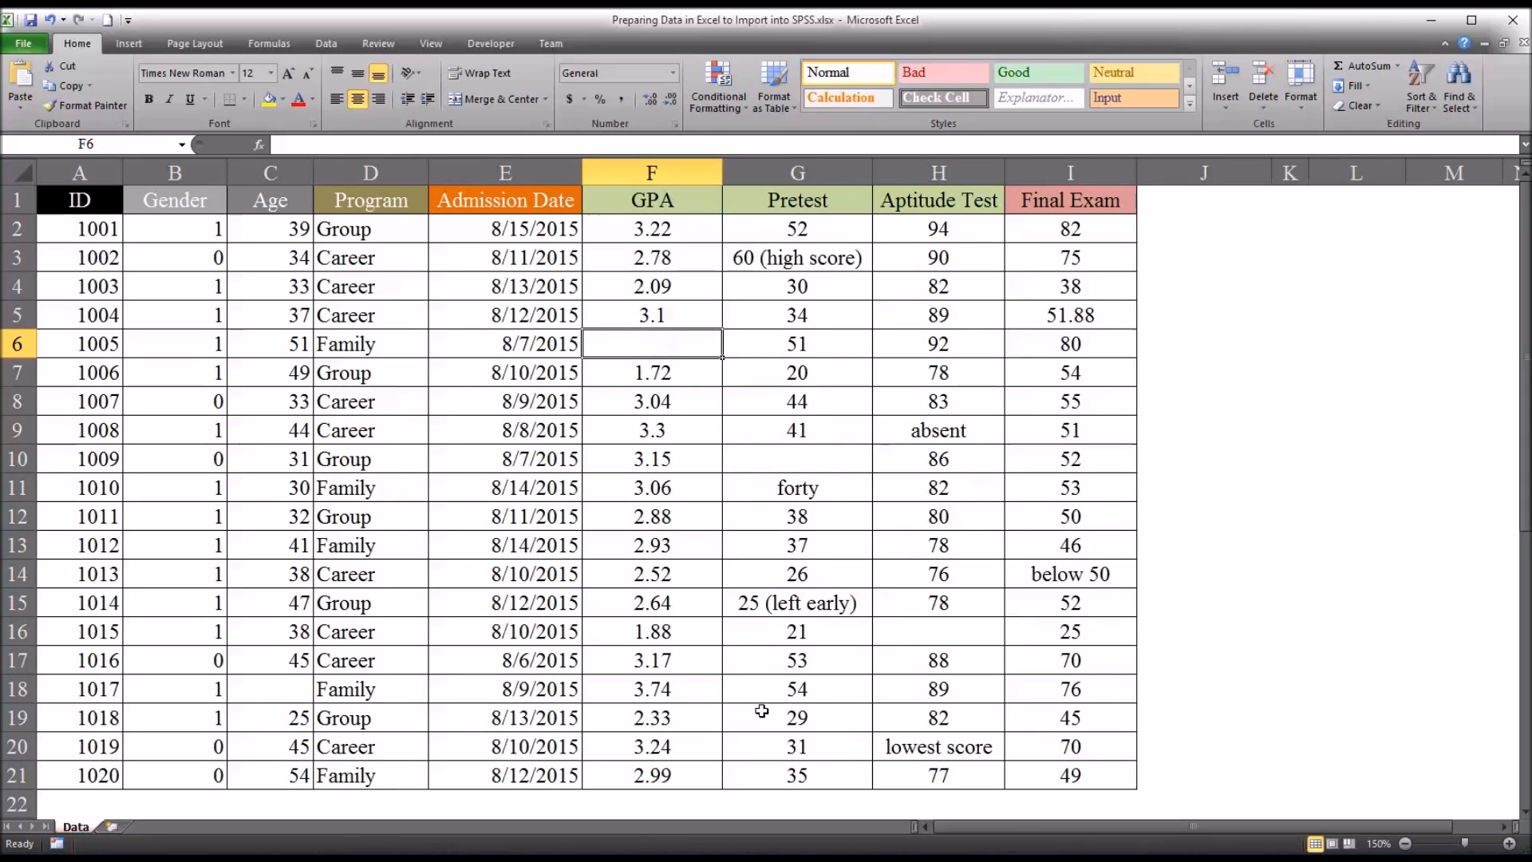
mouse_move(801, 415)
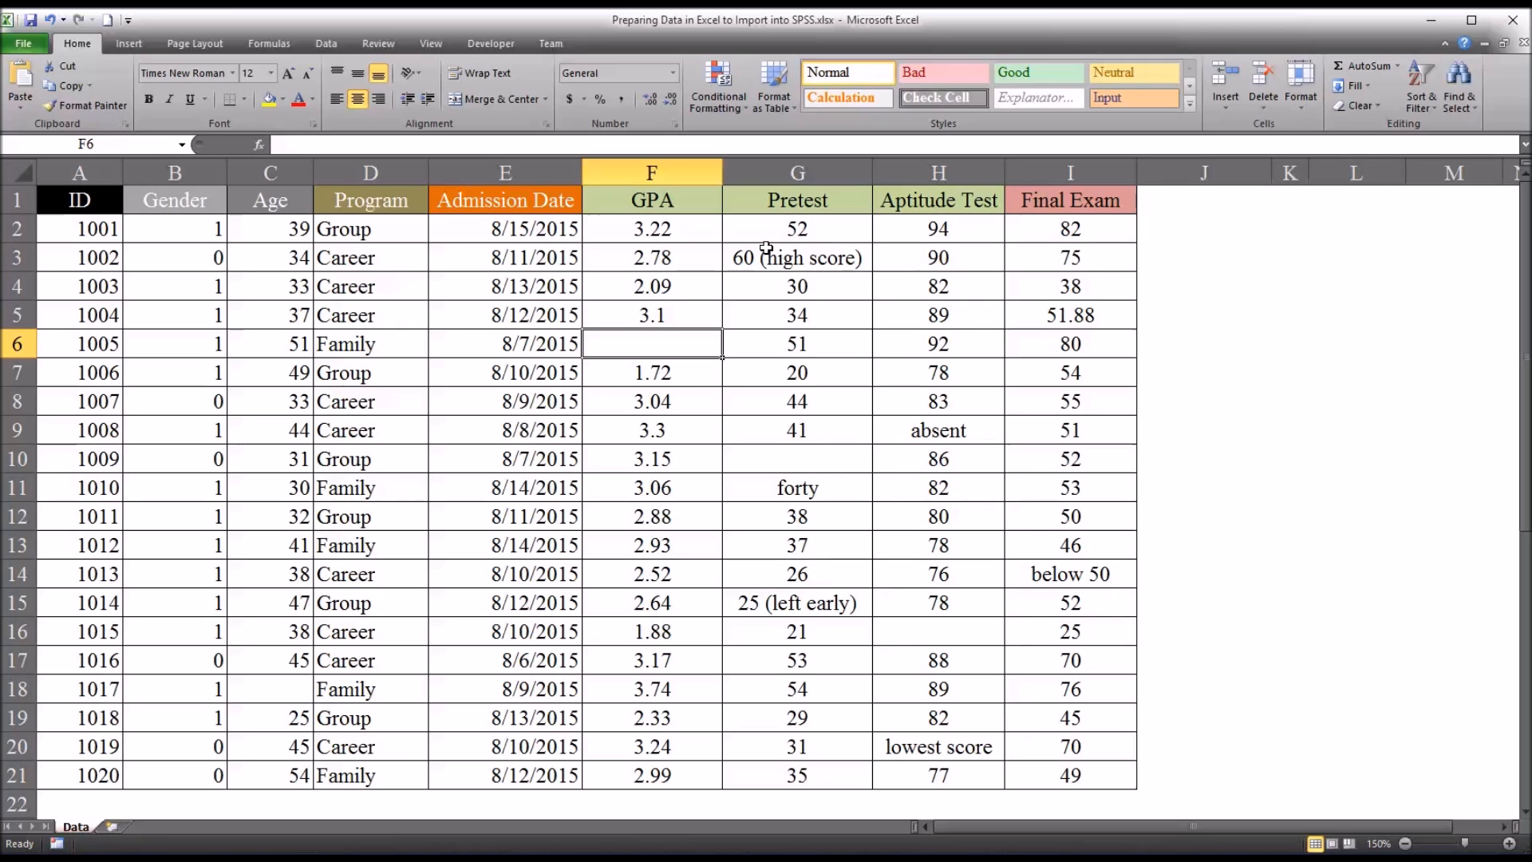
Step: Change Pretest G3 from '60 (high score)' to 60 and G11 from 'forty' to 40
click(796, 257)
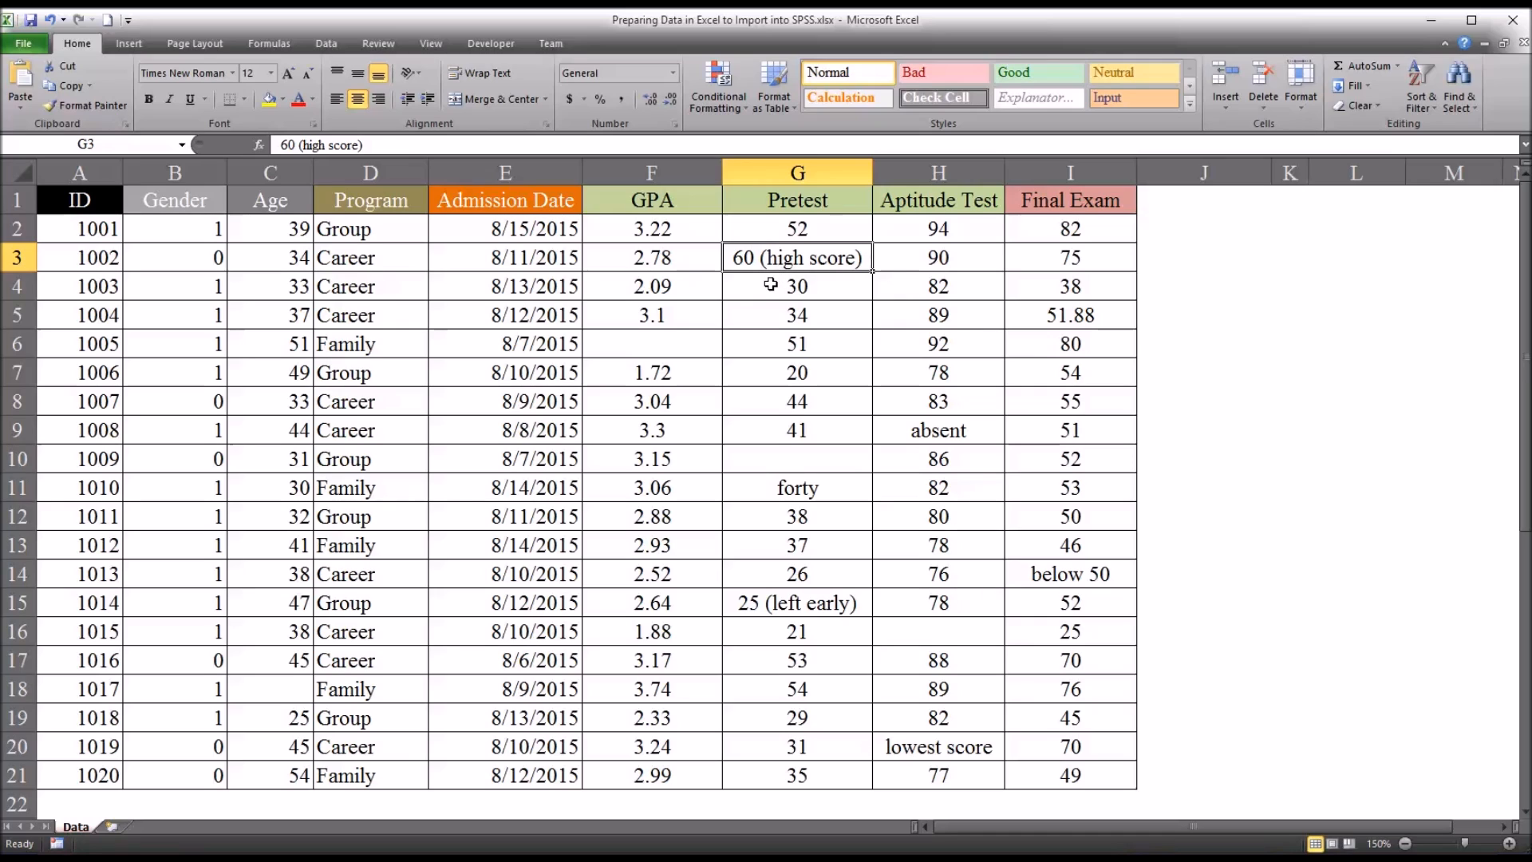
mouse_move(758, 657)
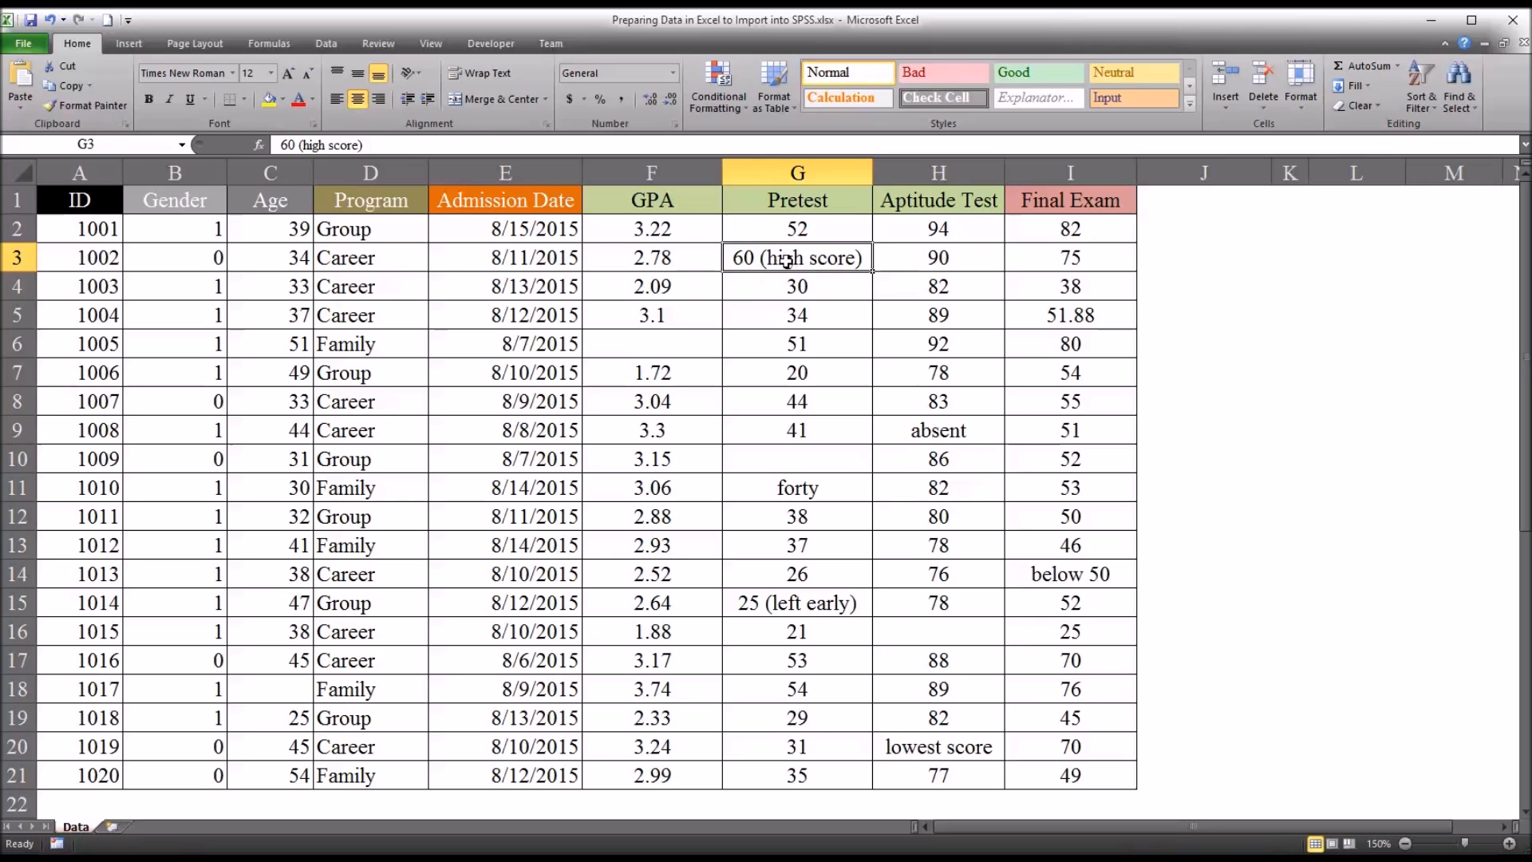
click(797, 172)
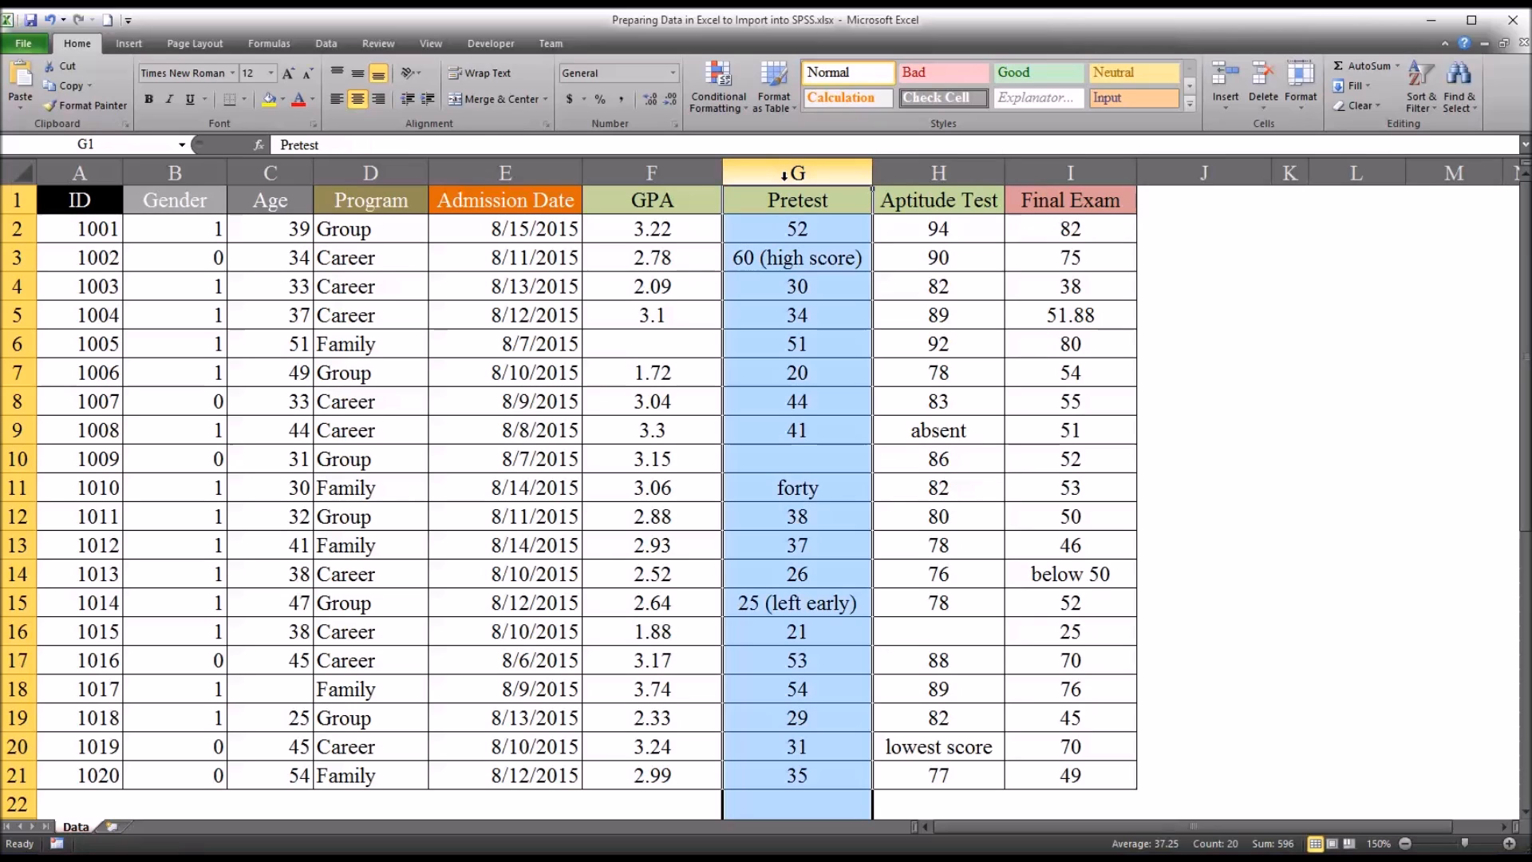
click(797, 257)
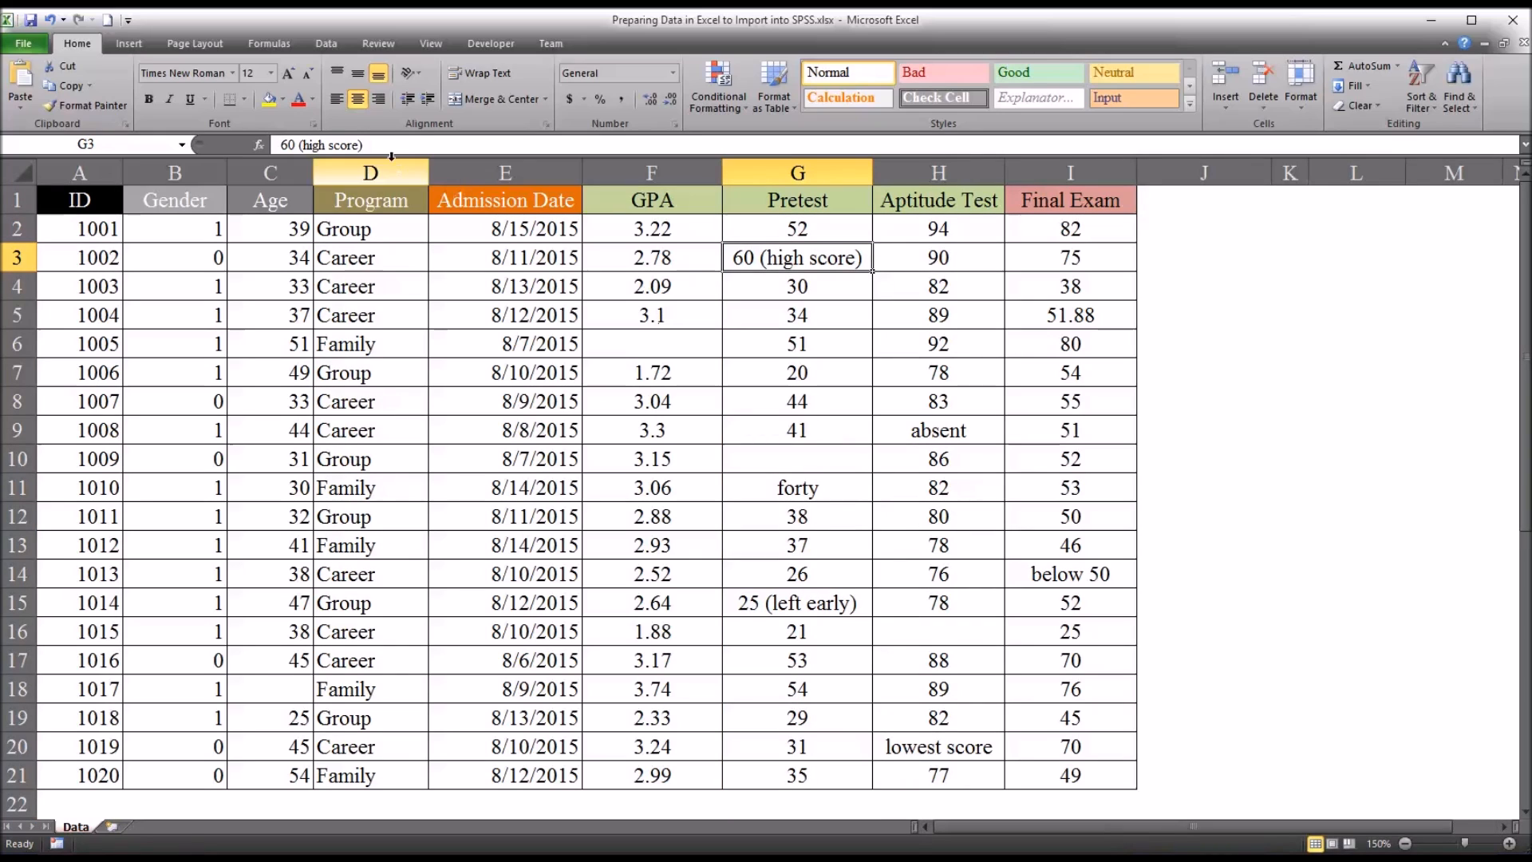
double_click(797, 257)
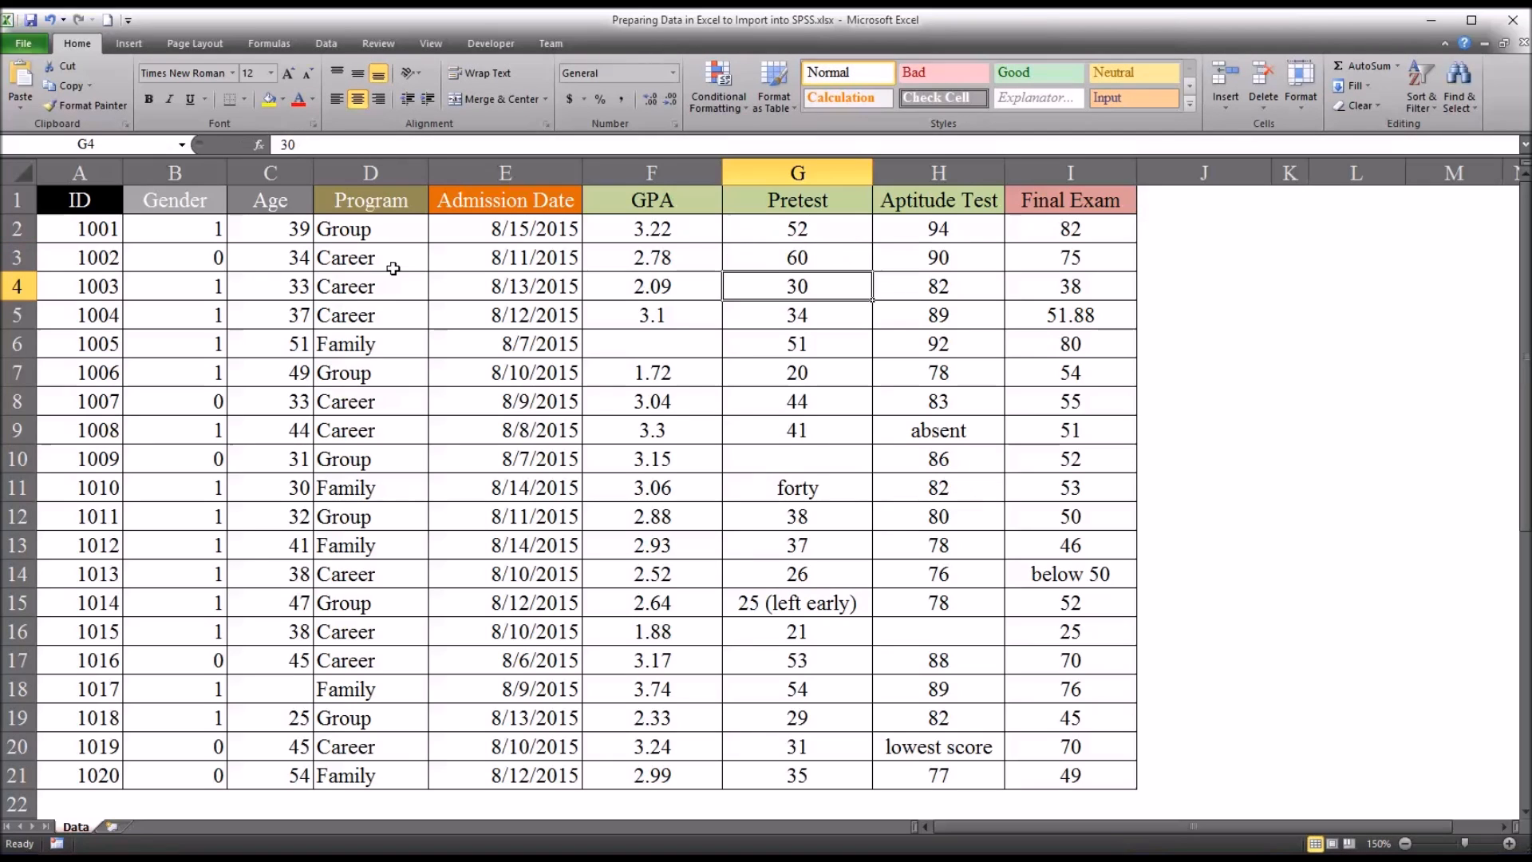
click(797, 257)
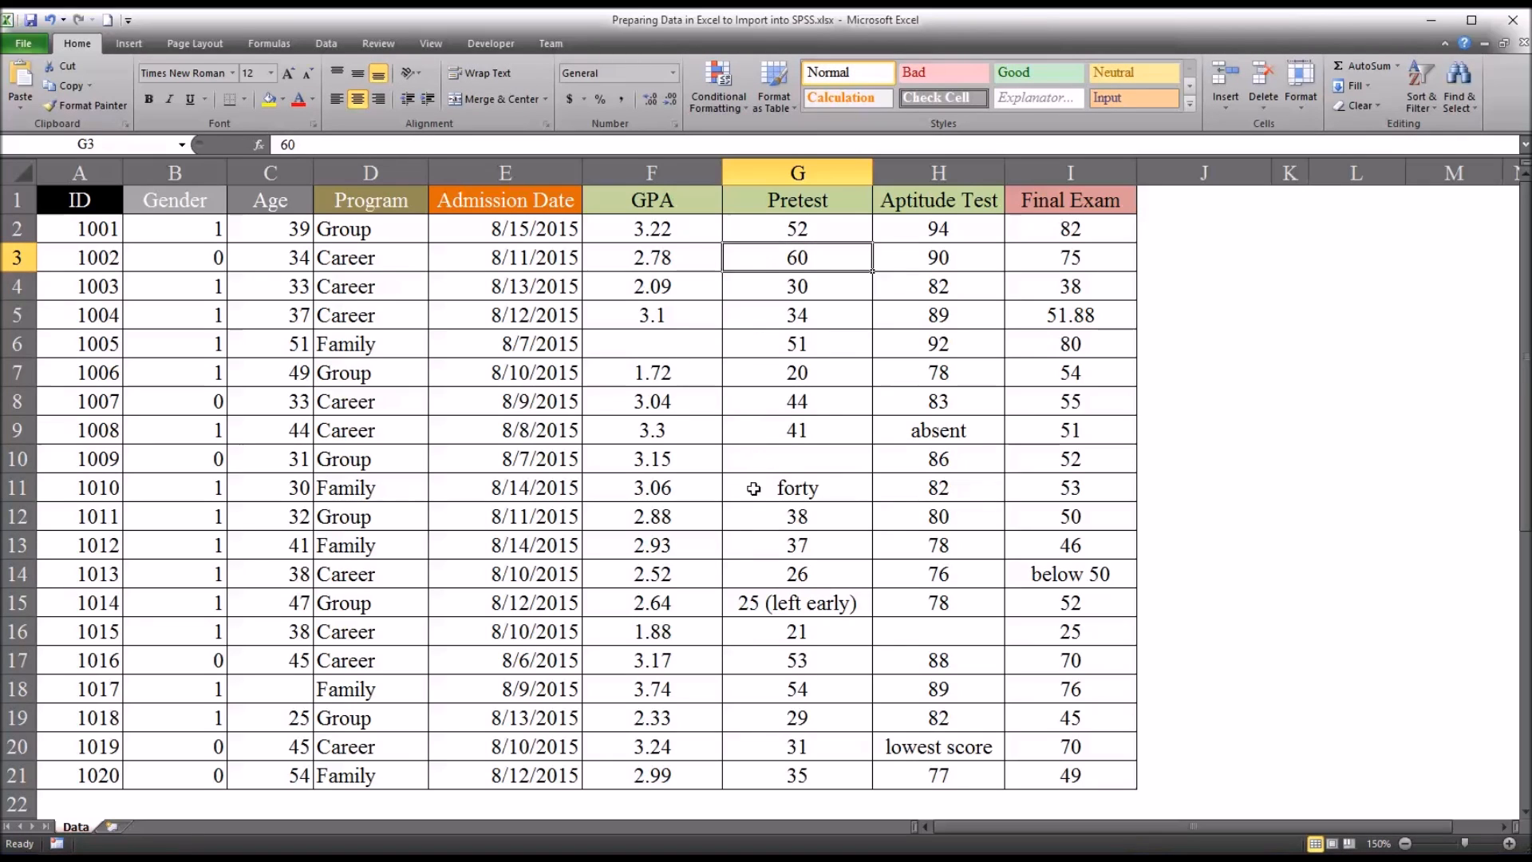
click(797, 487)
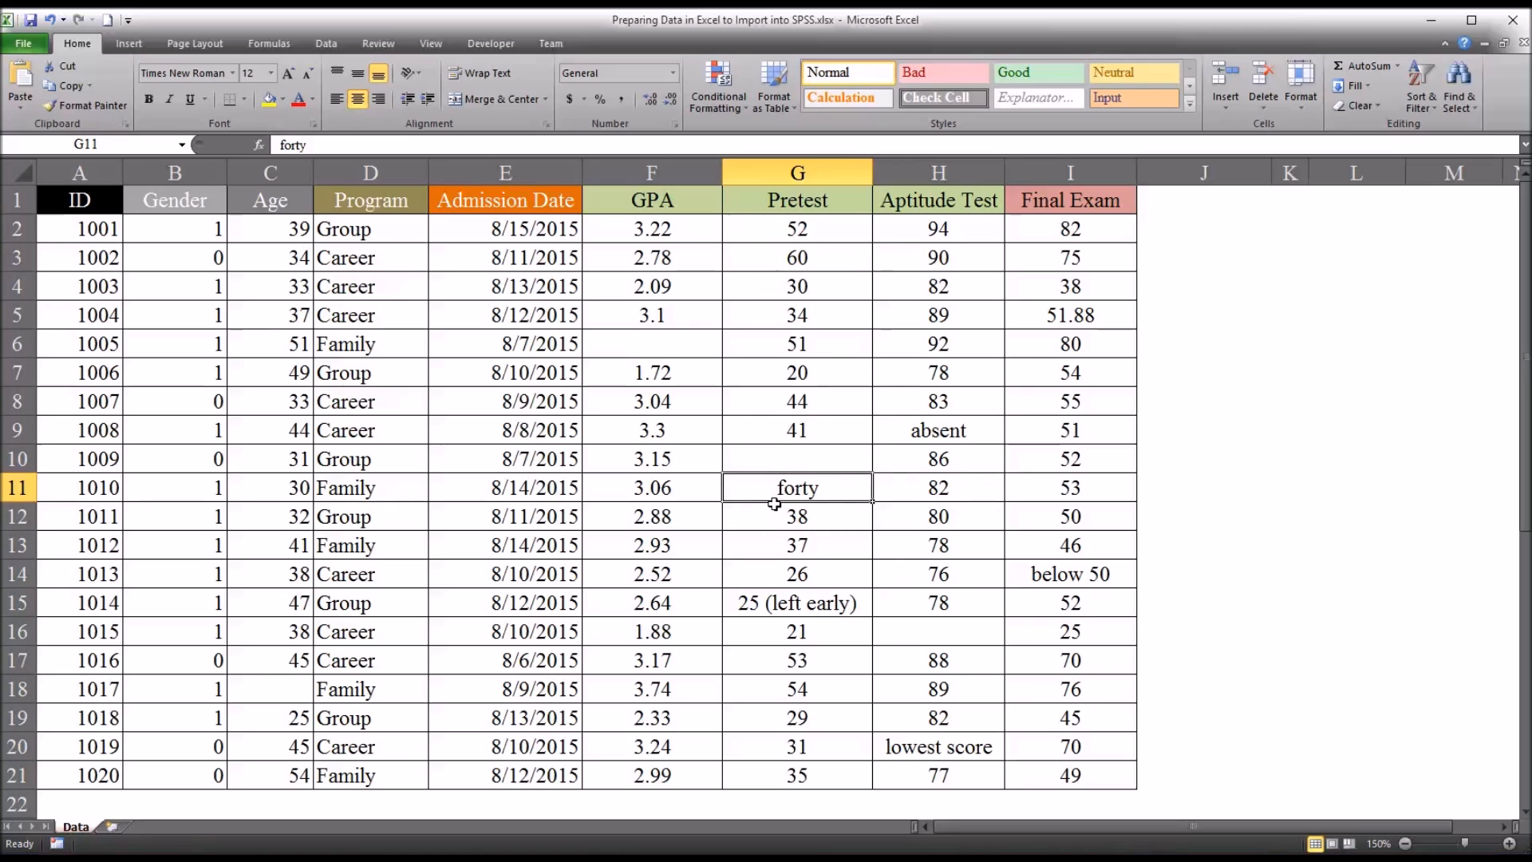
mouse_move(760, 513)
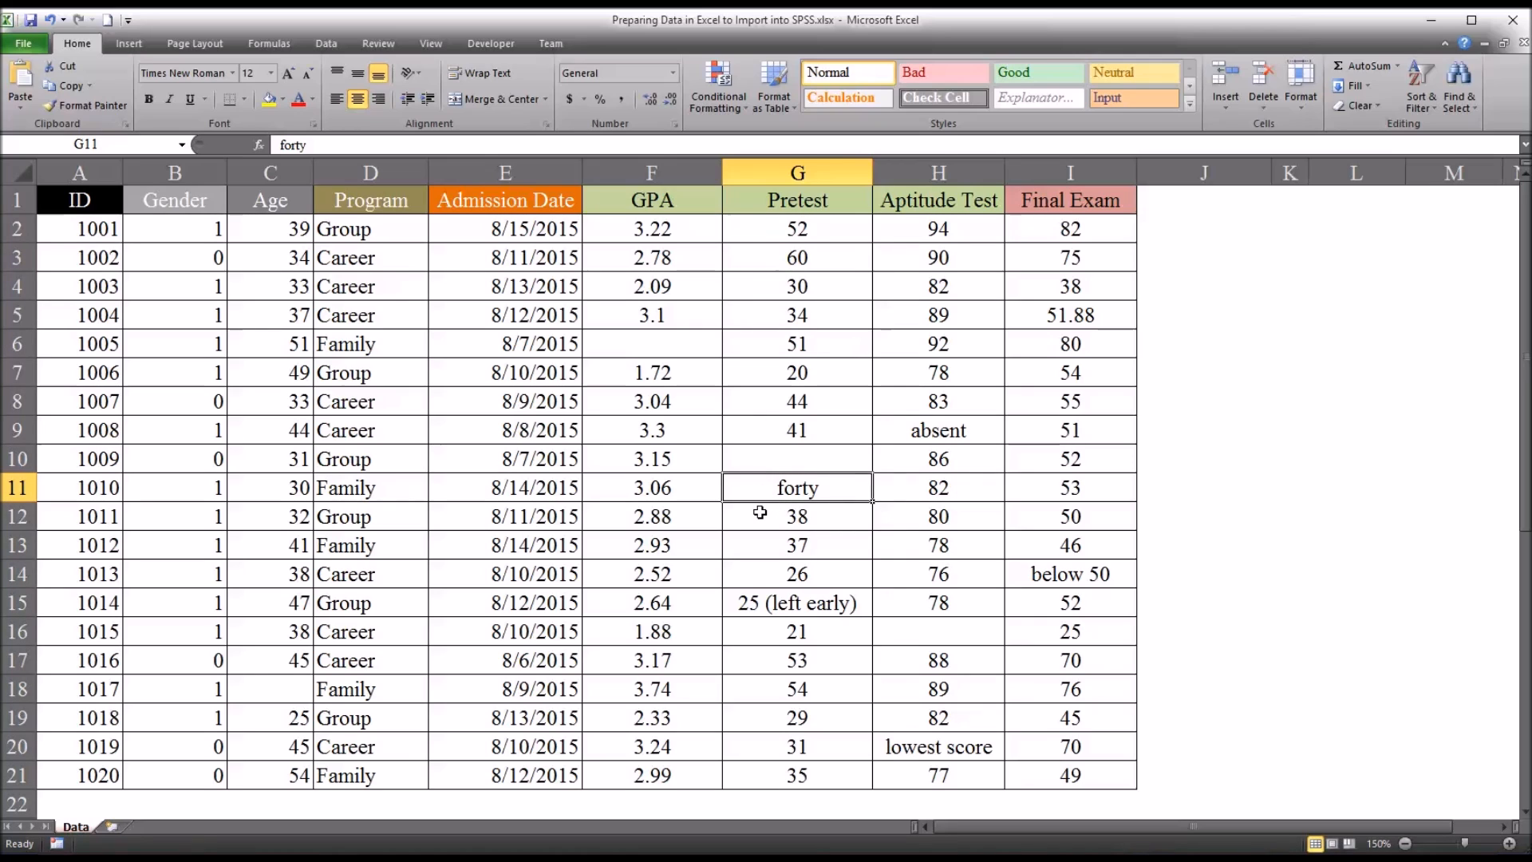
text(40)
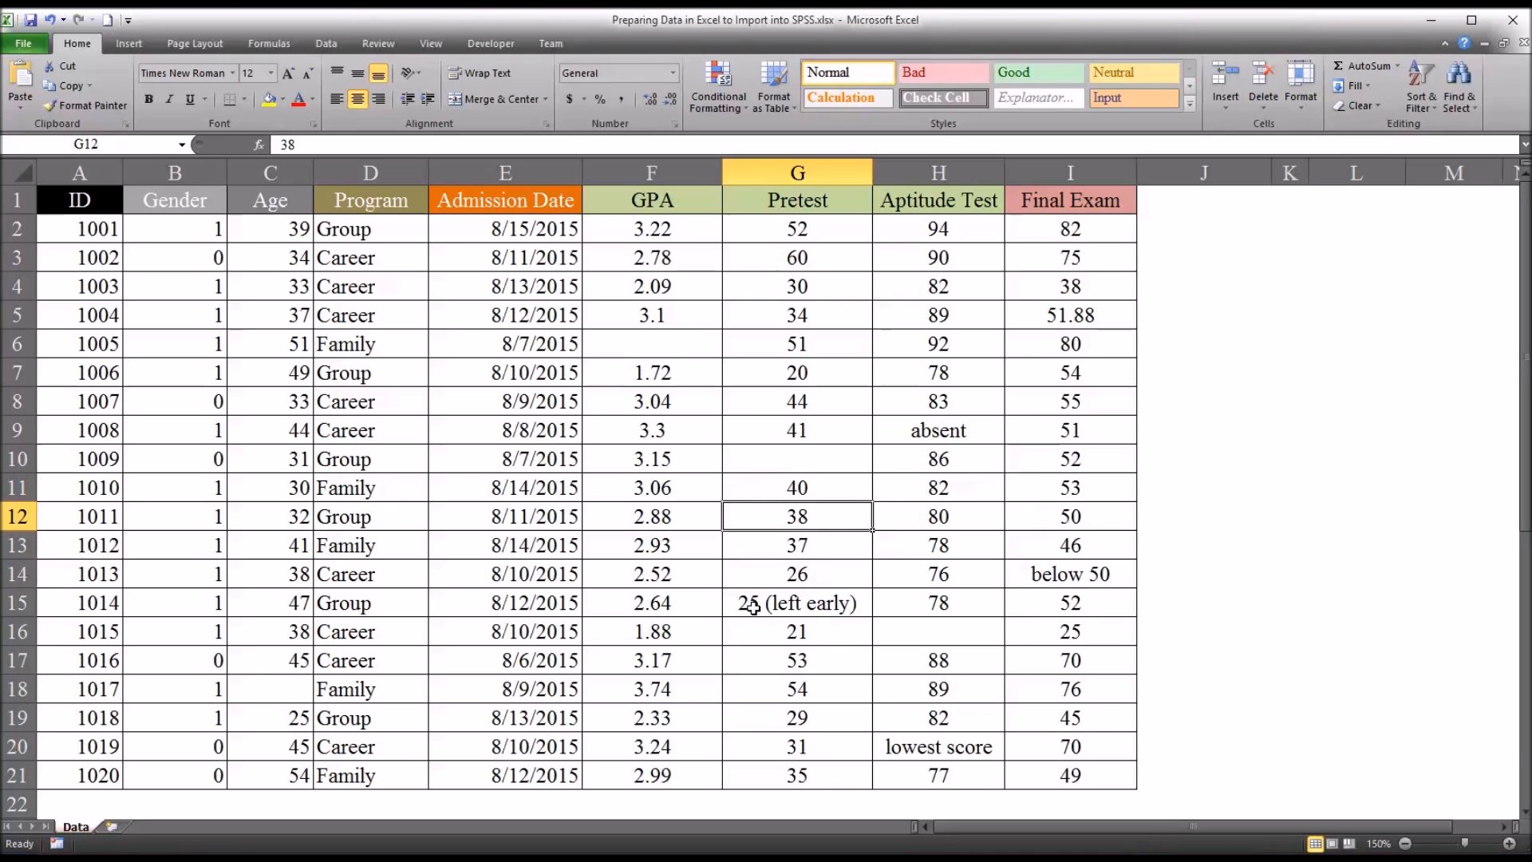
Step: Delete '25 (left early)' from participant 1014's Pretest cell G15
click(796, 604)
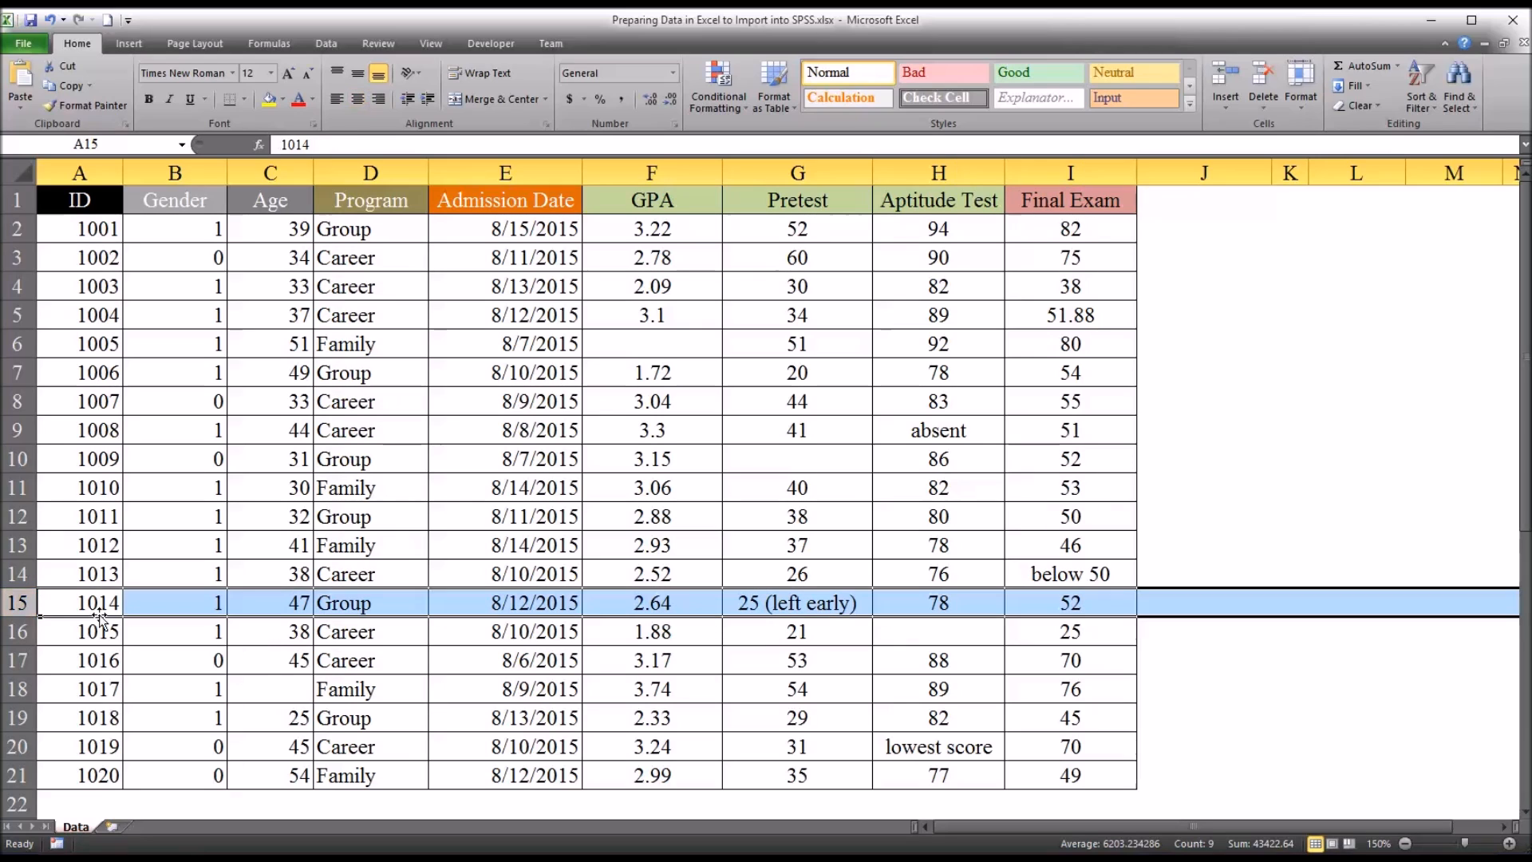
click(795, 603)
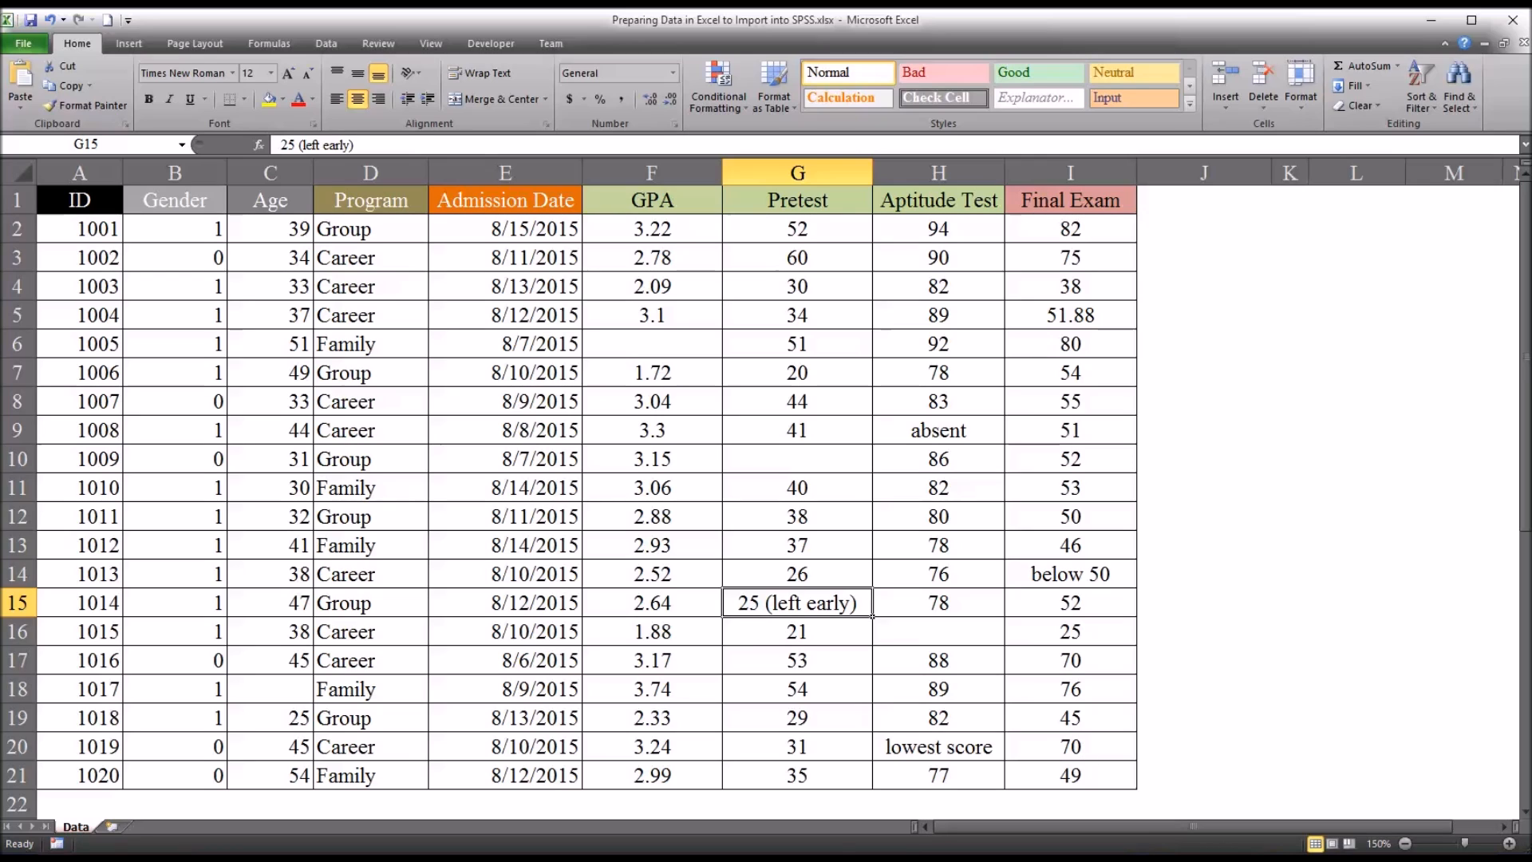
mouse_move(757, 624)
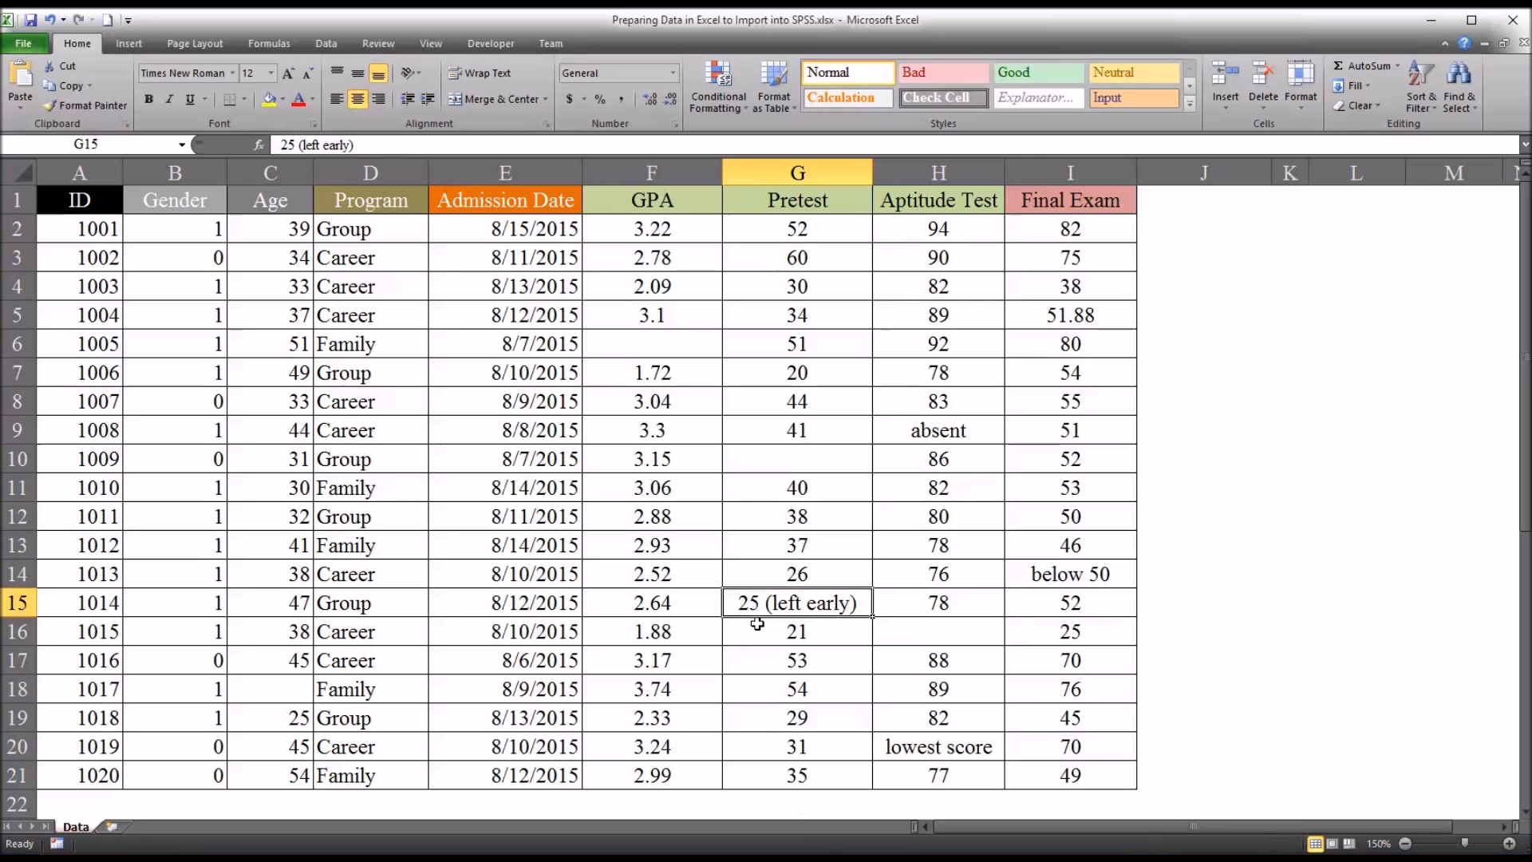
mouse_move(745, 291)
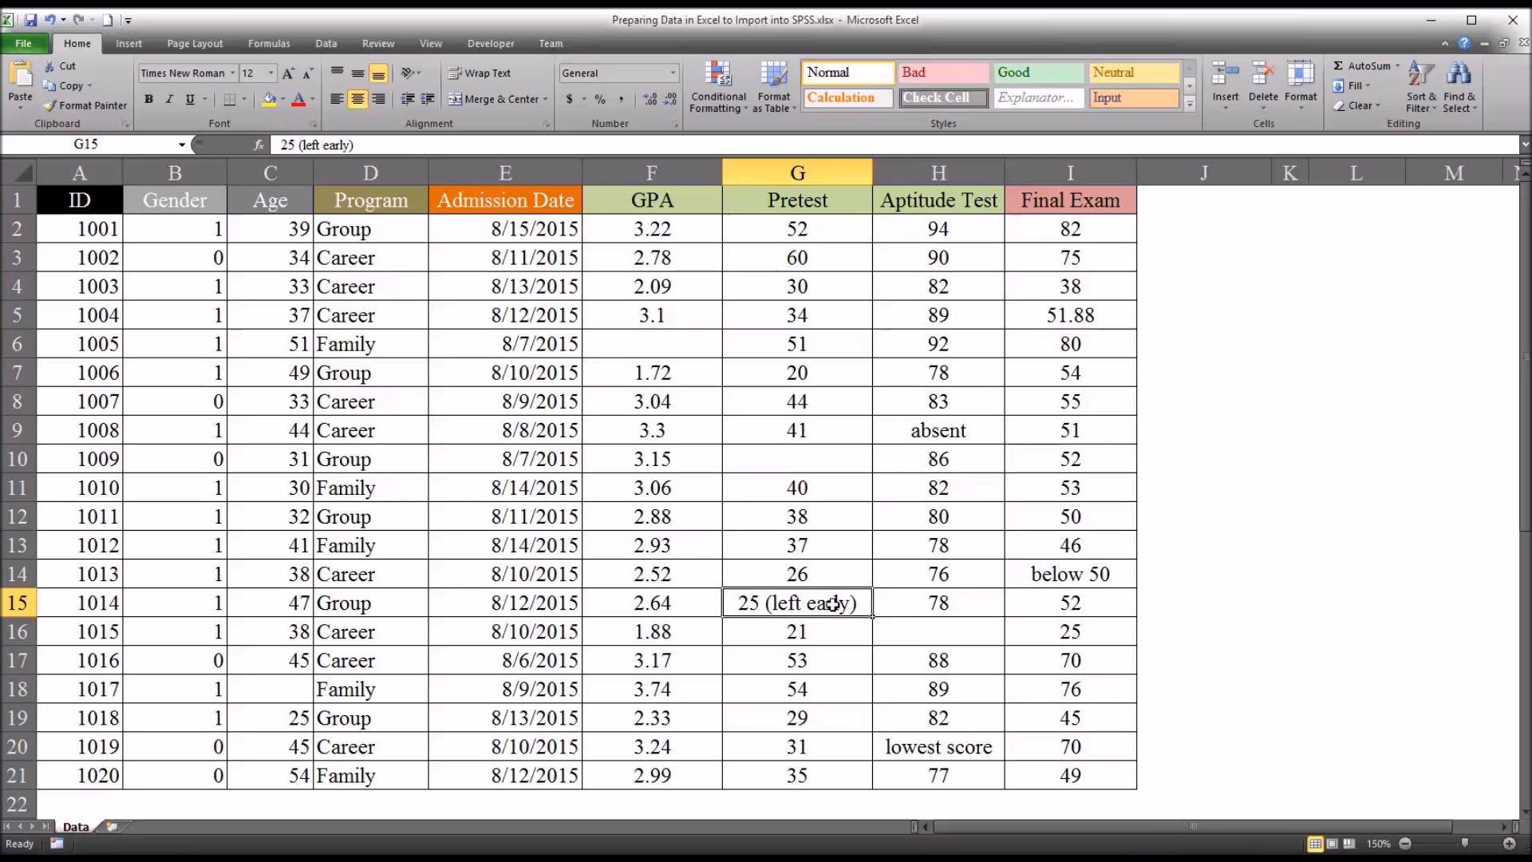
mouse_move(797, 603)
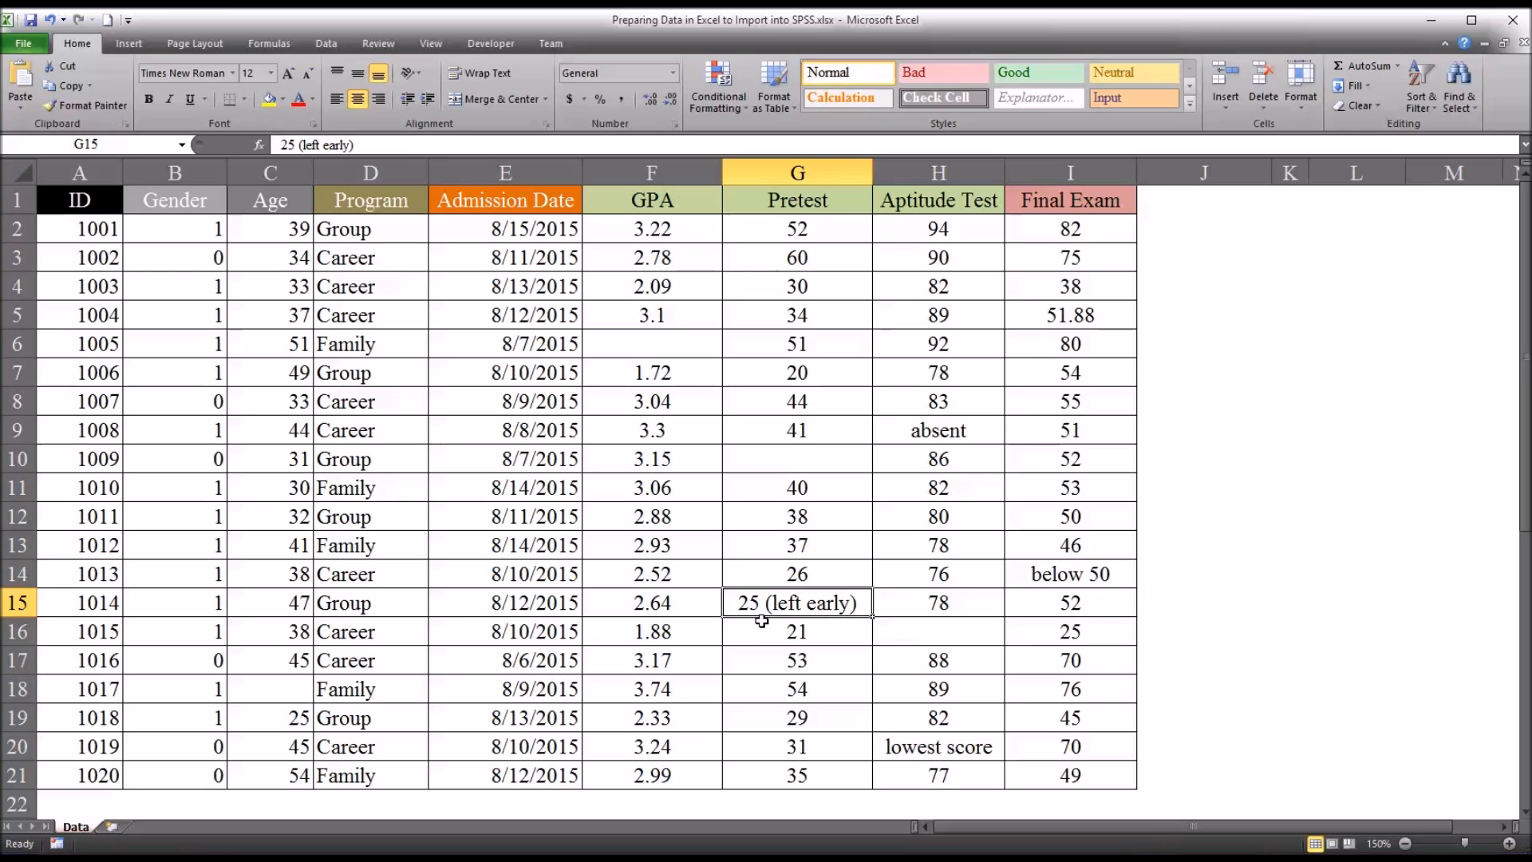
mouse_move(647, 516)
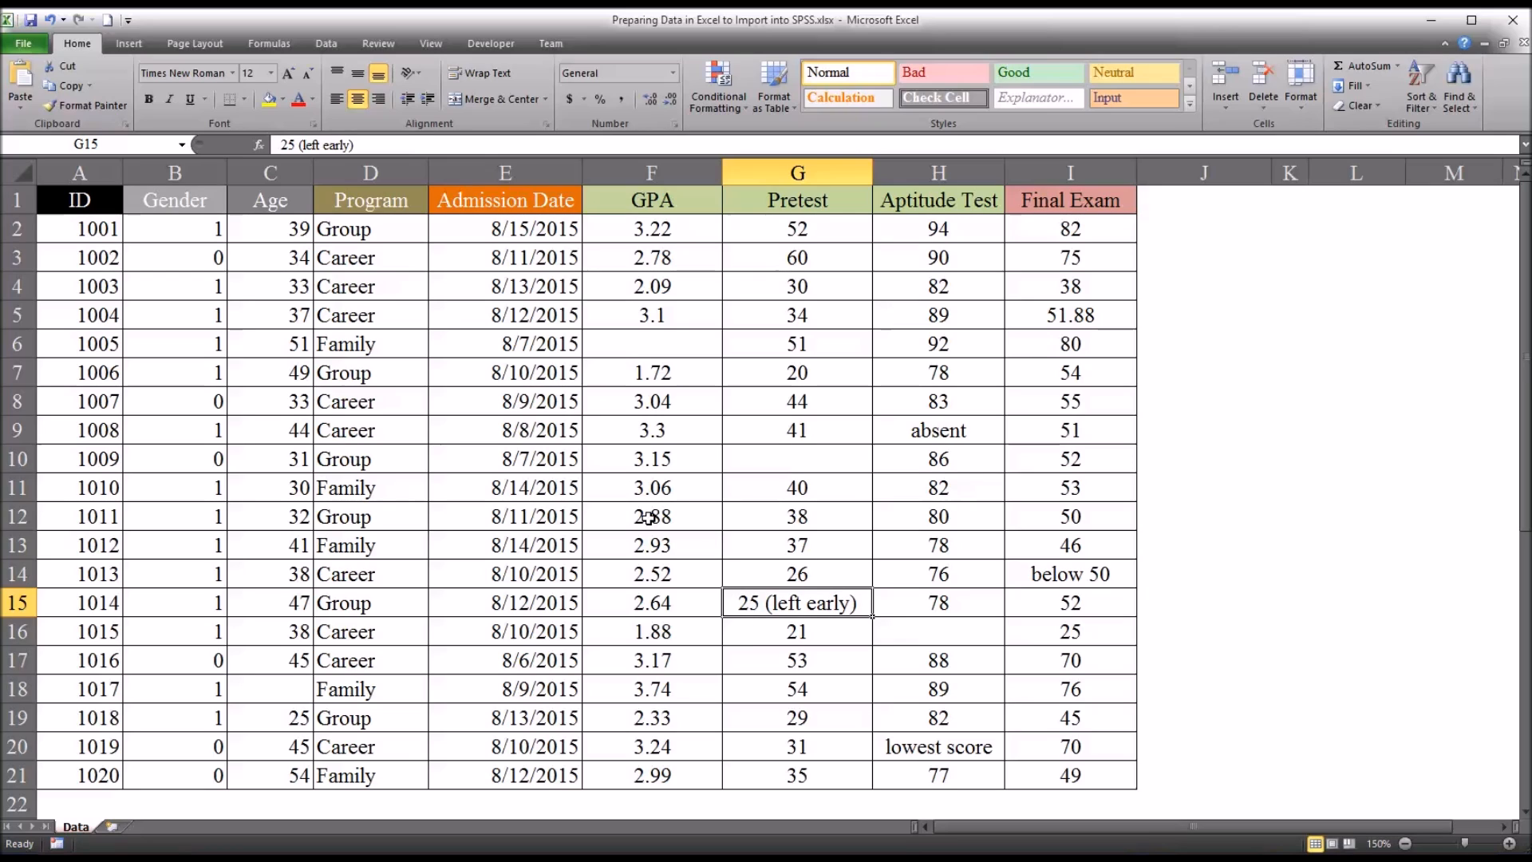
key(Delete)
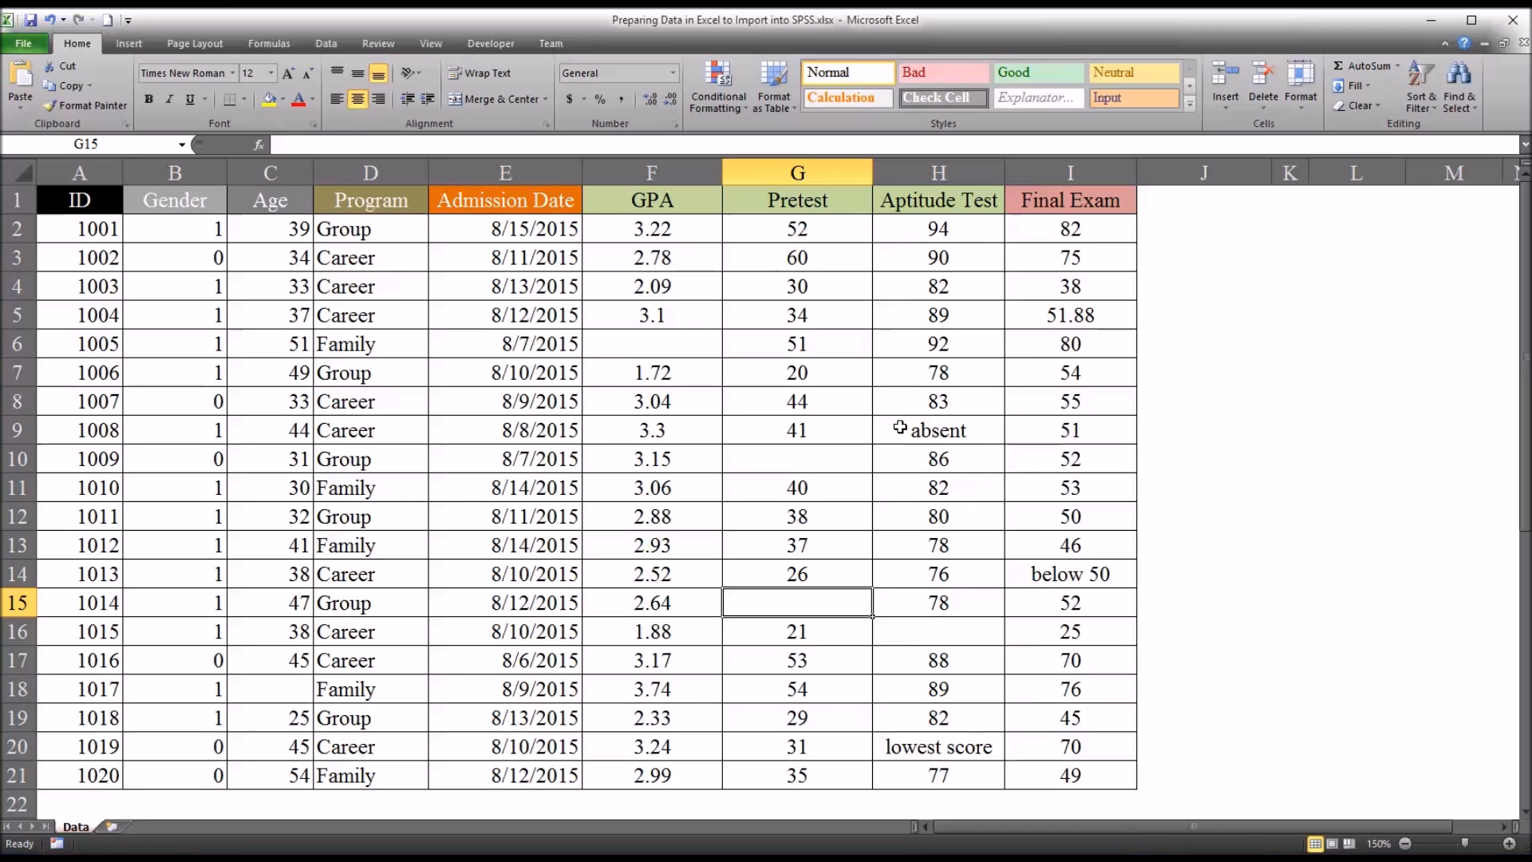
Step: Delete the 'absent' note from participant 1008's Aptitude Test cell H9
click(937, 431)
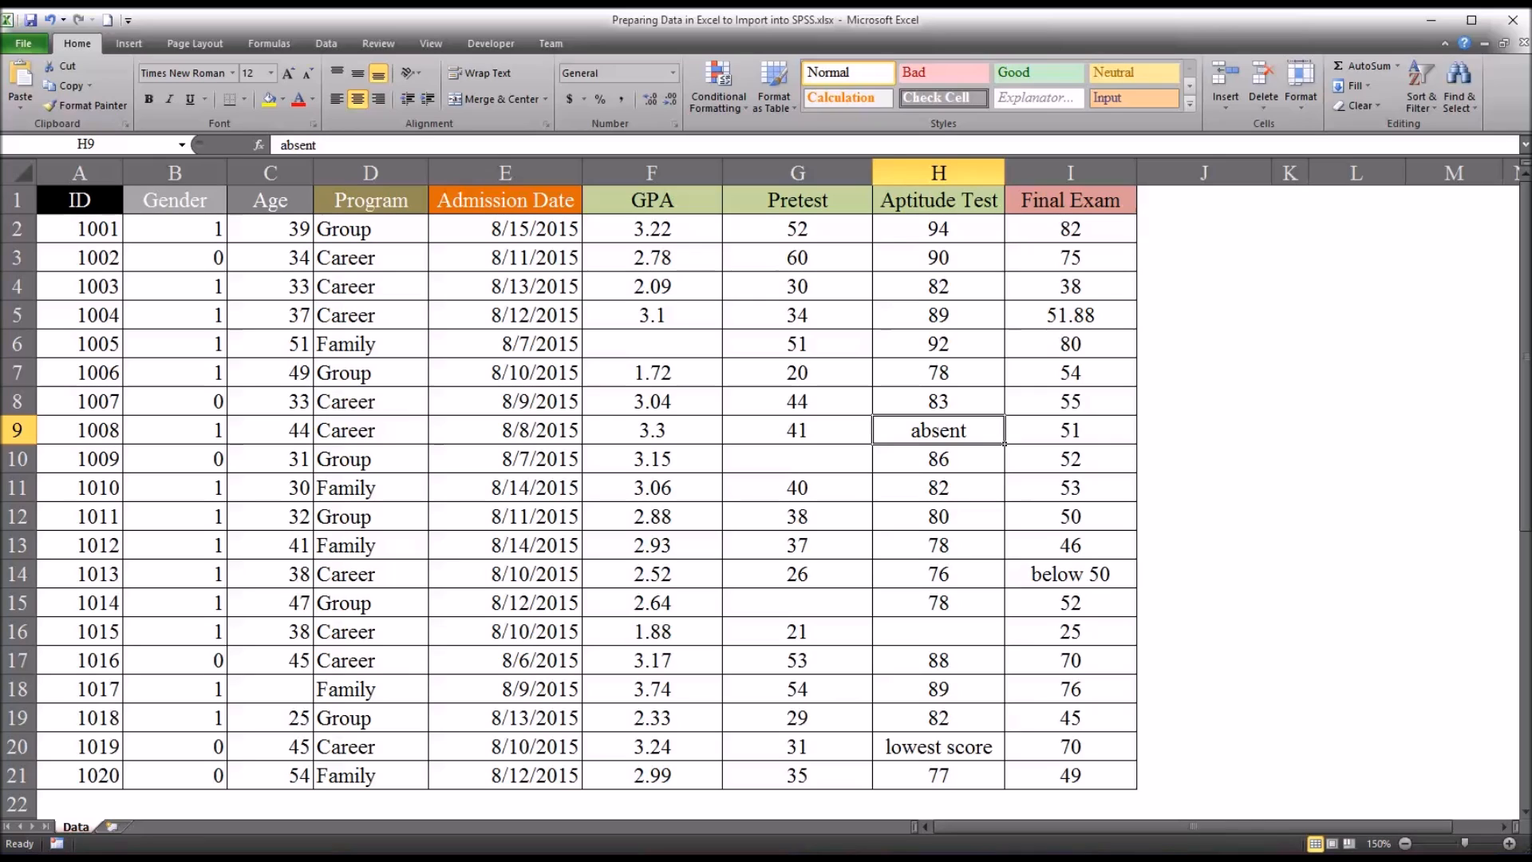
mouse_move(971, 629)
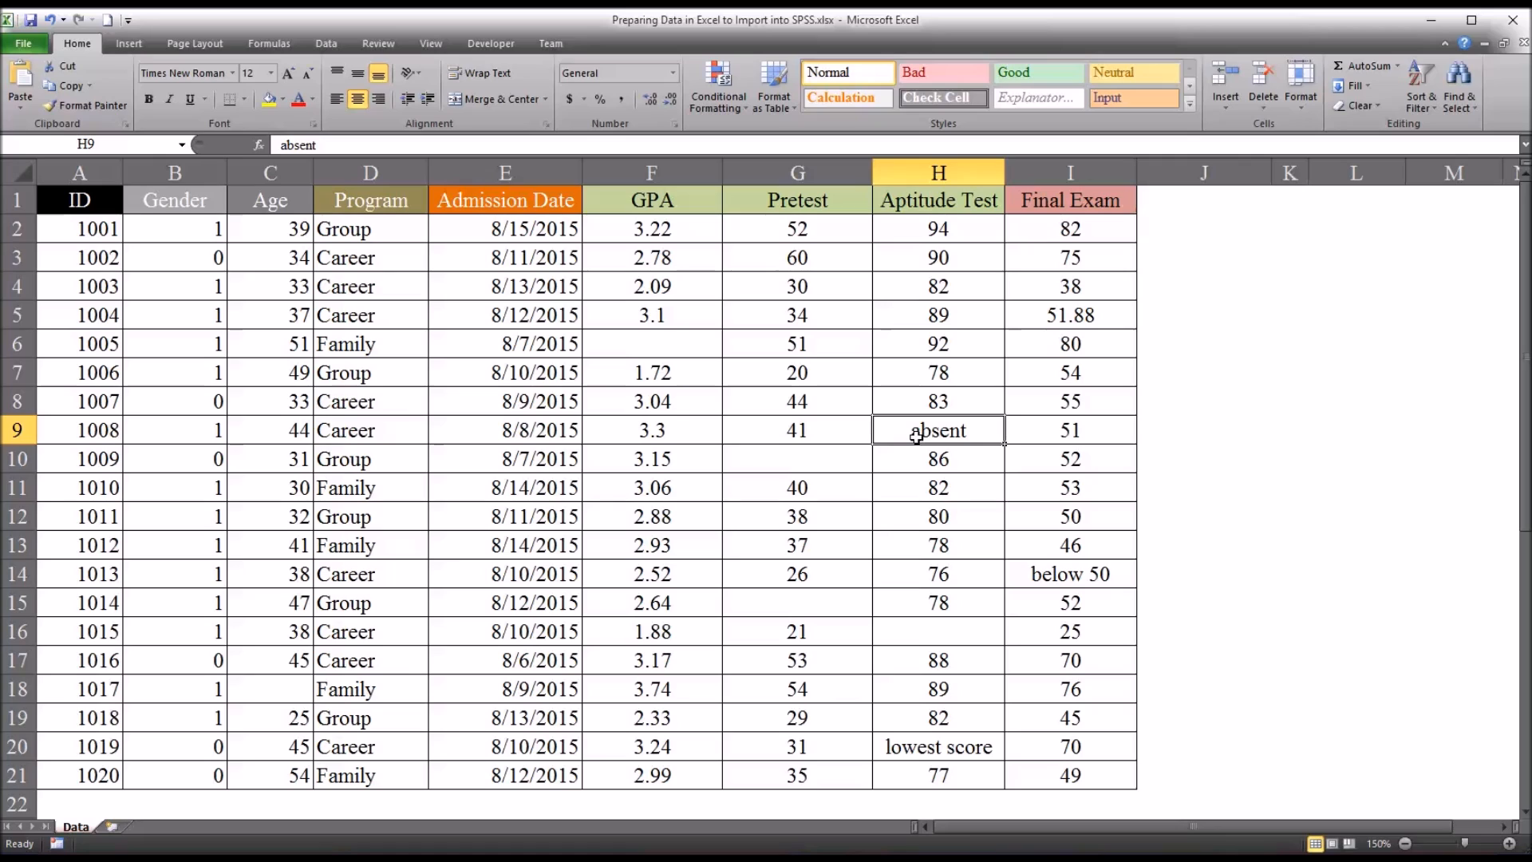
key(Delete)
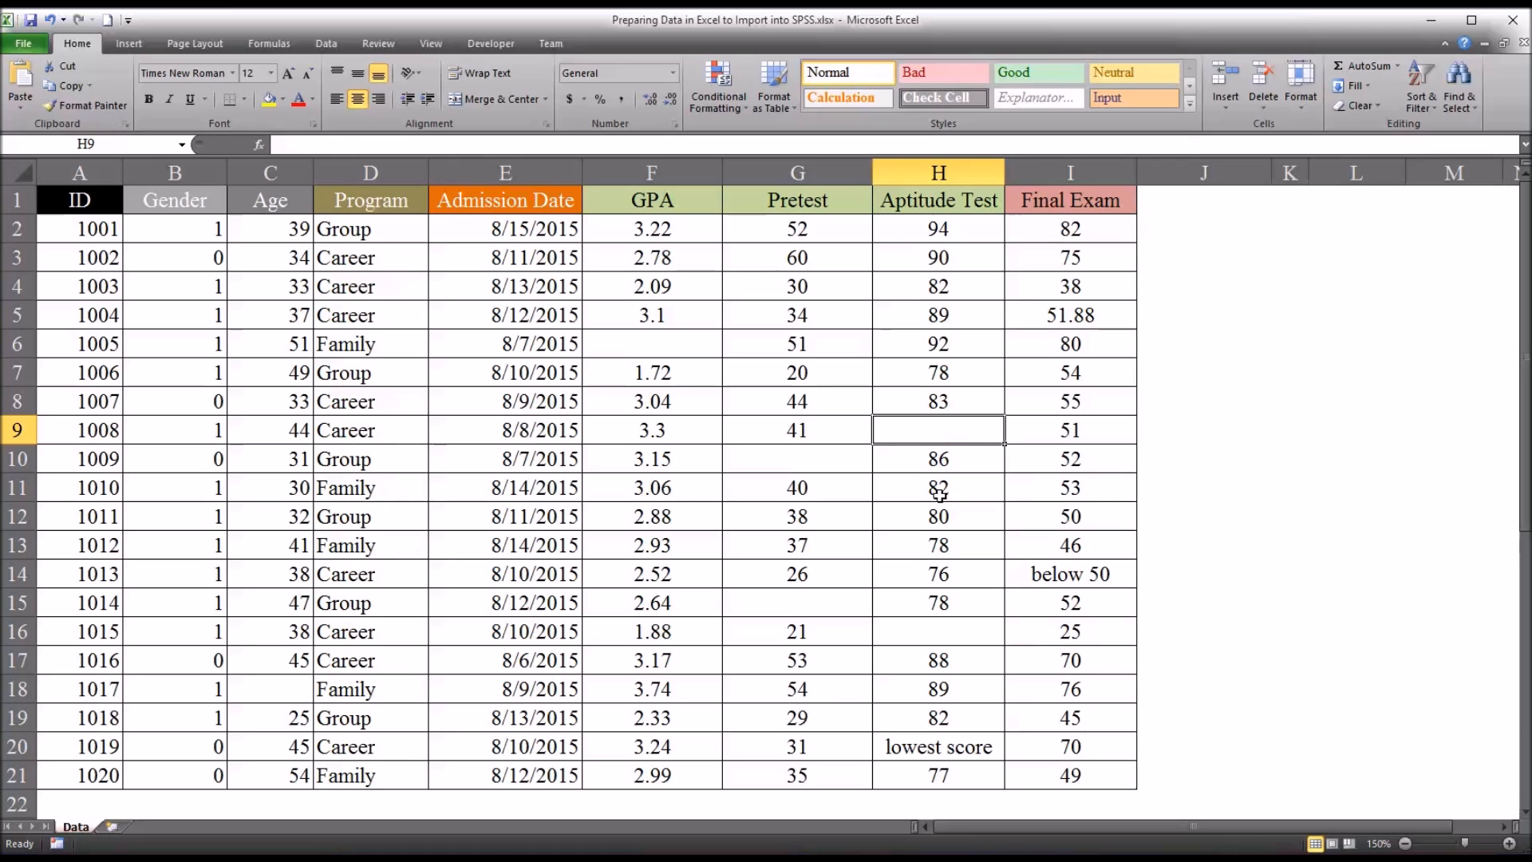
mouse_move(1034, 427)
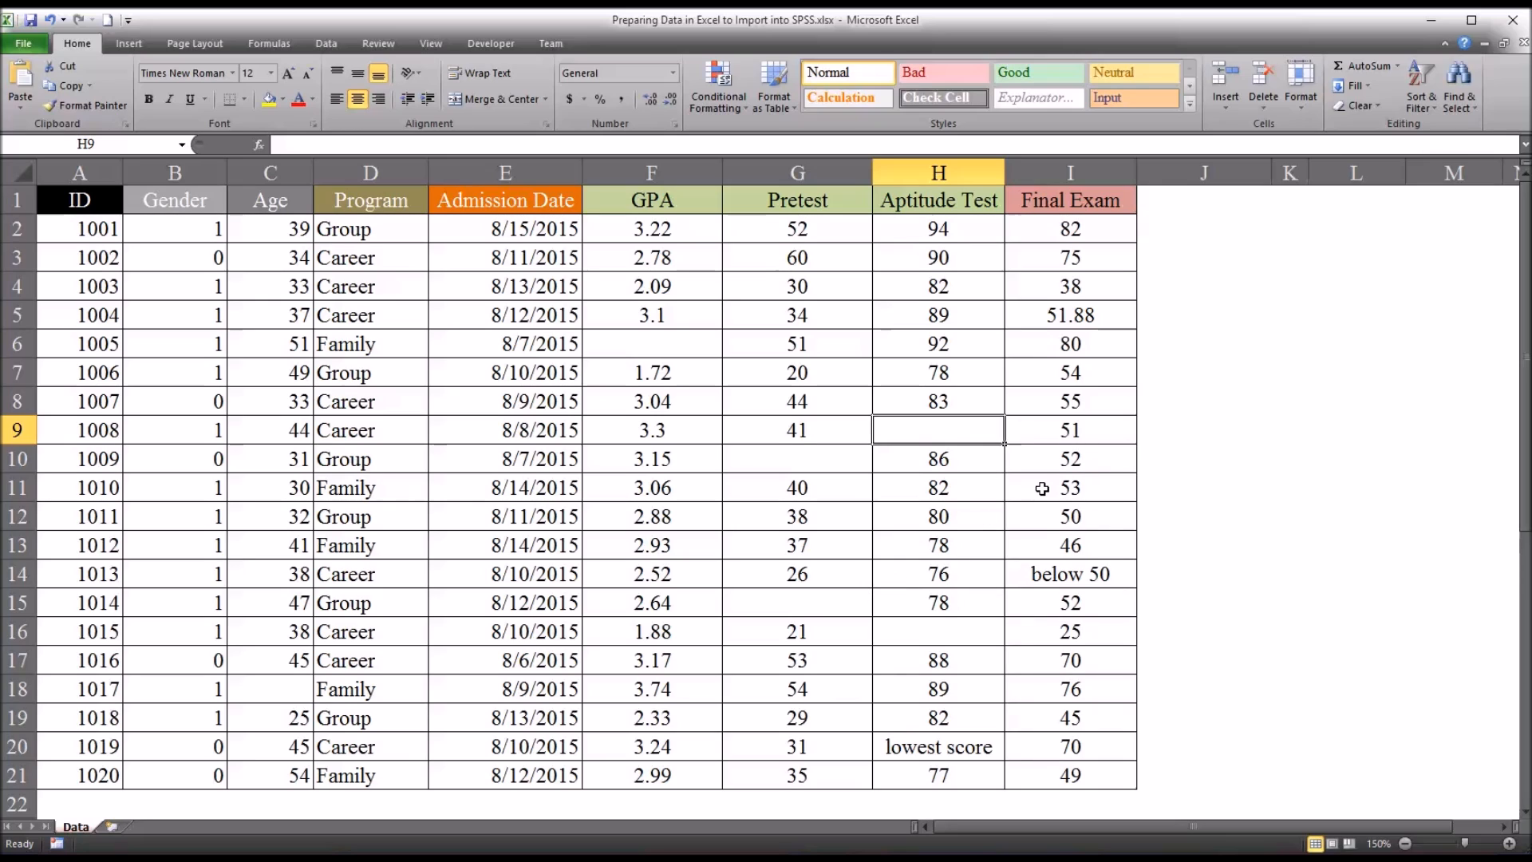
mouse_move(1163, 207)
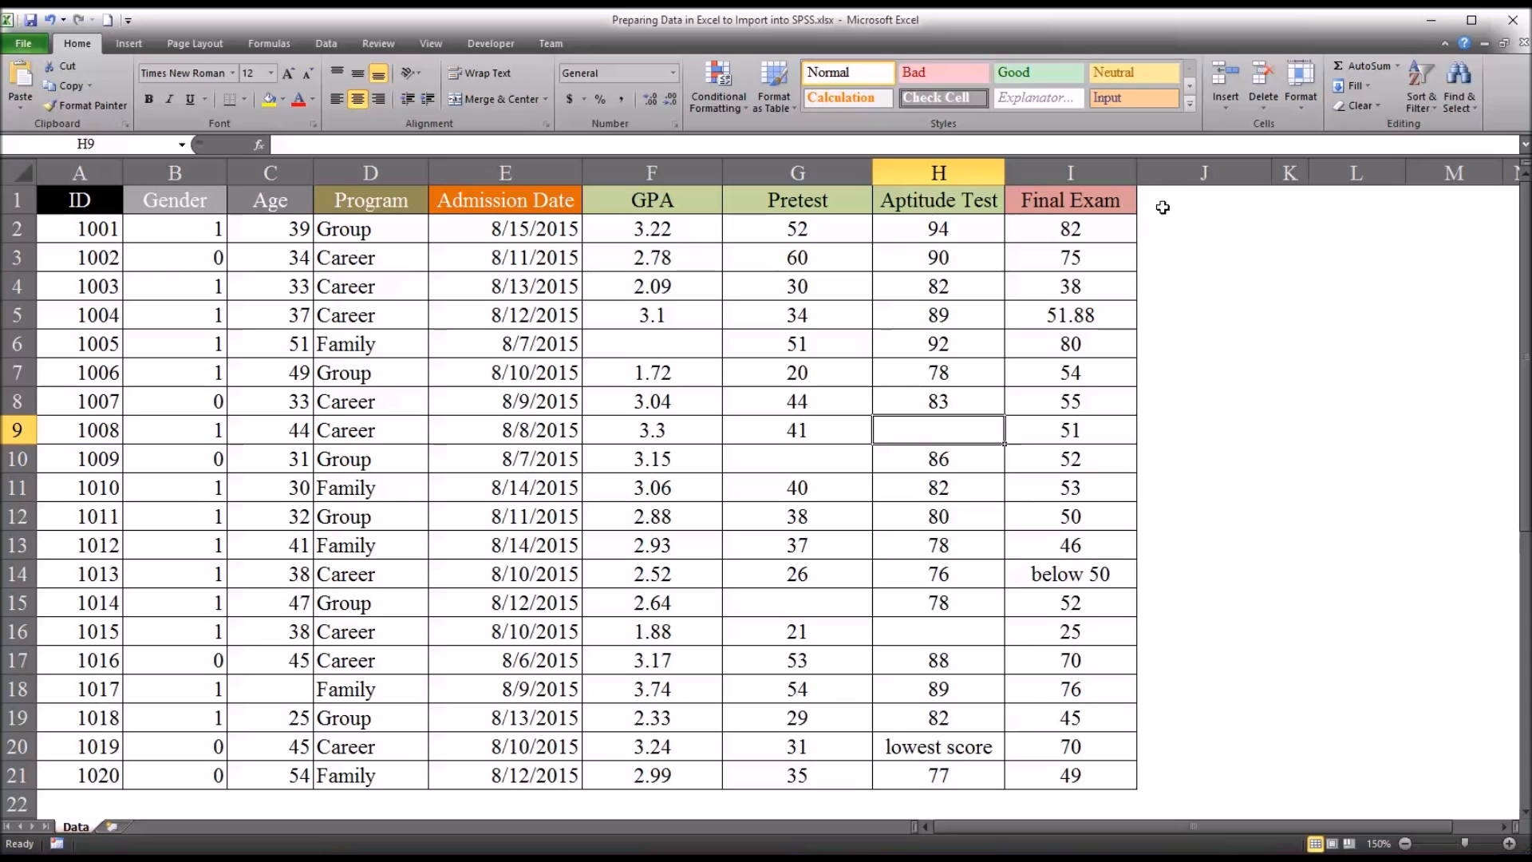
mouse_move(982, 459)
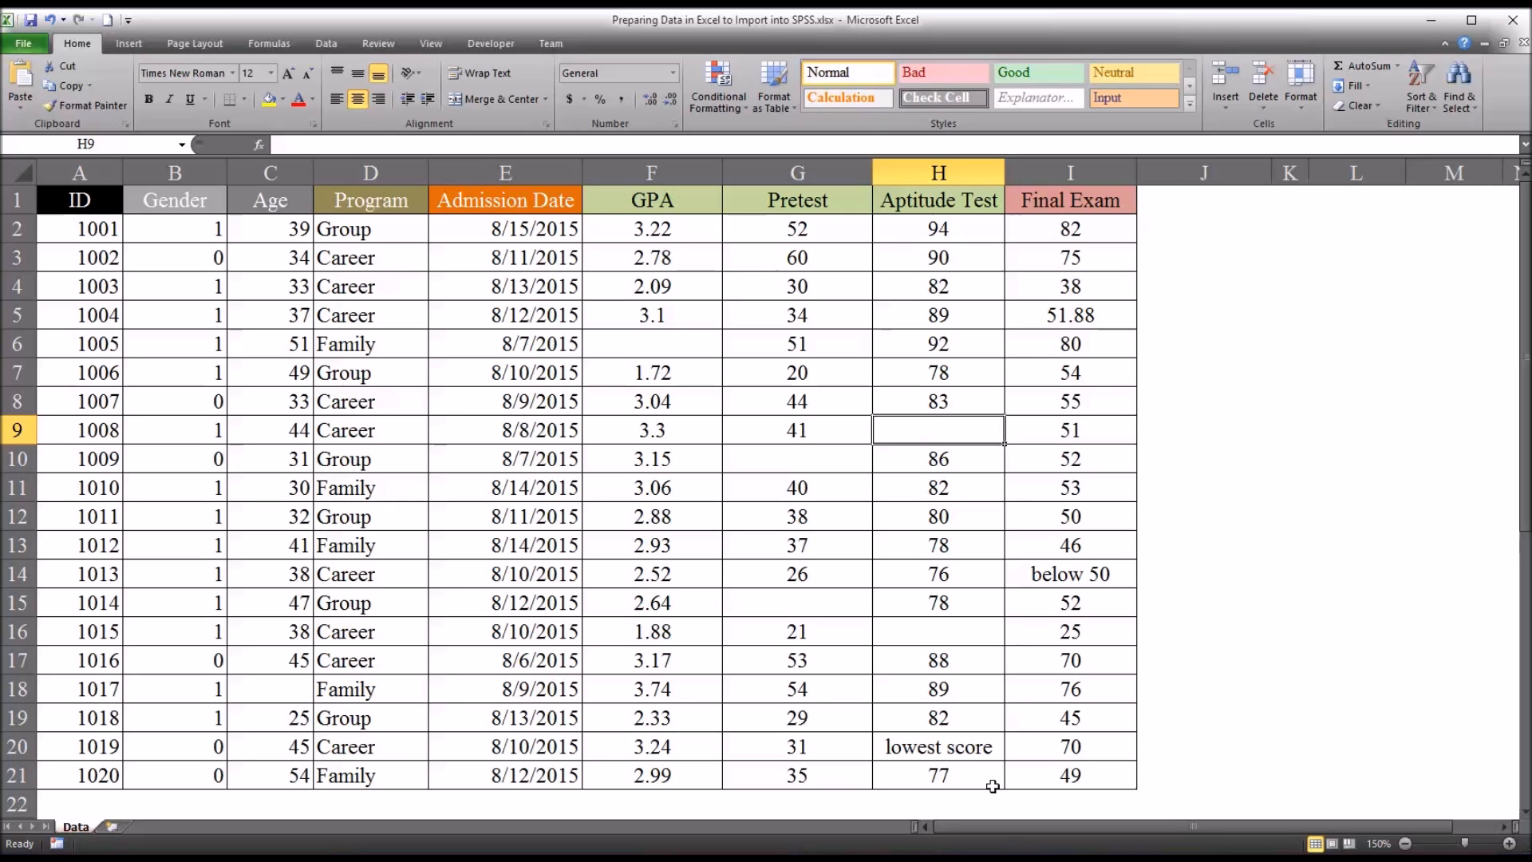
Step: Type 75 over 'lowest score' in participant 1019's Aptitude Test cell H20
click(937, 746)
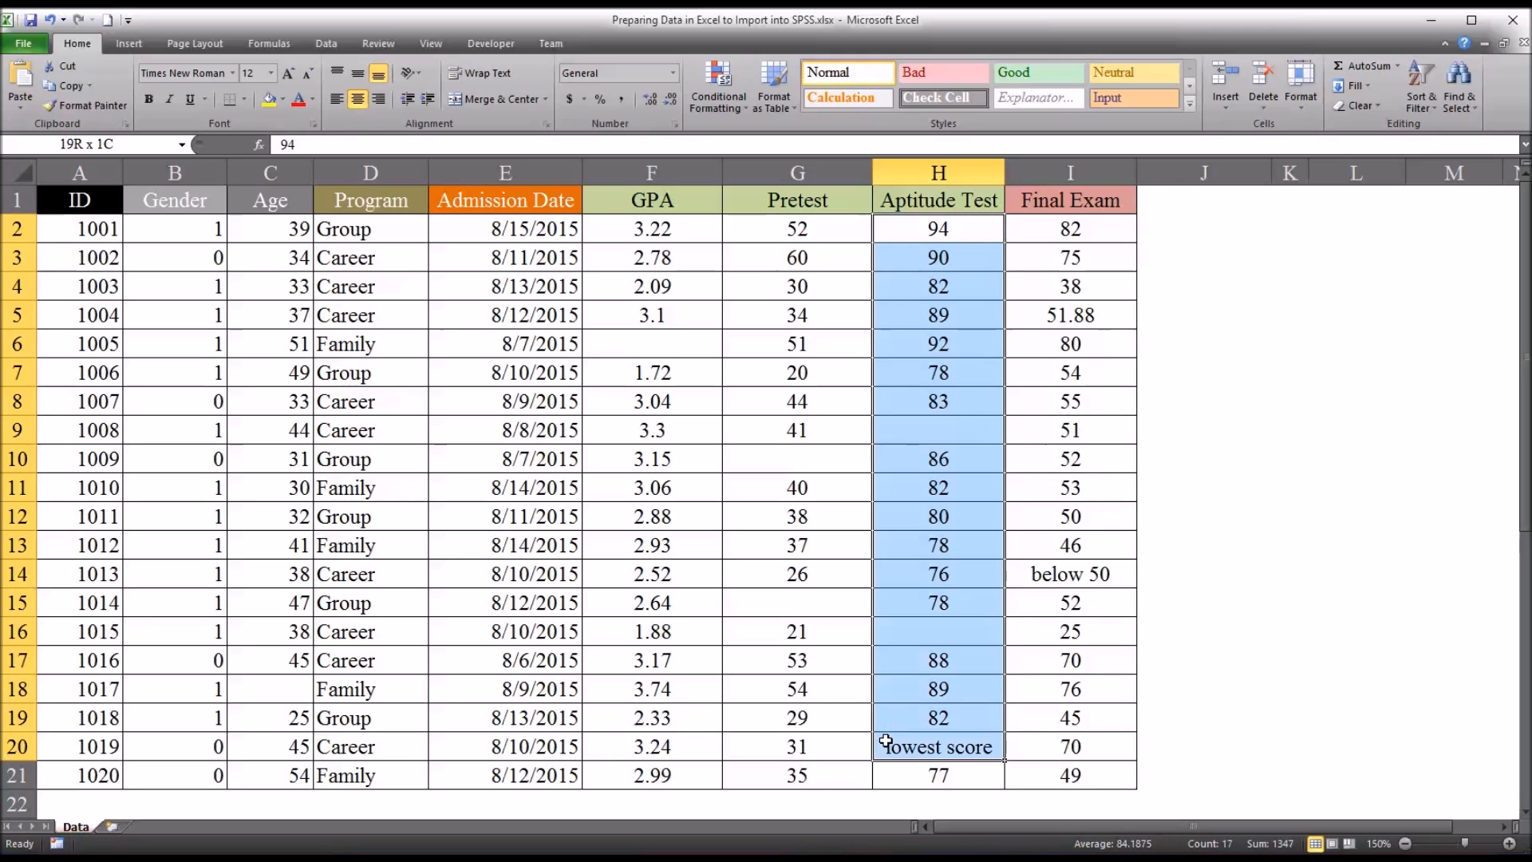
click(936, 746)
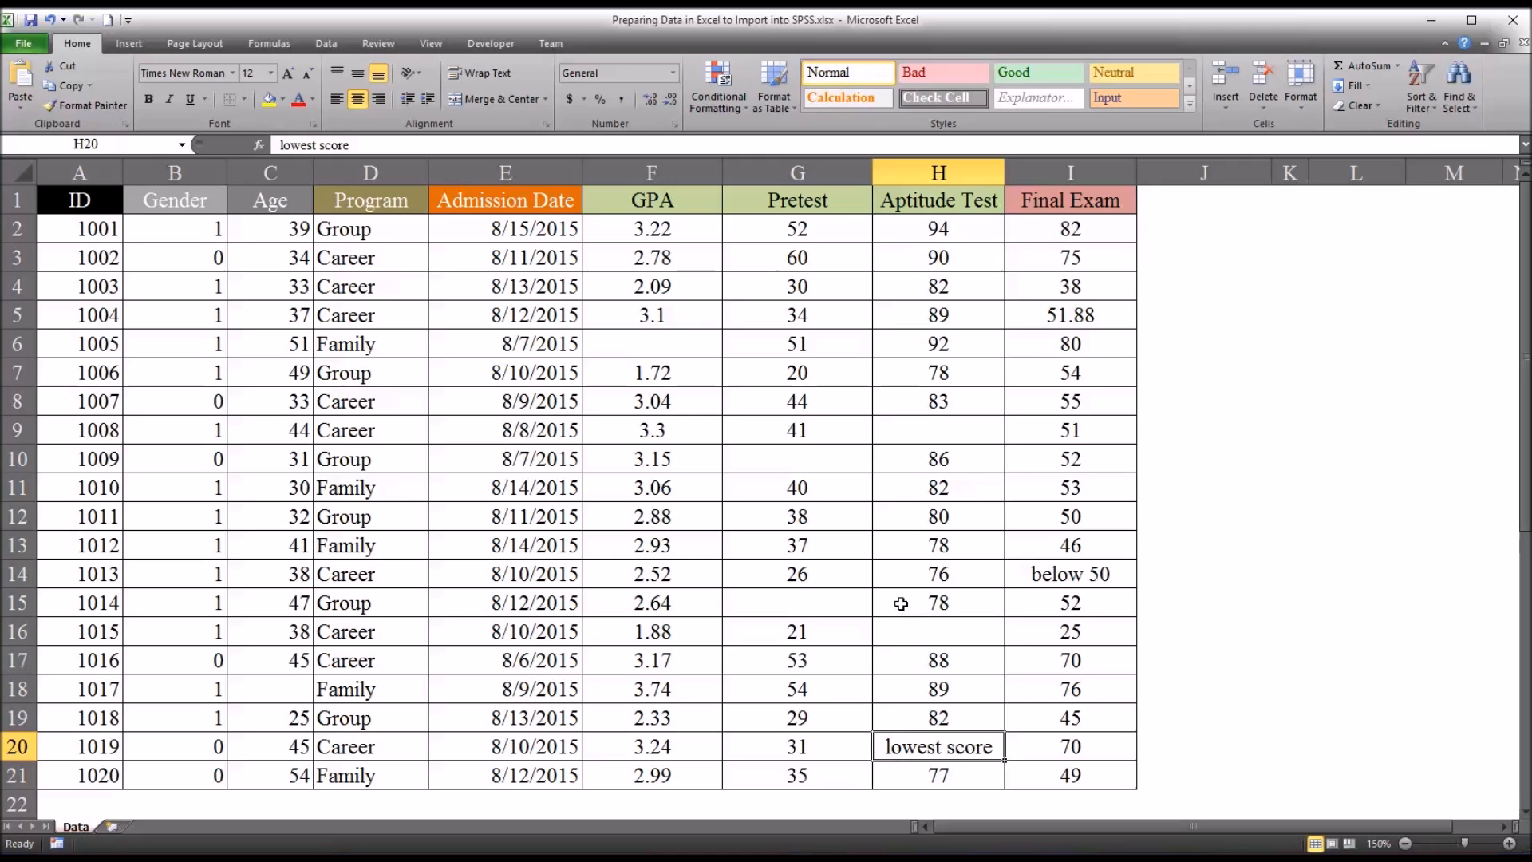
mouse_move(904, 745)
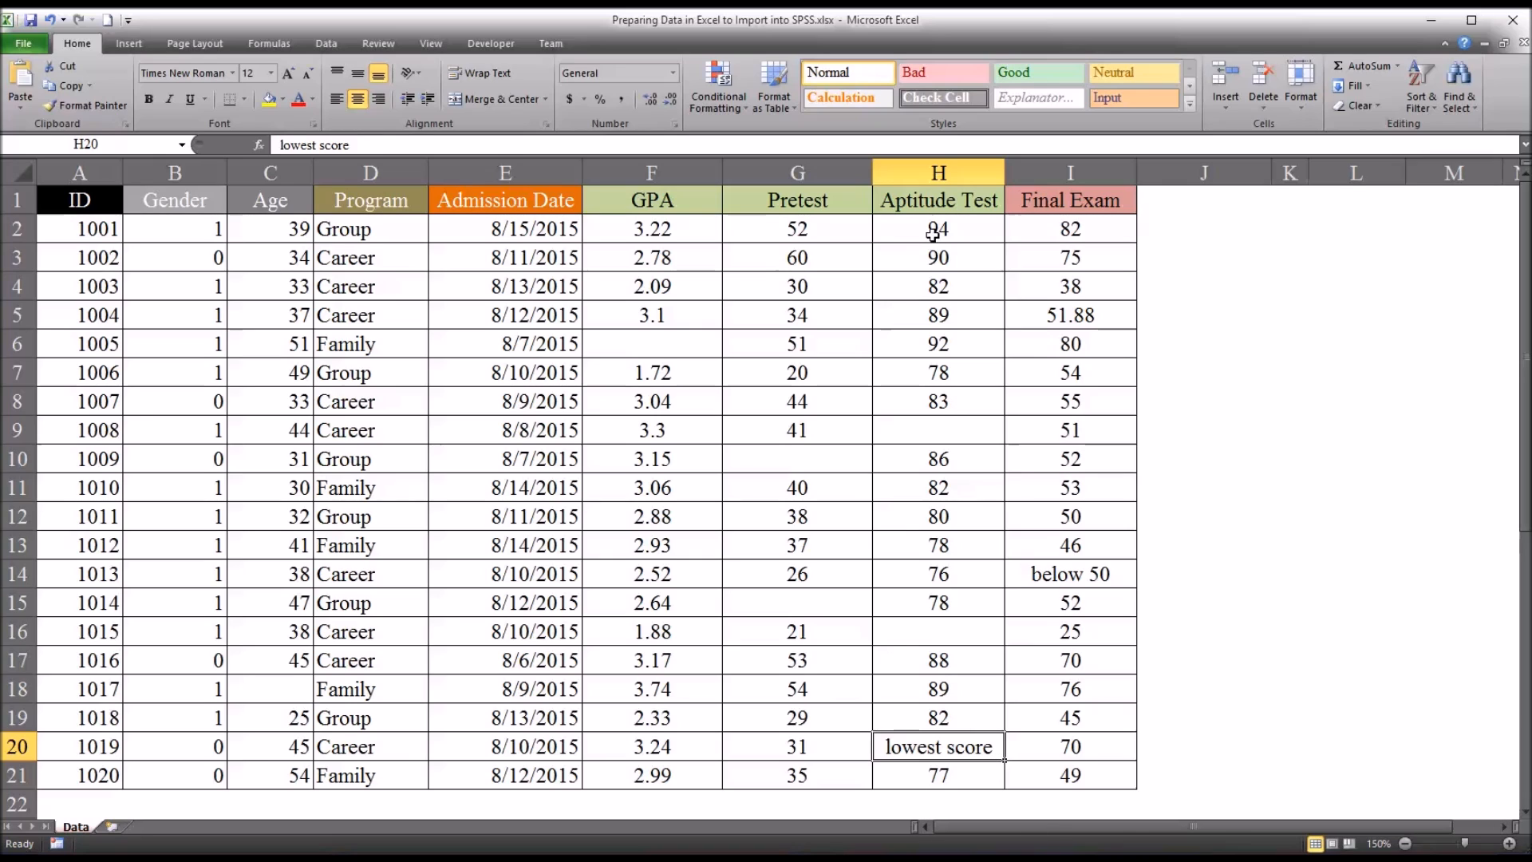
drag(937, 229, 937, 775)
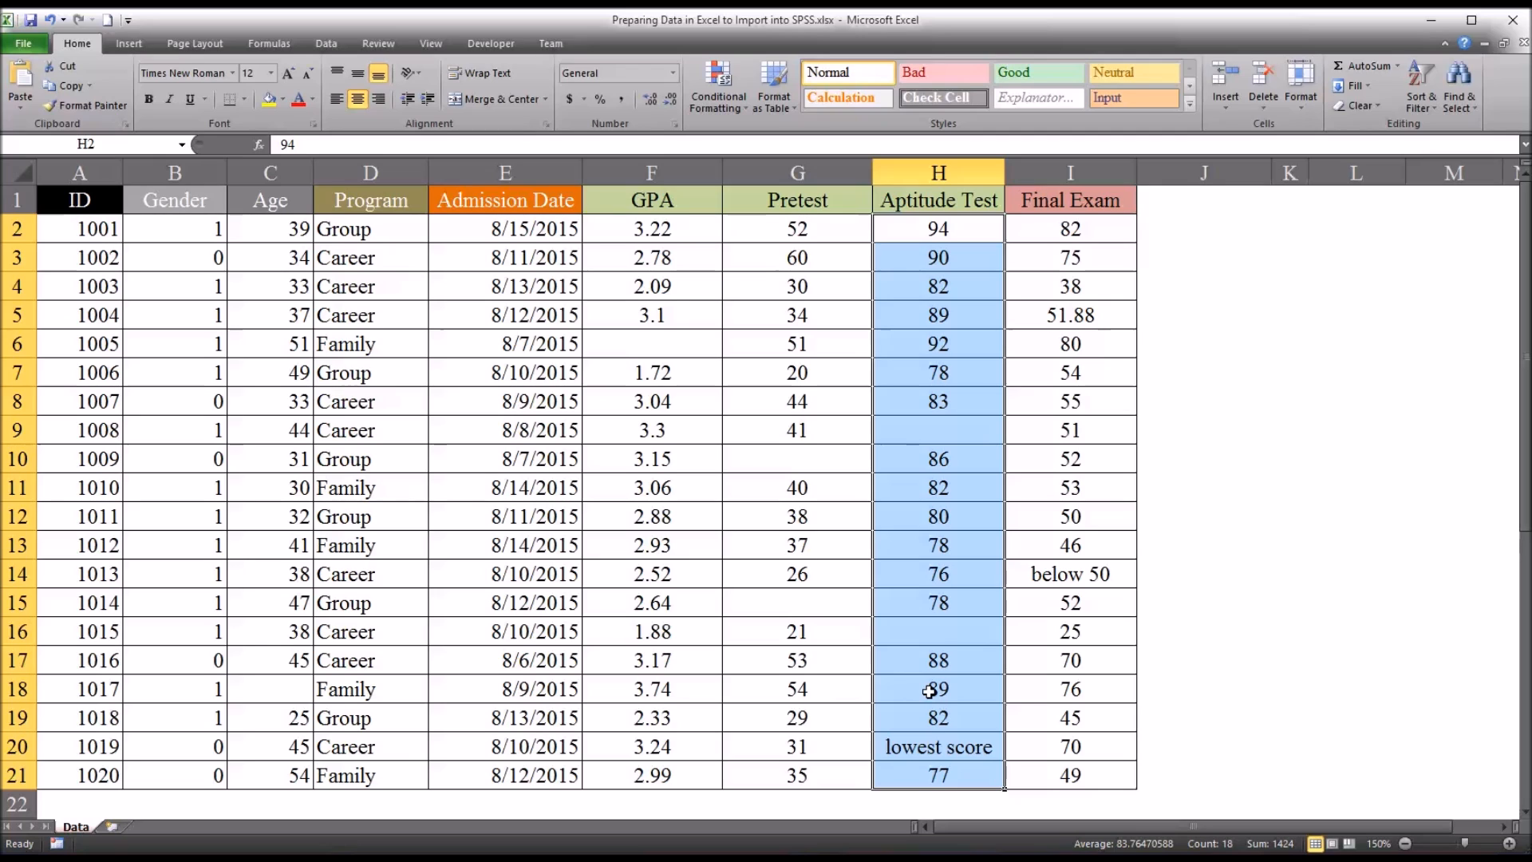
click(937, 745)
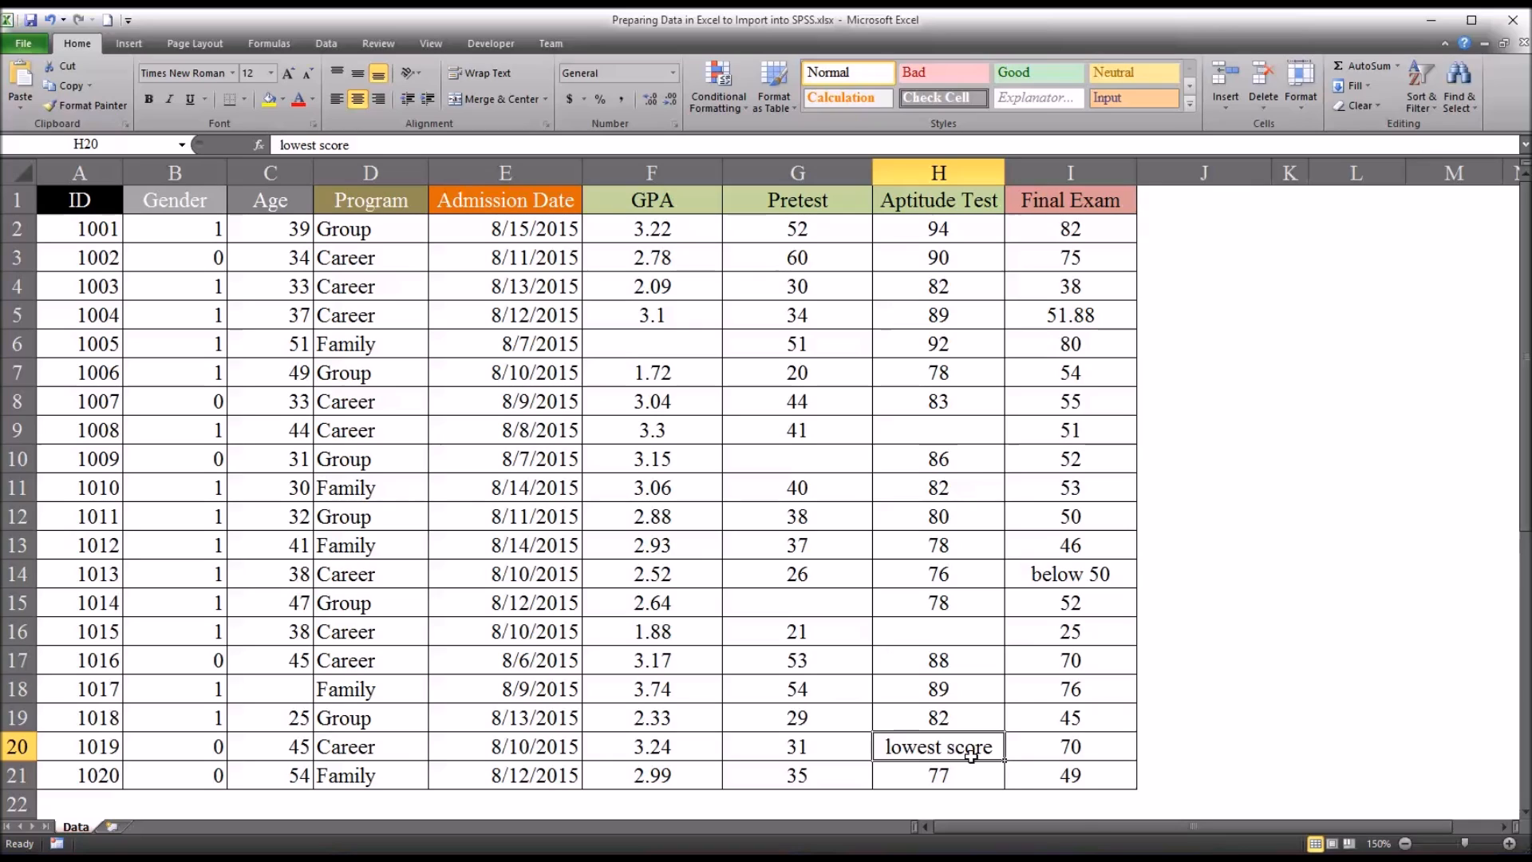
mouse_move(985, 782)
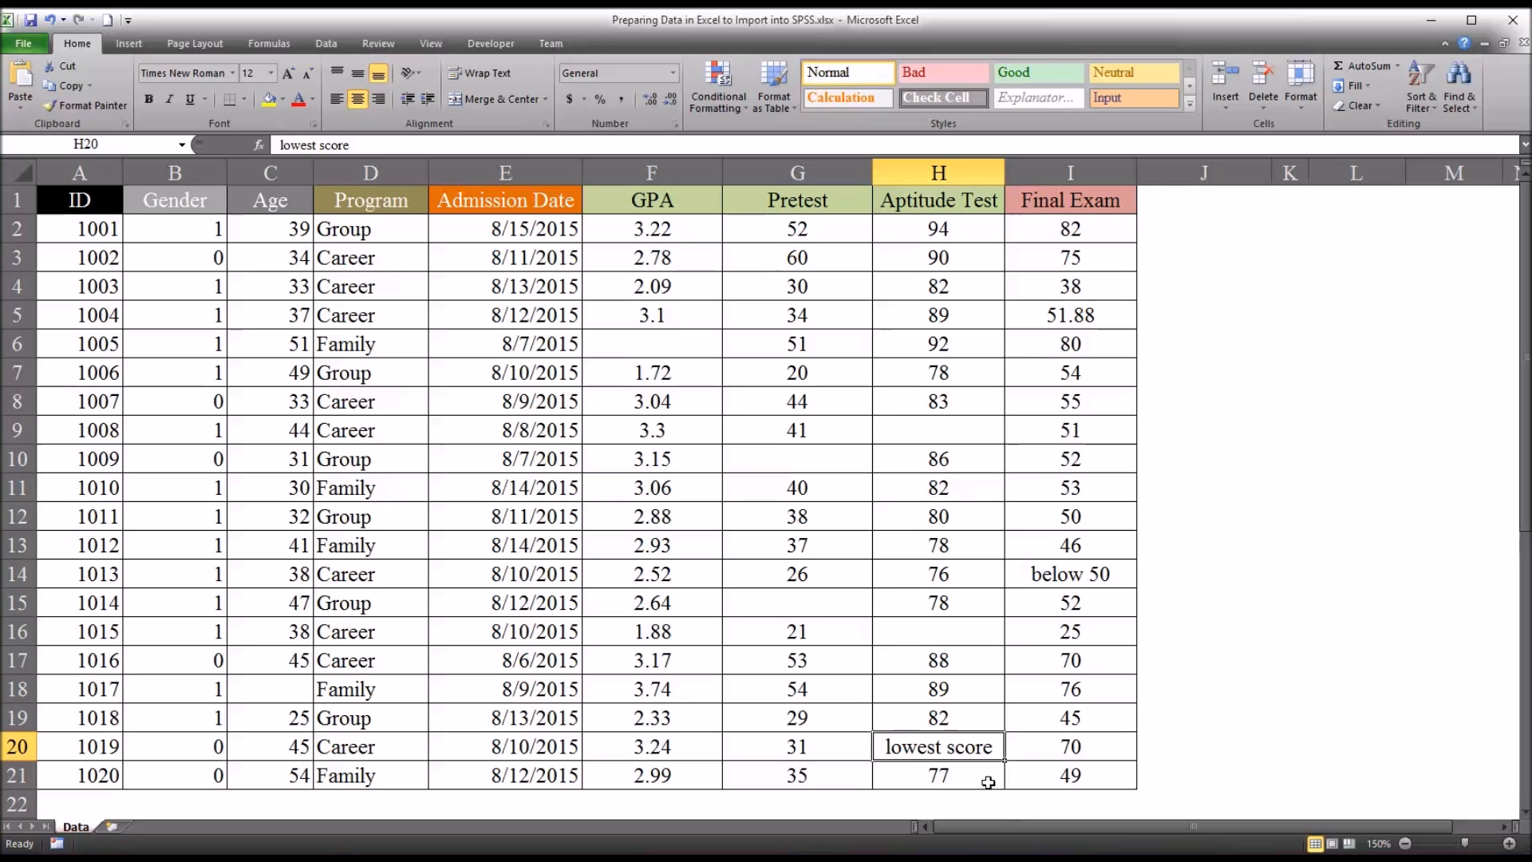
text(7)
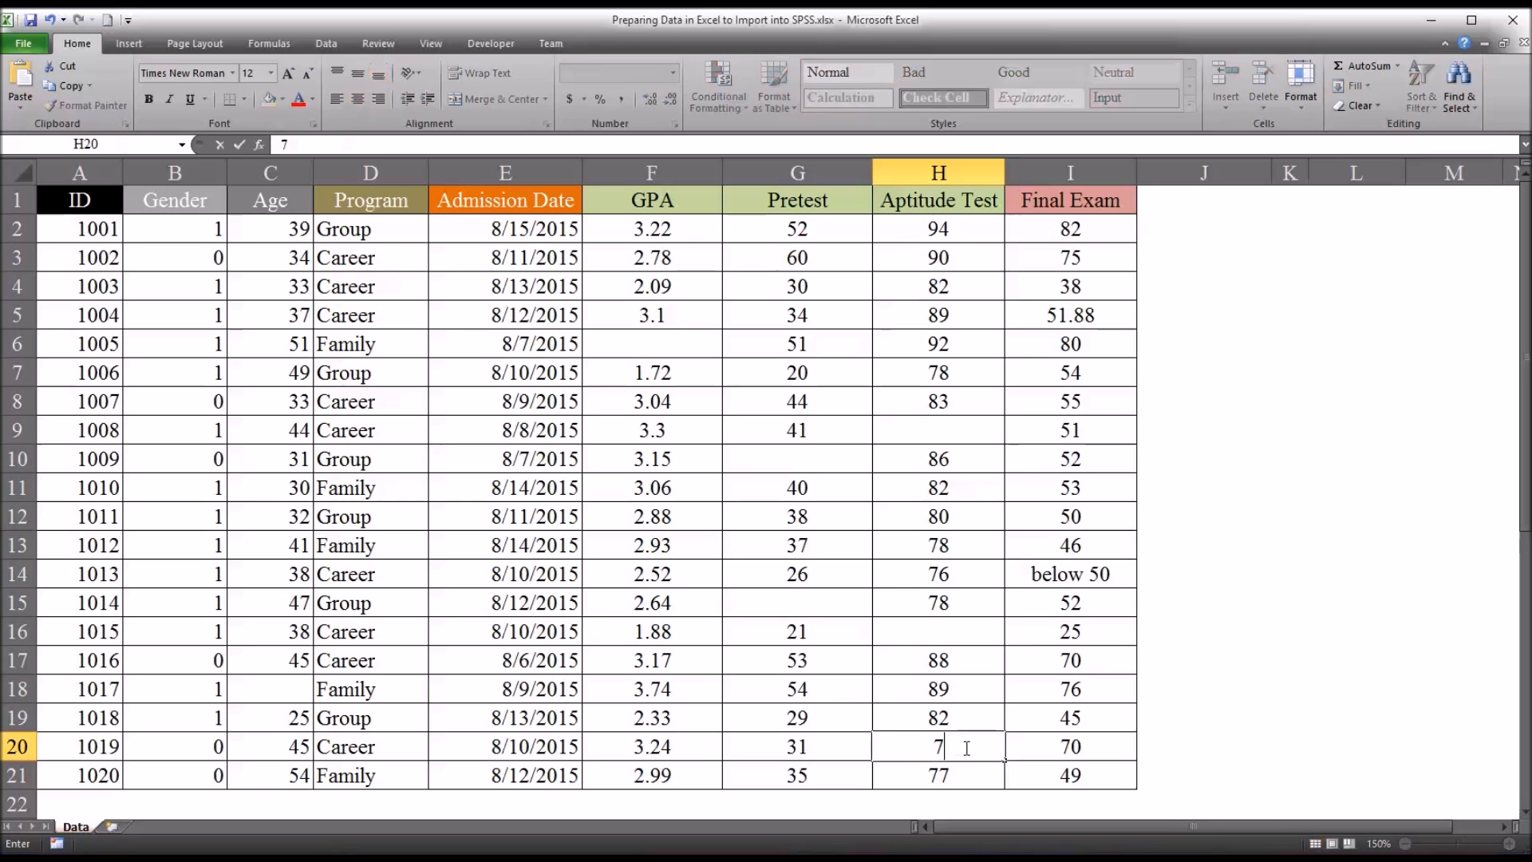
text(5)
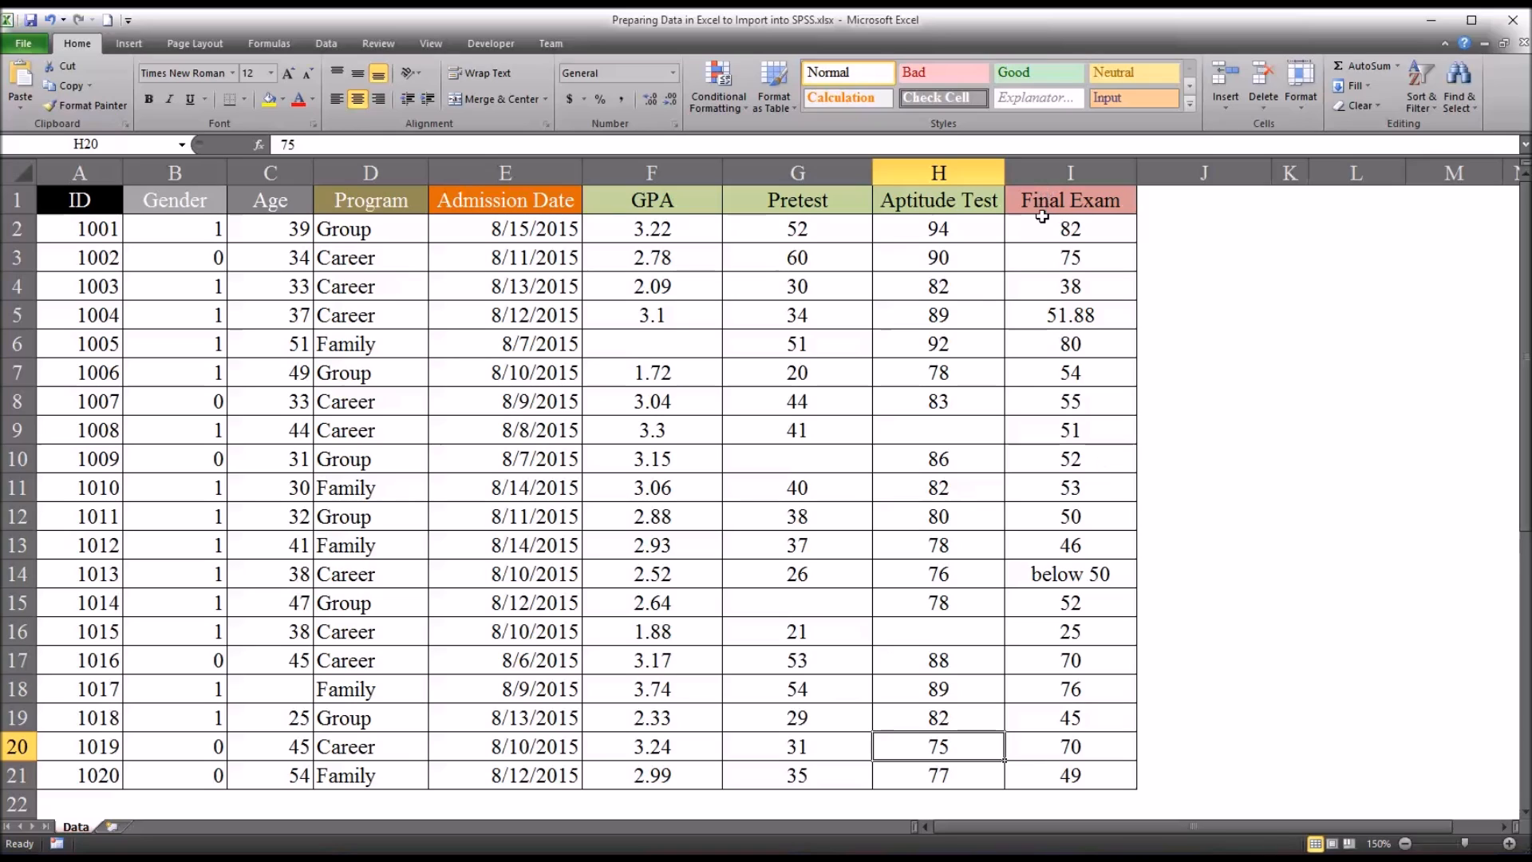
Step: Compare the Final Exam scores, then replace 51.88 in I5 with 52
click(1070, 315)
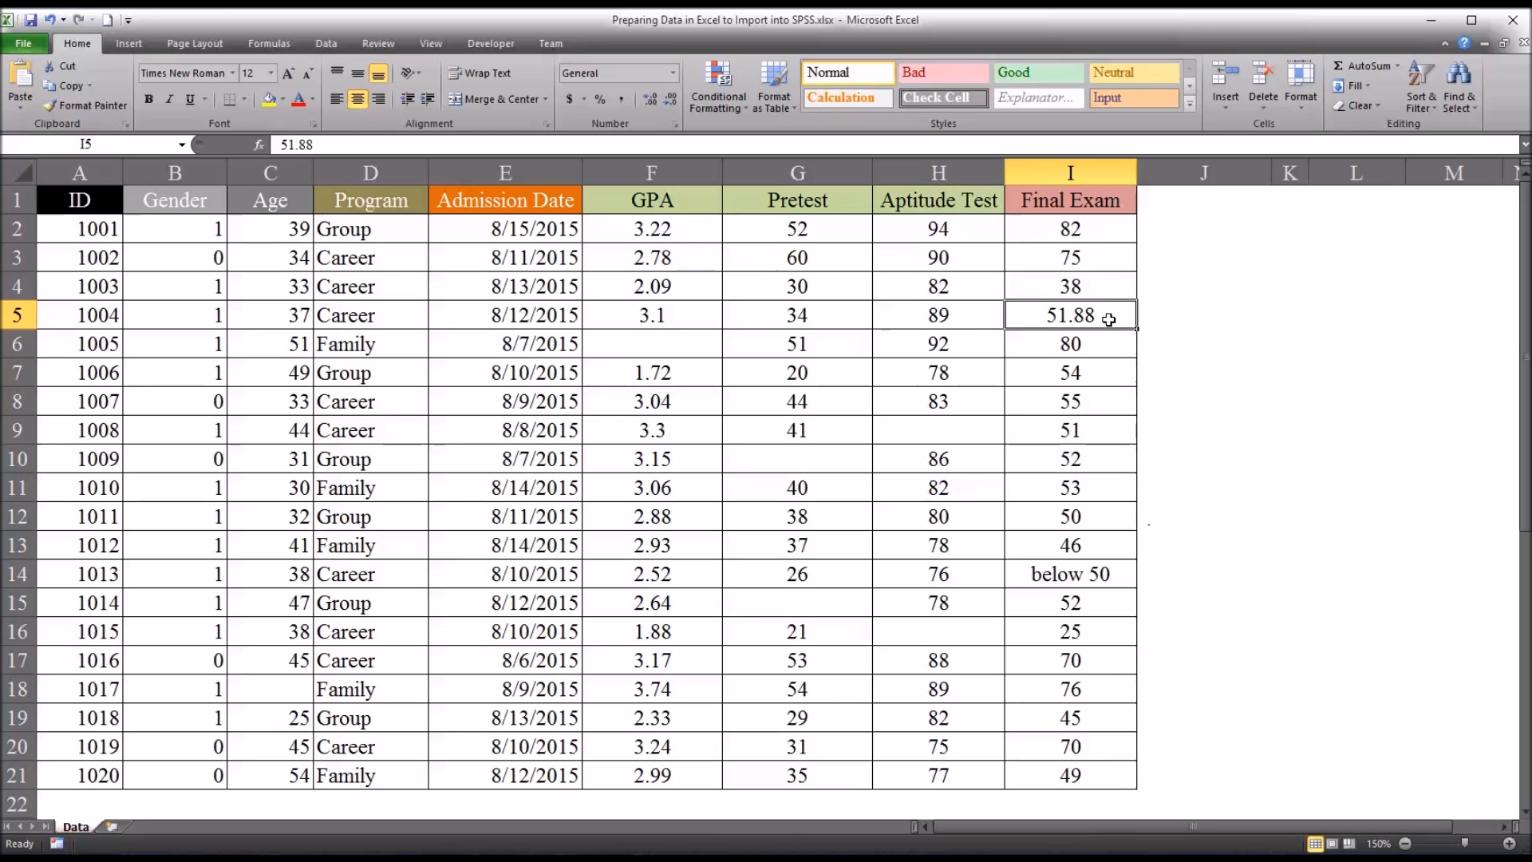
mouse_move(1083, 321)
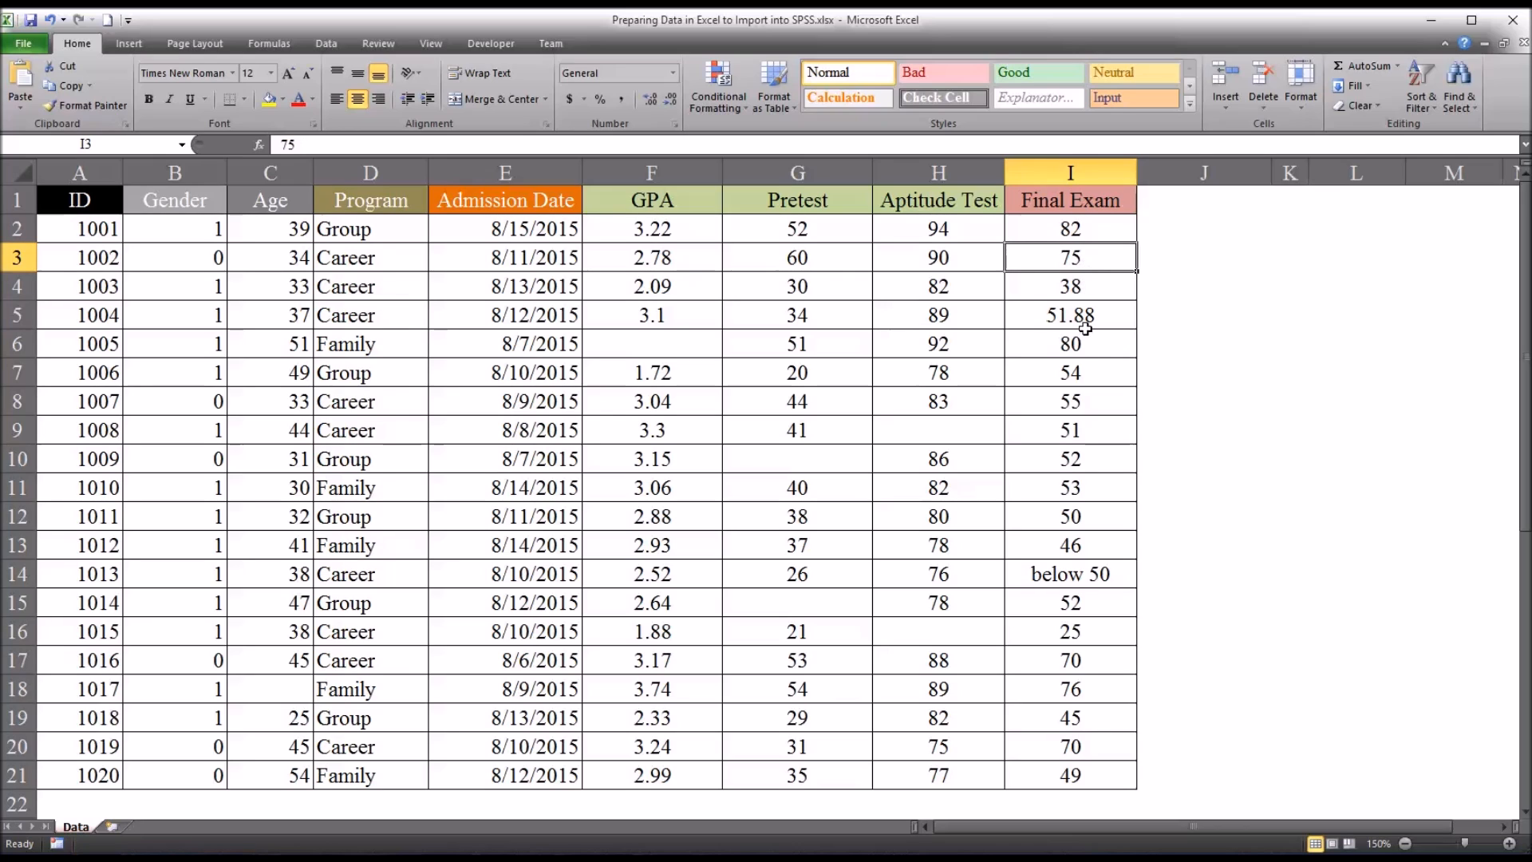
click(1070, 343)
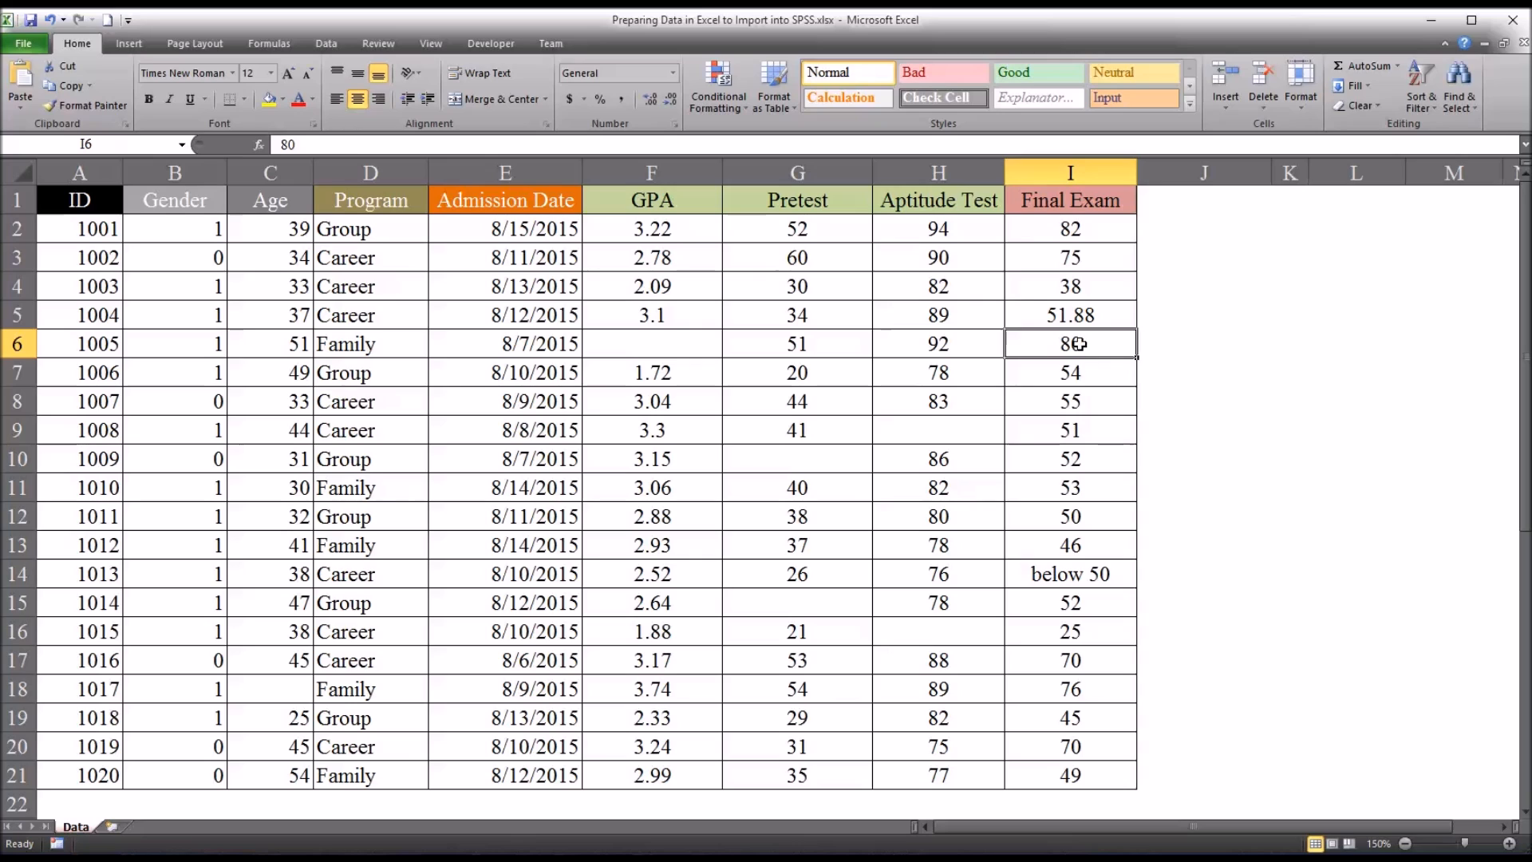
drag(1070, 229, 1070, 401)
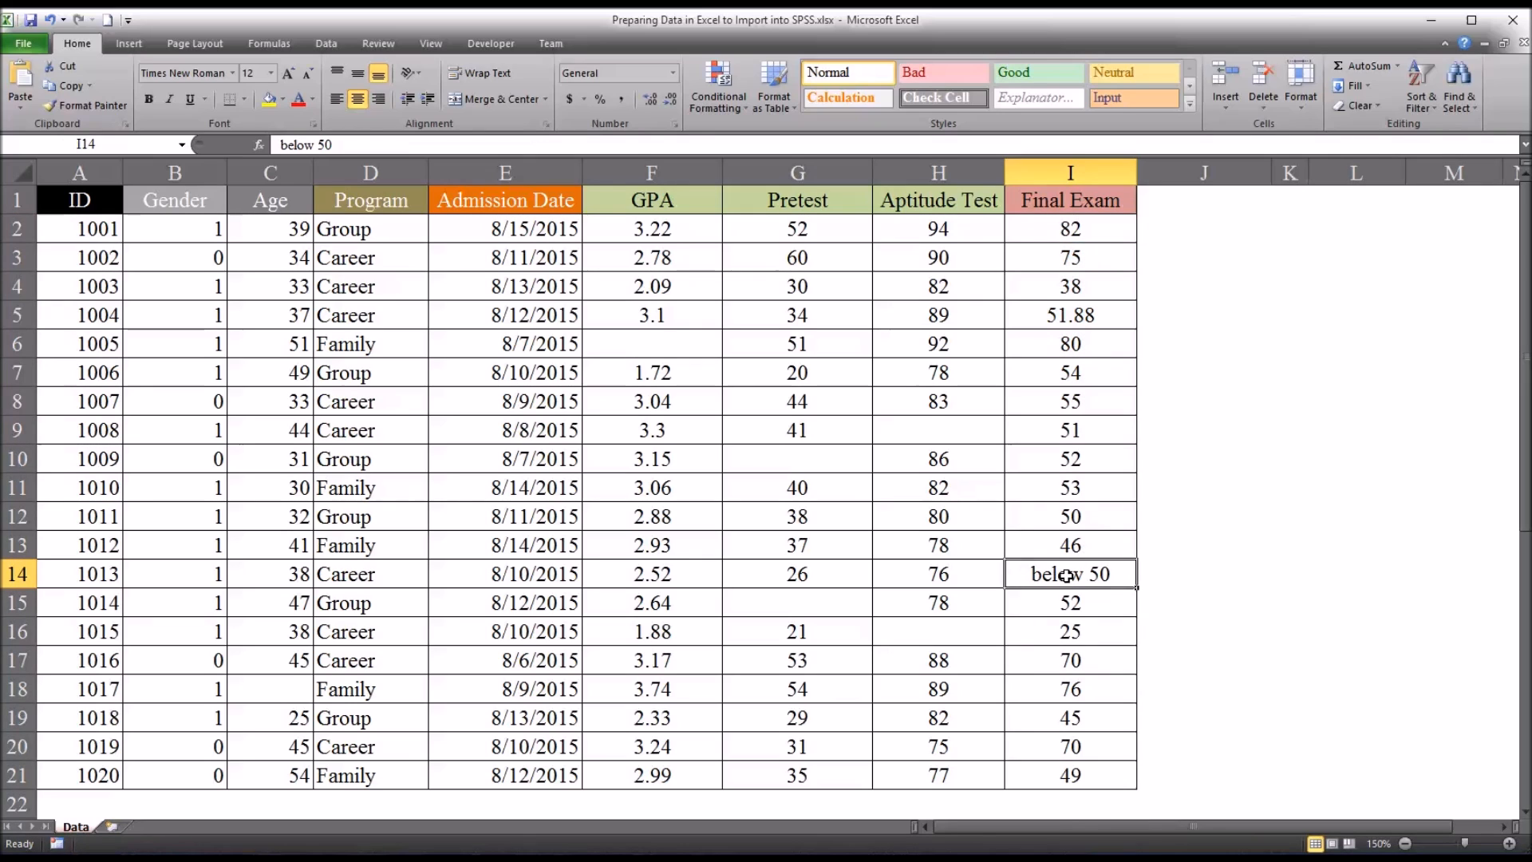
drag(1069, 229, 1069, 373)
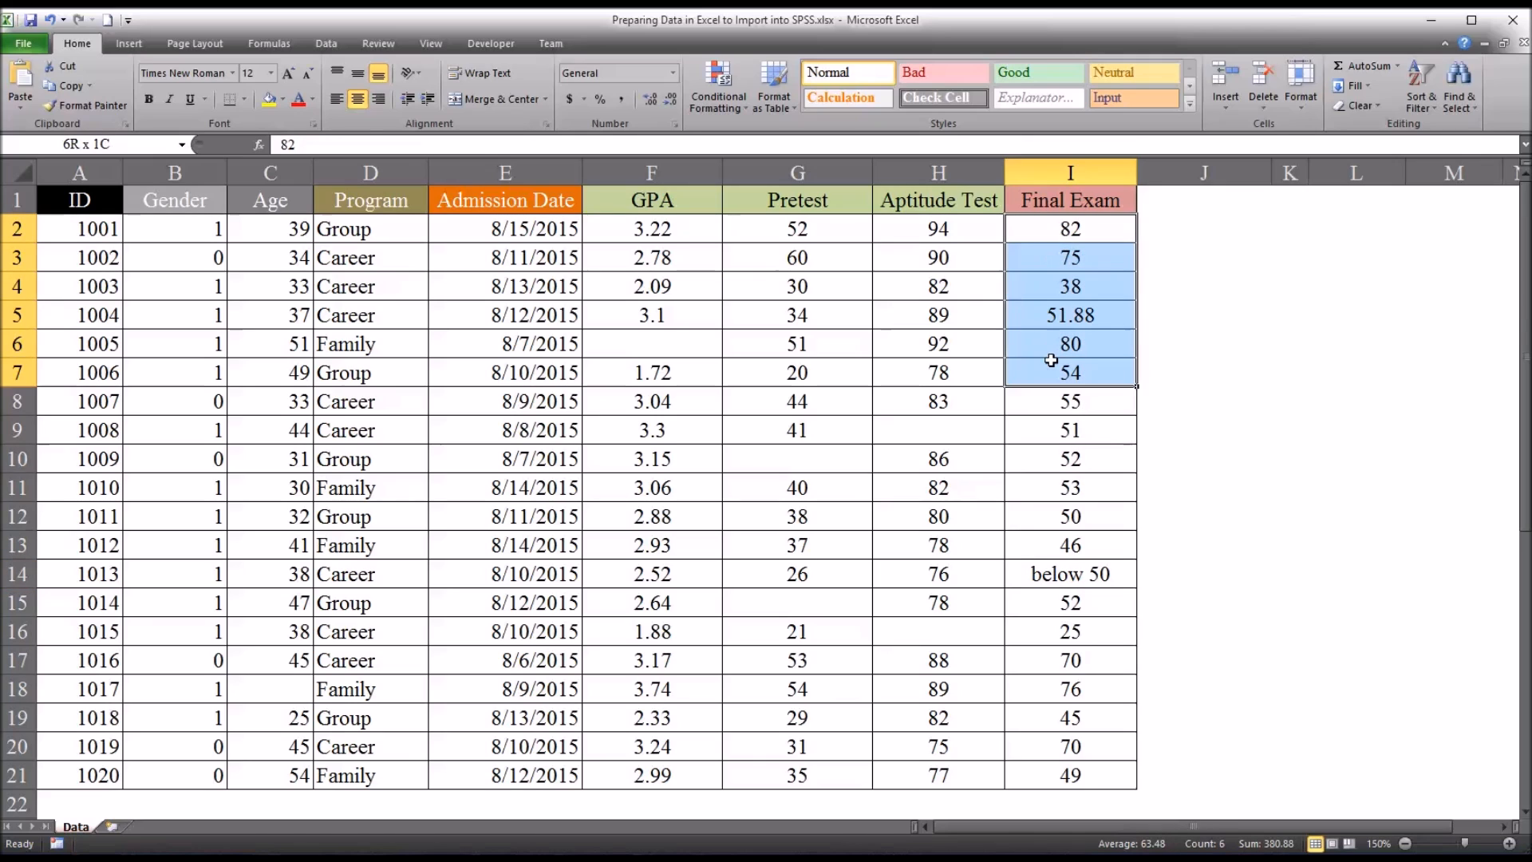
click(1070, 315)
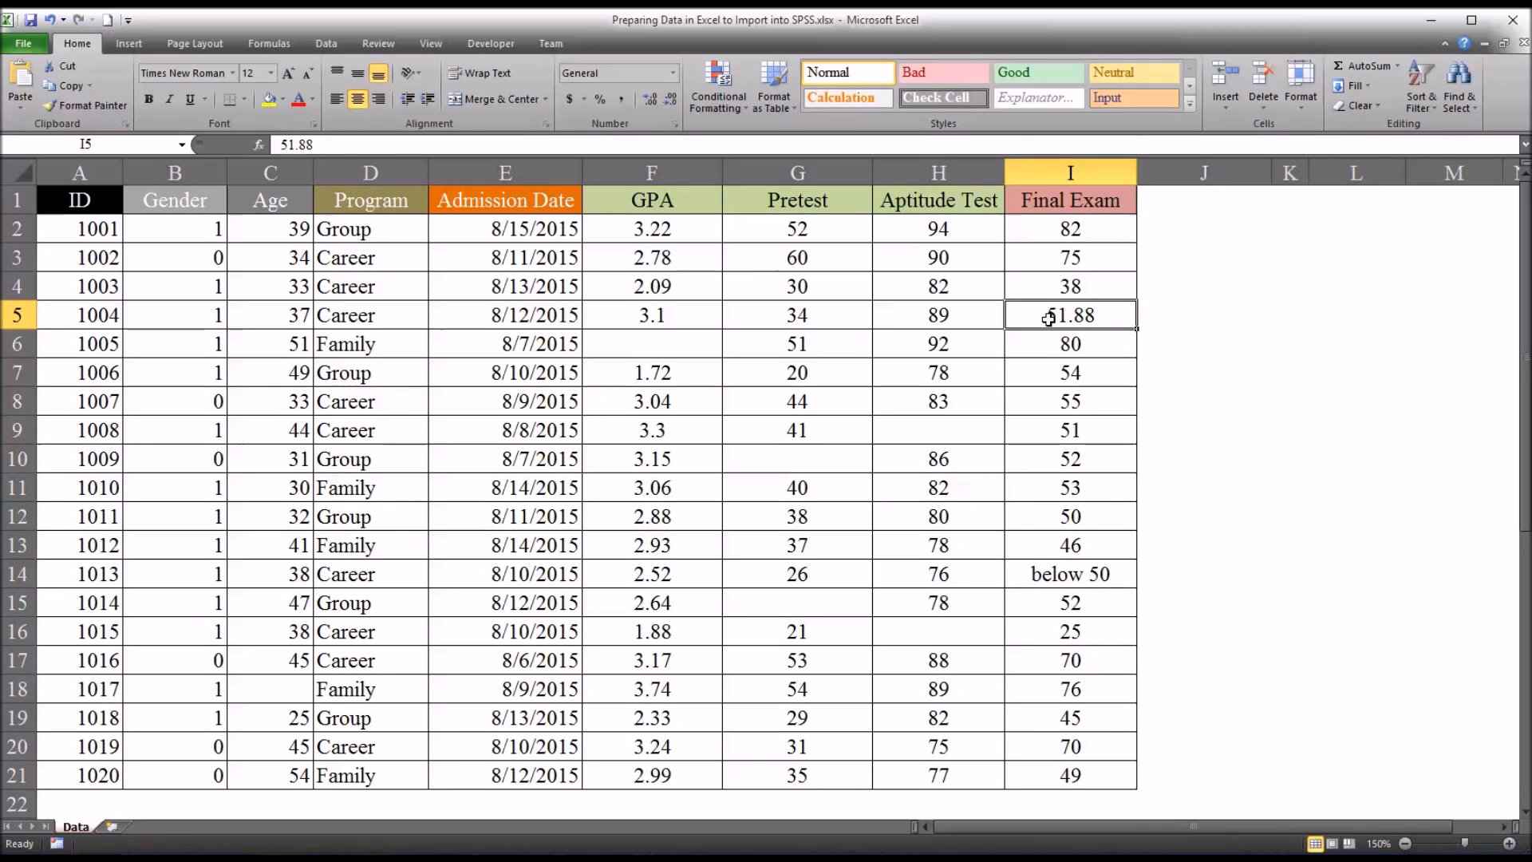
click(1069, 287)
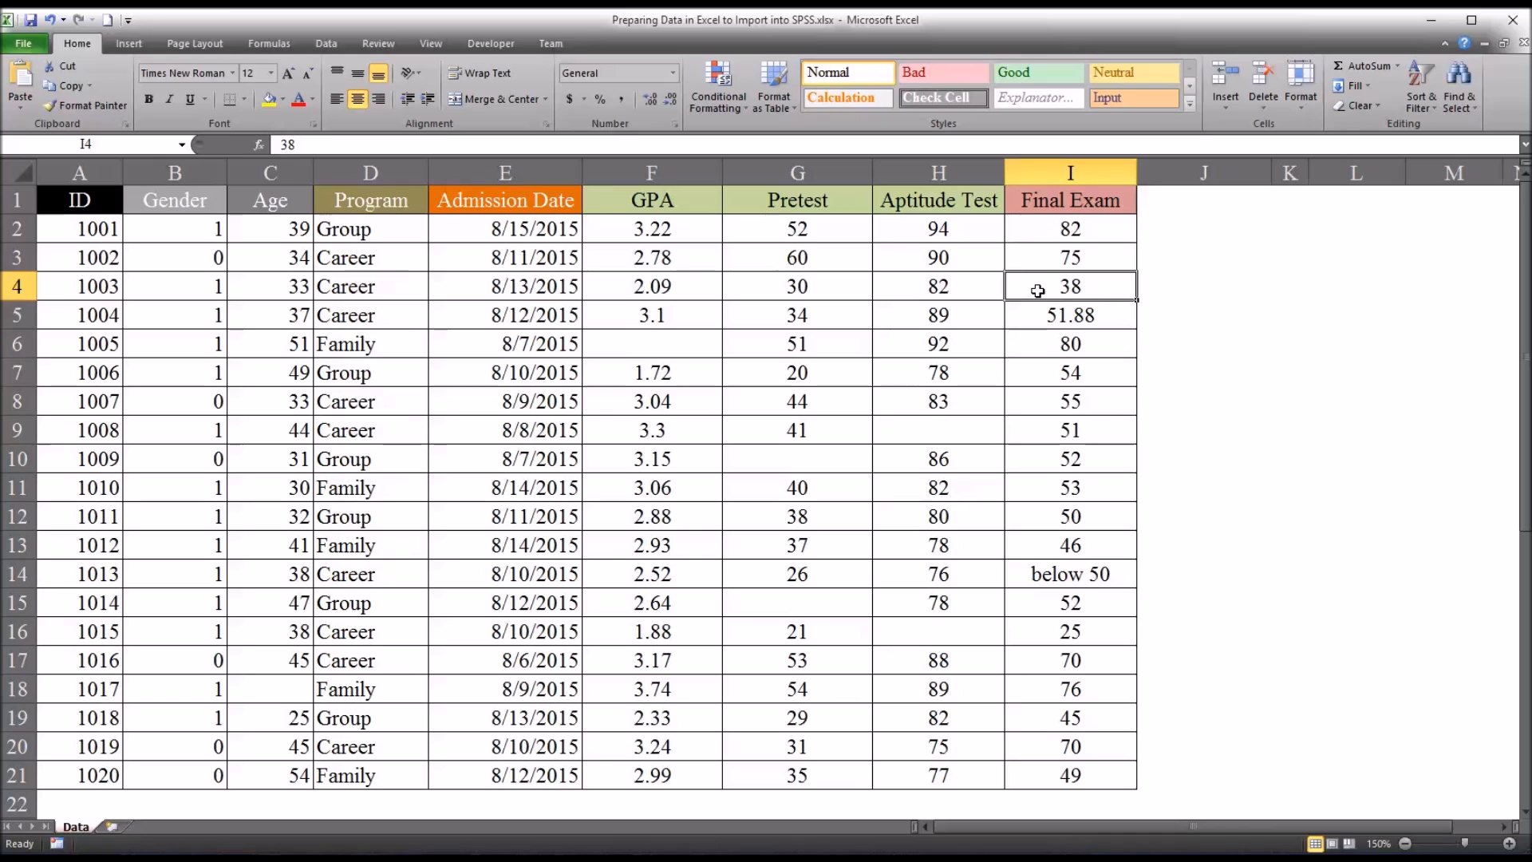
click(1069, 314)
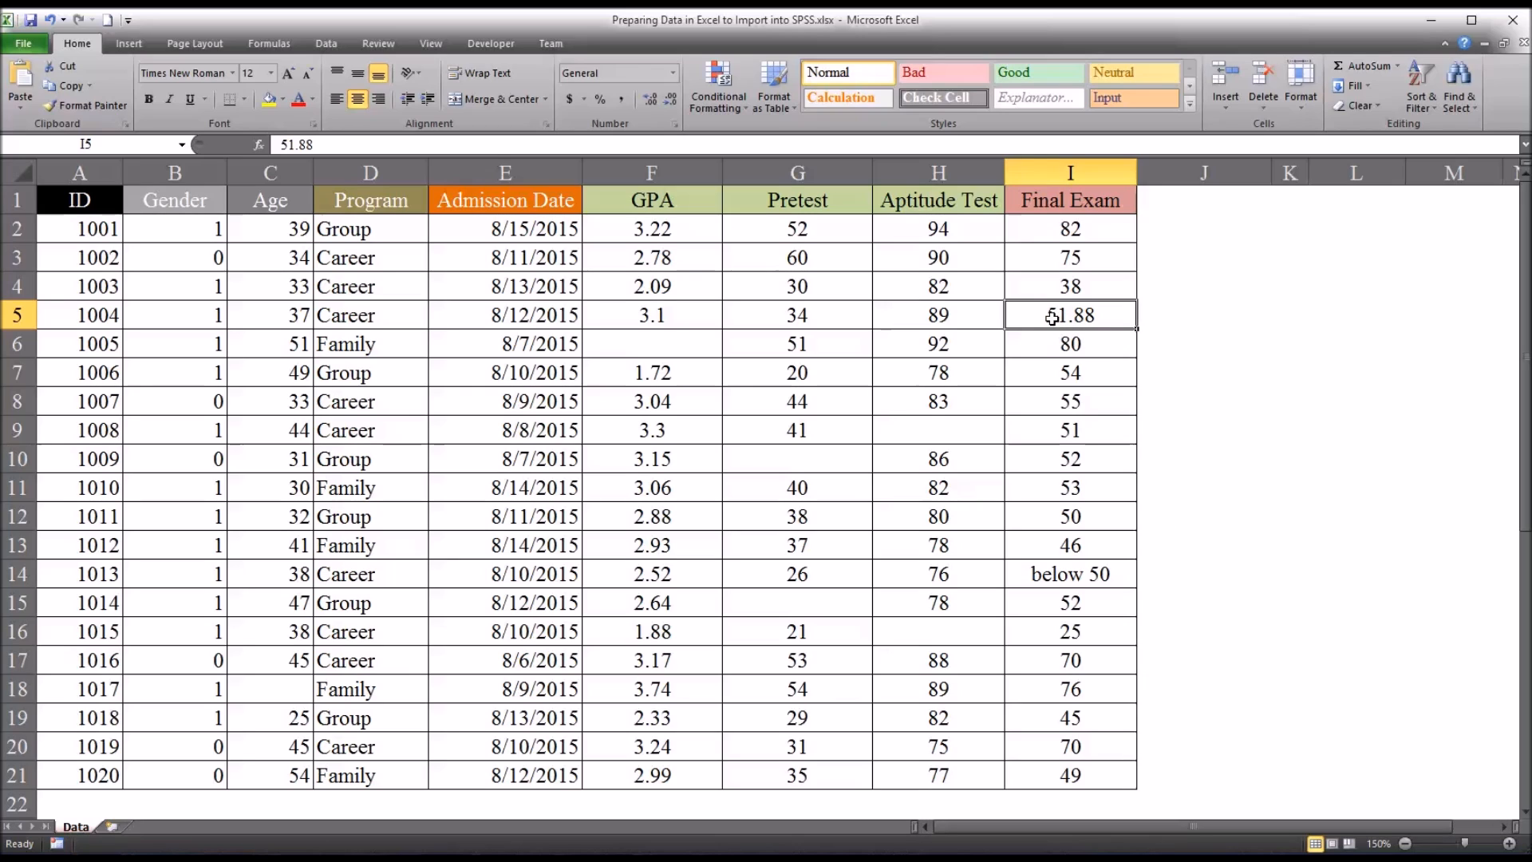
mouse_move(1046, 314)
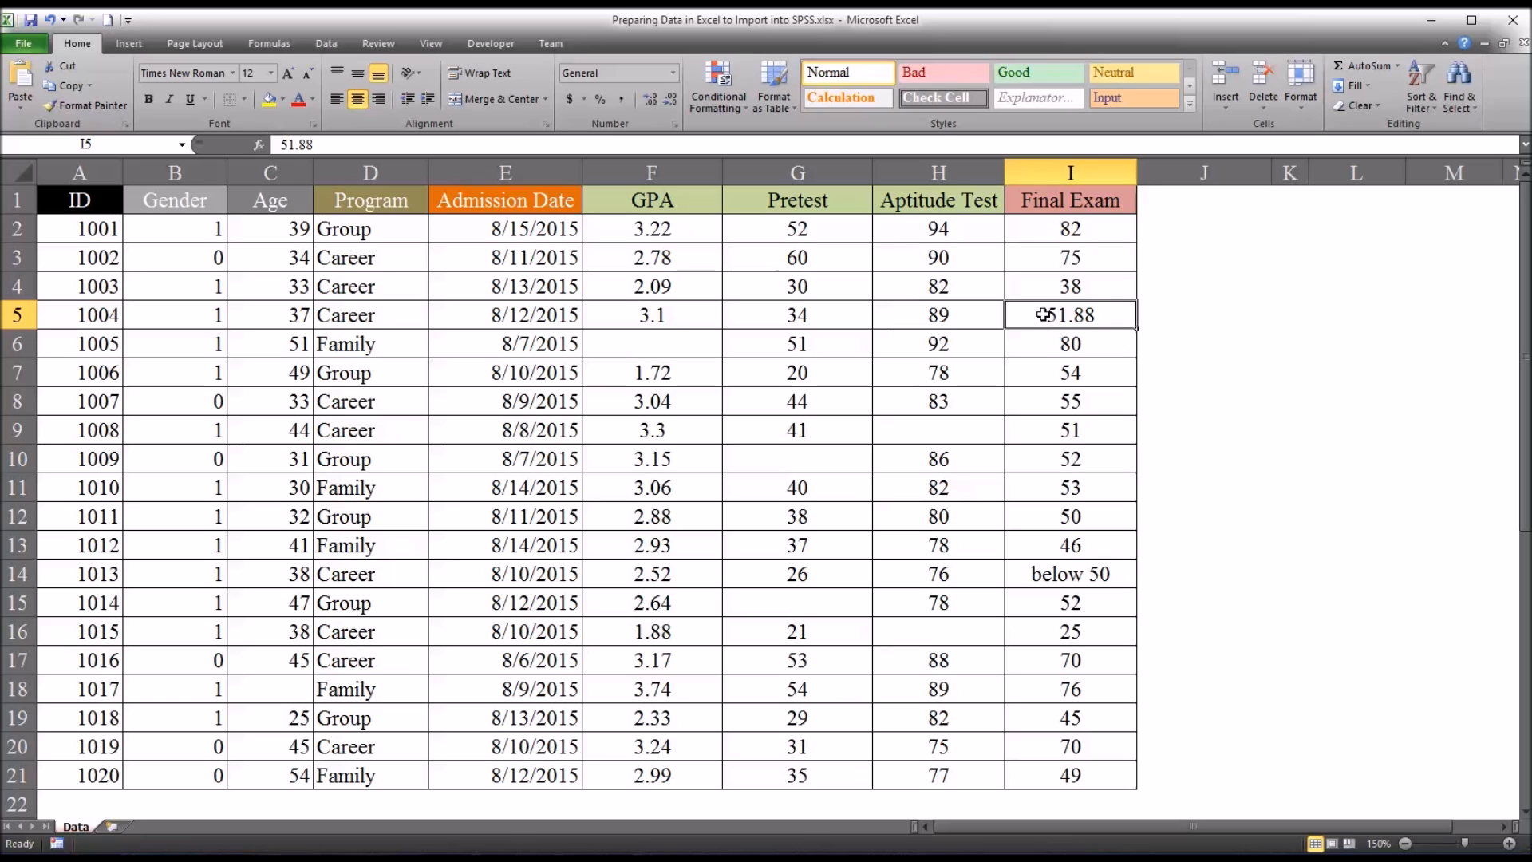
mouse_move(1043, 344)
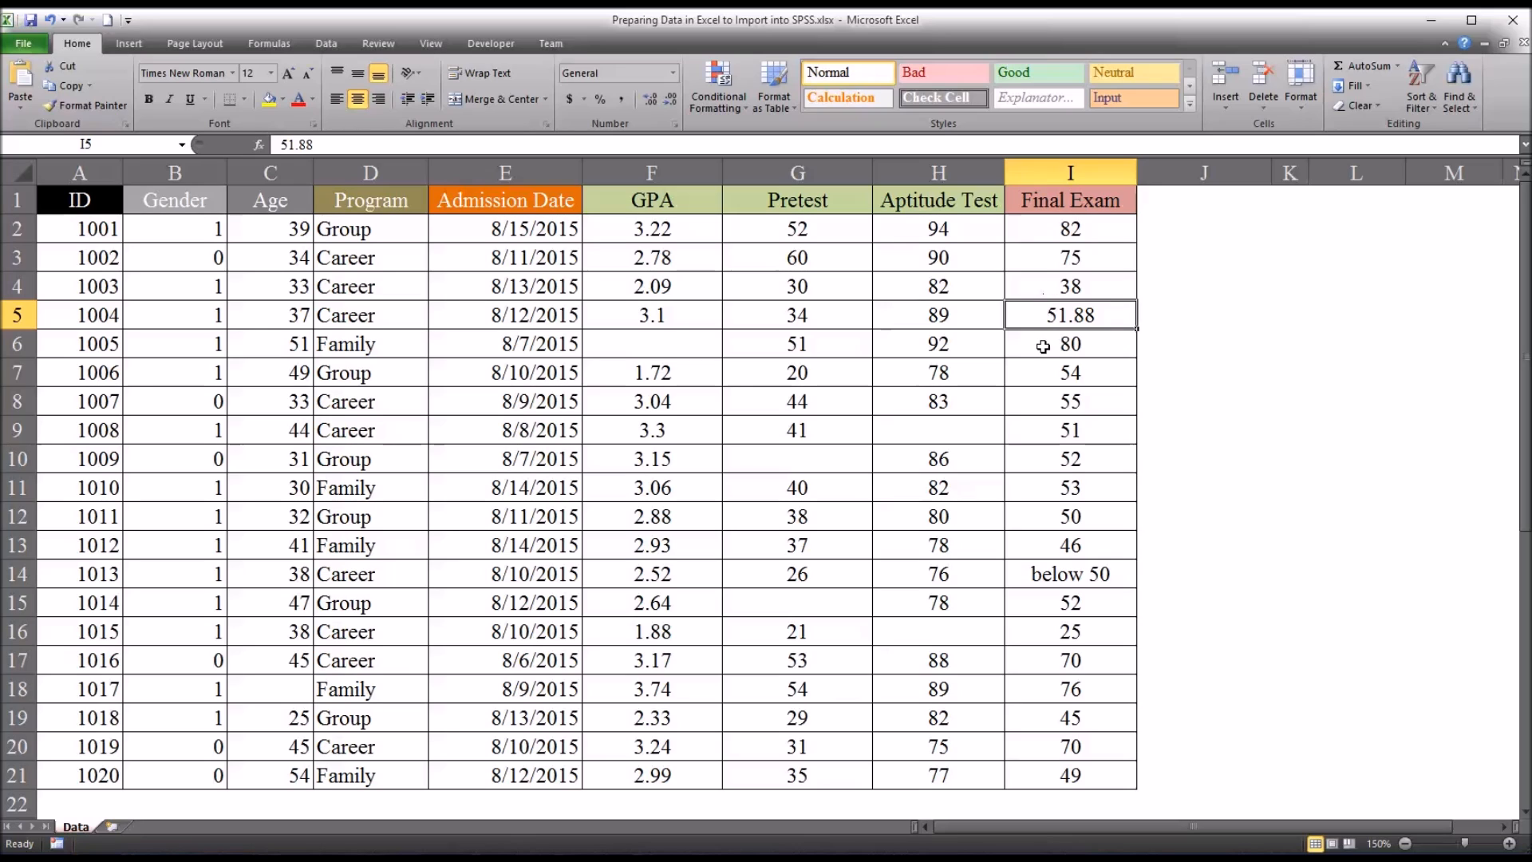
drag(1070, 344, 1070, 430)
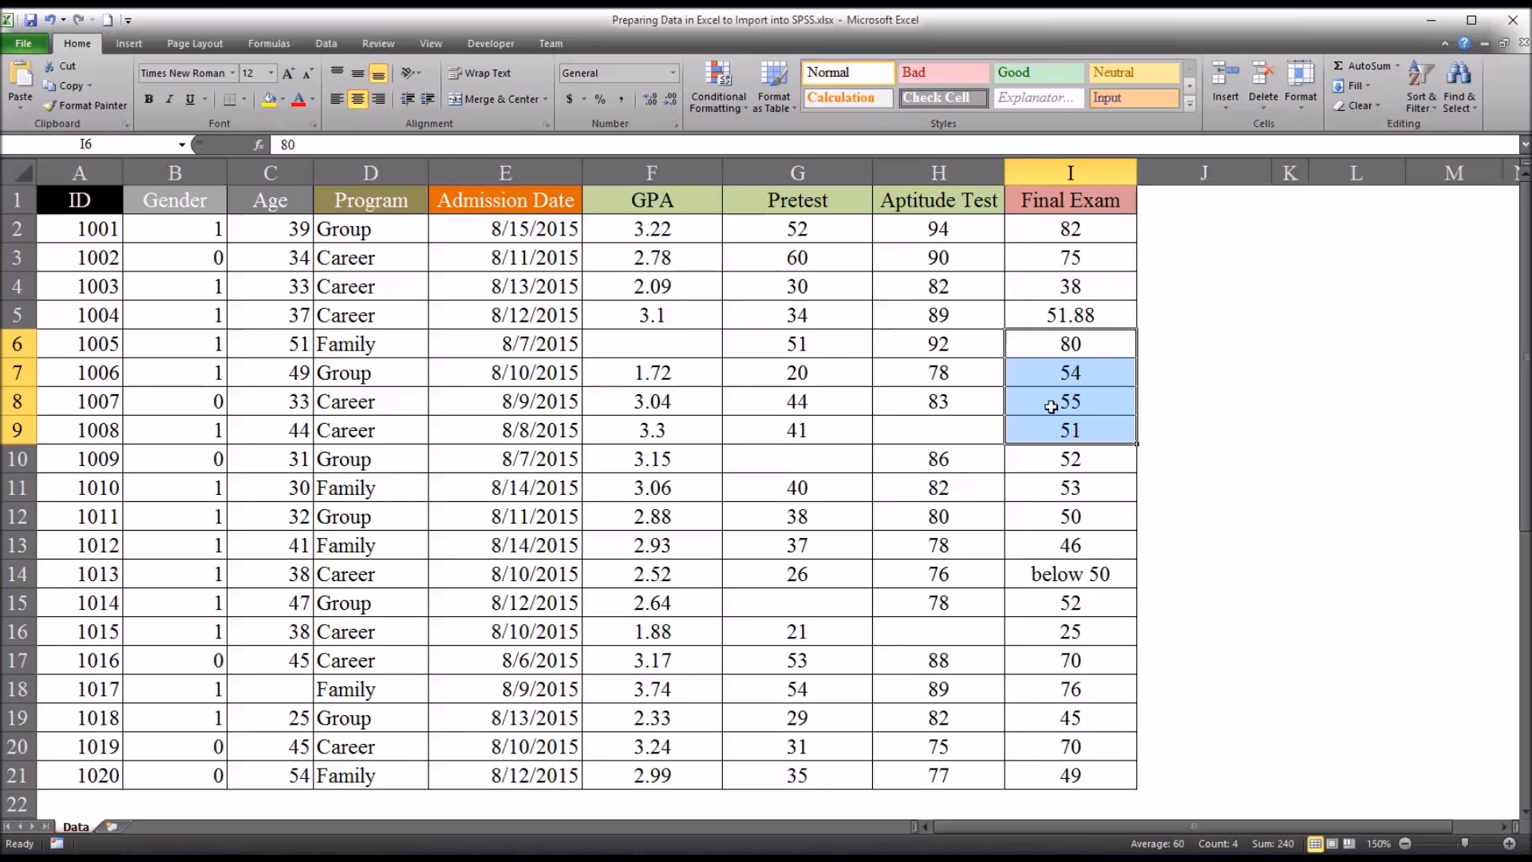
click(1071, 343)
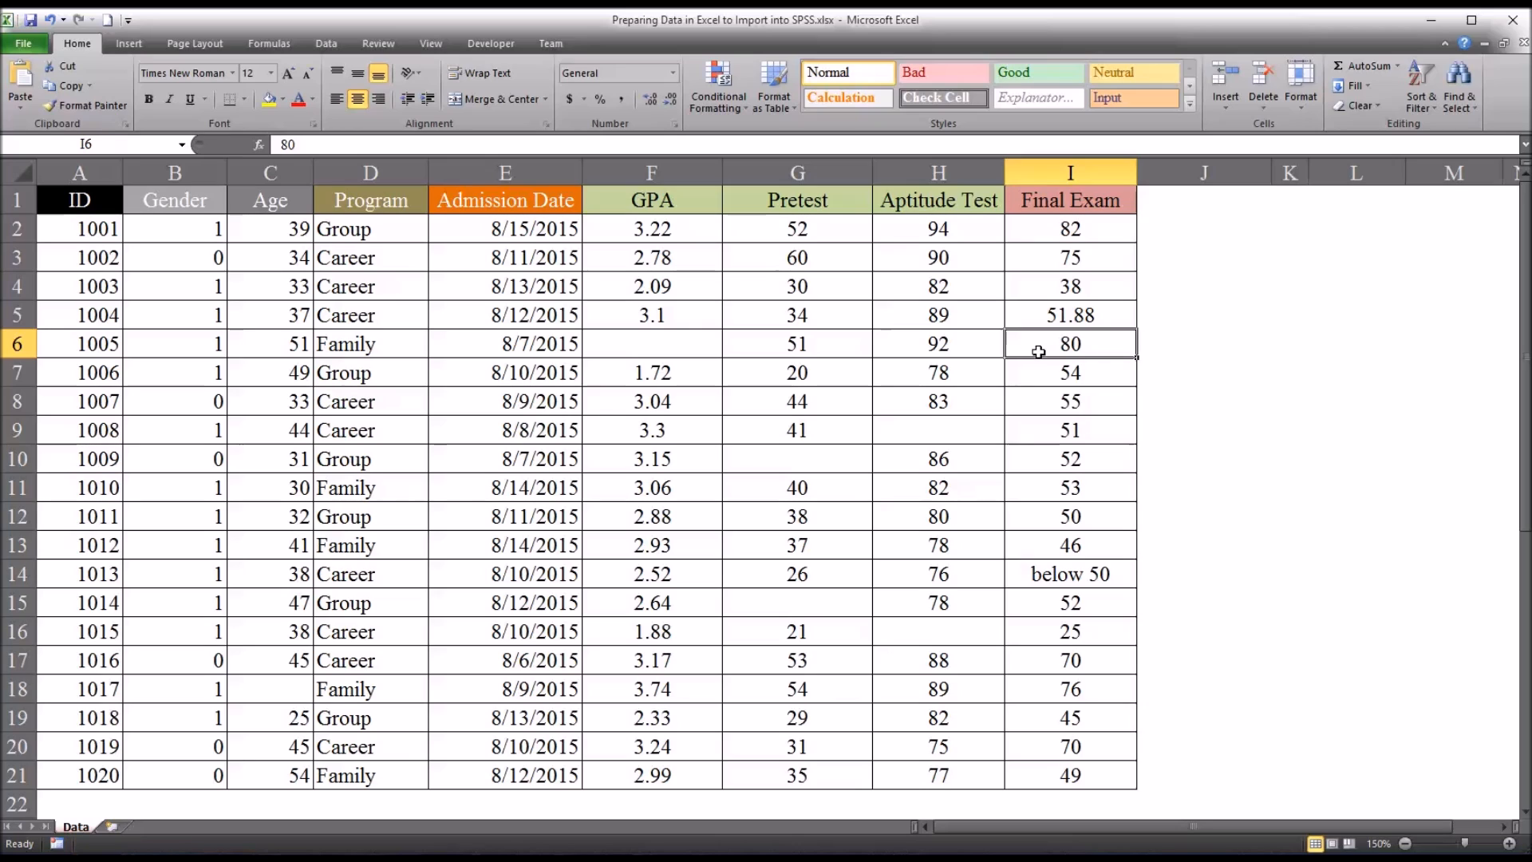
click(1071, 315)
text(52)
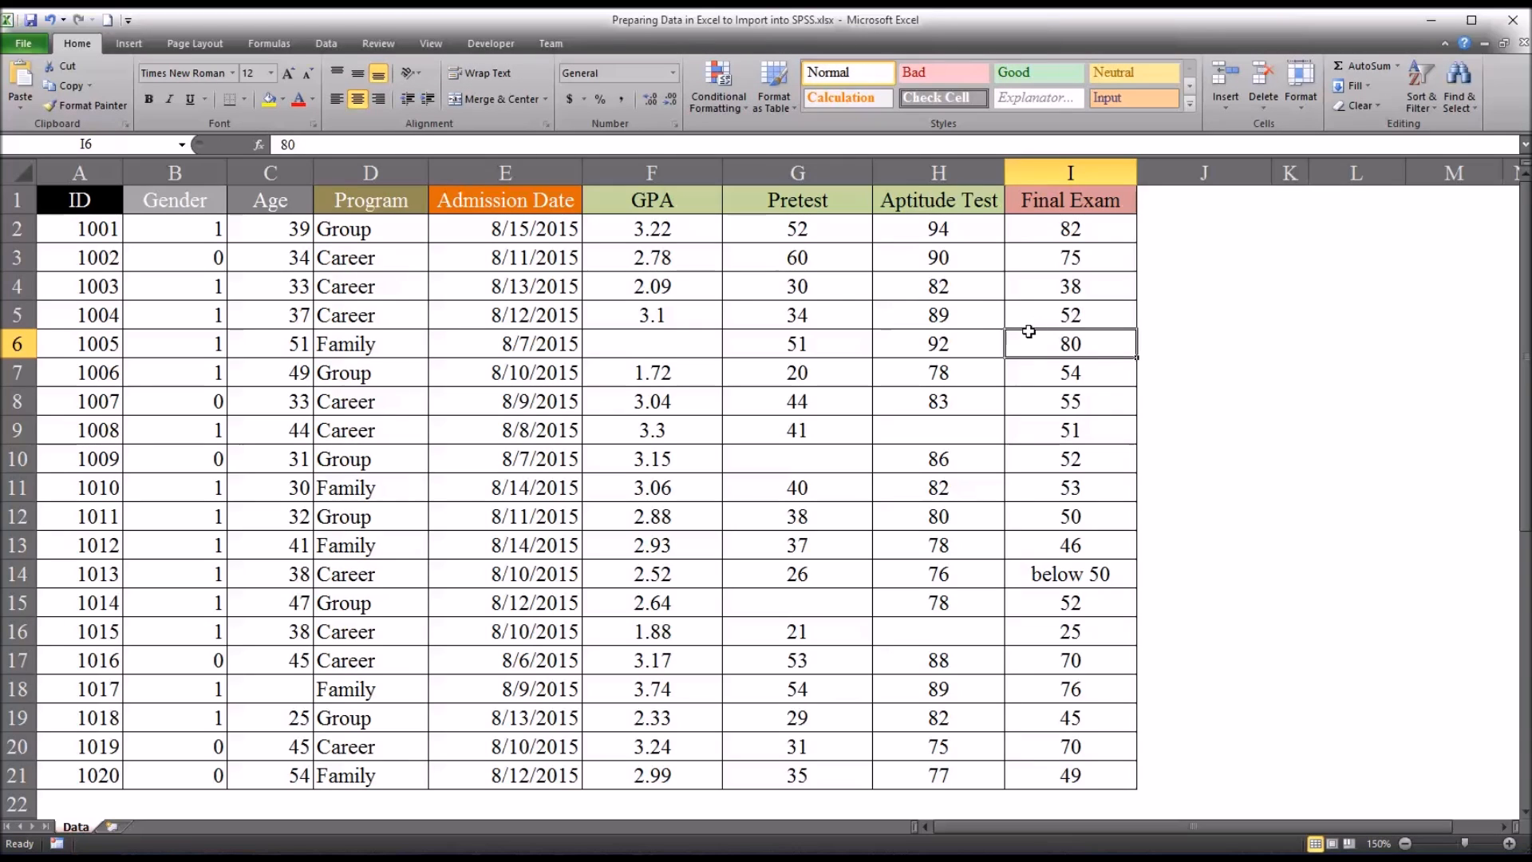
mouse_move(1127, 515)
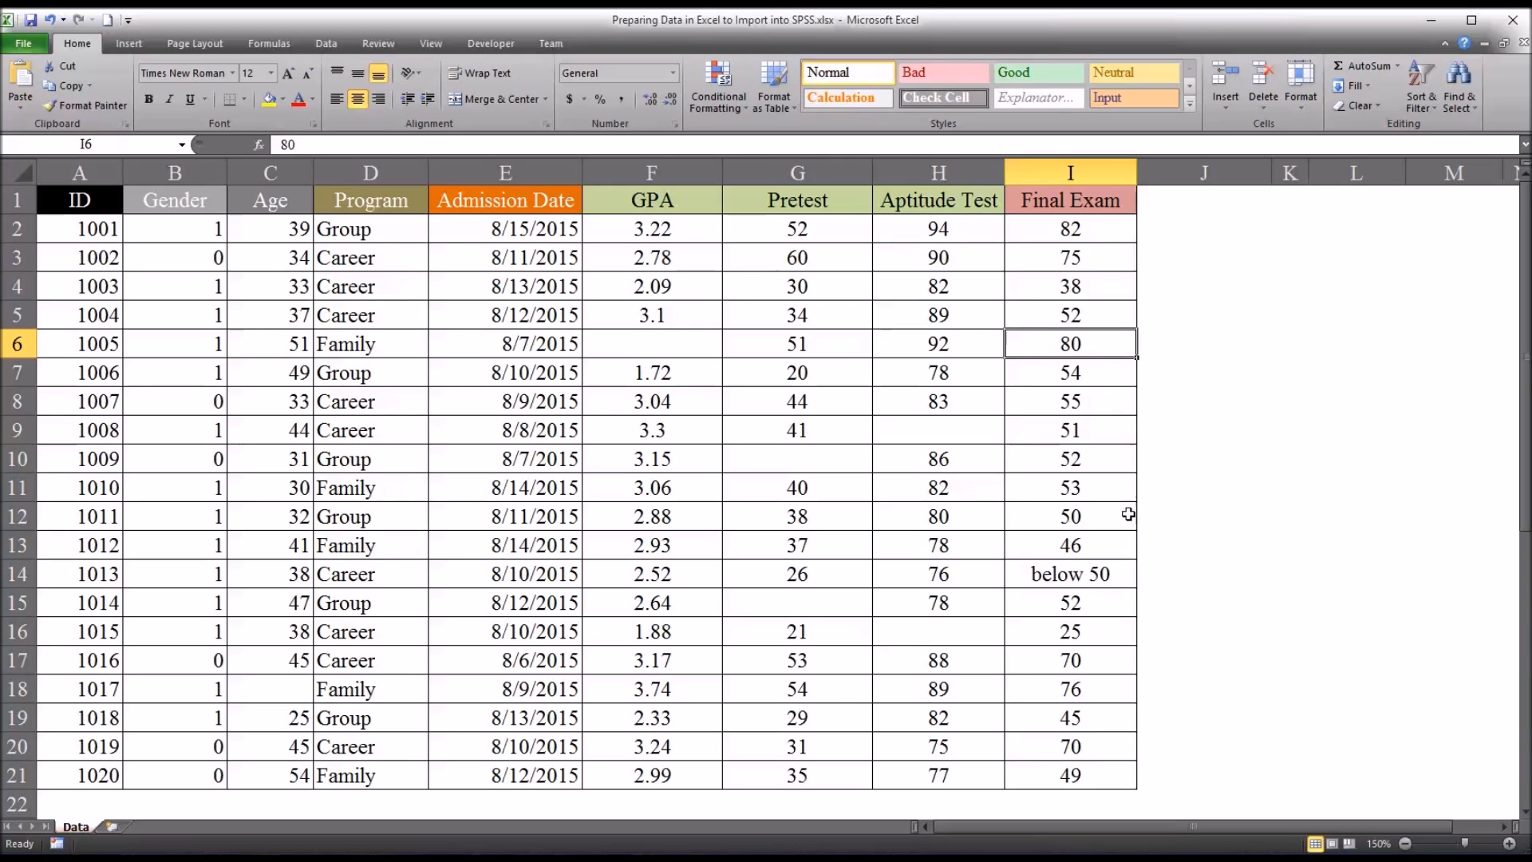
click(1070, 314)
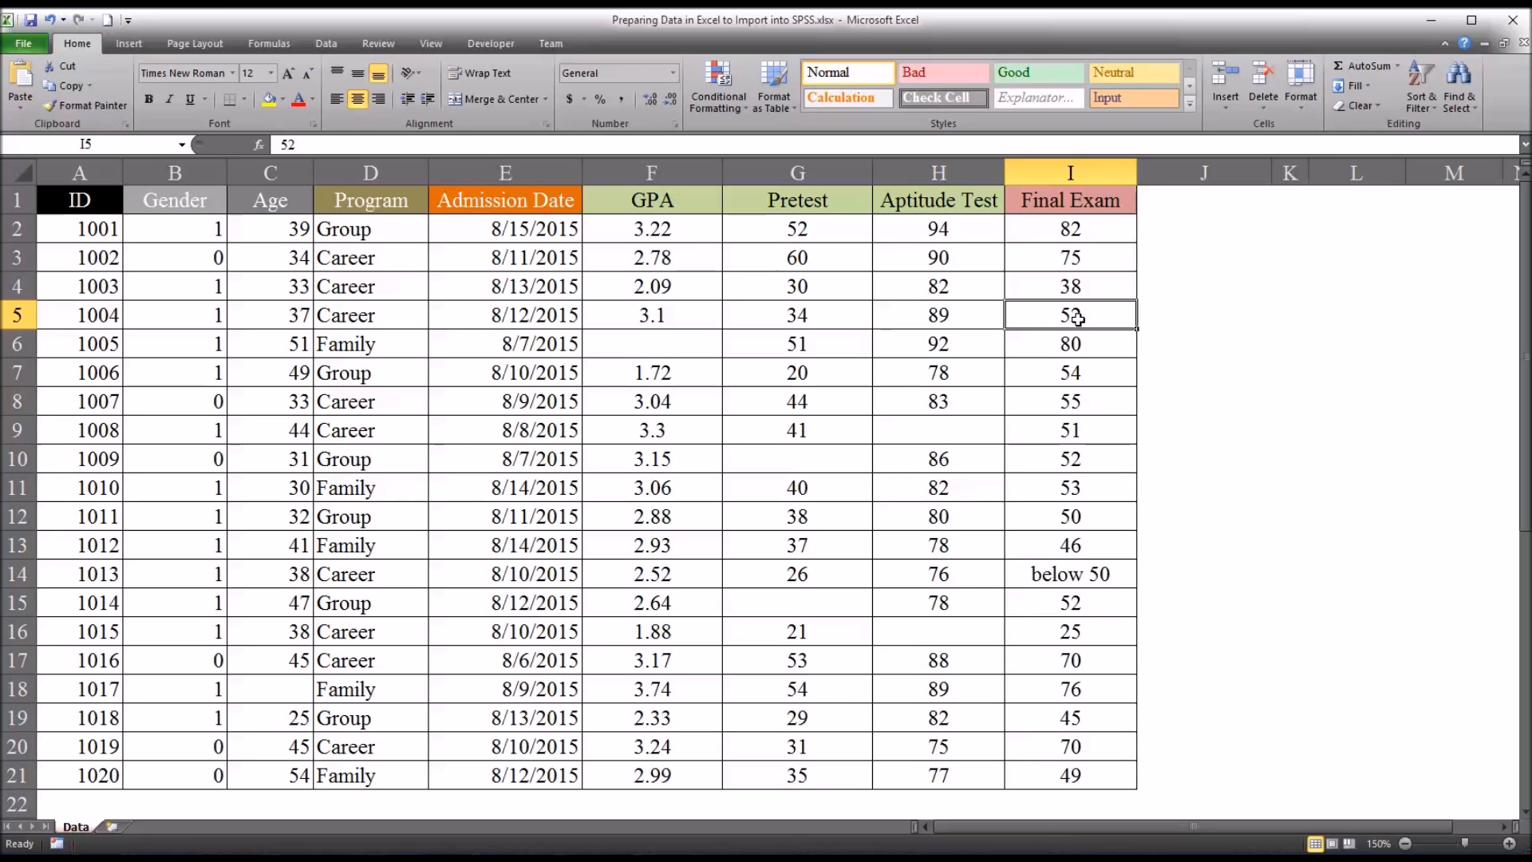
mouse_move(1067, 343)
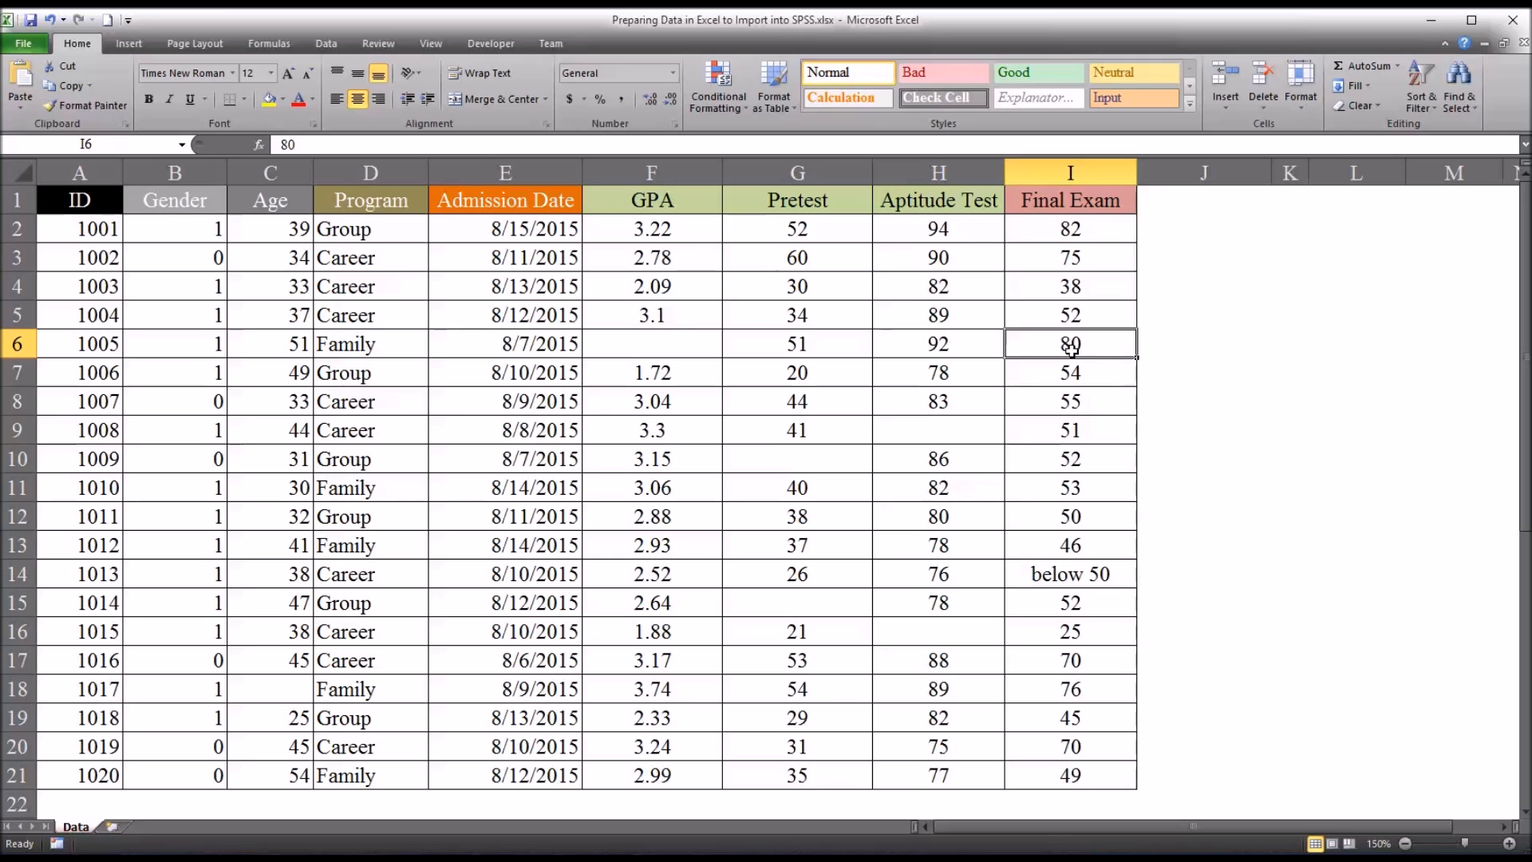
mouse_move(1087, 349)
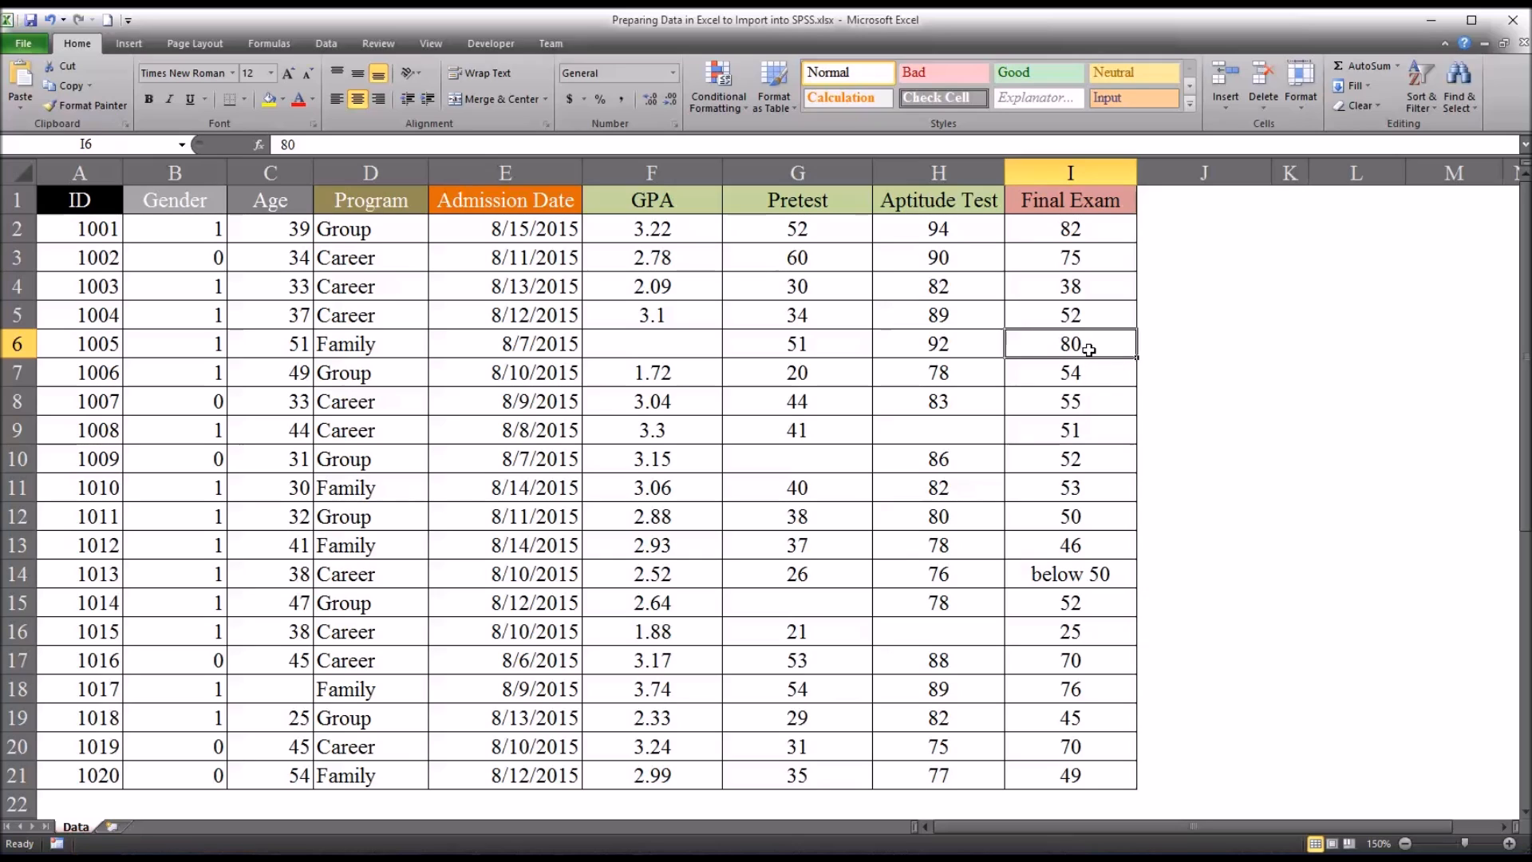
mouse_move(1075, 574)
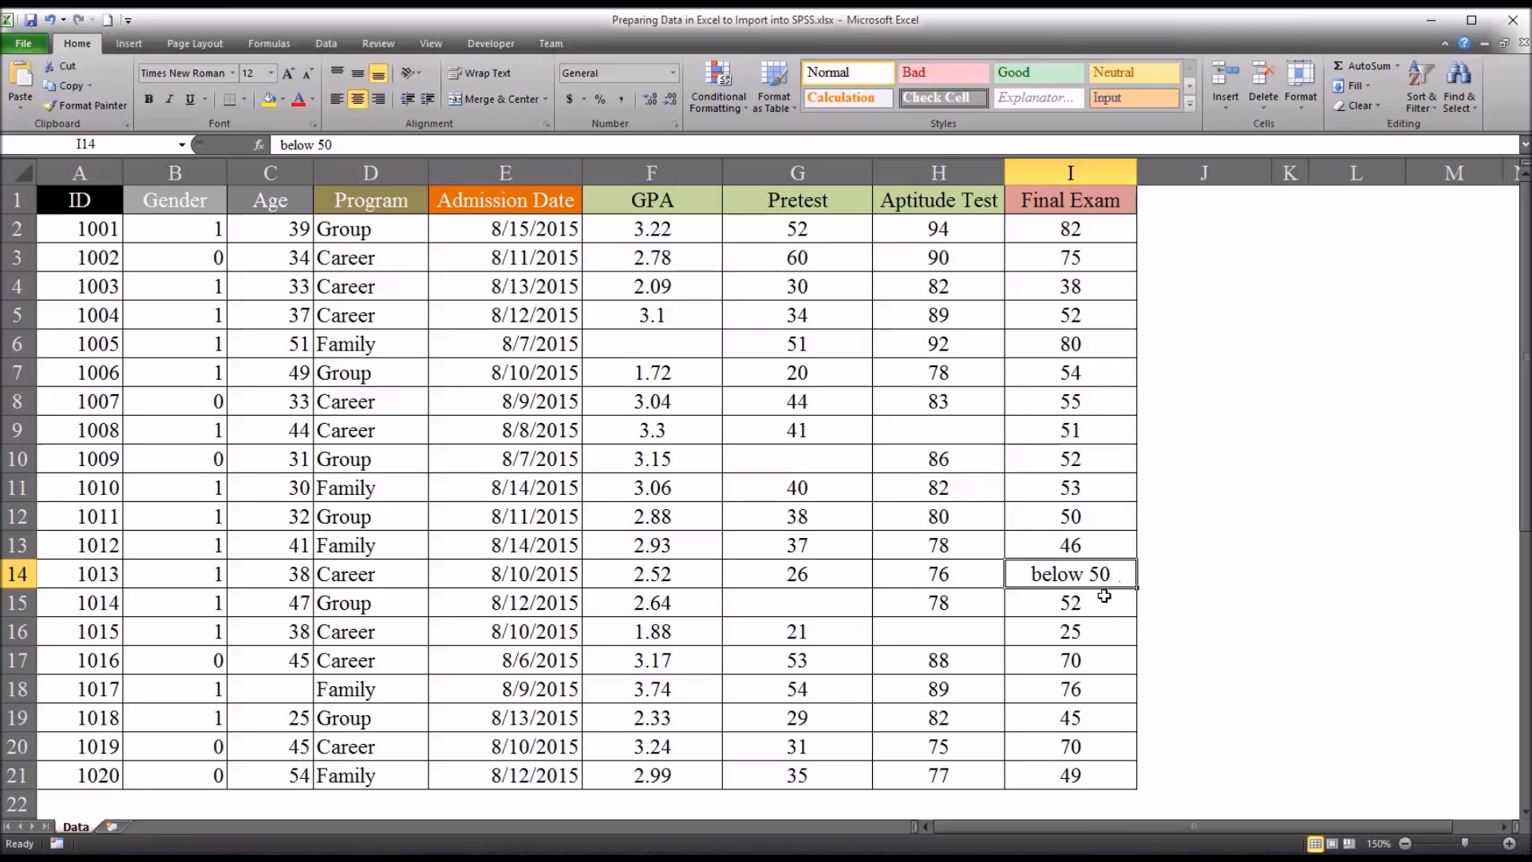
mouse_move(1071, 604)
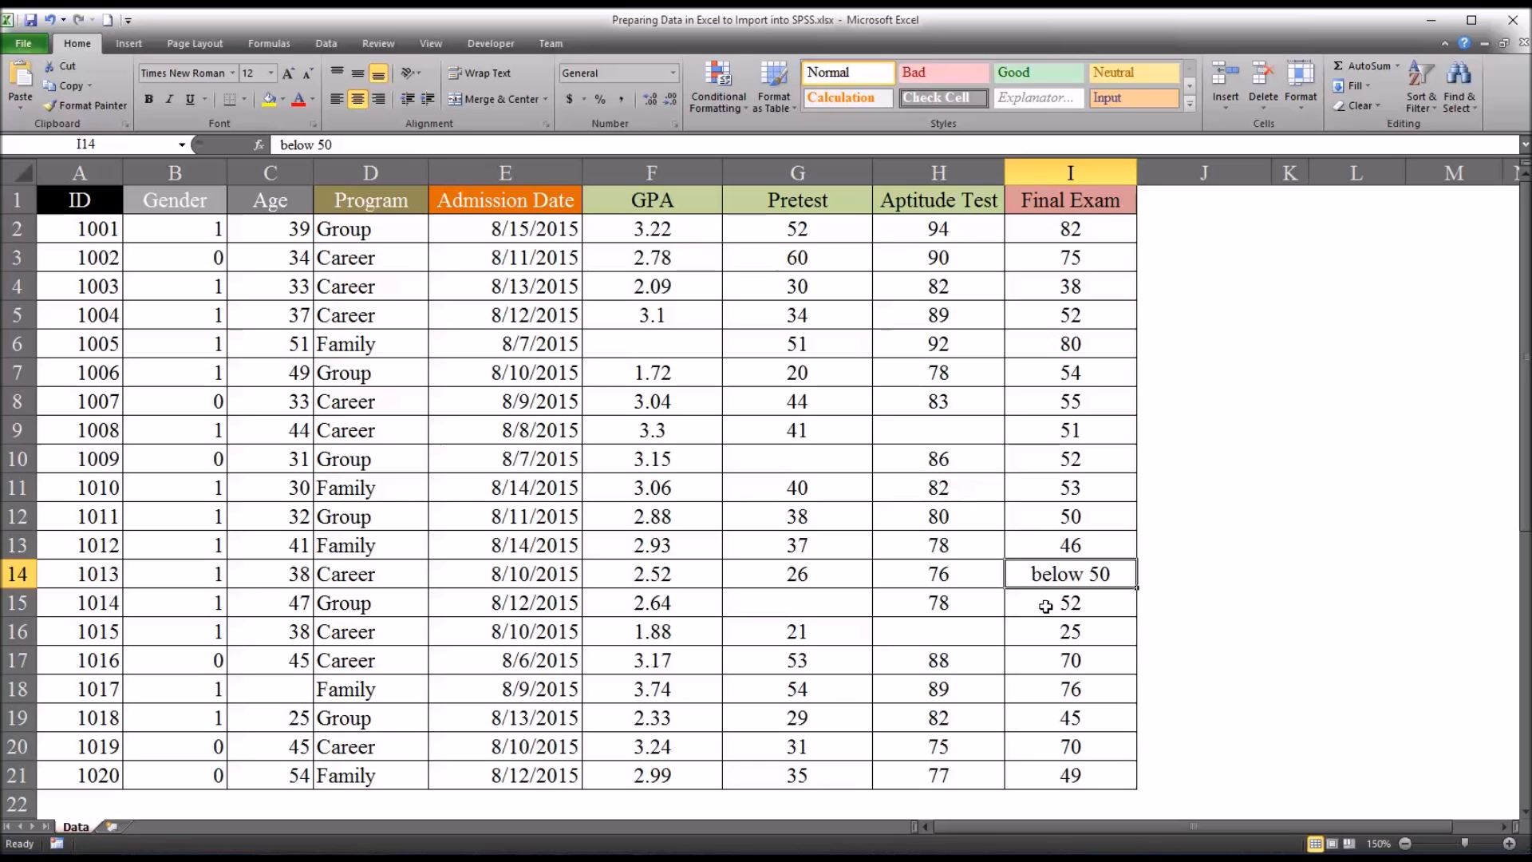
mouse_move(1041, 574)
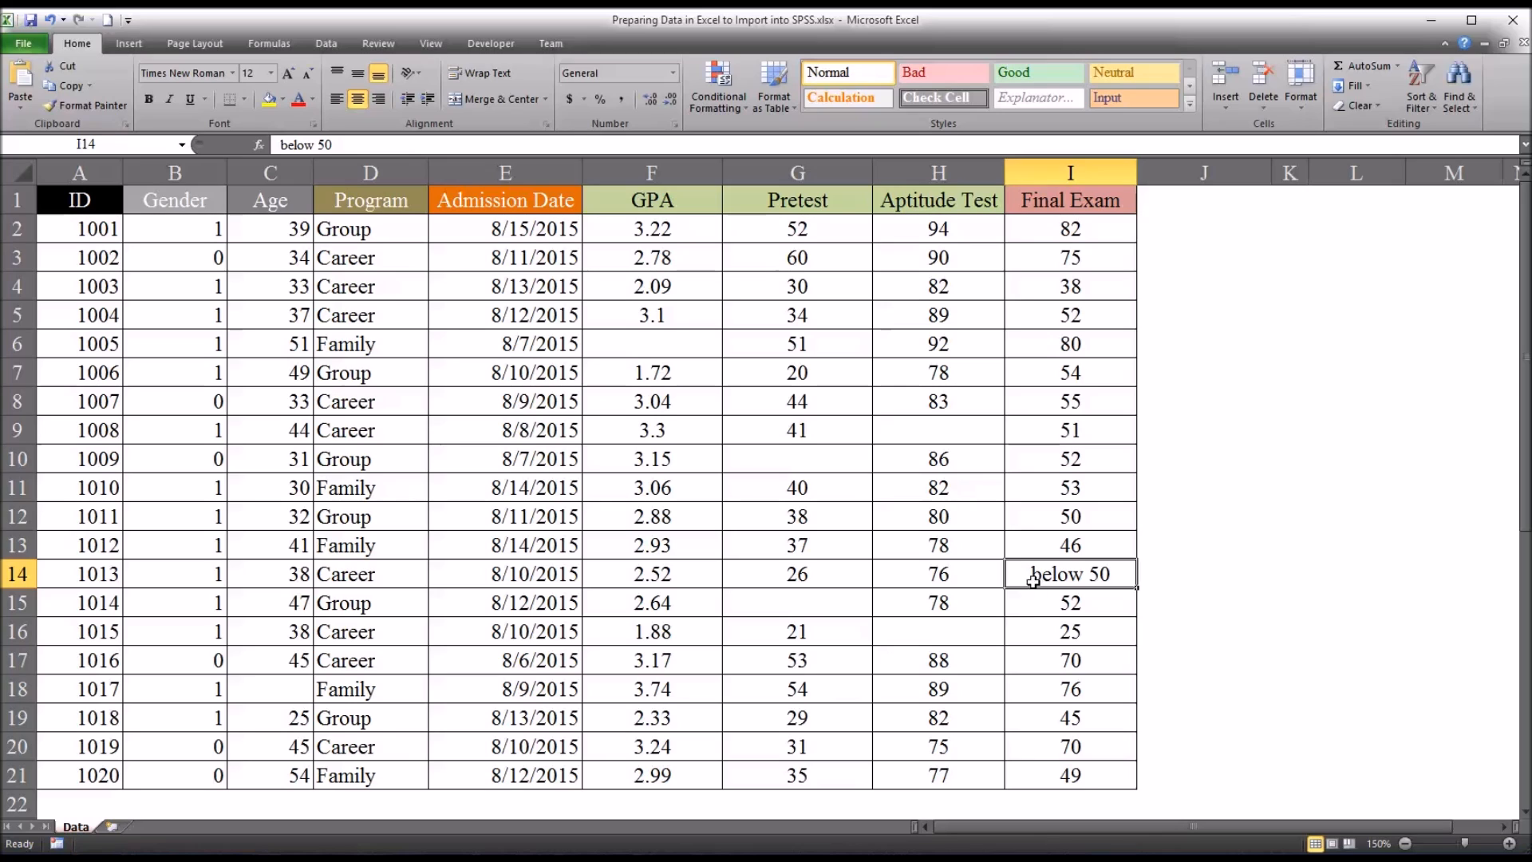
mouse_move(1026, 258)
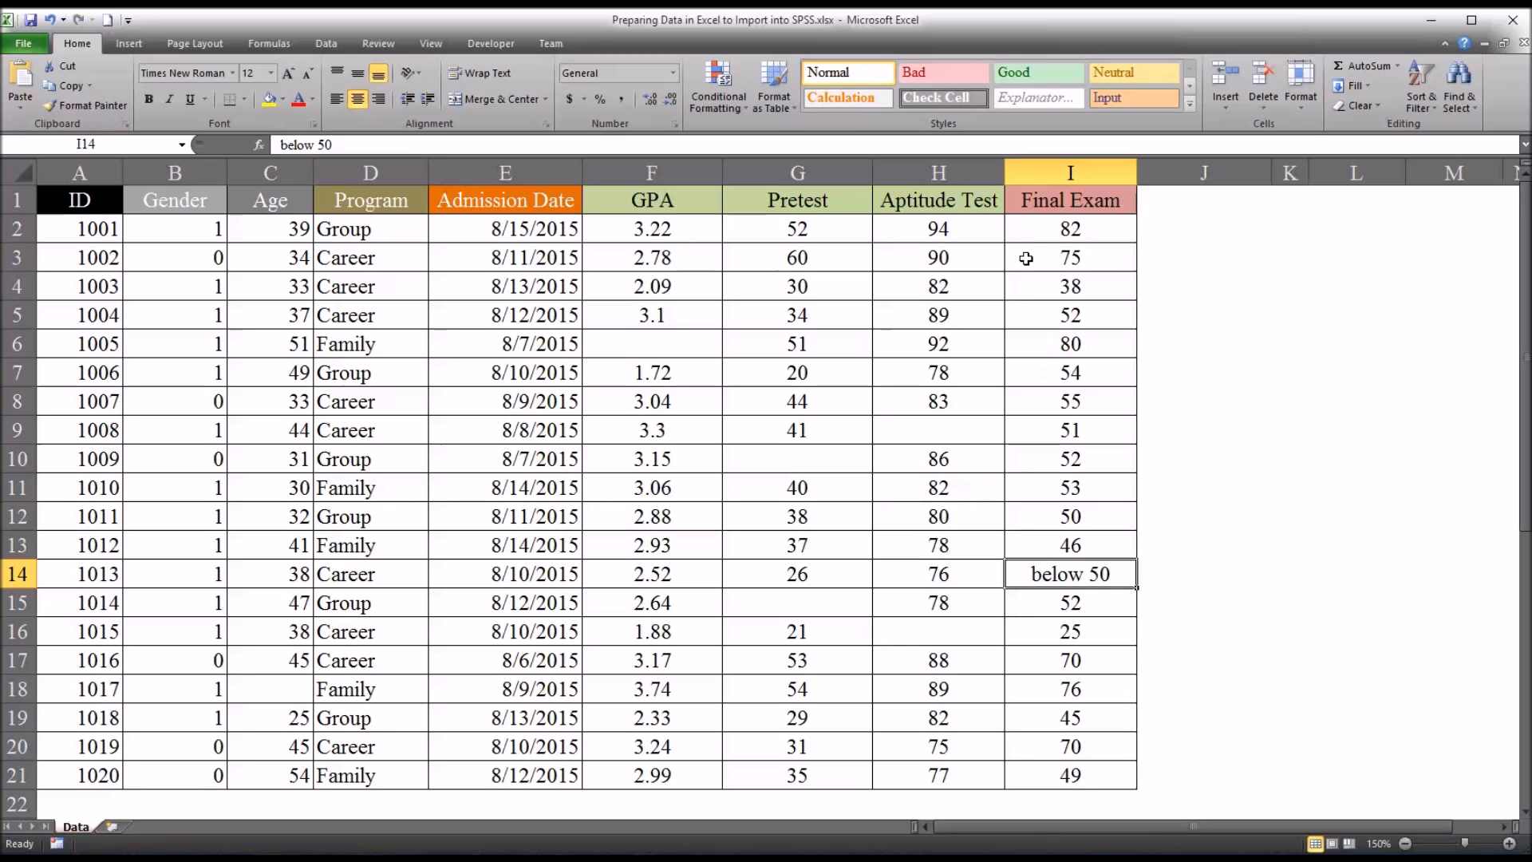
Step: Replace participant 1013's 'below 50' Final Exam note in I14 with 47
drag(1069, 228, 1069, 775)
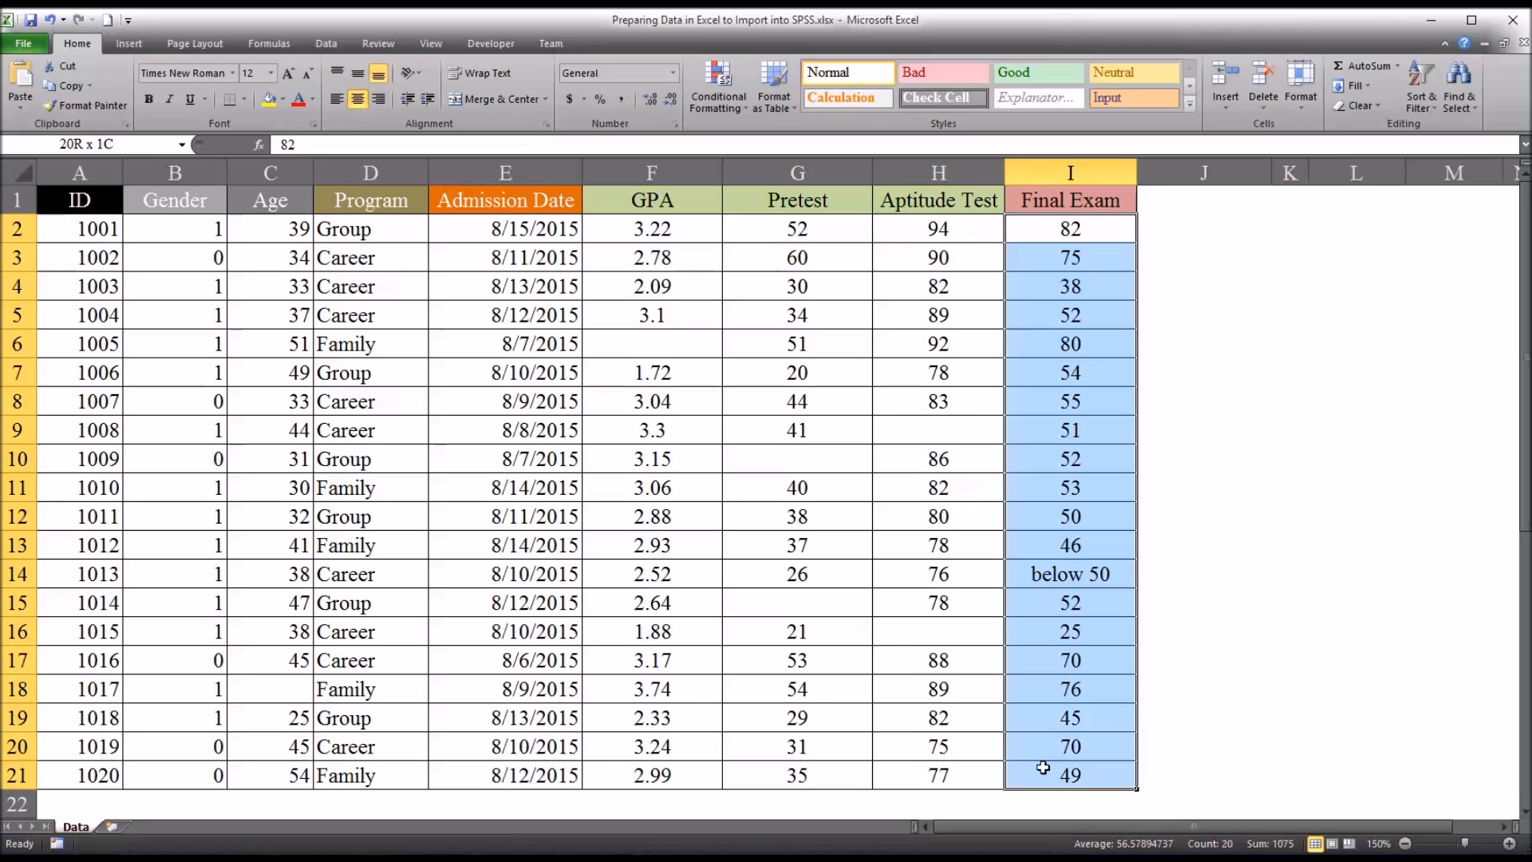
click(1070, 574)
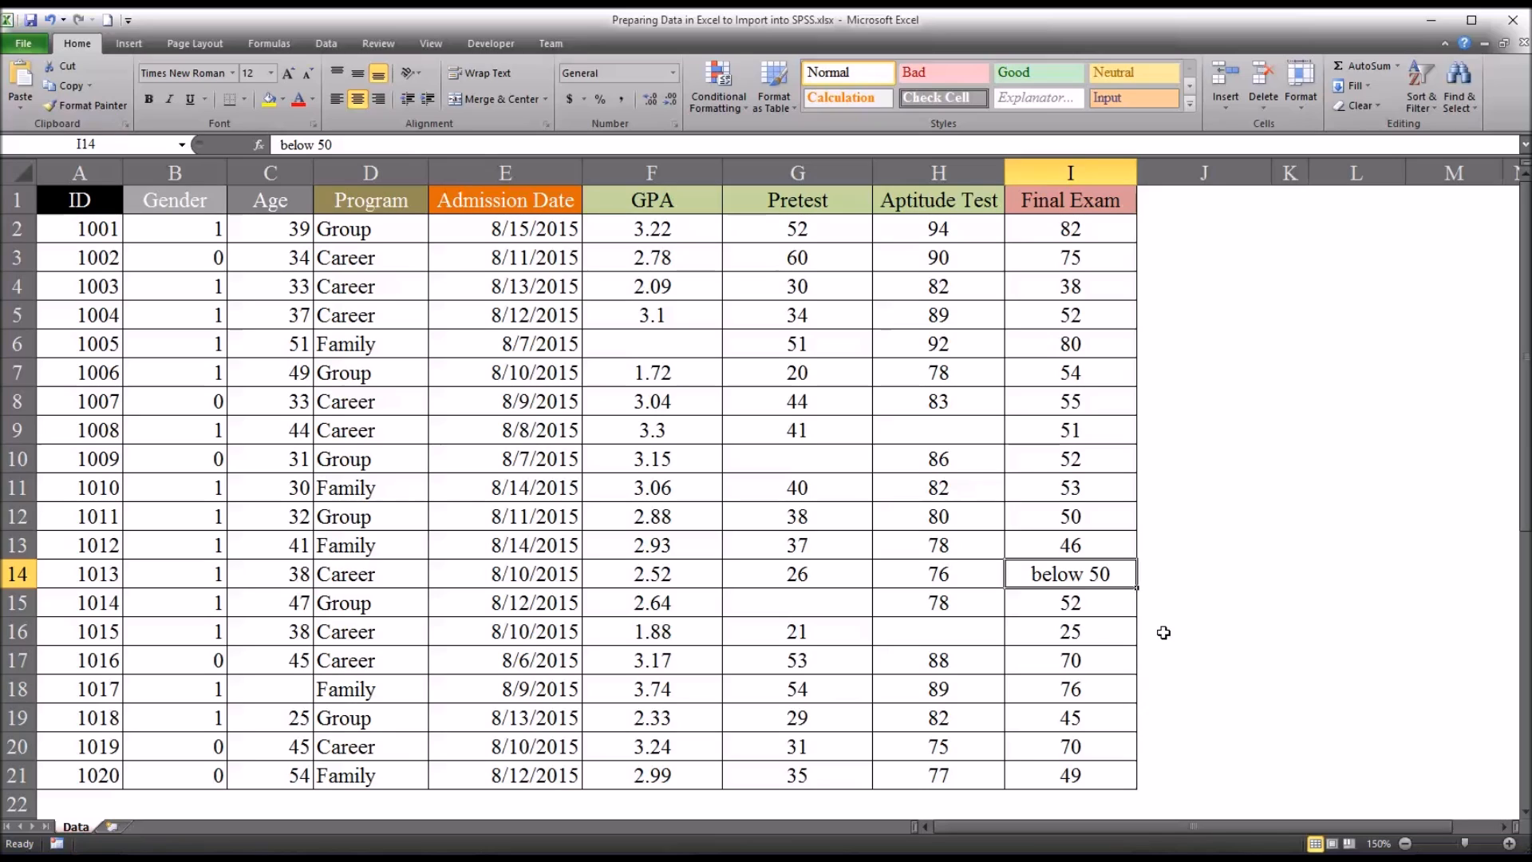
text(47)
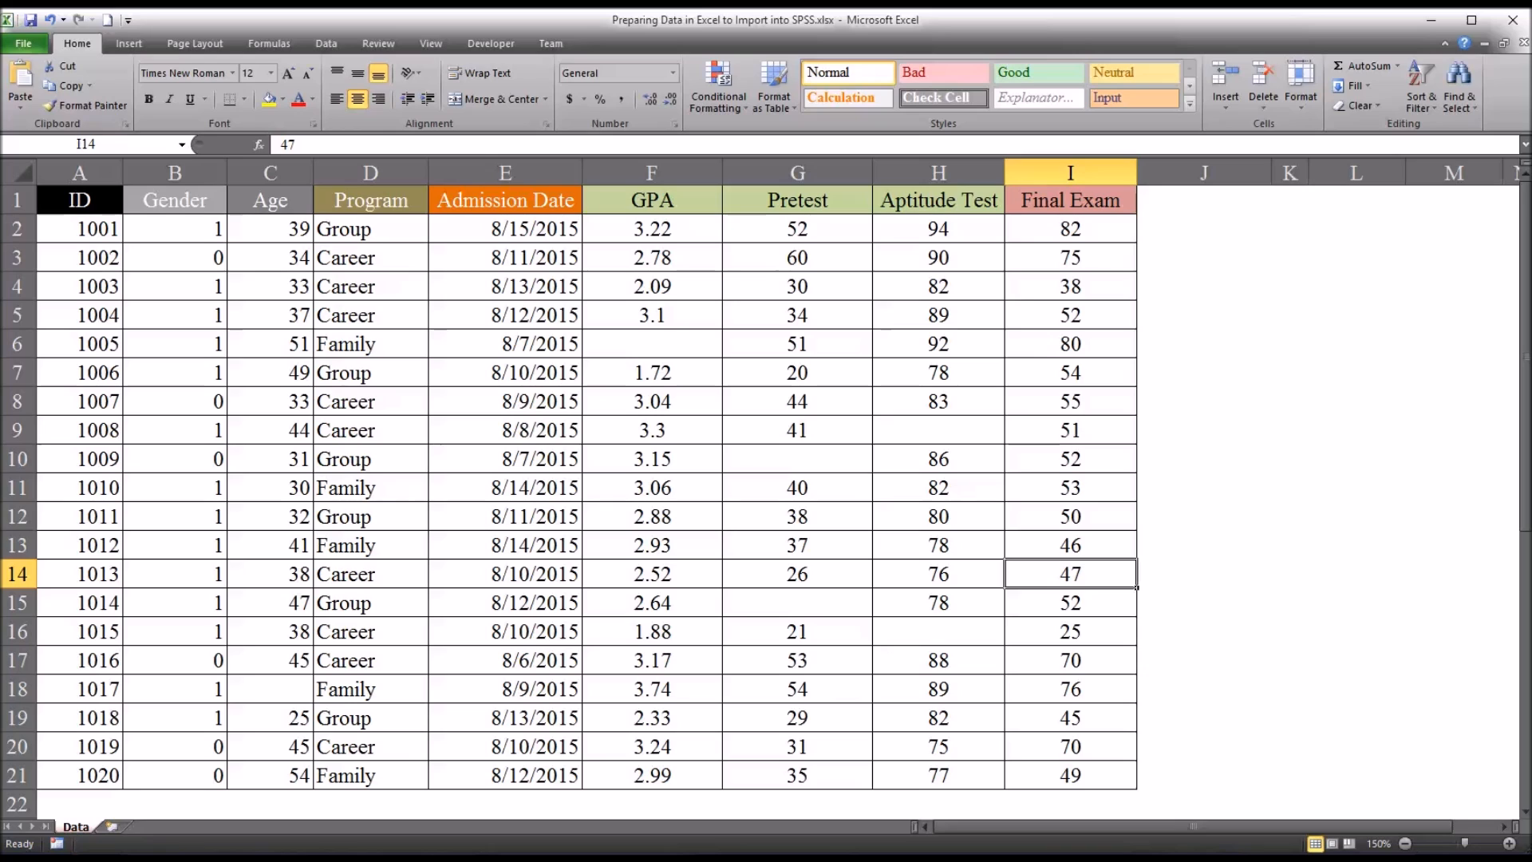
mouse_move(394, 249)
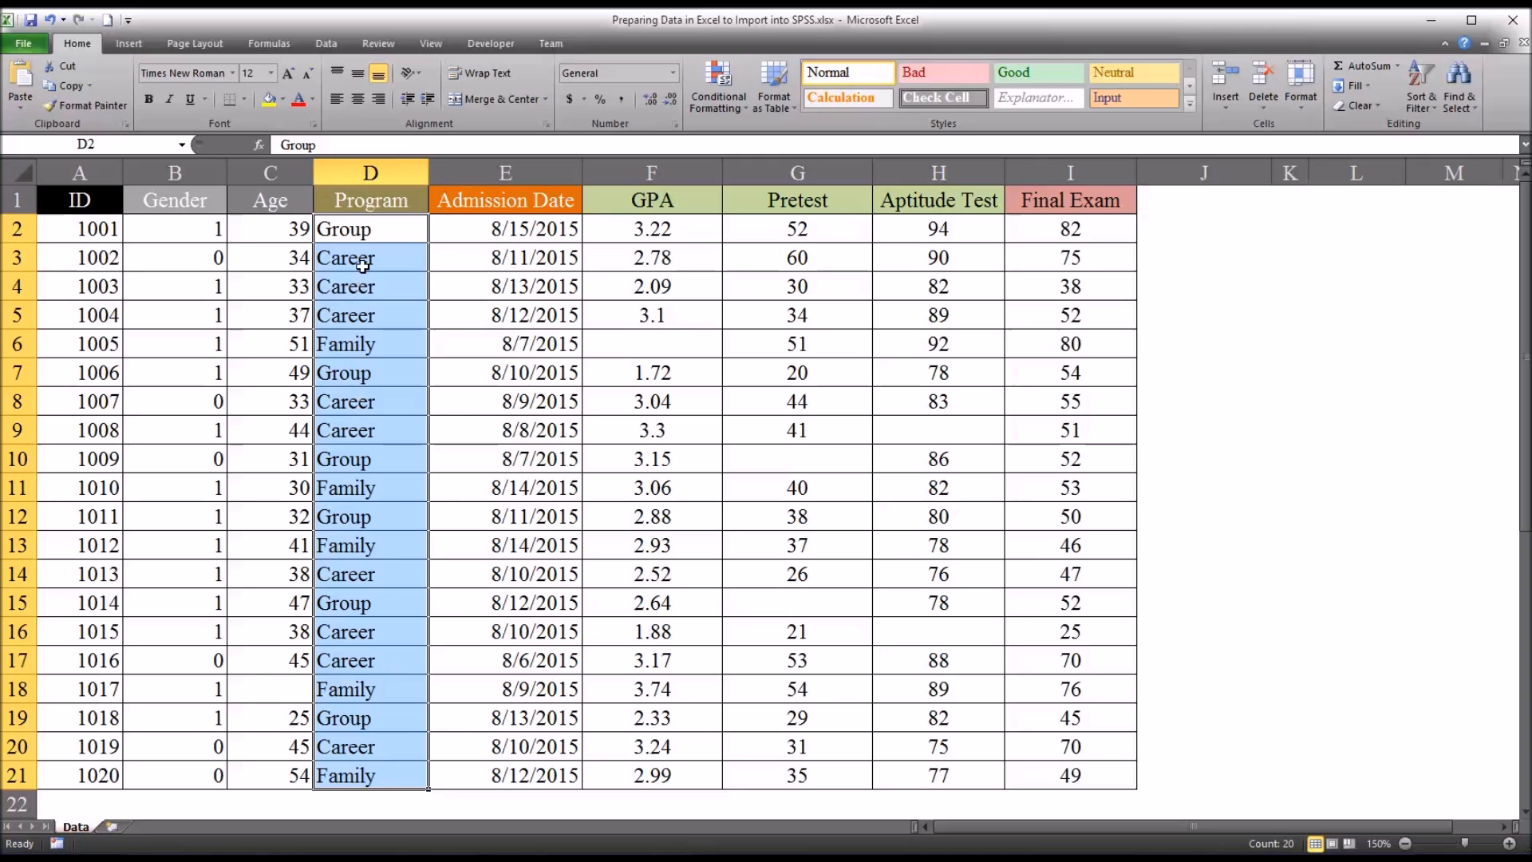
click(370, 227)
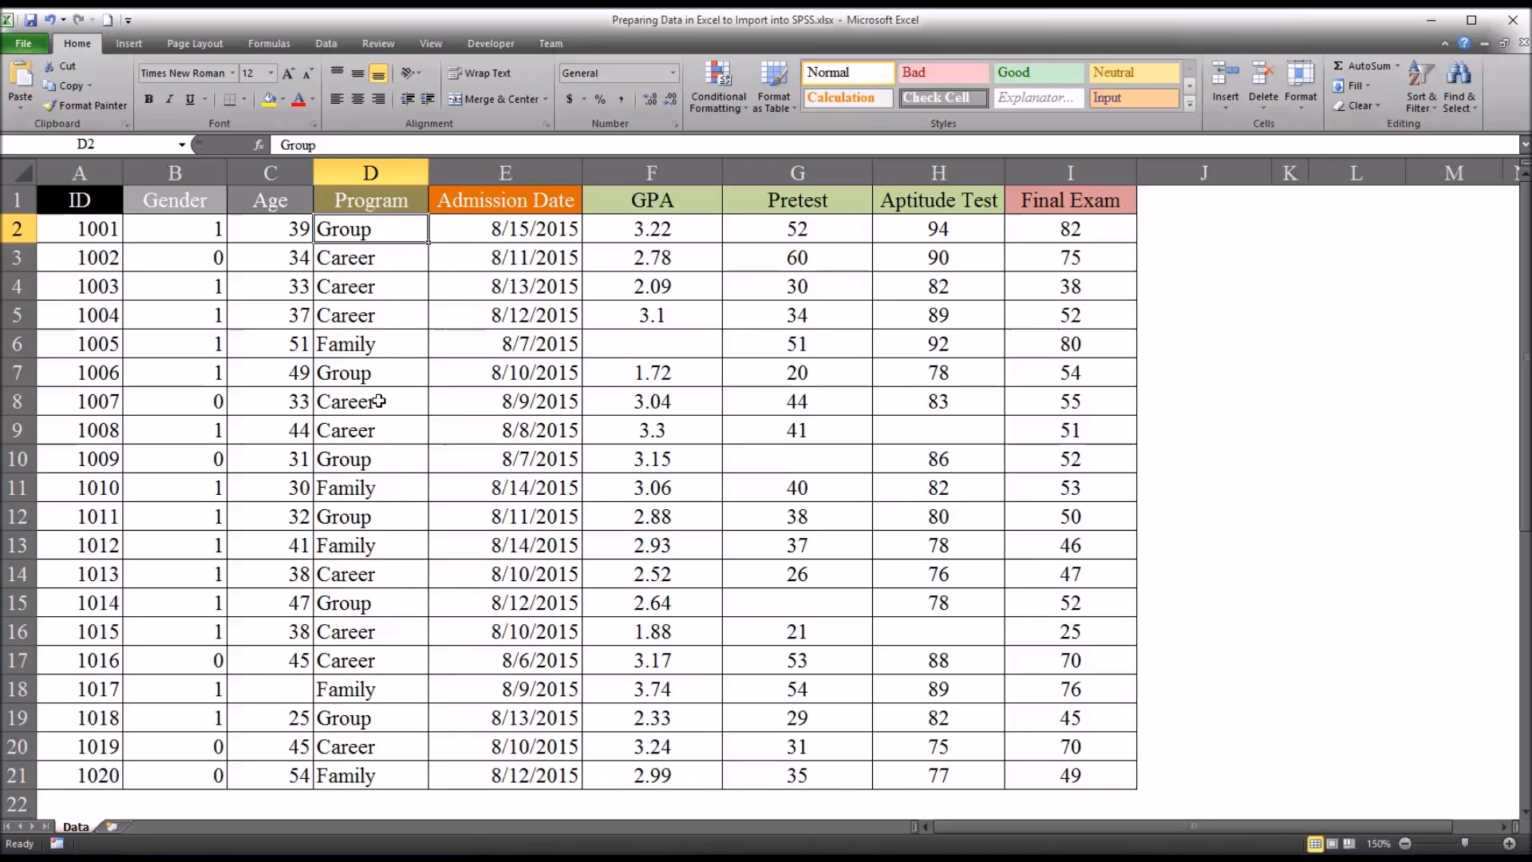
drag(79, 200, 798, 545)
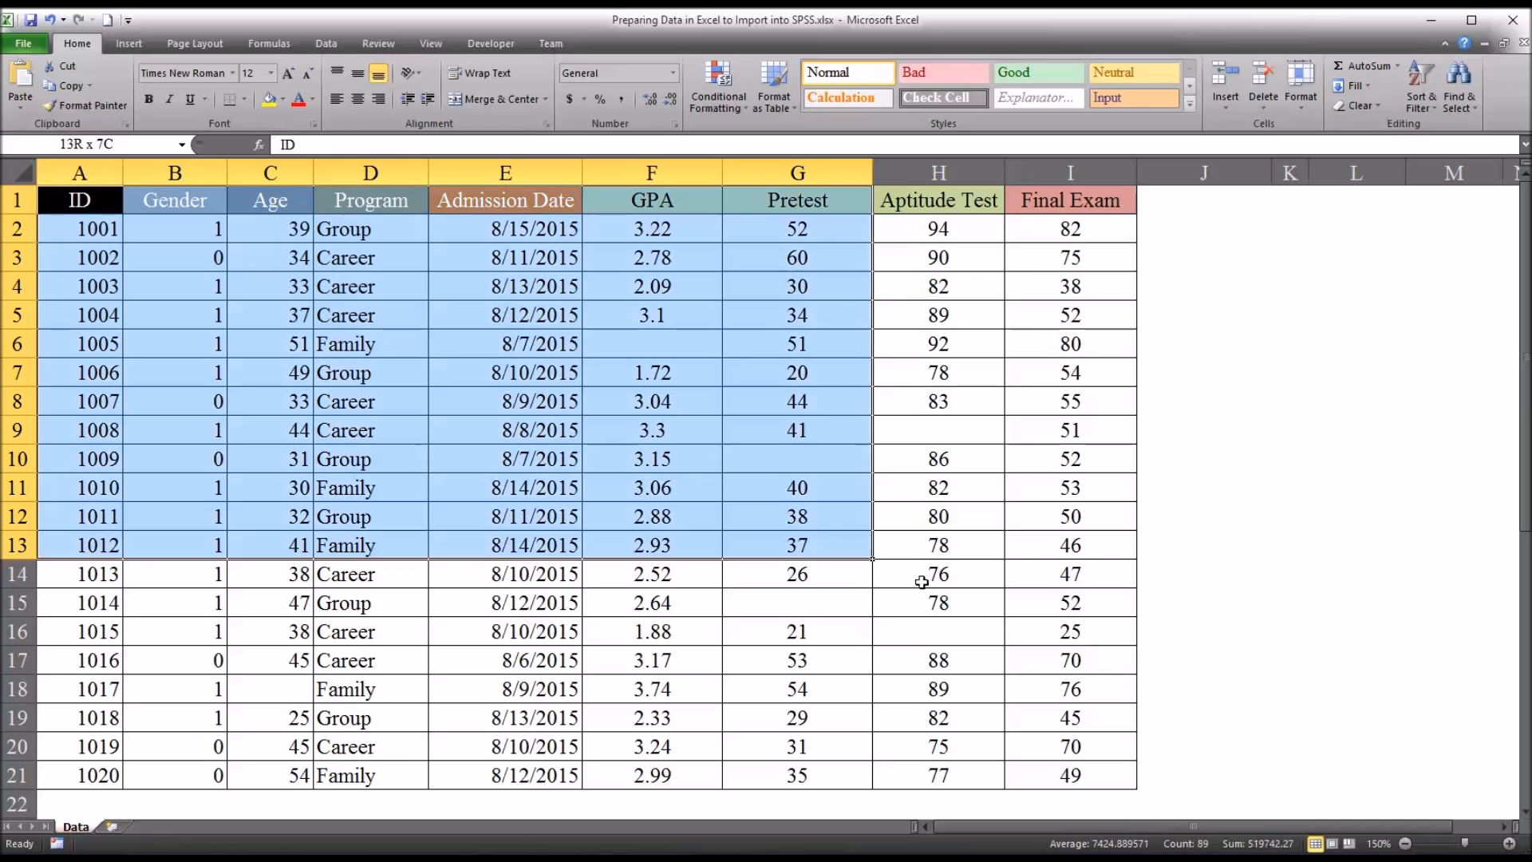